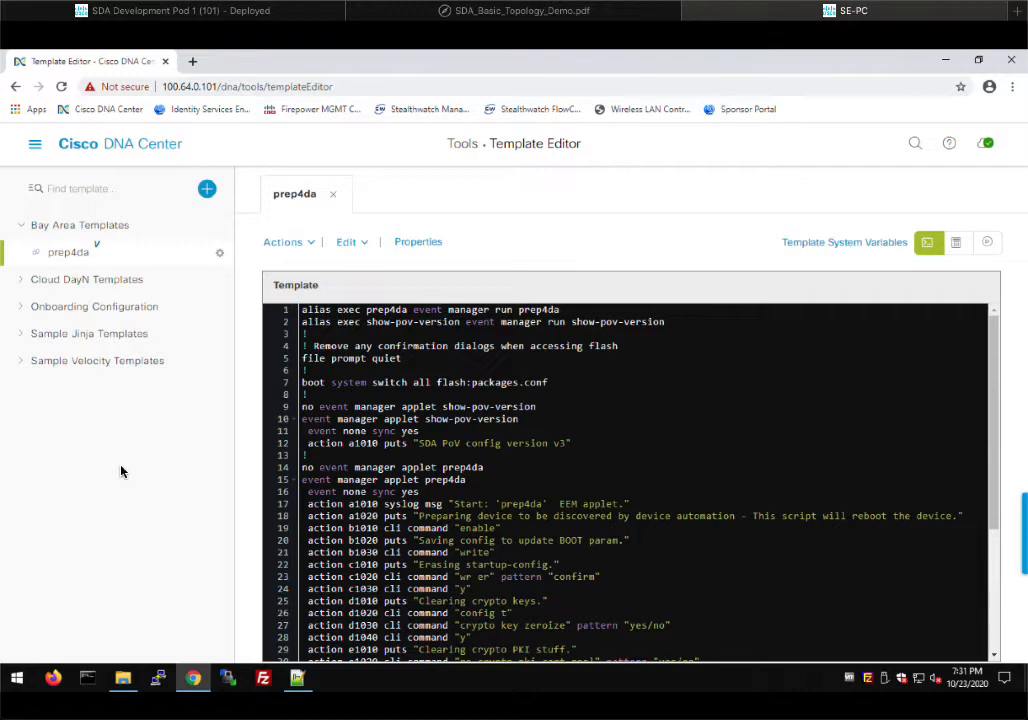
mouse_move(338, 481)
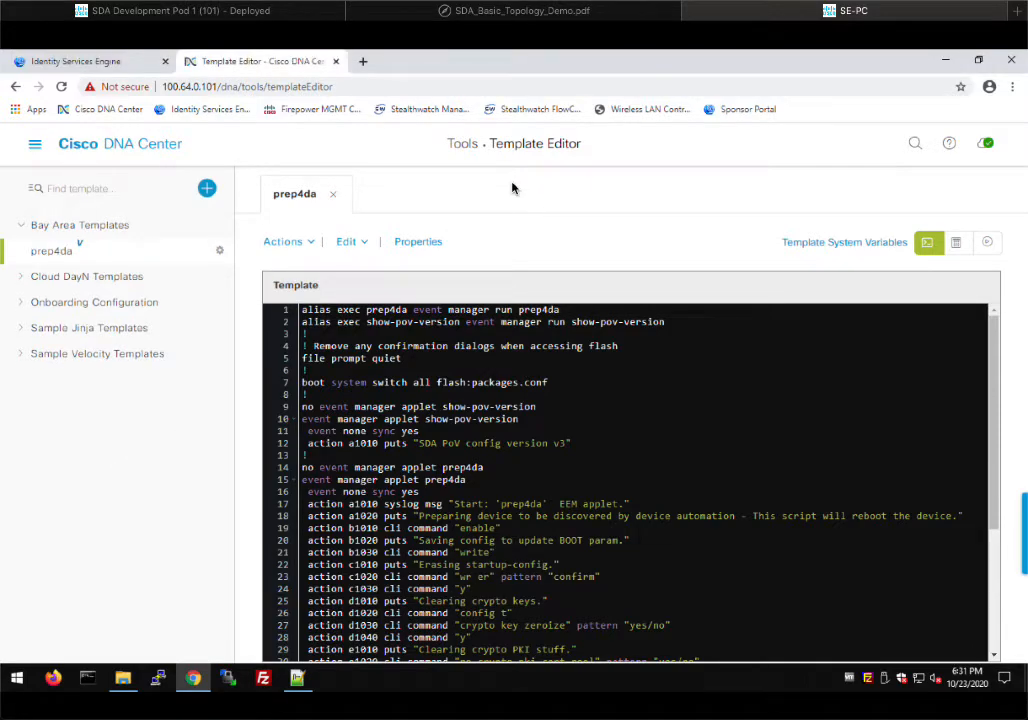
mouse_move(599, 240)
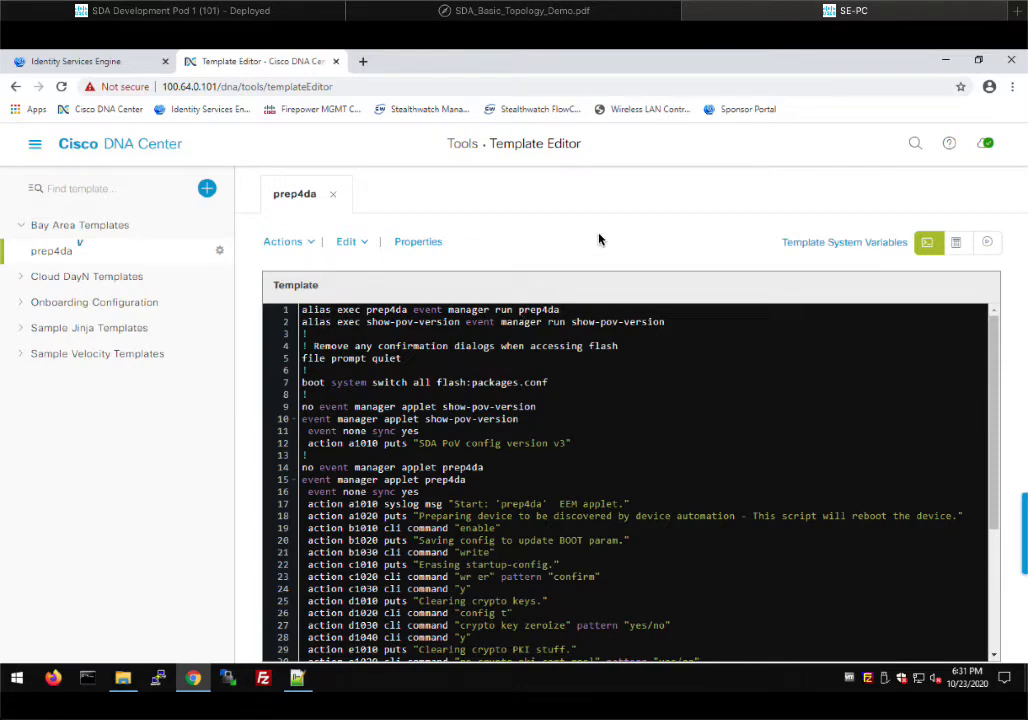
mouse_move(545, 20)
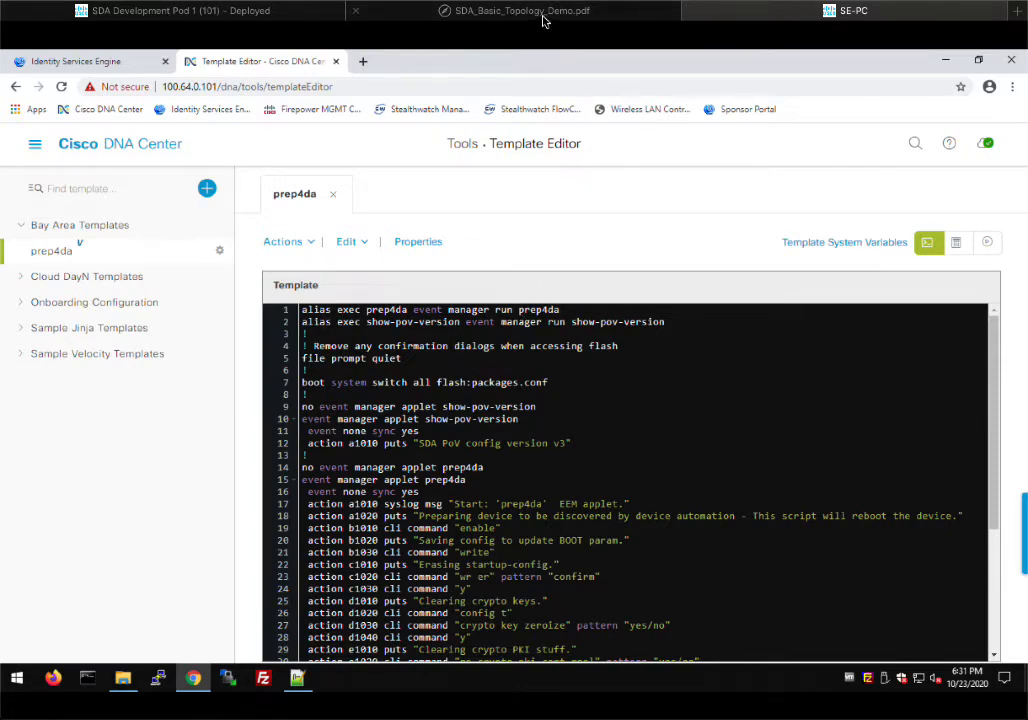
View the SDA_Basic_Topology_Demo.pdf network diagram
left_click(520, 10)
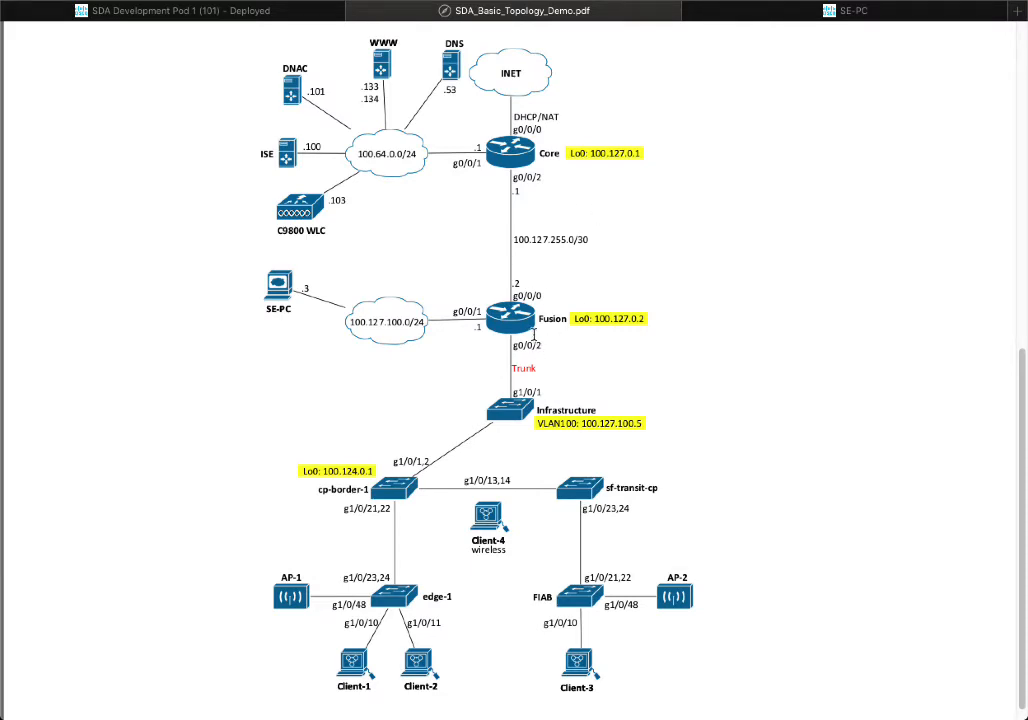
mouse_move(443, 261)
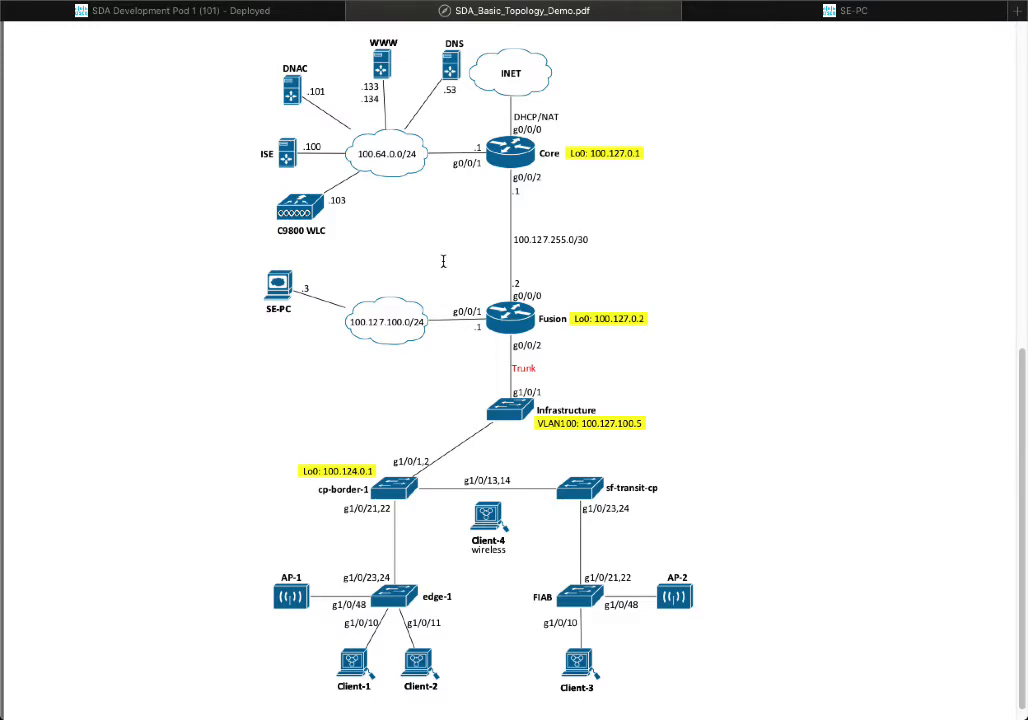
mouse_move(265, 392)
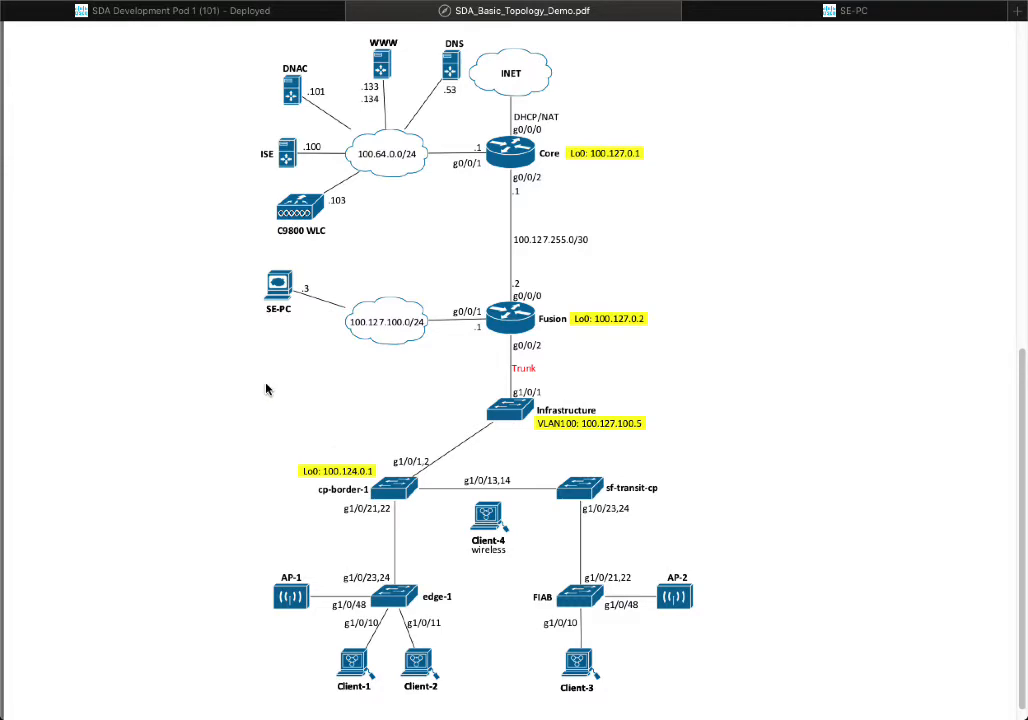
mouse_move(288, 424)
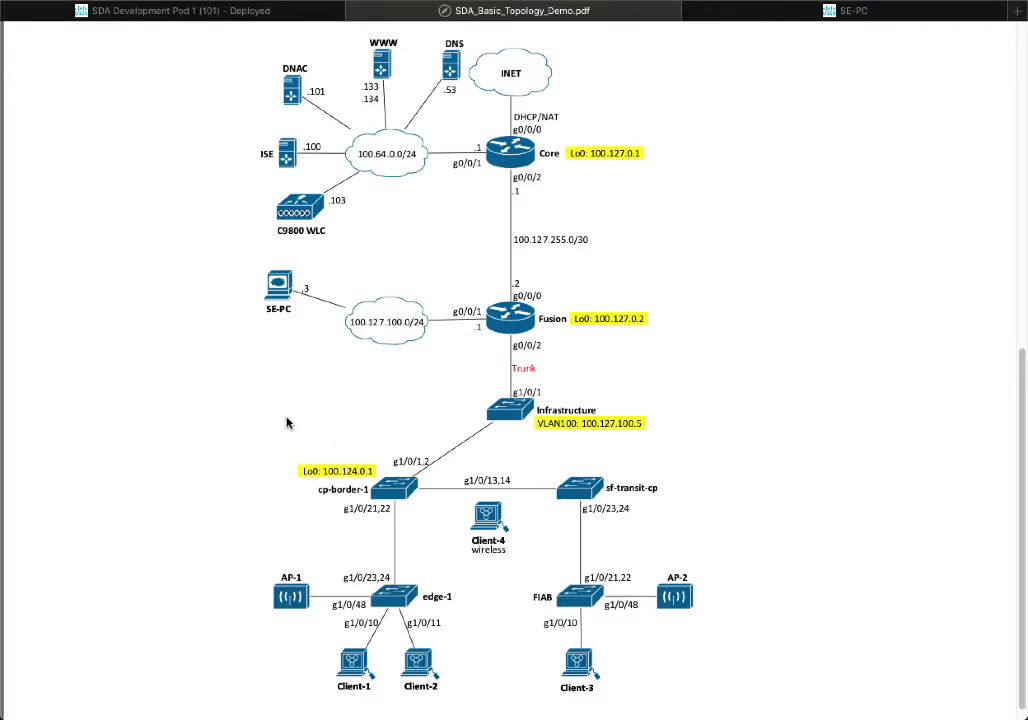
mouse_move(271, 415)
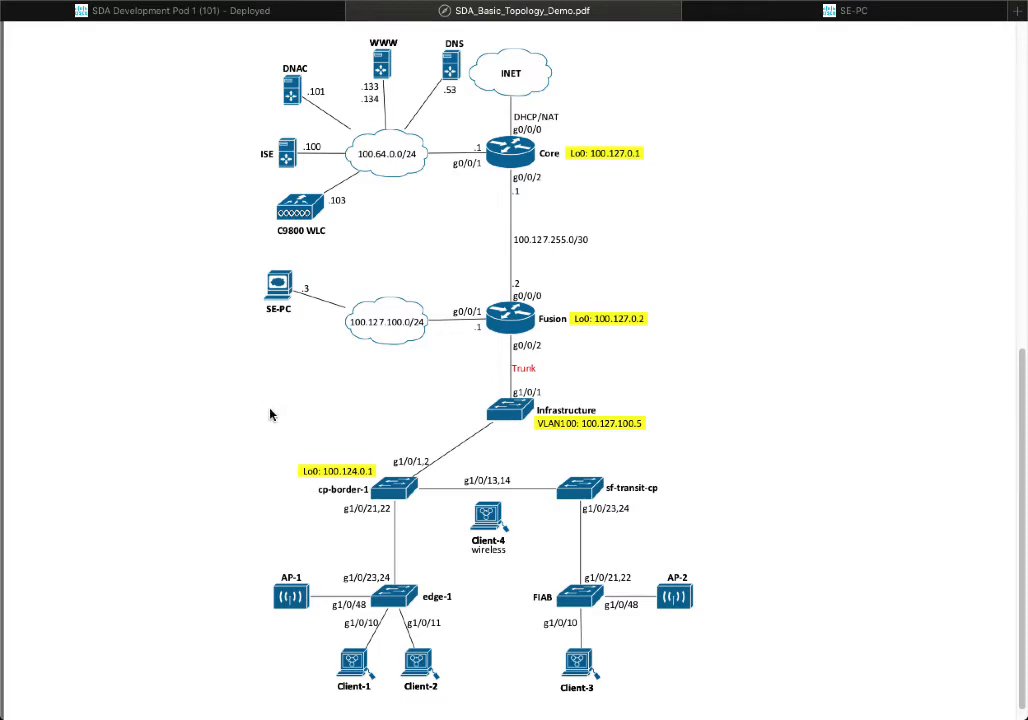
mouse_move(318, 394)
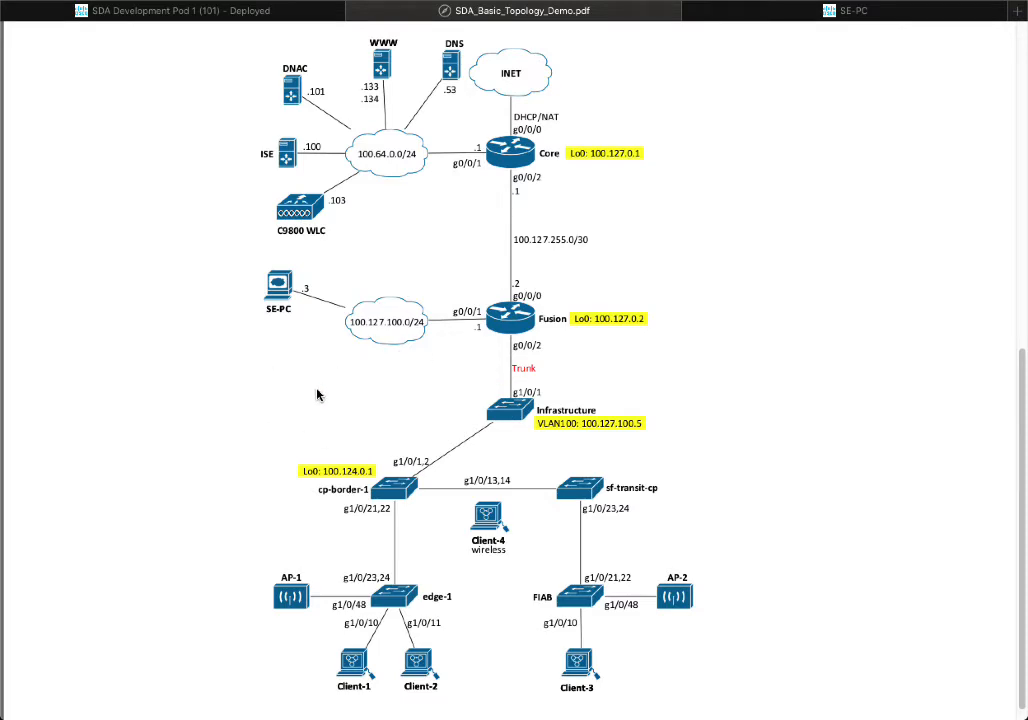
mouse_move(303, 388)
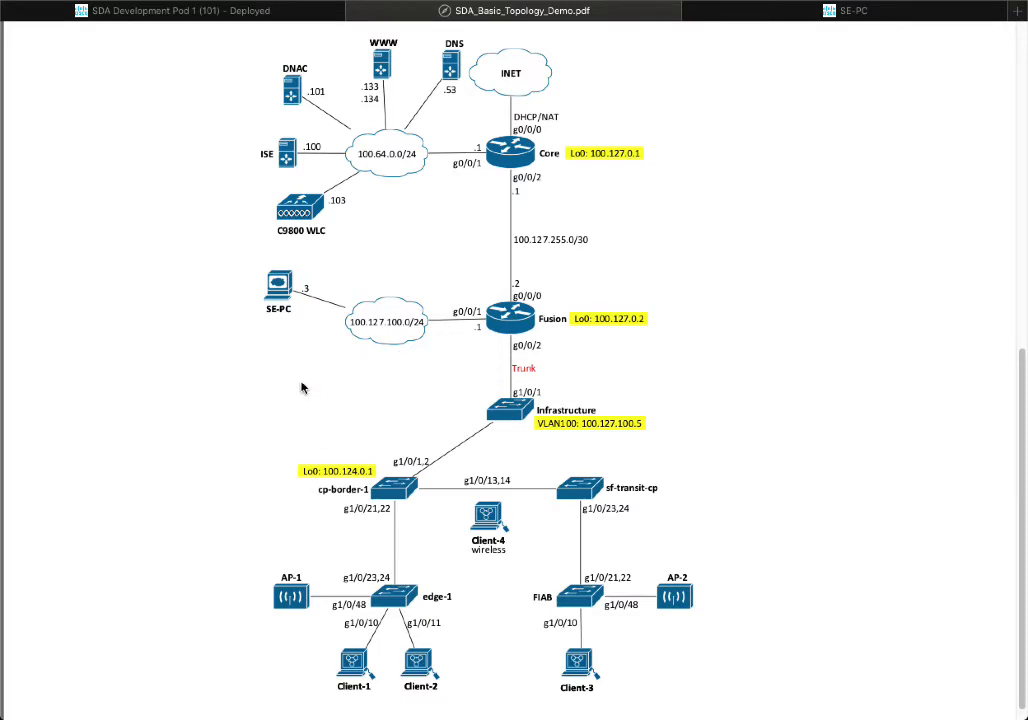
mouse_move(321, 391)
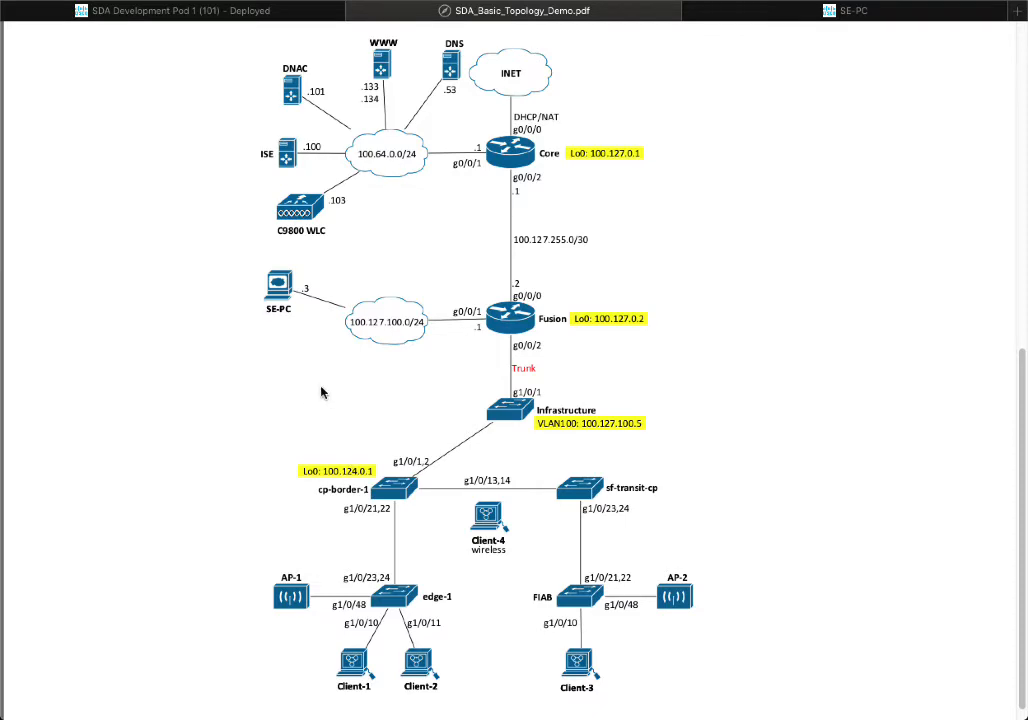
mouse_move(312, 390)
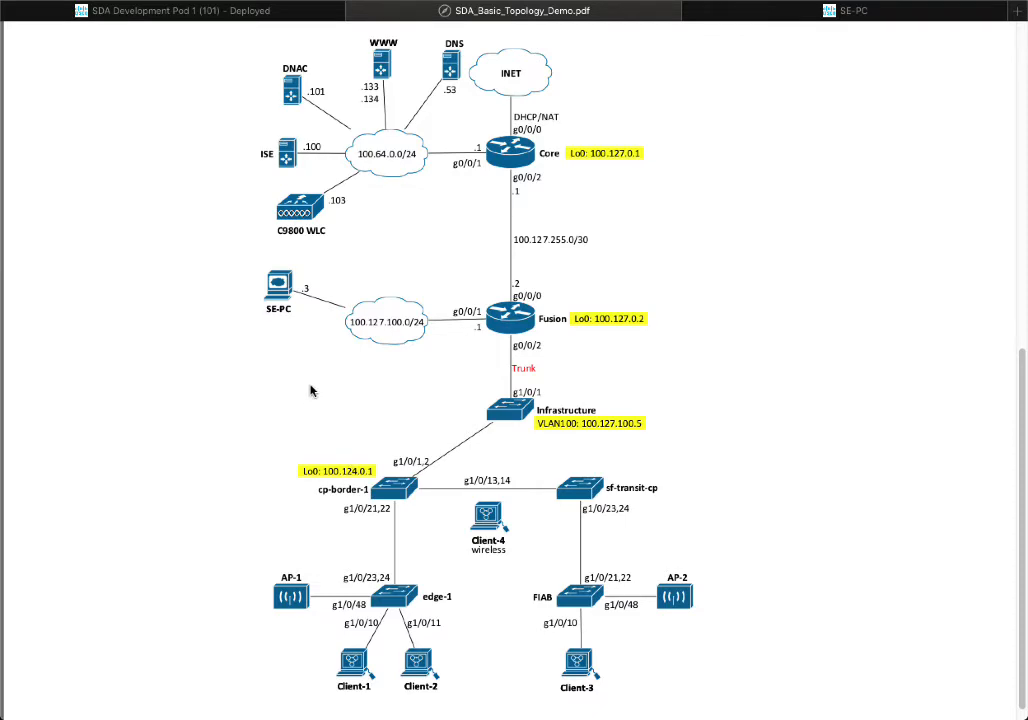
mouse_move(268, 452)
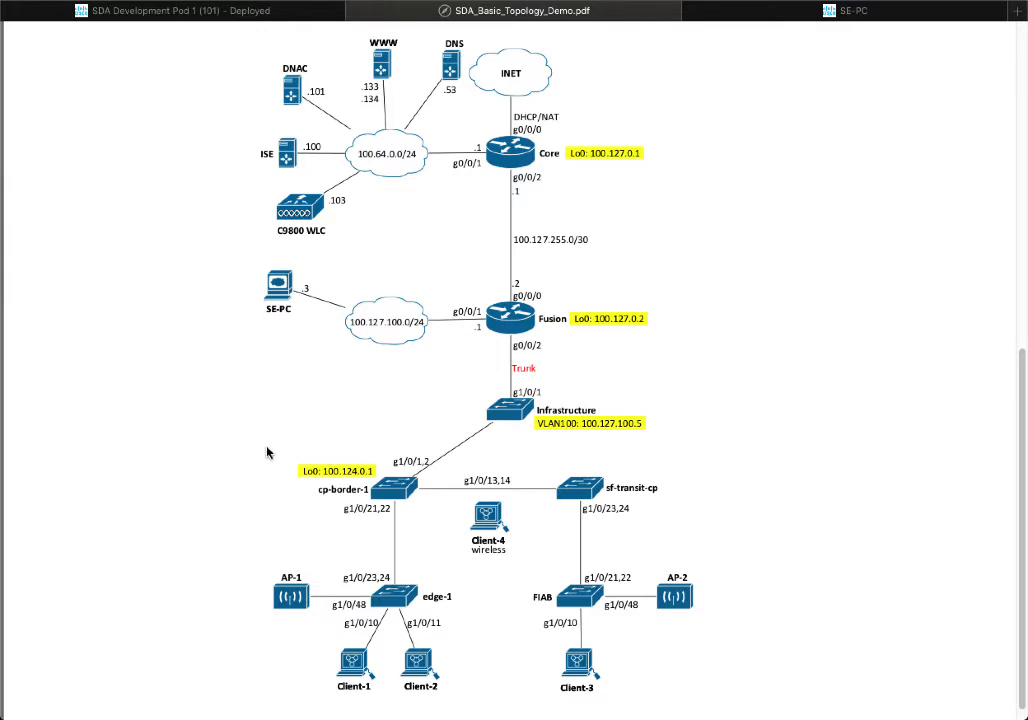
mouse_move(356, 254)
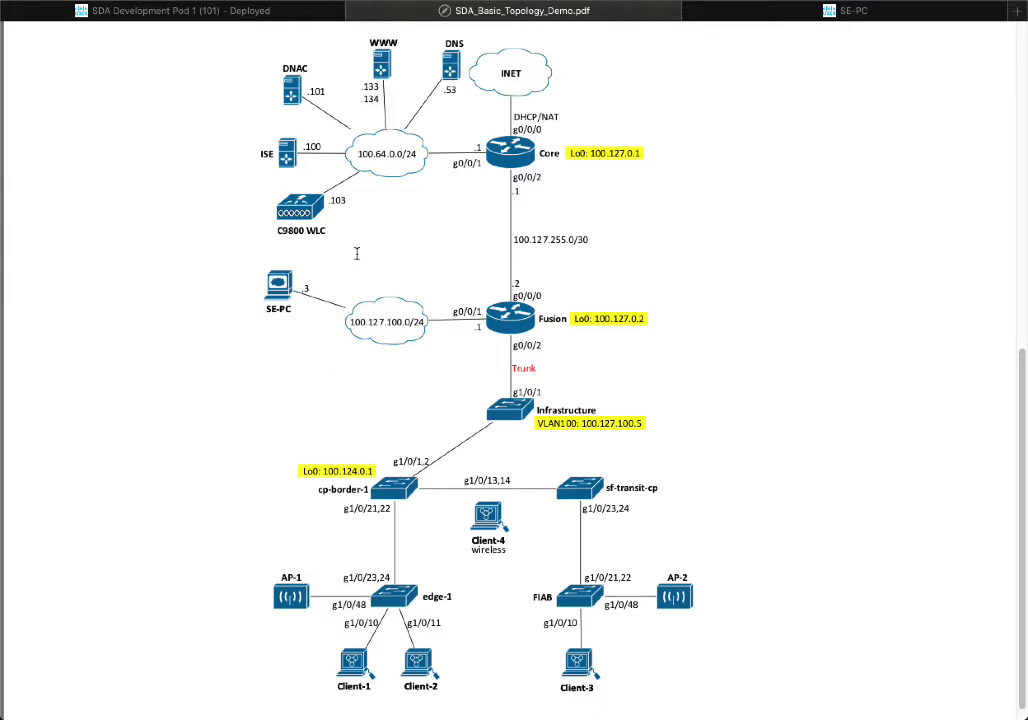
mouse_move(303, 435)
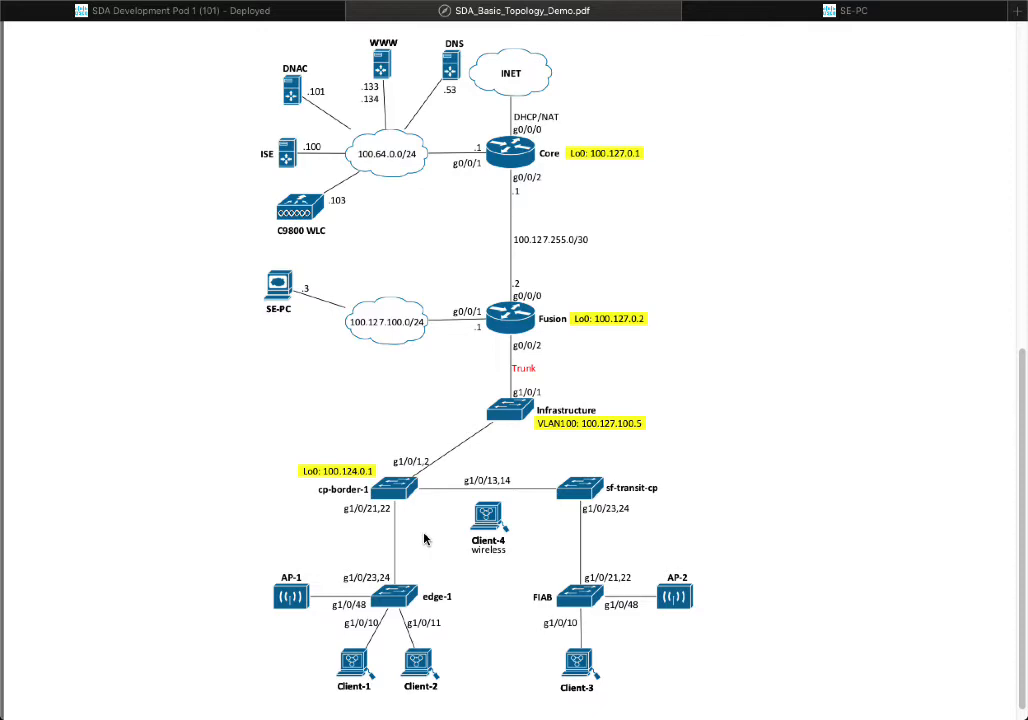
mouse_move(416, 538)
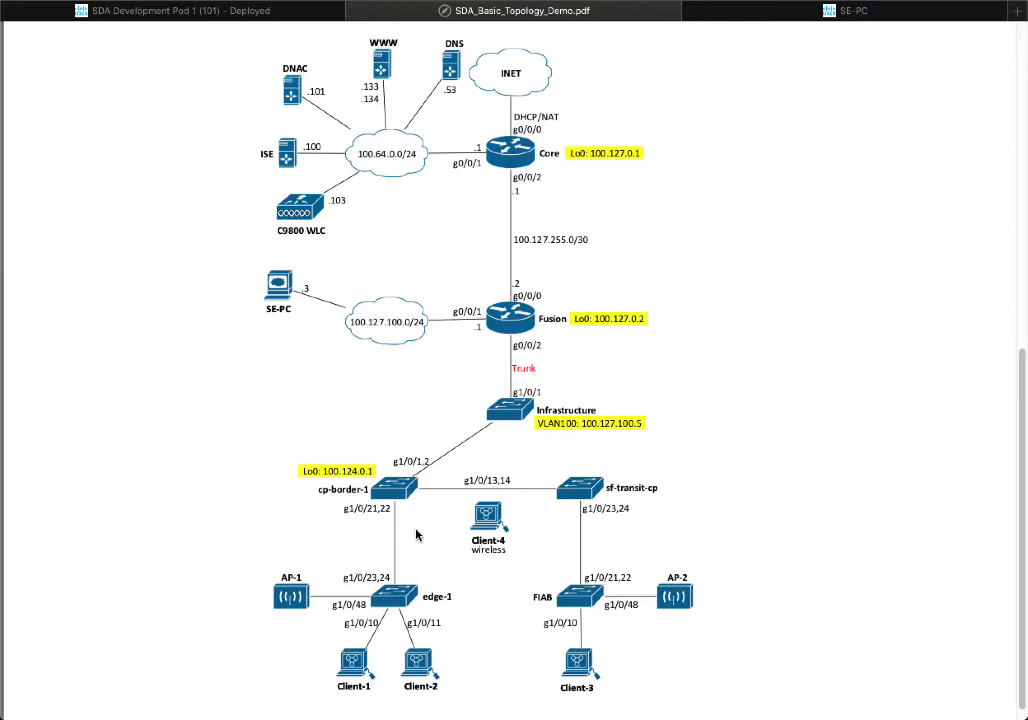
mouse_move(450, 547)
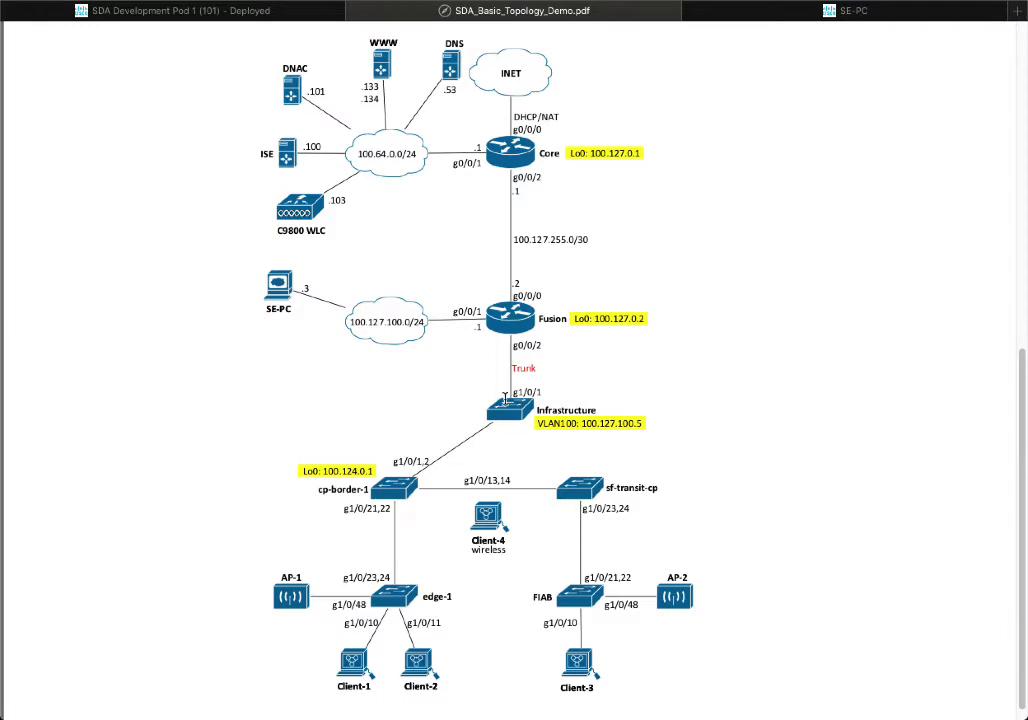
mouse_move(561, 140)
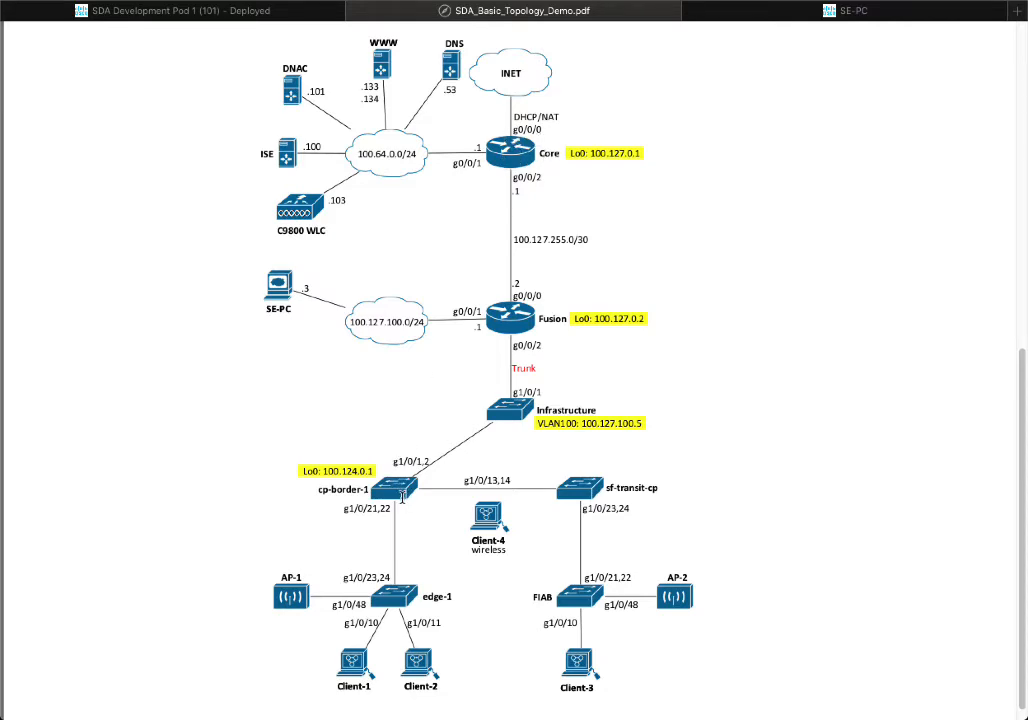
mouse_move(425, 515)
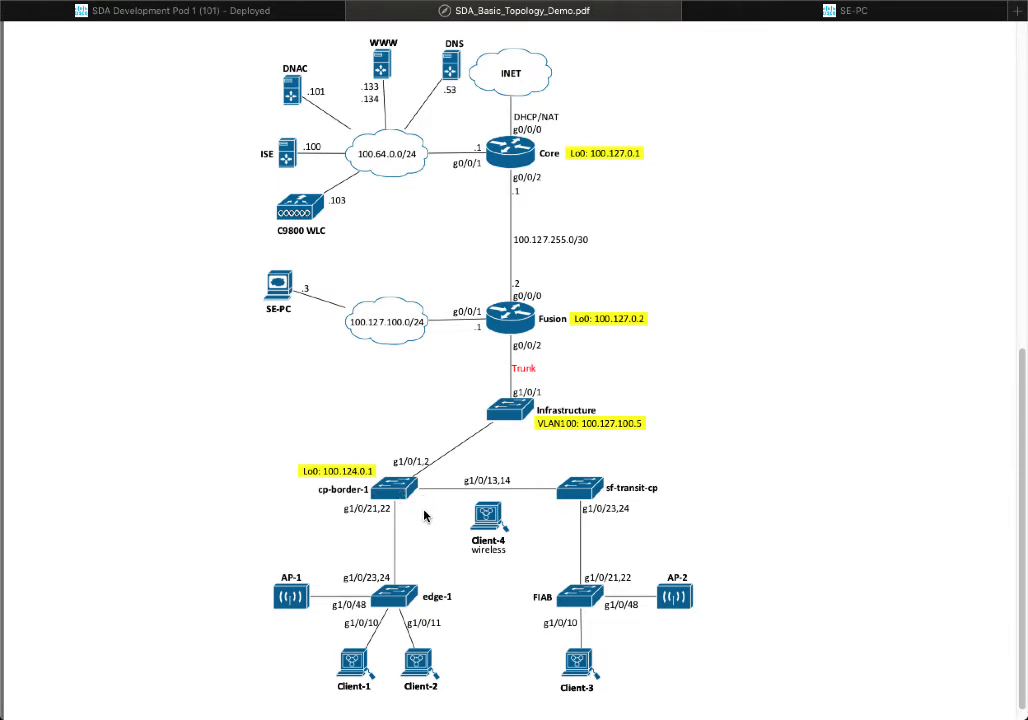
mouse_move(401, 523)
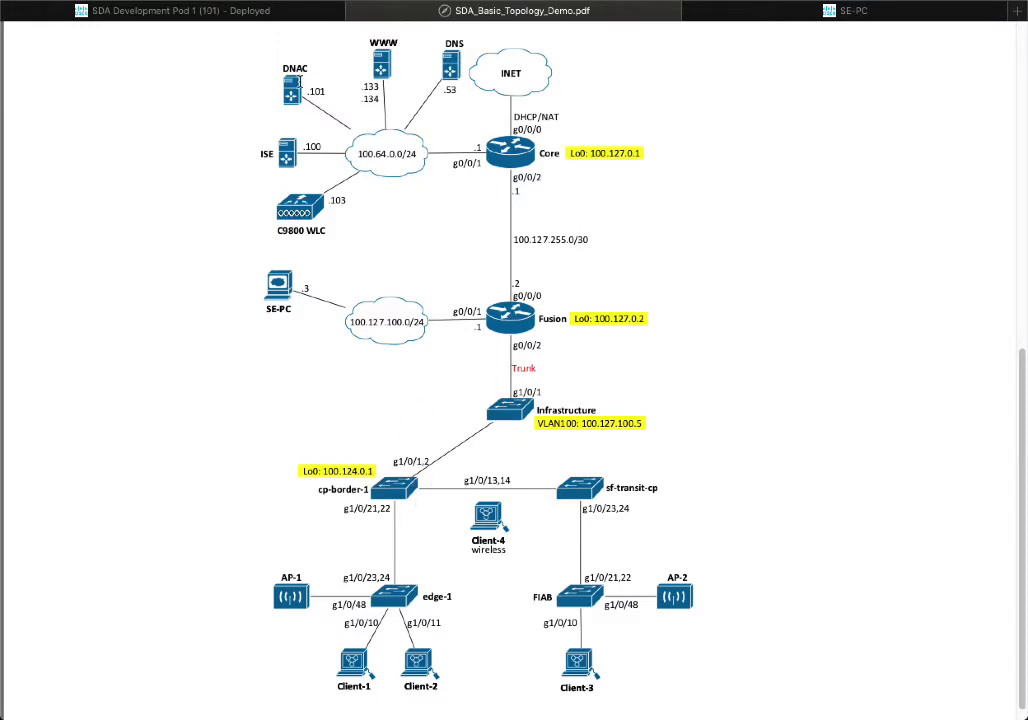
mouse_move(415, 217)
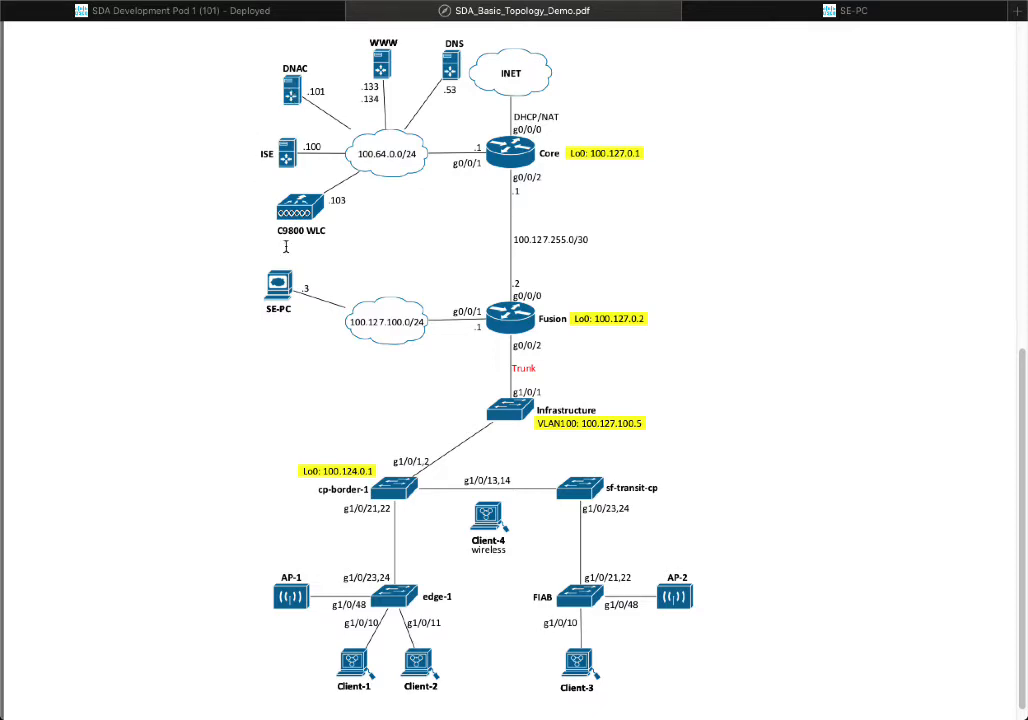
mouse_move(350, 234)
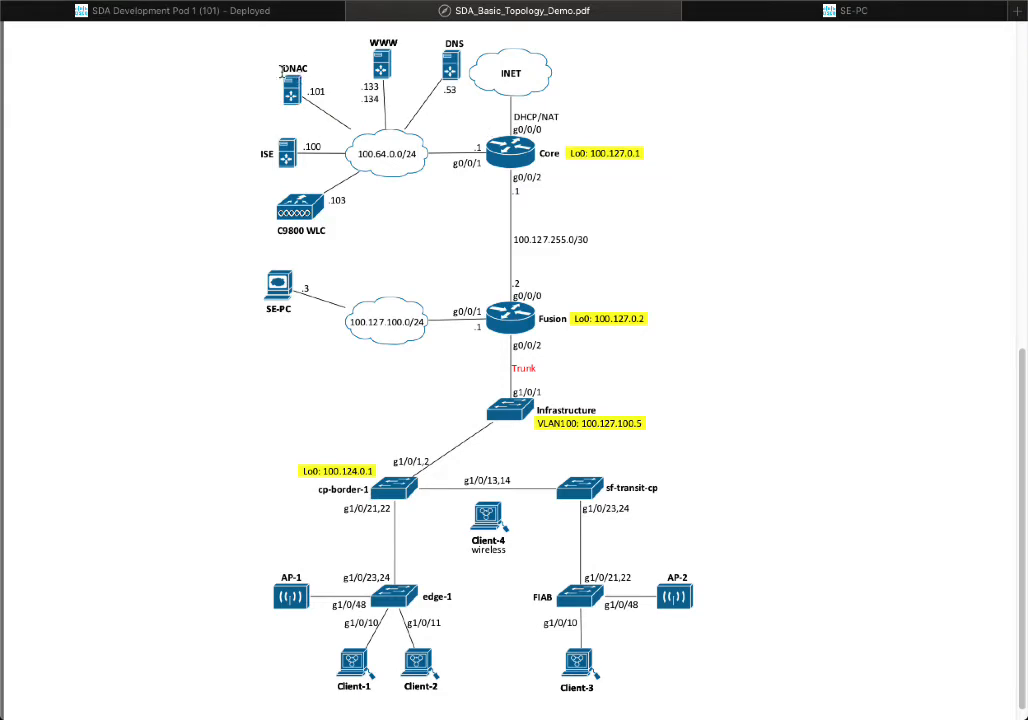
mouse_move(297, 108)
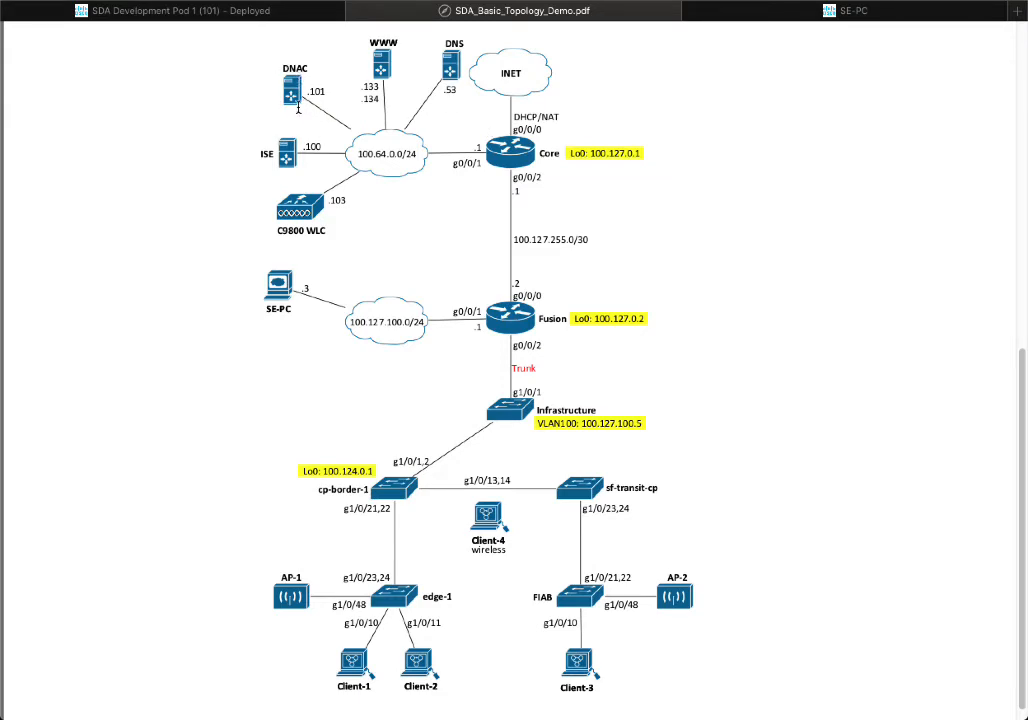
mouse_move(370, 210)
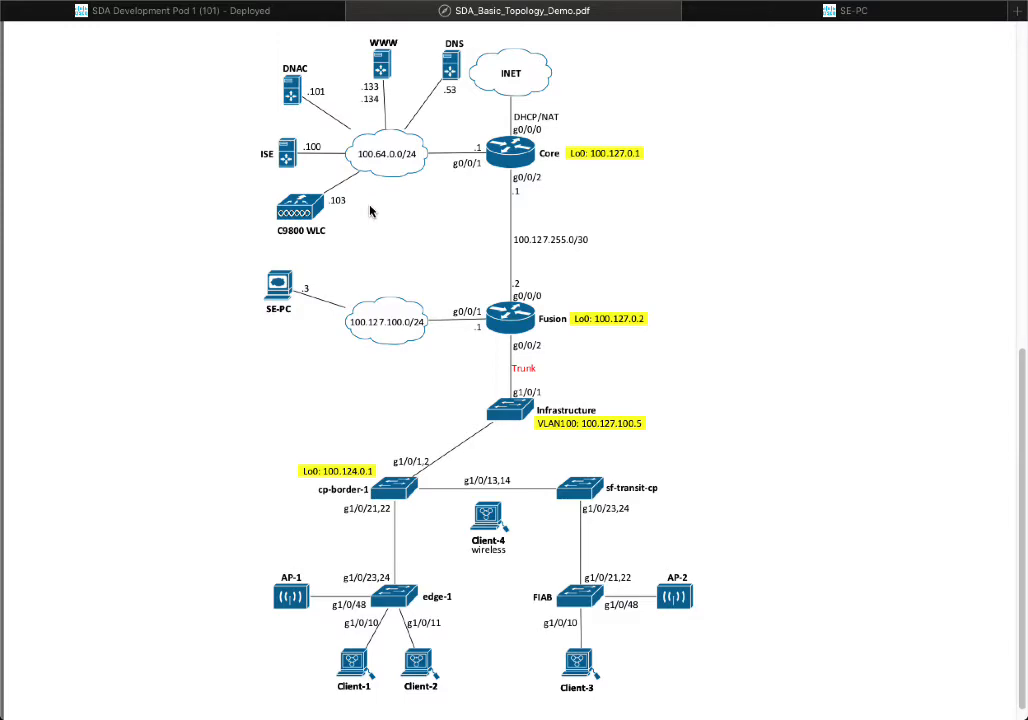
mouse_move(368, 217)
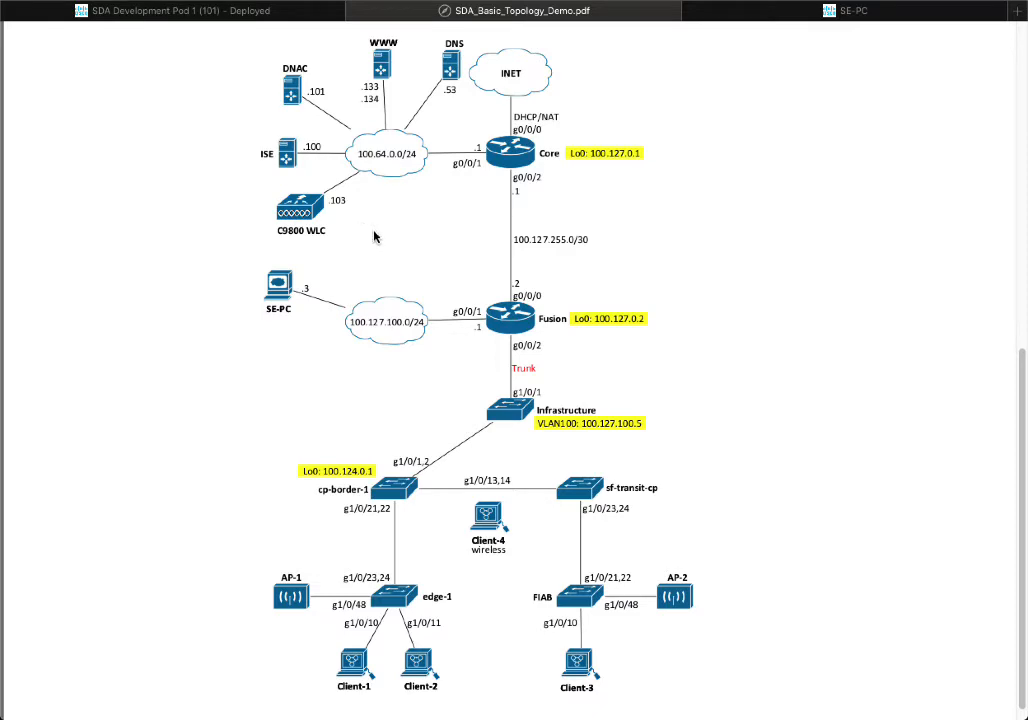
mouse_move(380, 226)
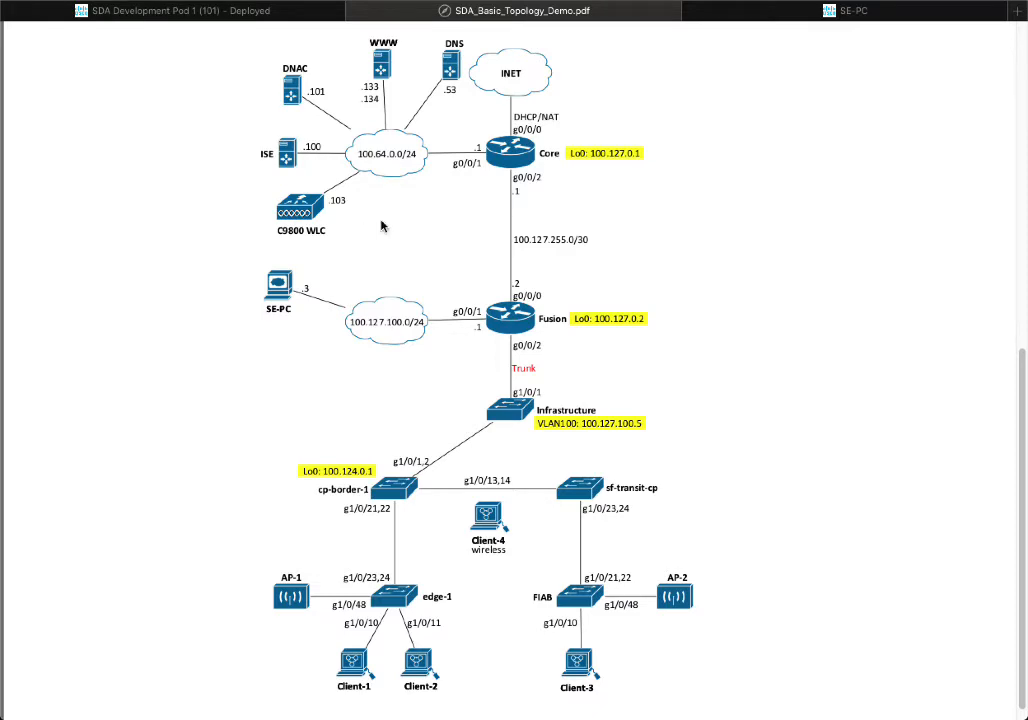
mouse_move(388, 110)
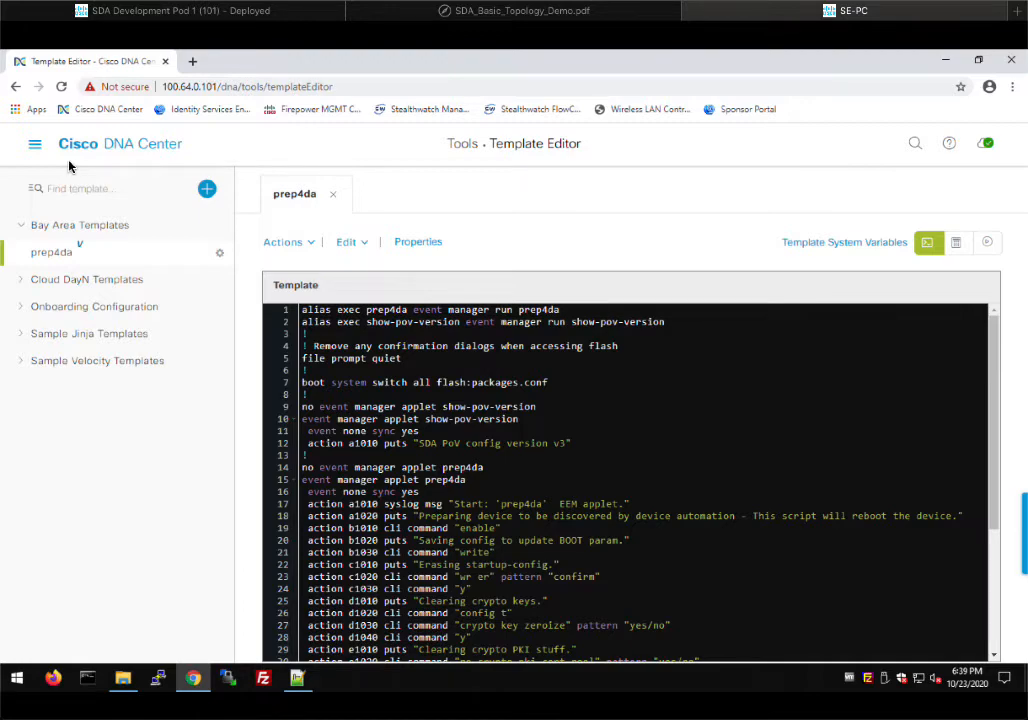
mouse_move(35, 144)
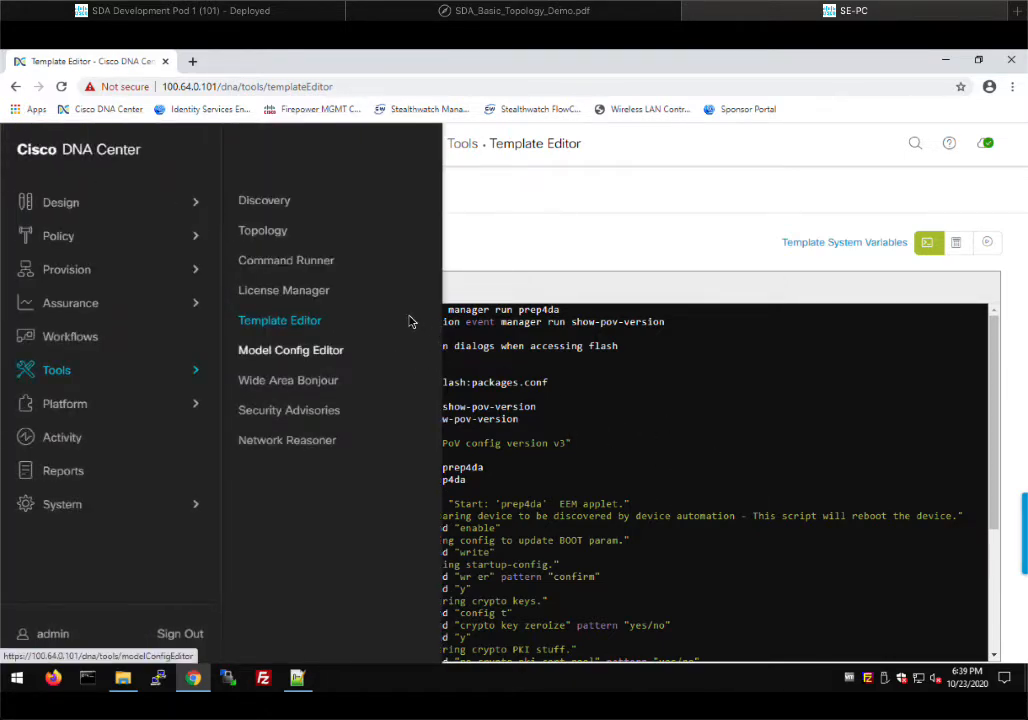
mouse_move(113, 289)
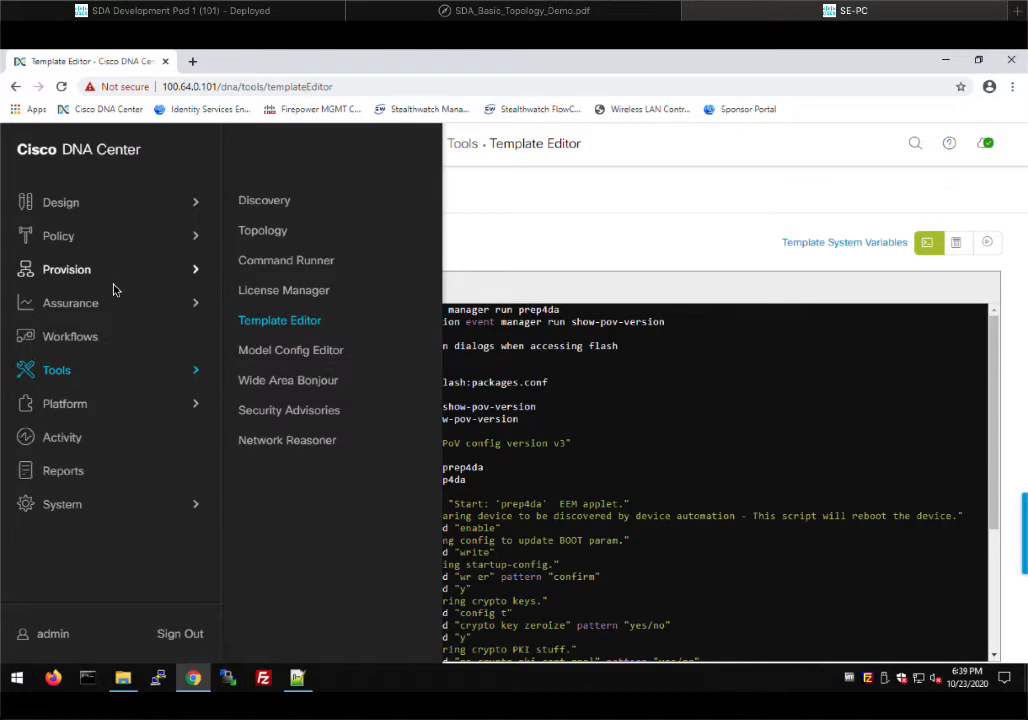
mouse_move(61, 202)
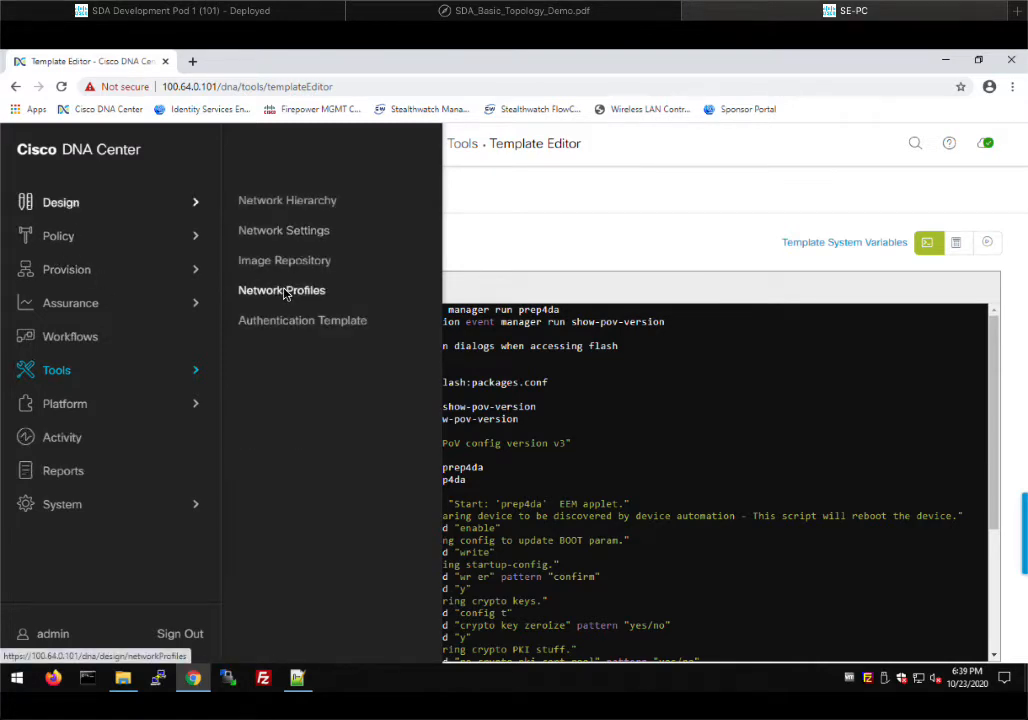
Go to Design > Network Profiles and show the Add Profile type list
left_click(281, 290)
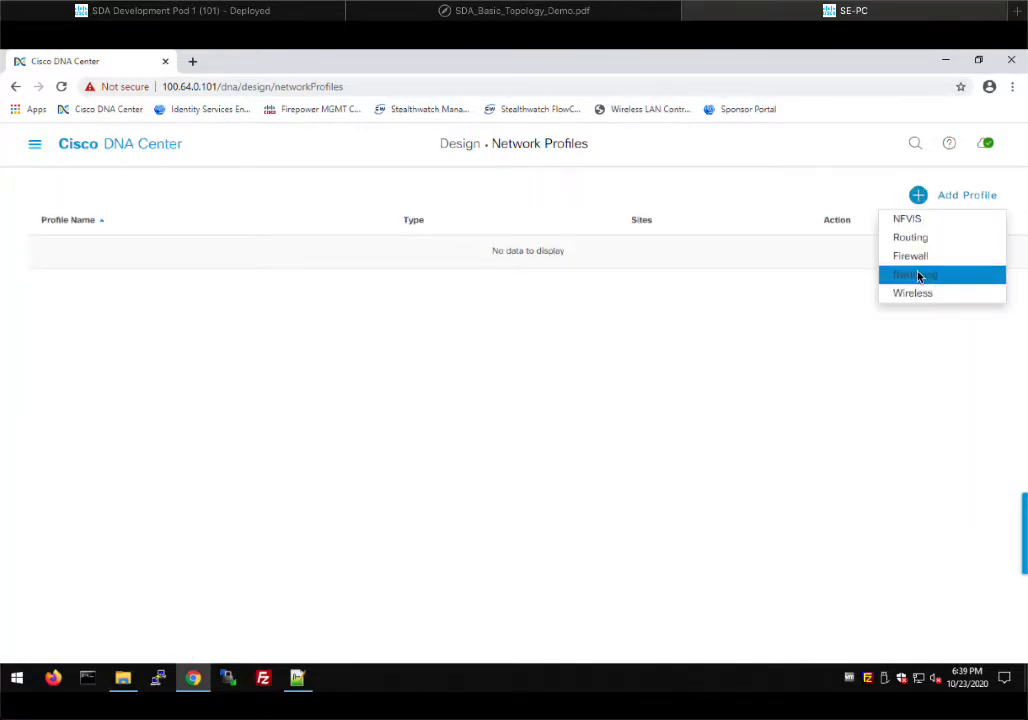
Create a new Switching profile named Bay Area Switches
left_click(913, 274)
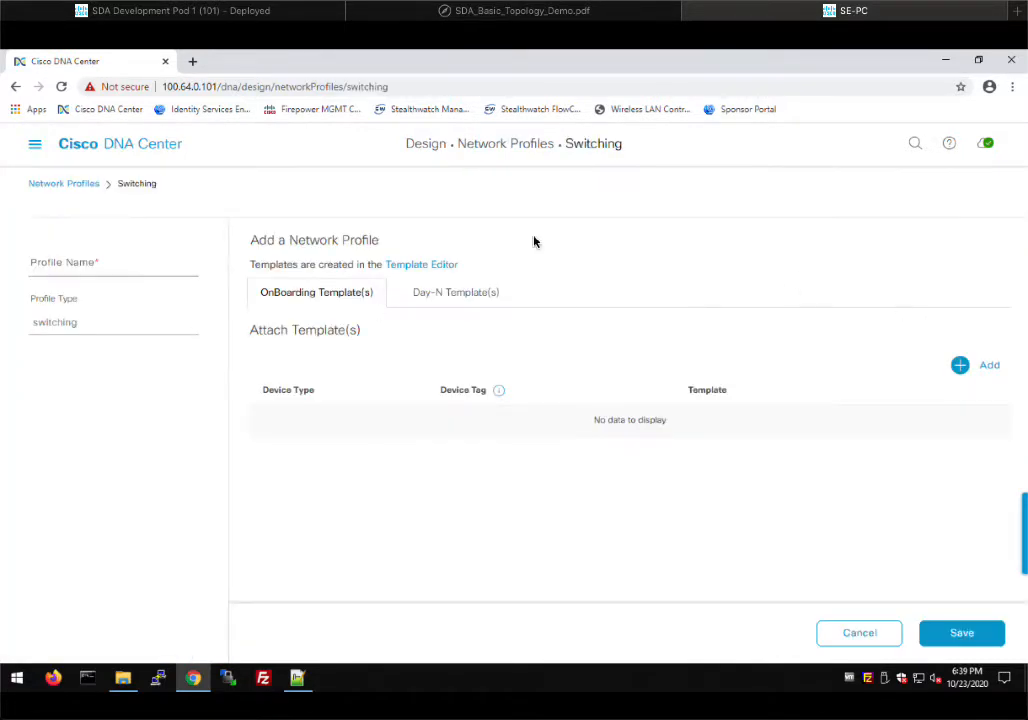
left_click(113, 262)
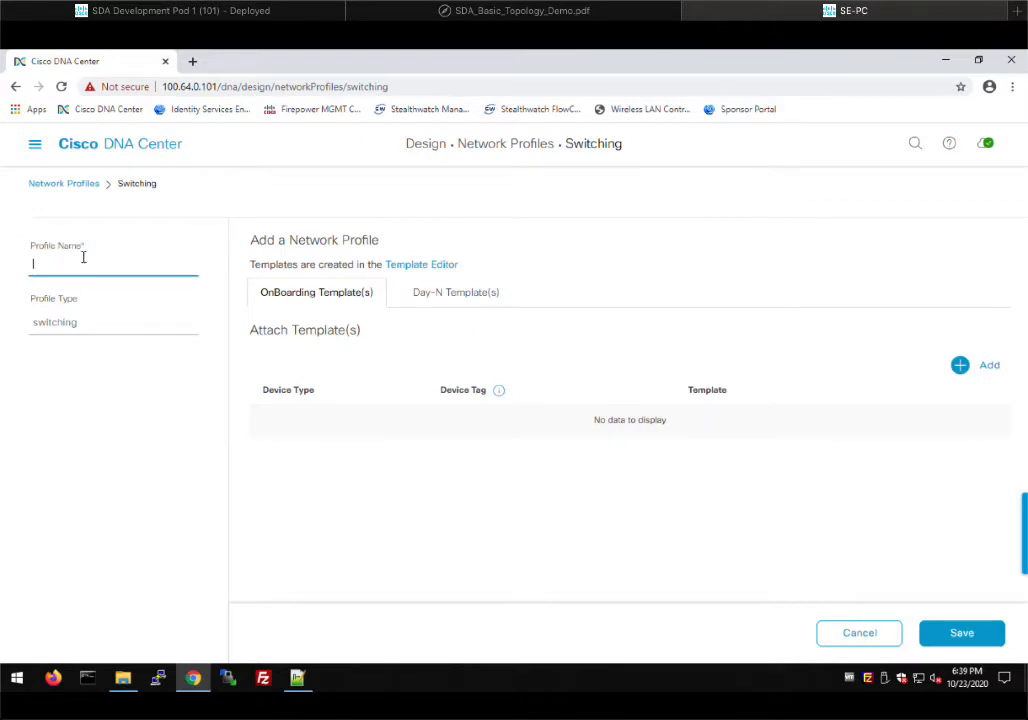
type("Bay Area")
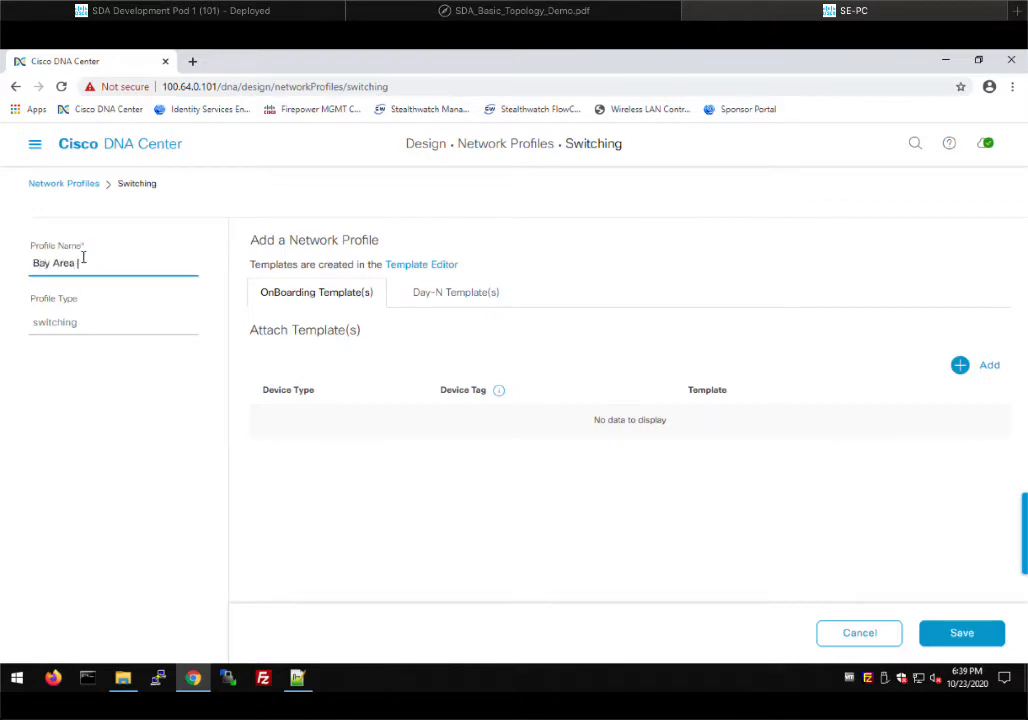
type("Switches")
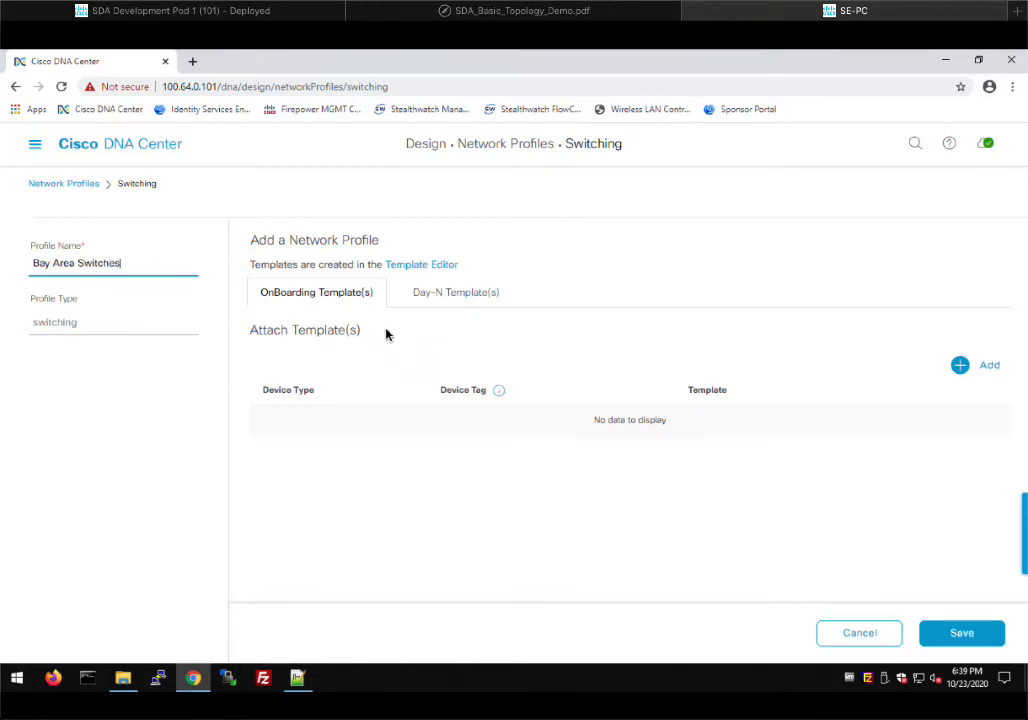
mouse_move(462, 308)
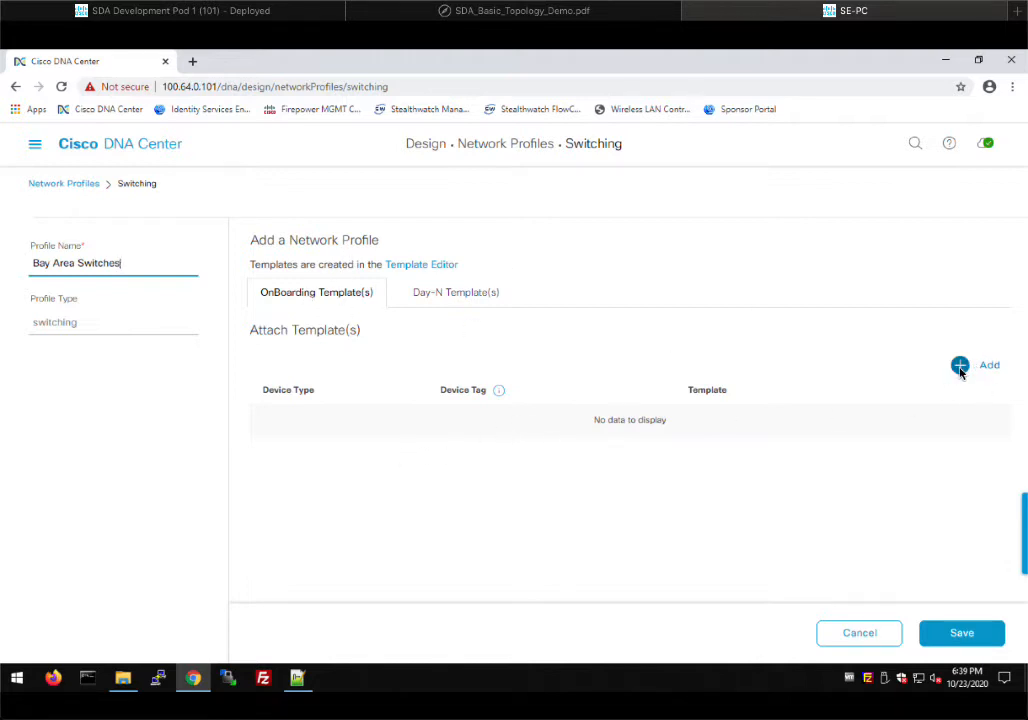
Add an onboarding template row for Catalyst 9300 Series Switches using cp-border-1
left_click(959, 365)
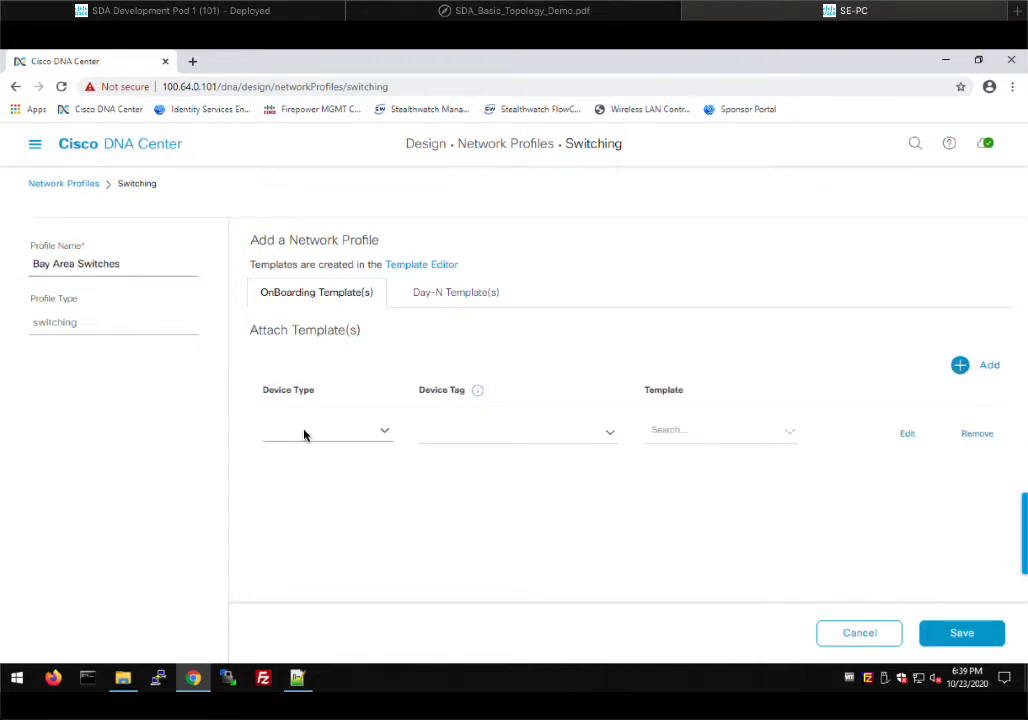
left_click(328, 430)
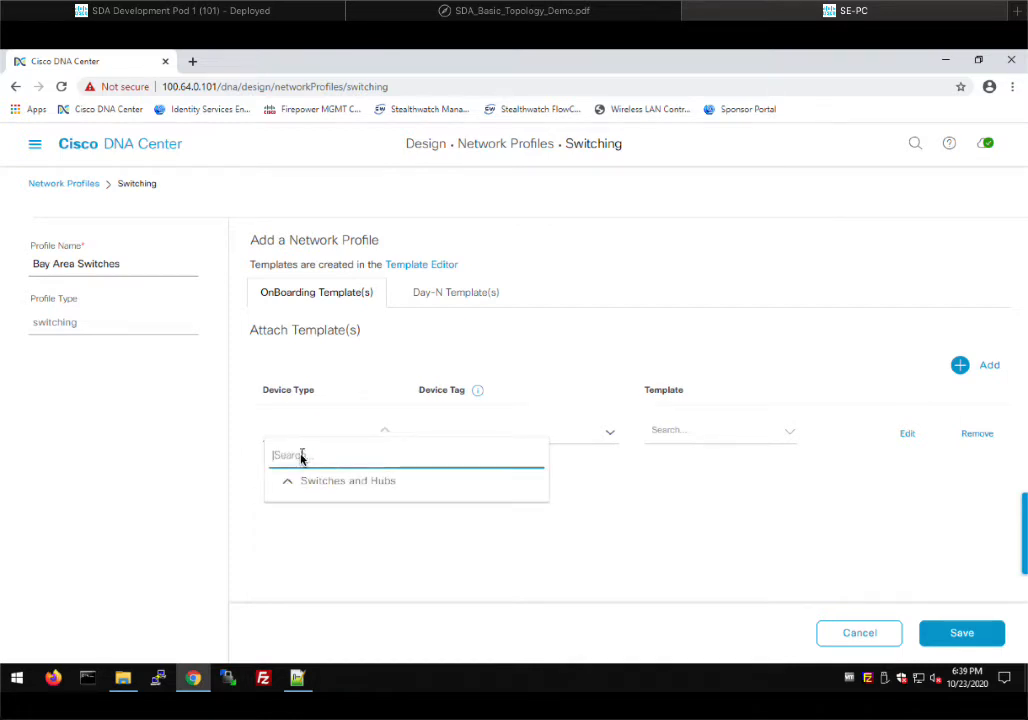
type("9300")
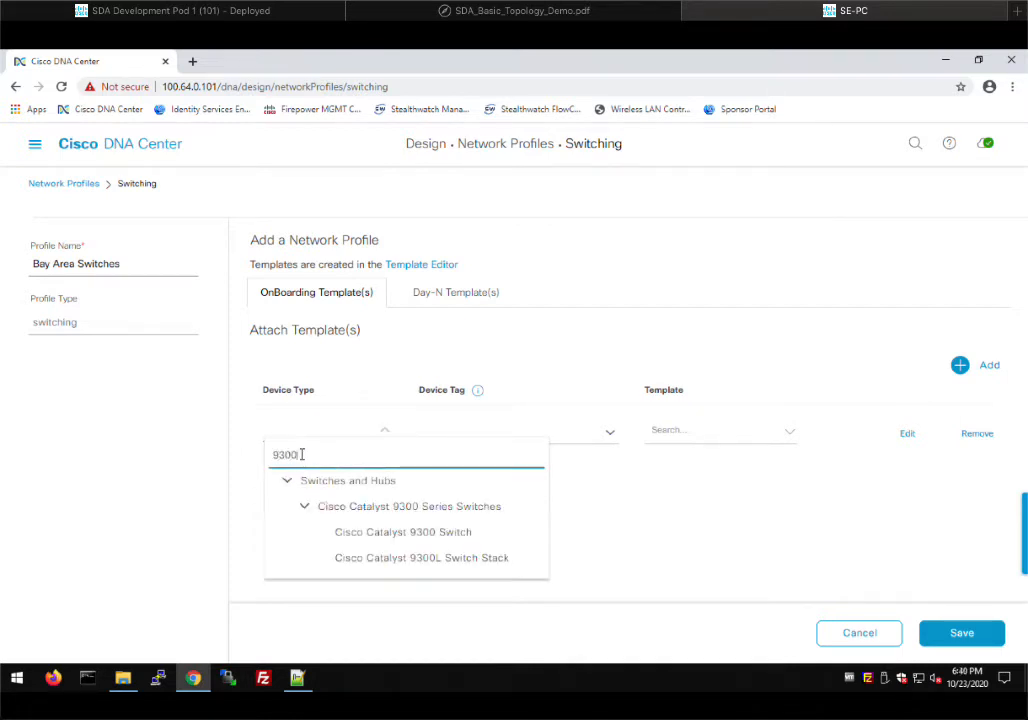
left_click(409, 506)
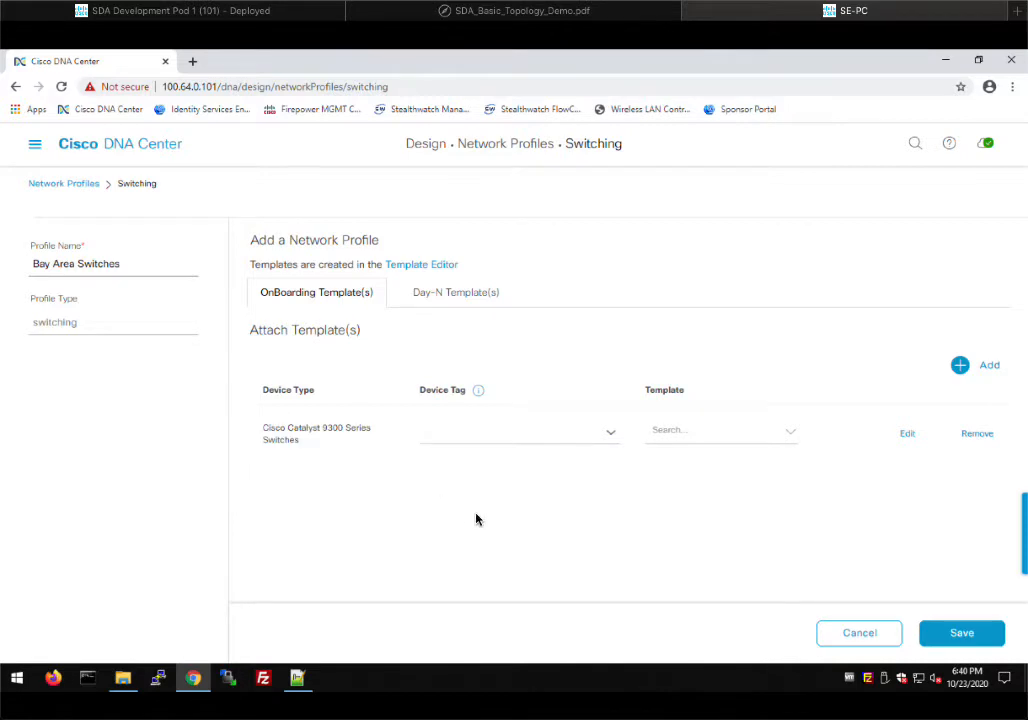
mouse_move(557, 503)
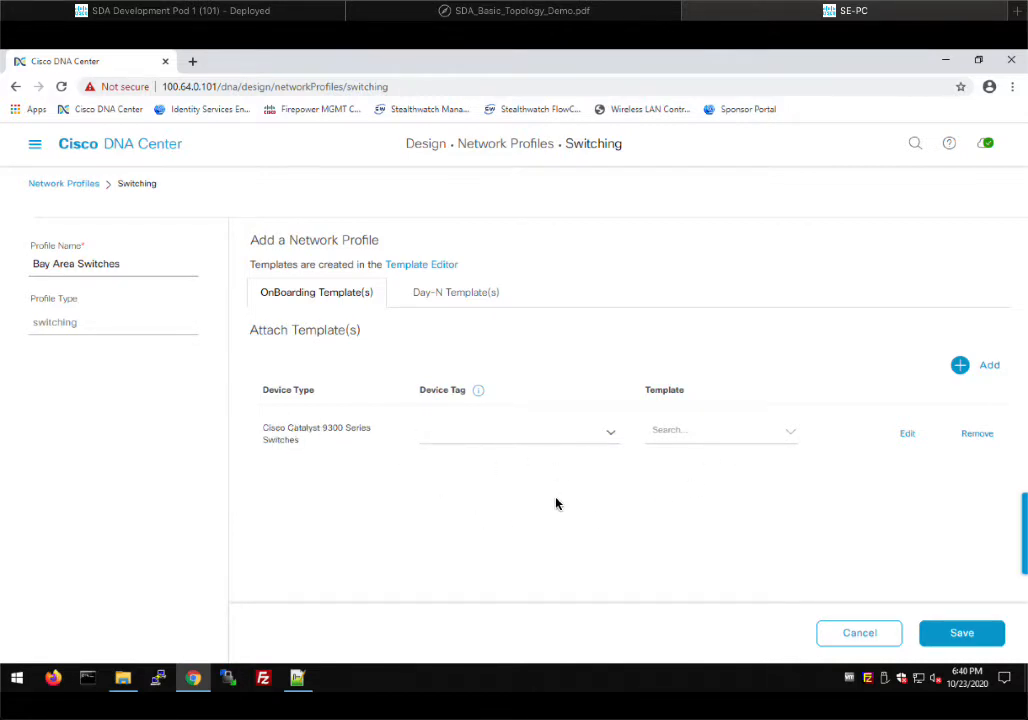
mouse_move(791, 435)
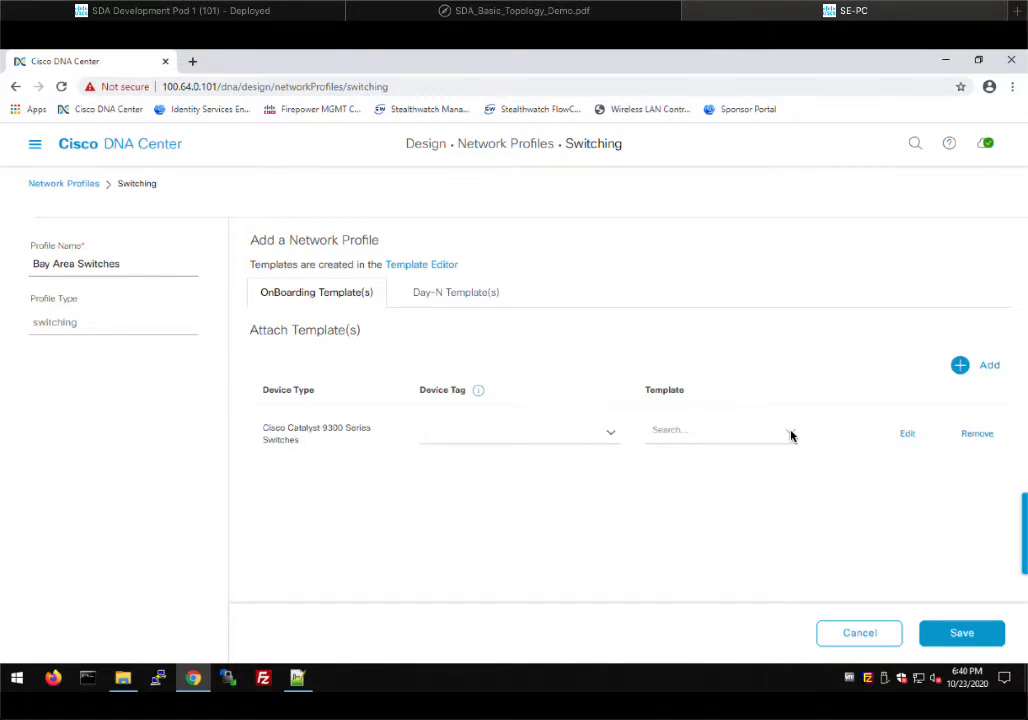
left_click(715, 429)
type("cp-border-1")
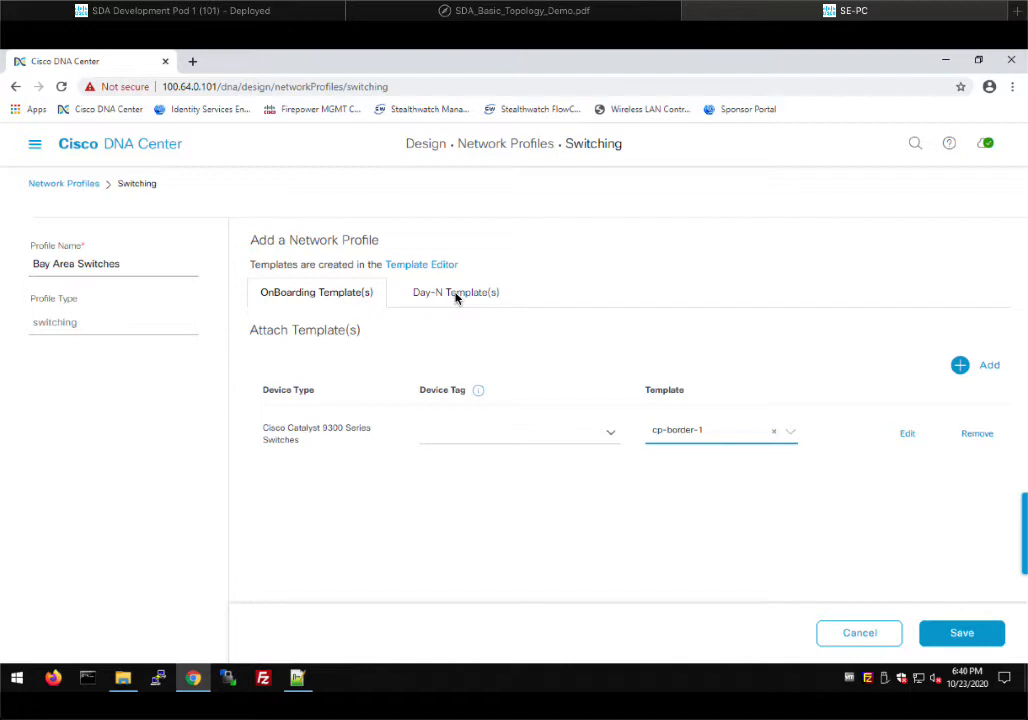
mouse_move(500, 317)
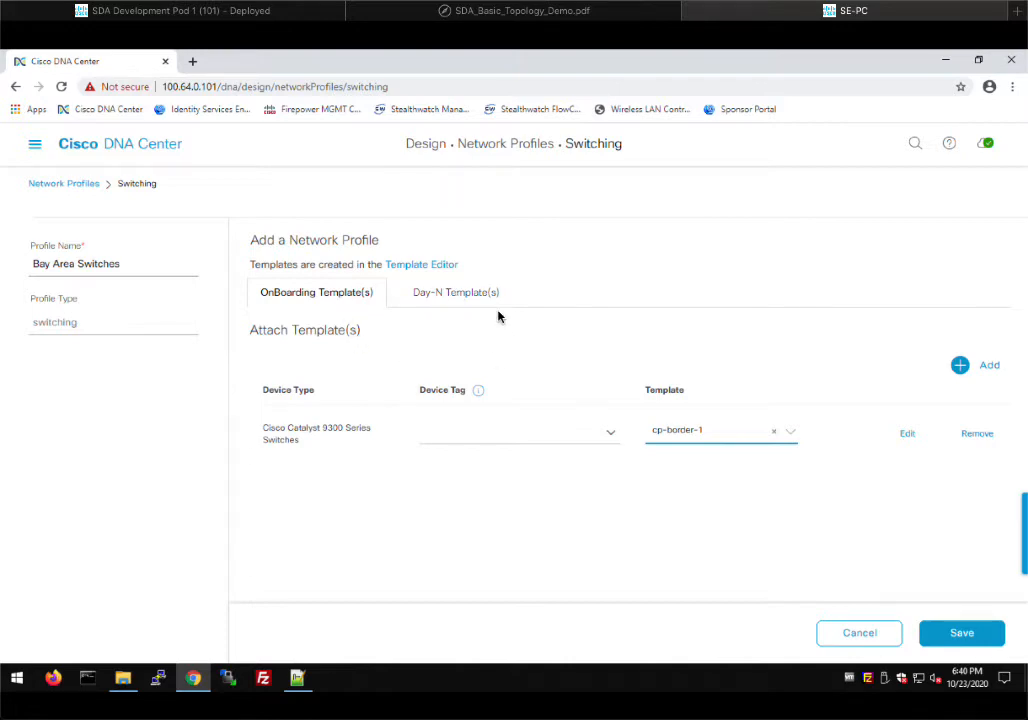
mouse_move(198, 362)
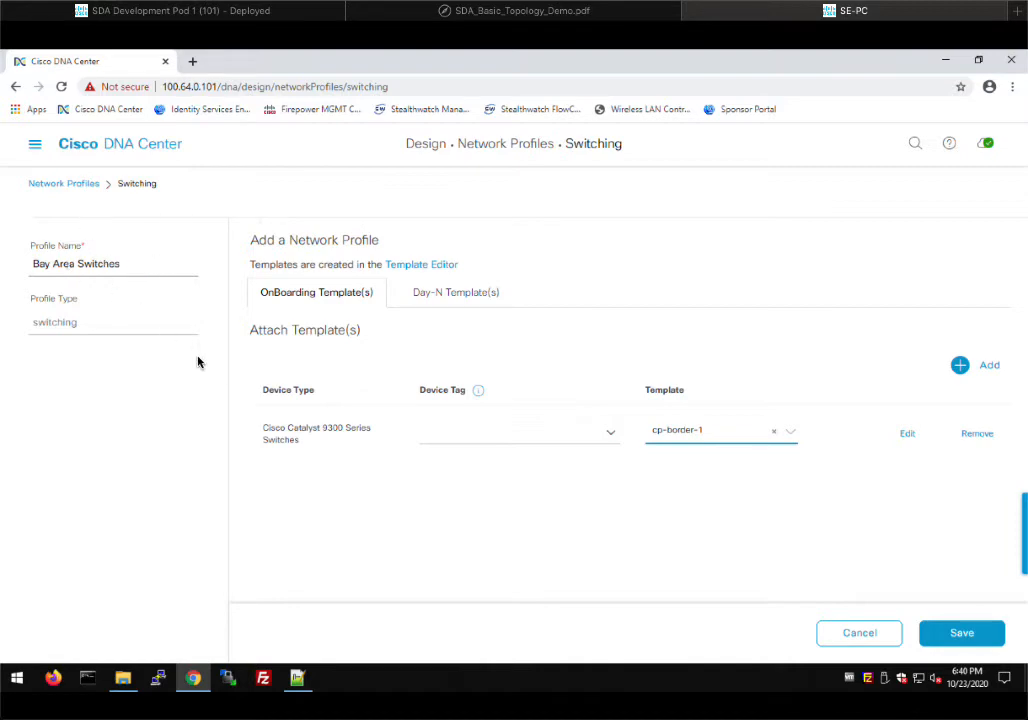
mouse_move(722, 451)
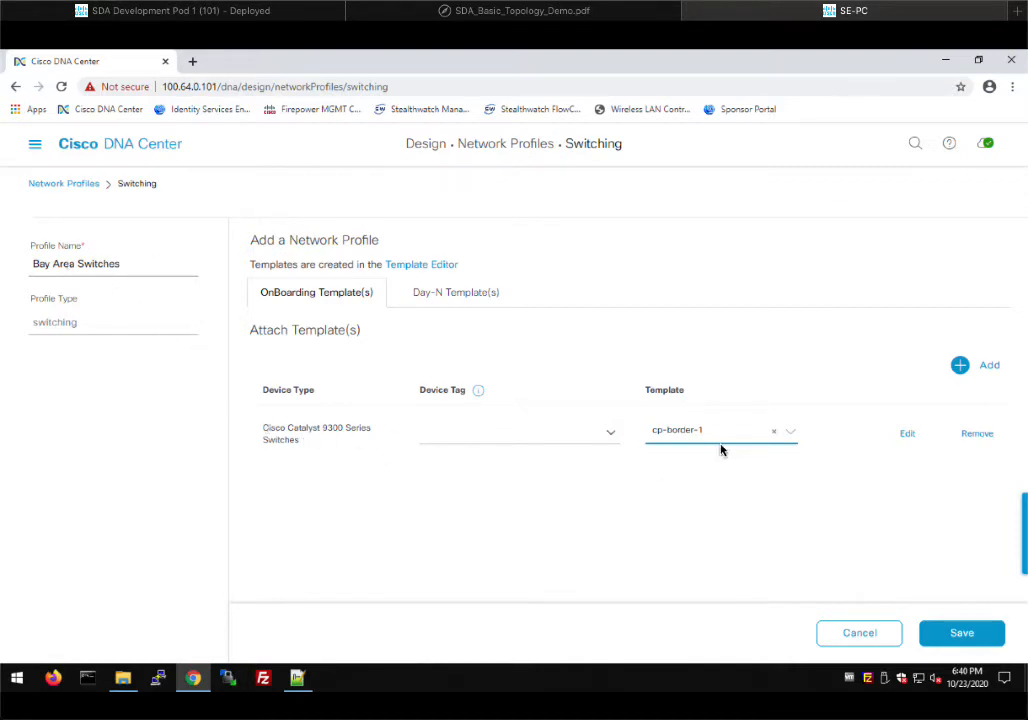
mouse_move(342, 338)
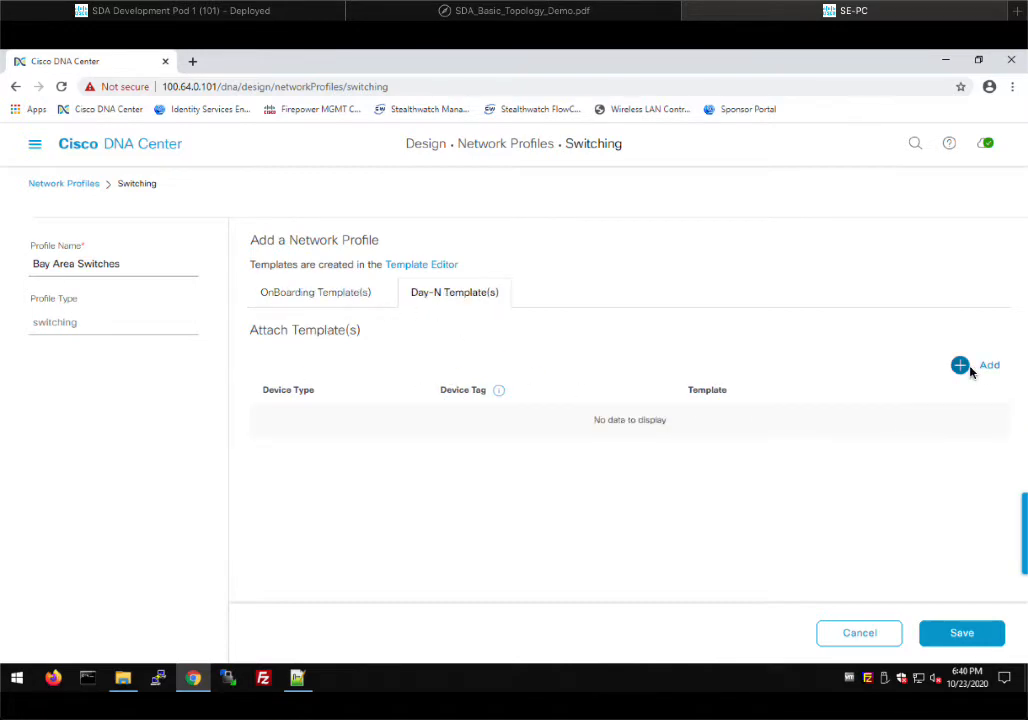
Add a Day-N template row attaching prep4da to Catalyst 9300 Series Switches
left_click(959, 365)
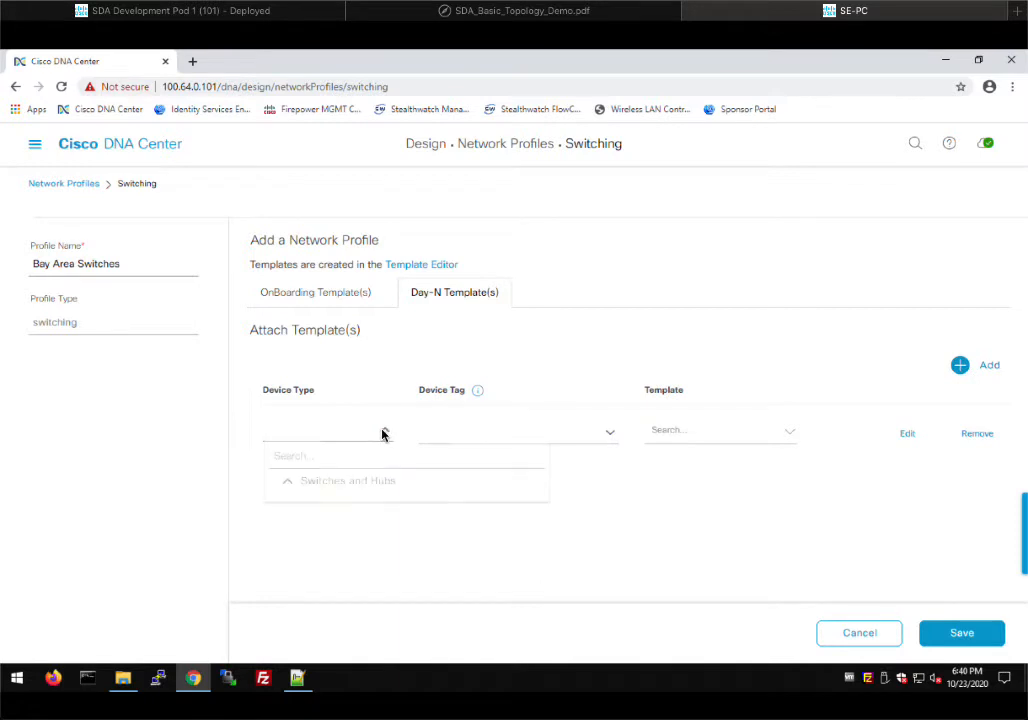
left_click(345, 455)
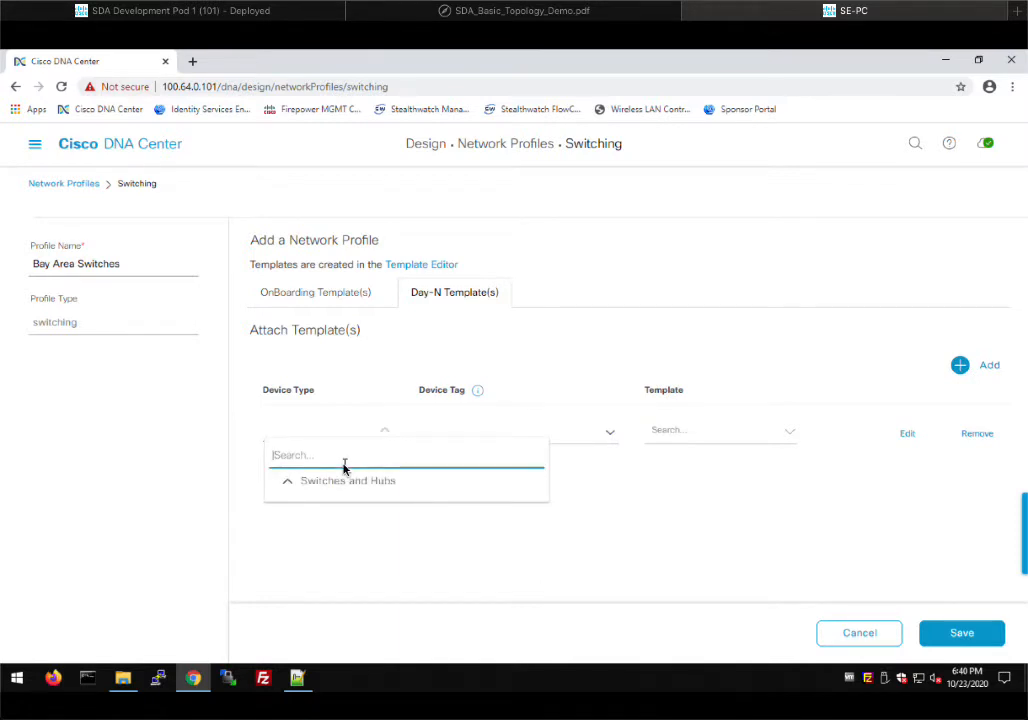
type("9300")
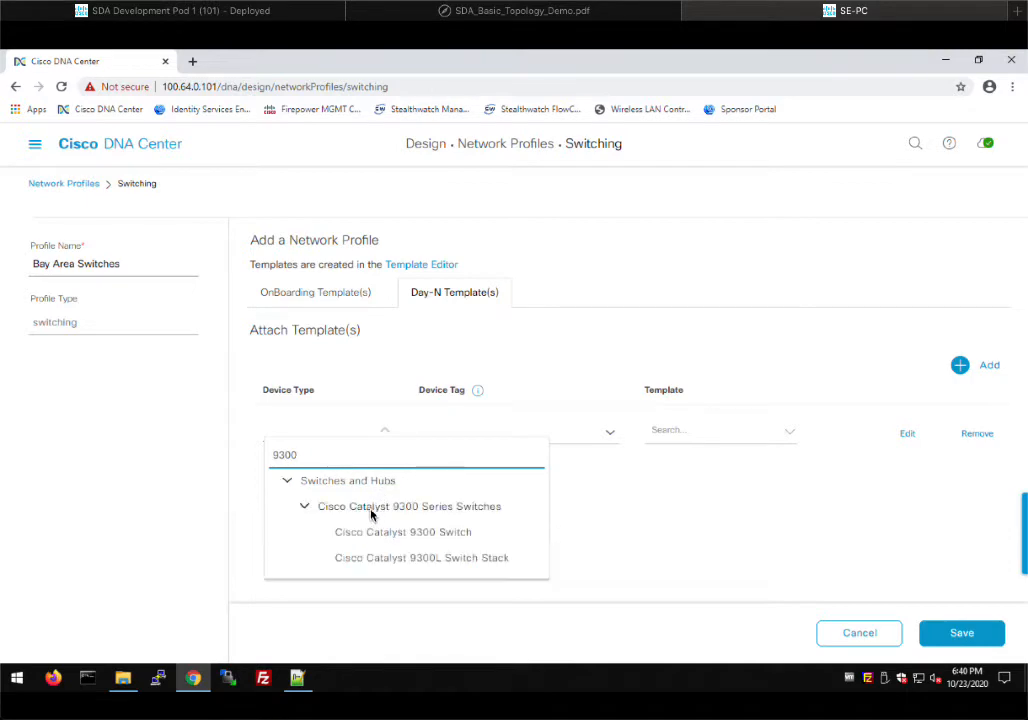
left_click(409, 505)
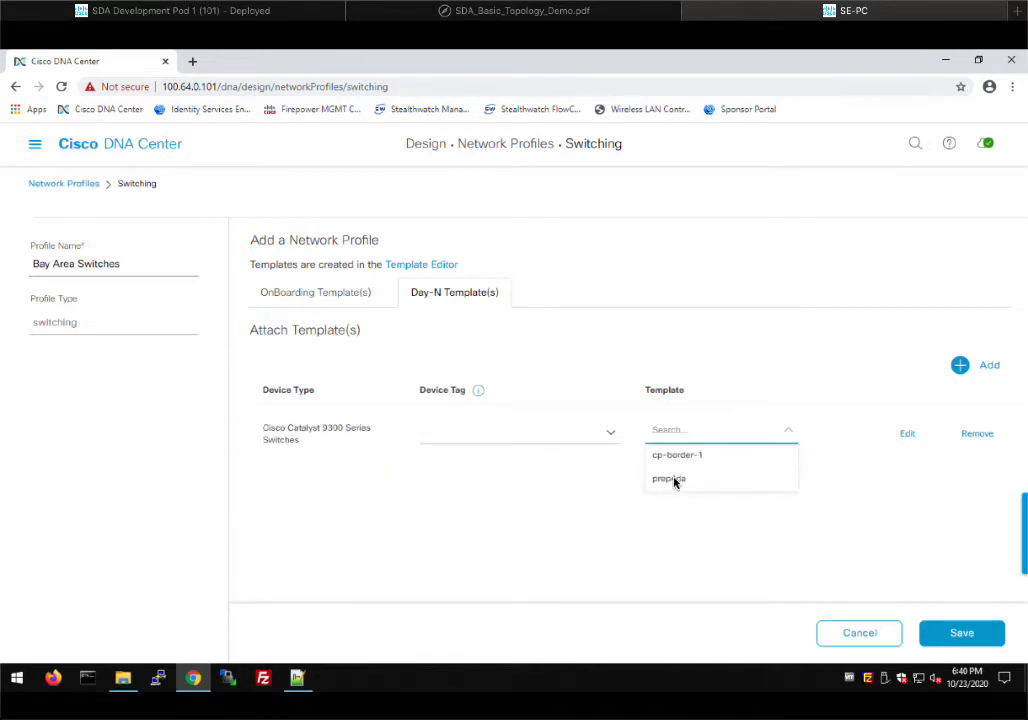
left_click(668, 478)
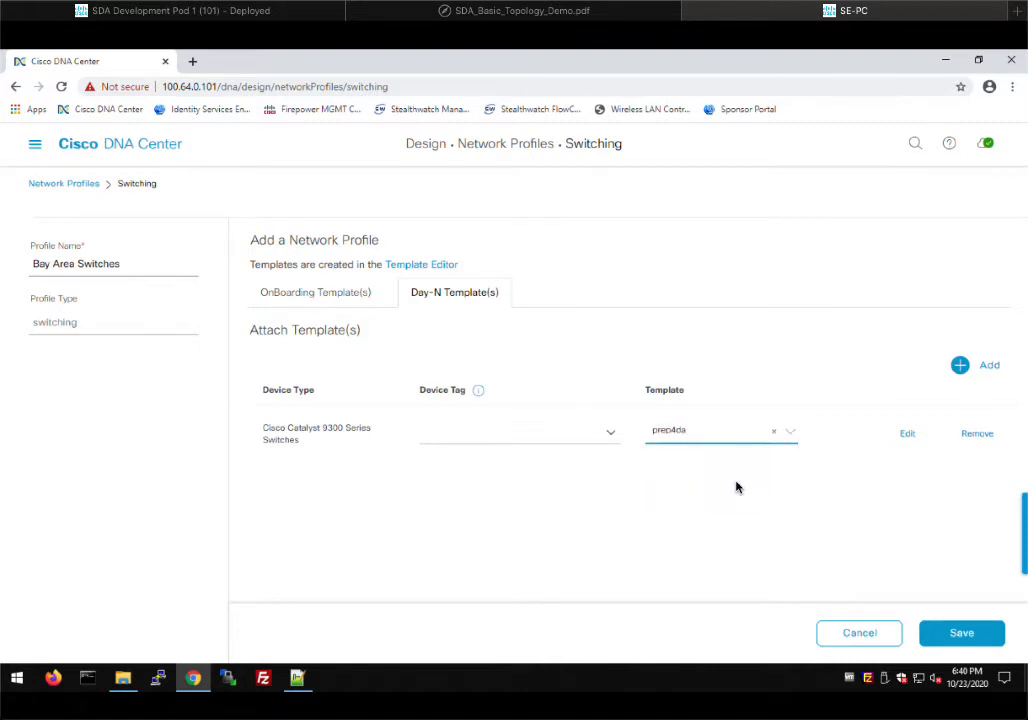
mouse_move(940, 585)
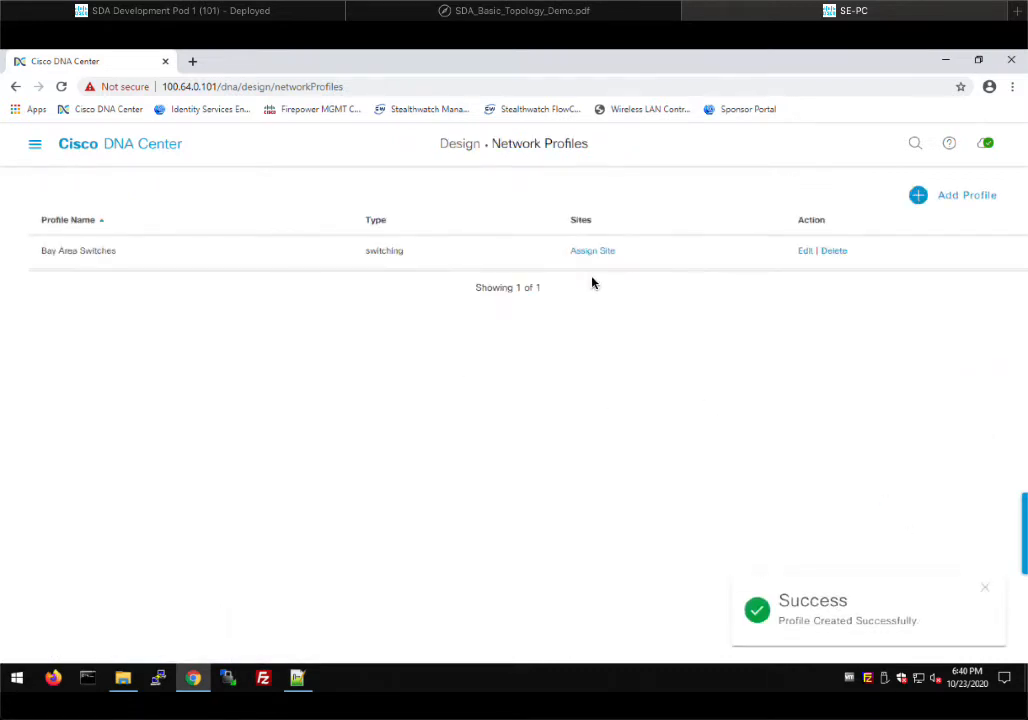
mouse_move(593, 250)
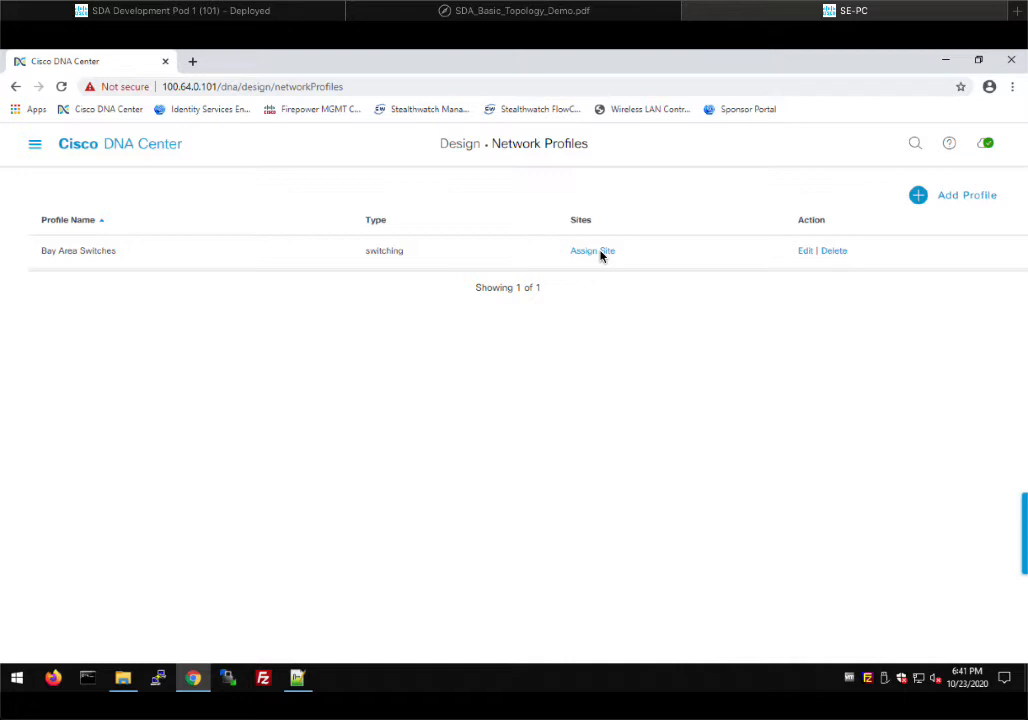
Assign the Bay Area site to the Bay Area Switches profile and confirm
left_click(592, 250)
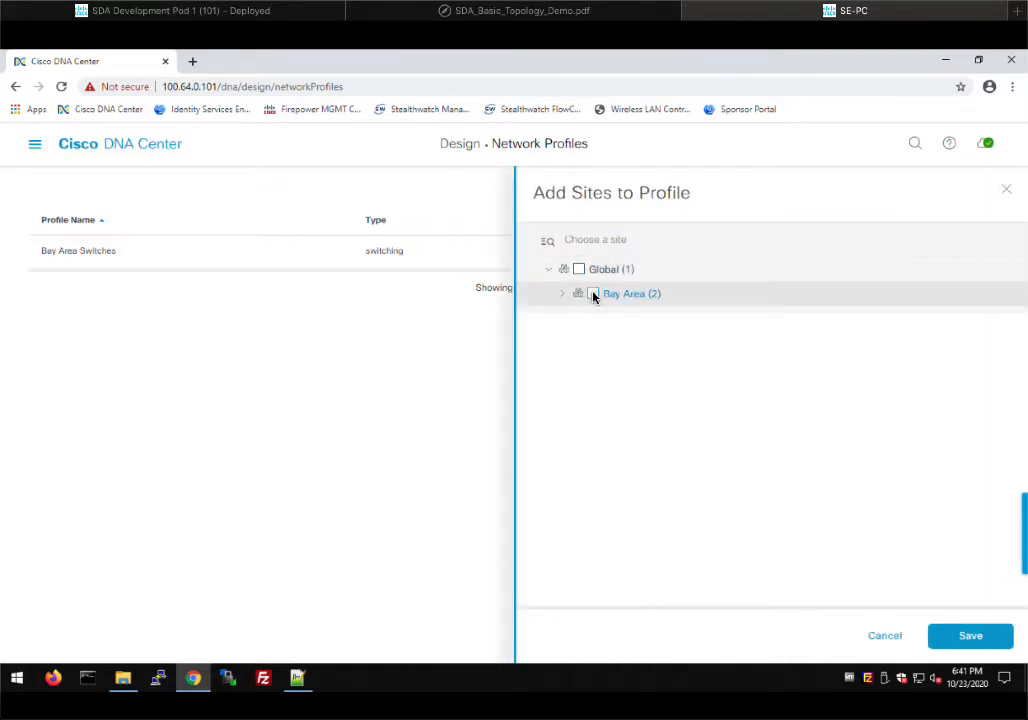
left_click(592, 293)
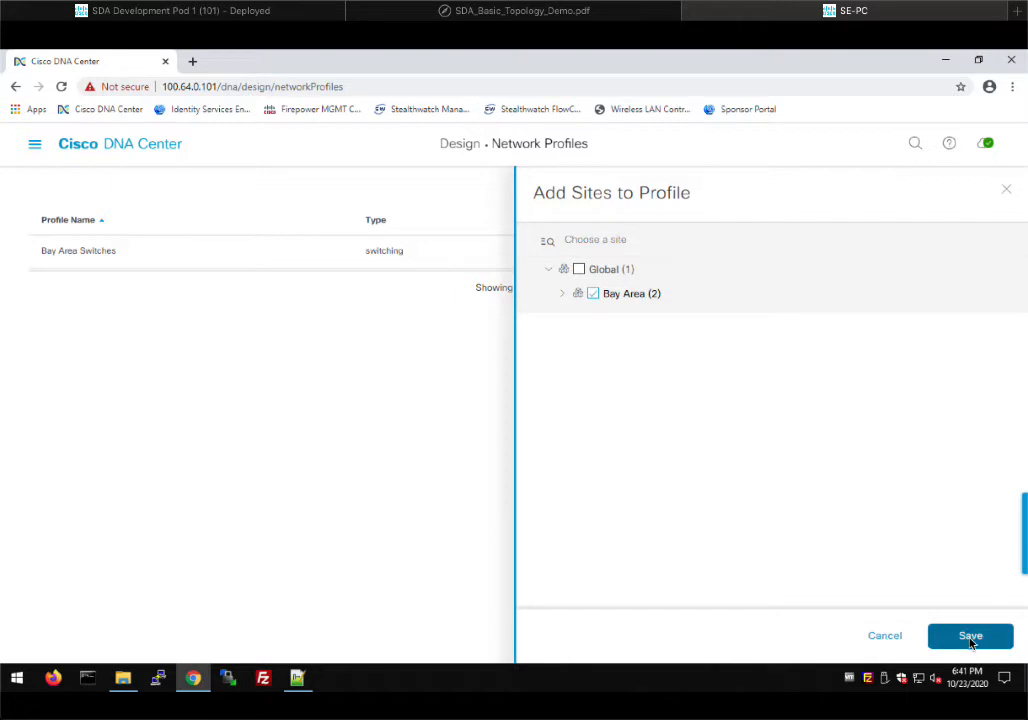
left_click(970, 635)
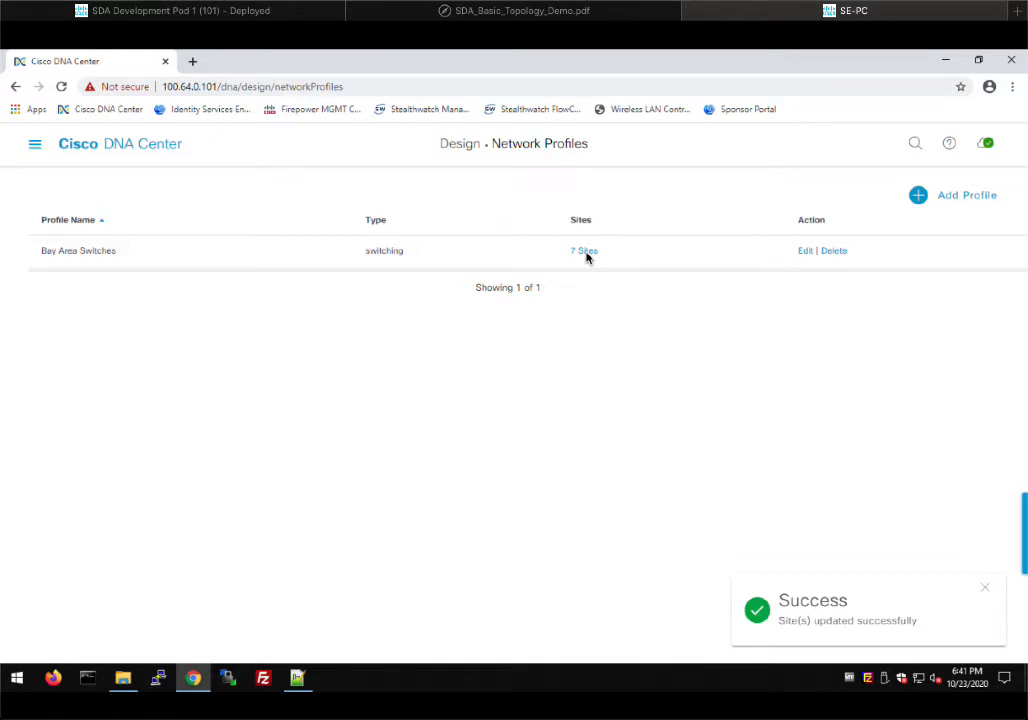
mouse_move(470, 421)
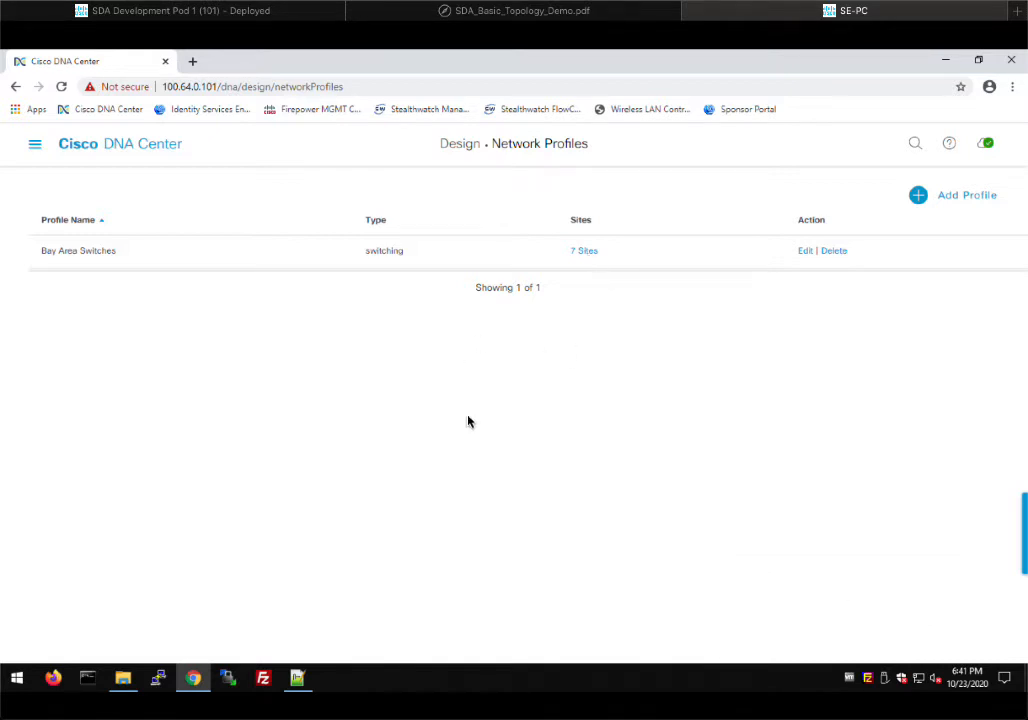
Navigate to Provision > Plug and Play to see the unclaimed devices
left_click(35, 143)
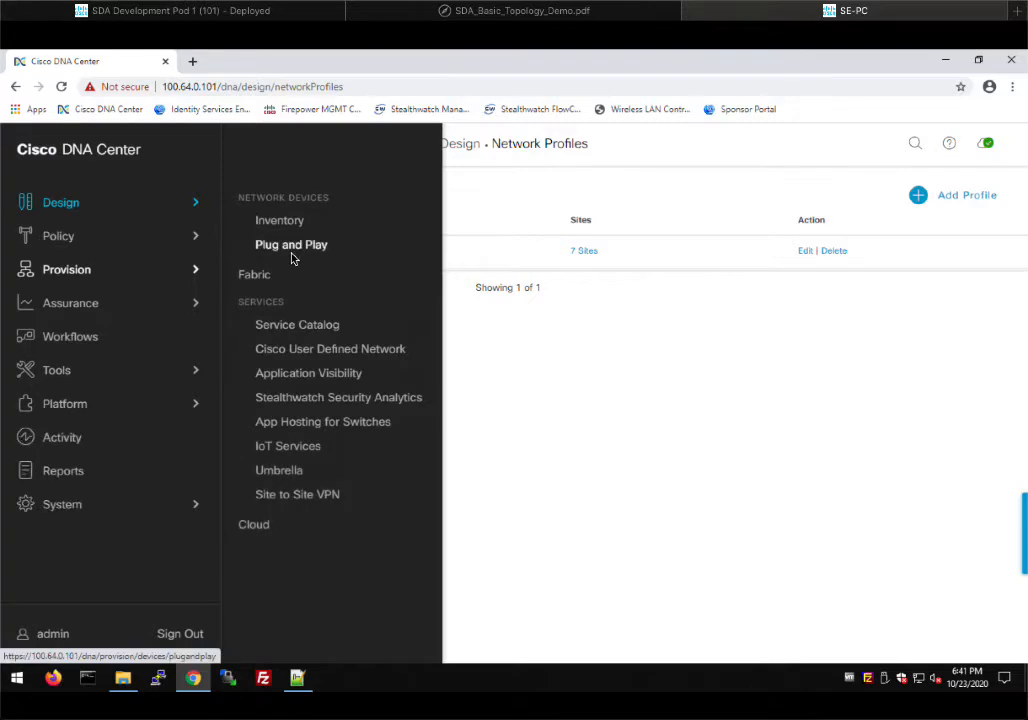
left_click(291, 244)
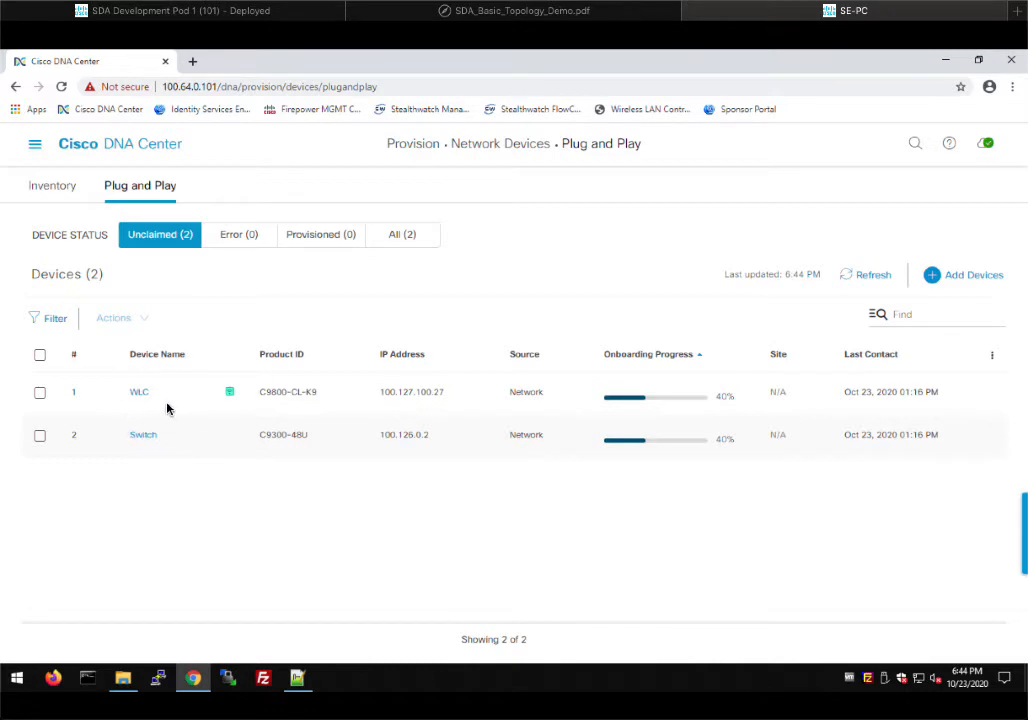
mouse_move(153, 382)
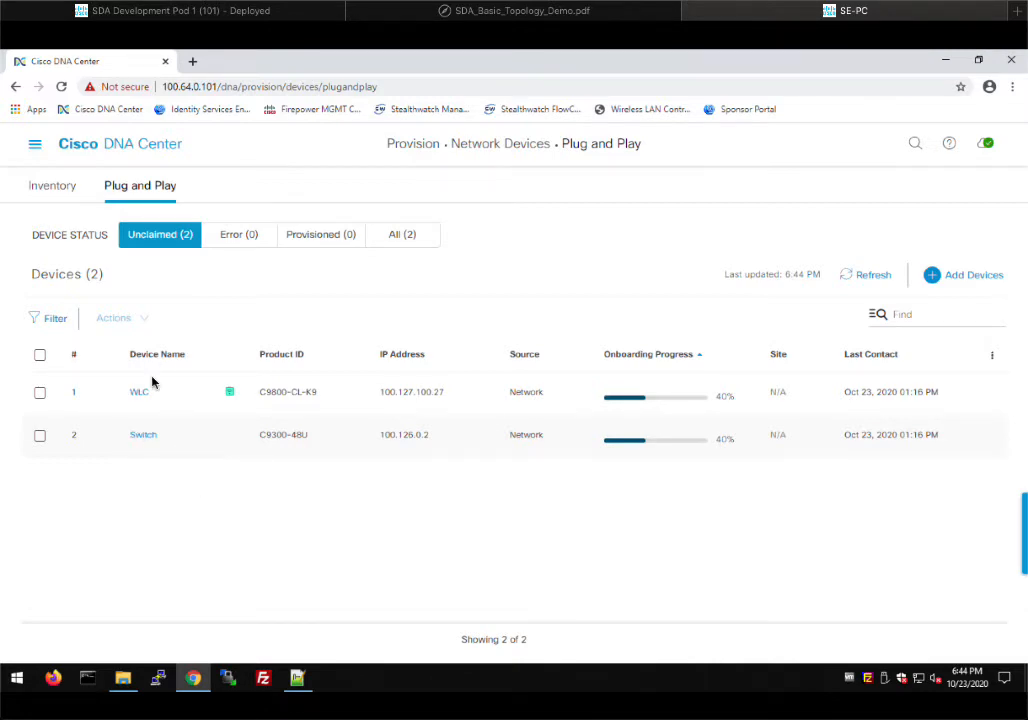
mouse_move(156, 445)
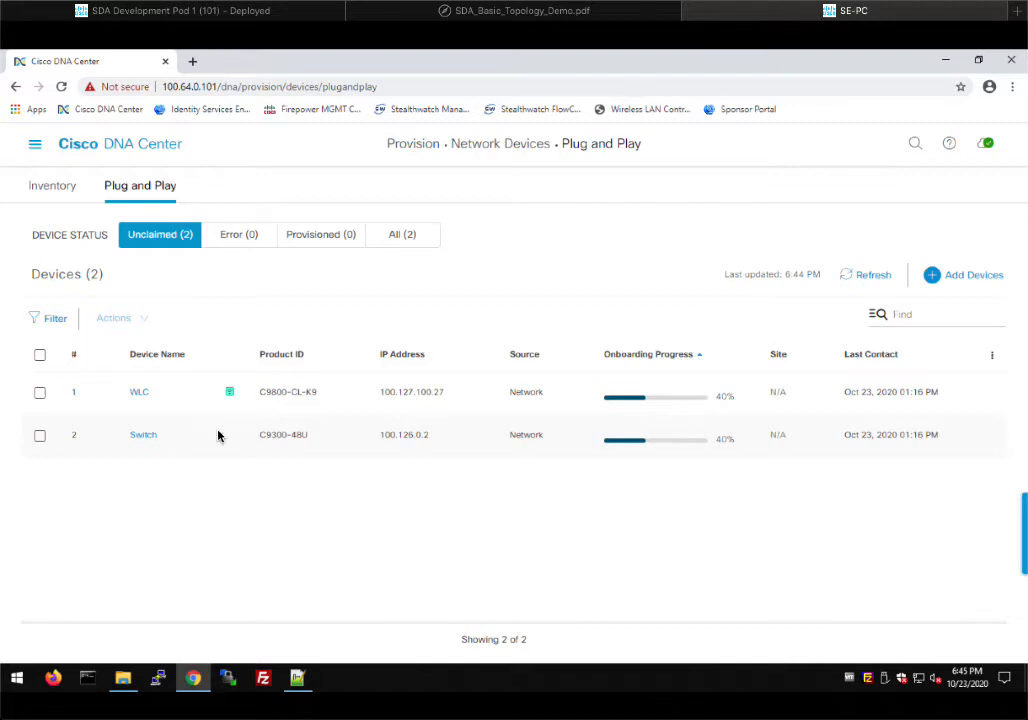
mouse_move(175, 514)
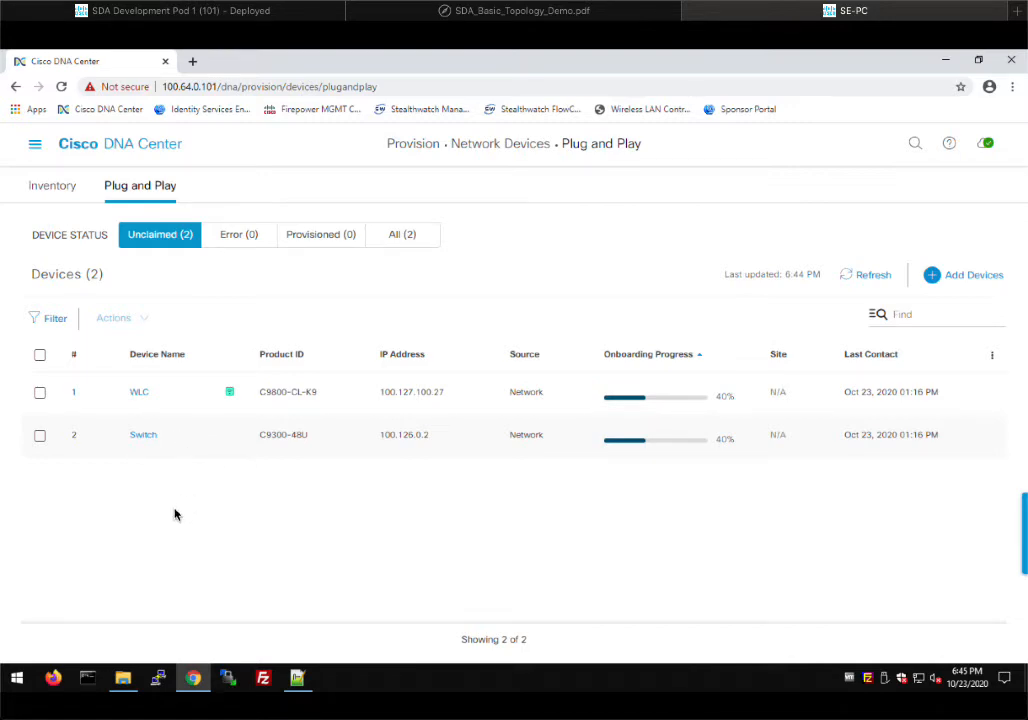
mouse_move(214, 391)
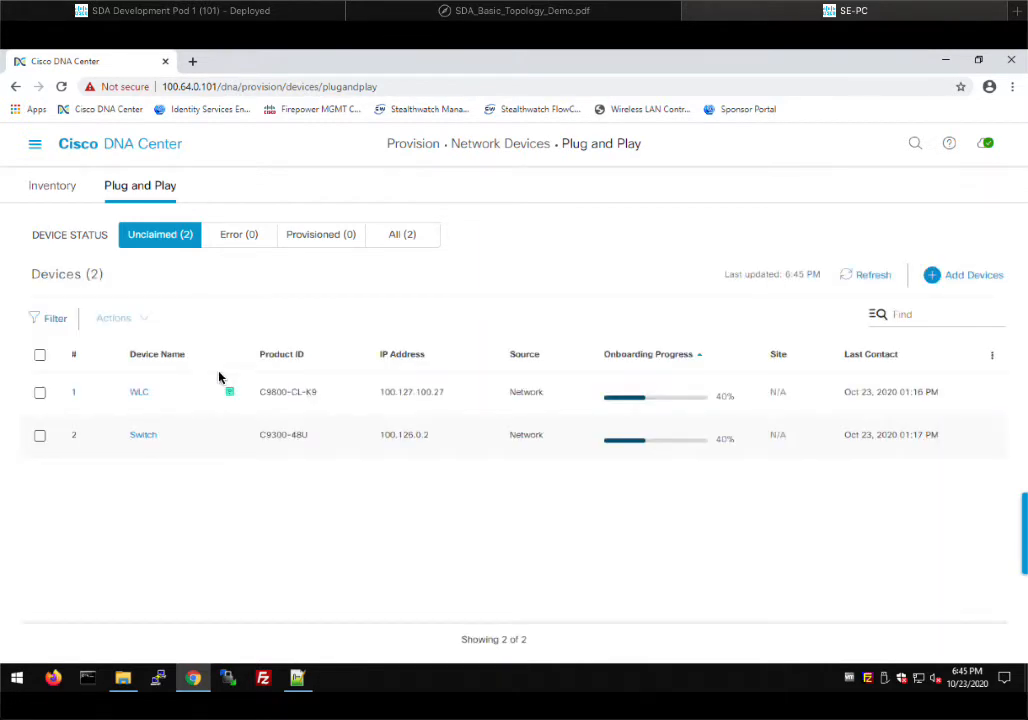
mouse_move(235, 398)
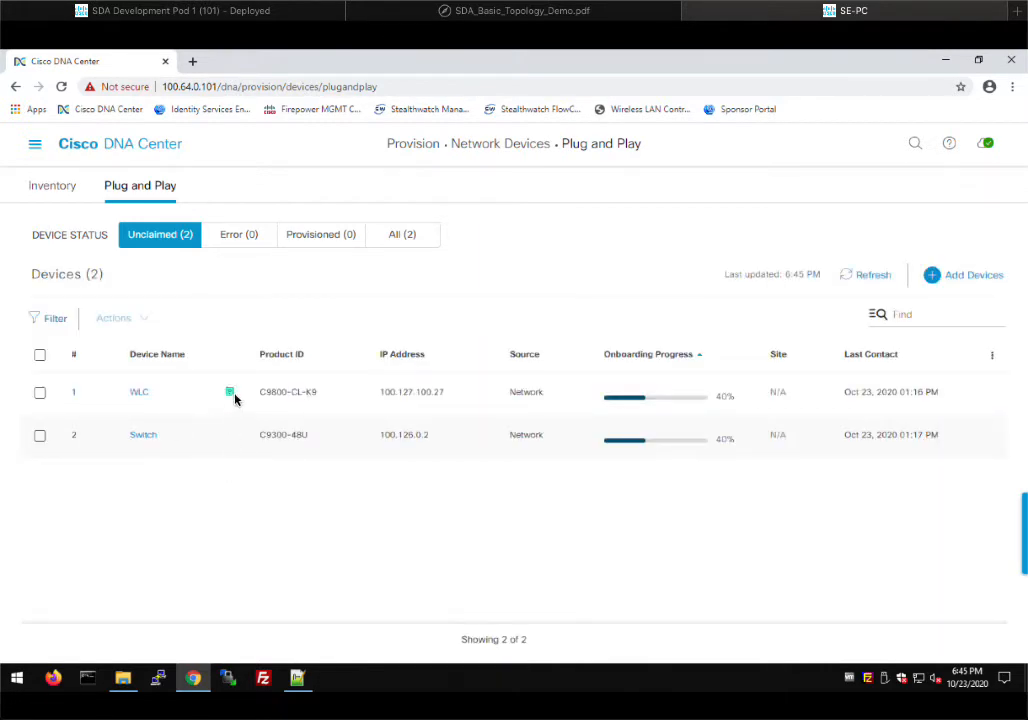
mouse_move(230, 391)
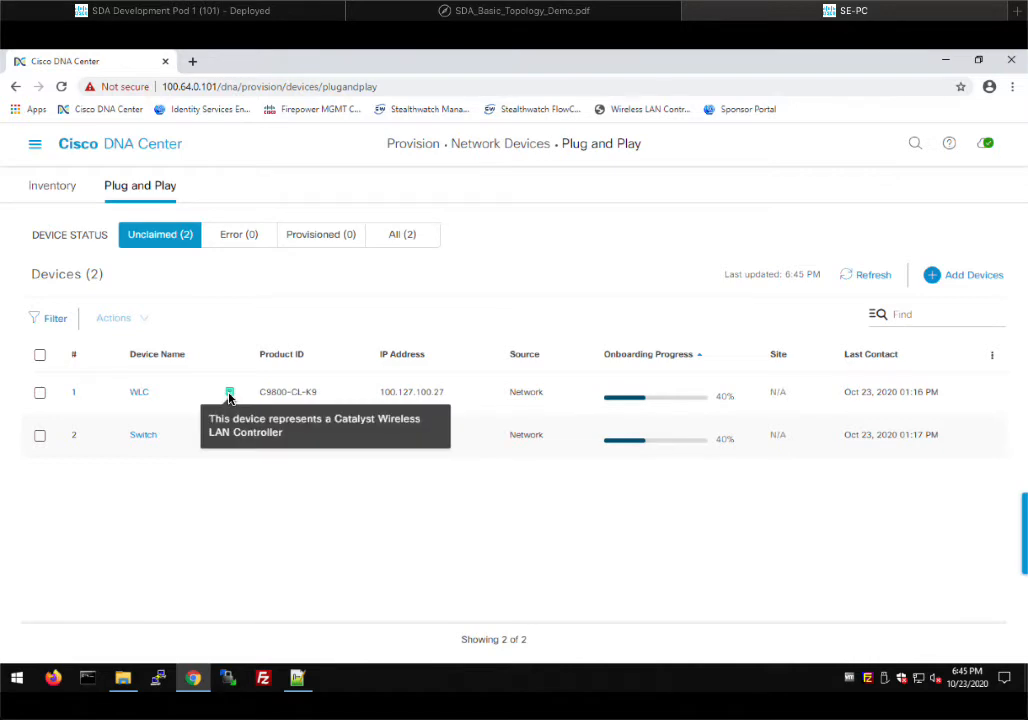
mouse_move(170, 466)
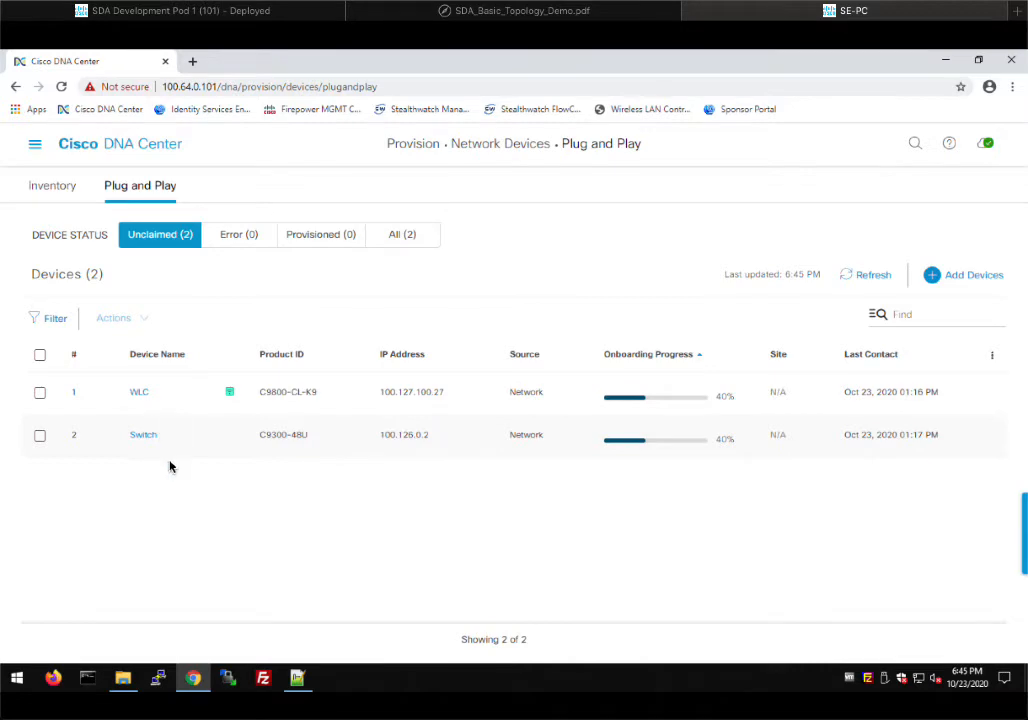
mouse_move(295, 388)
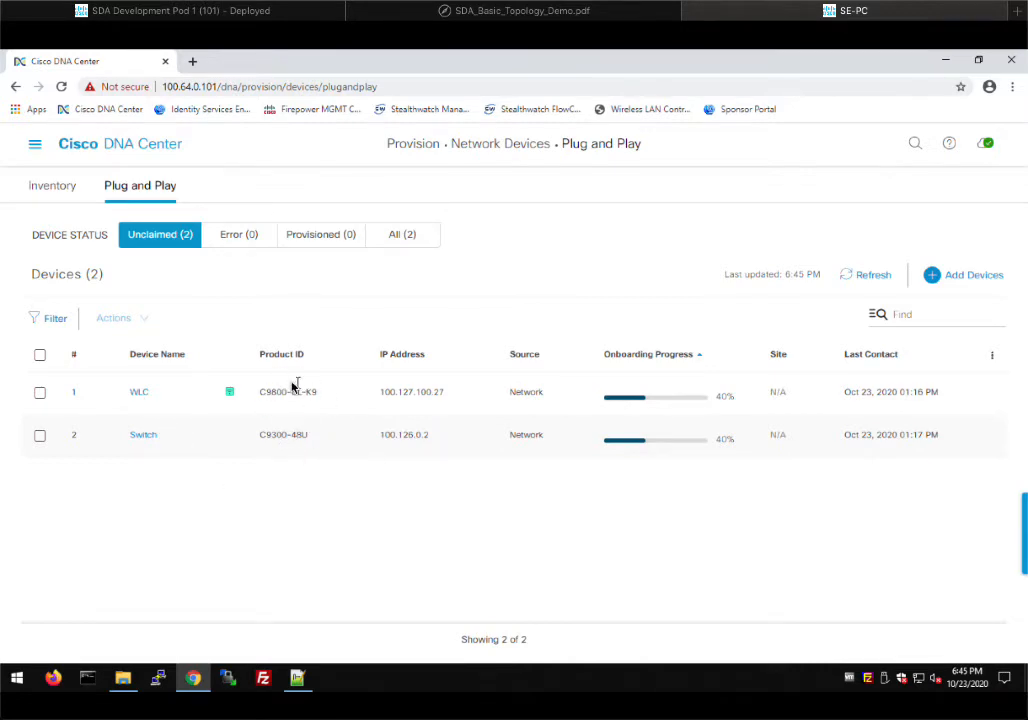
mouse_move(302, 507)
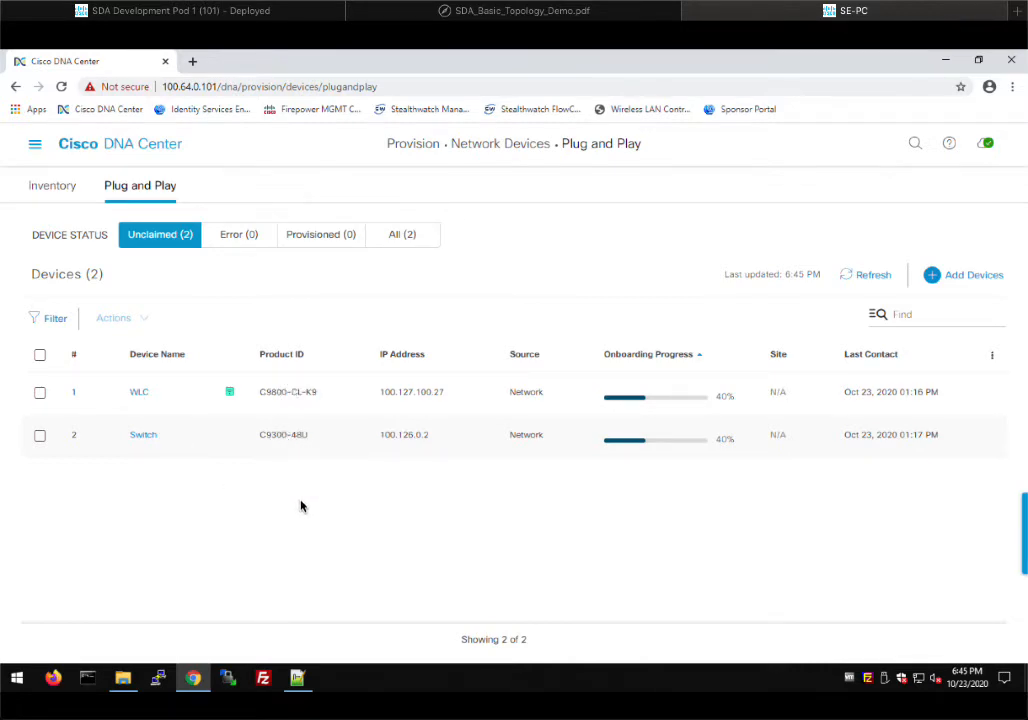
mouse_move(423, 462)
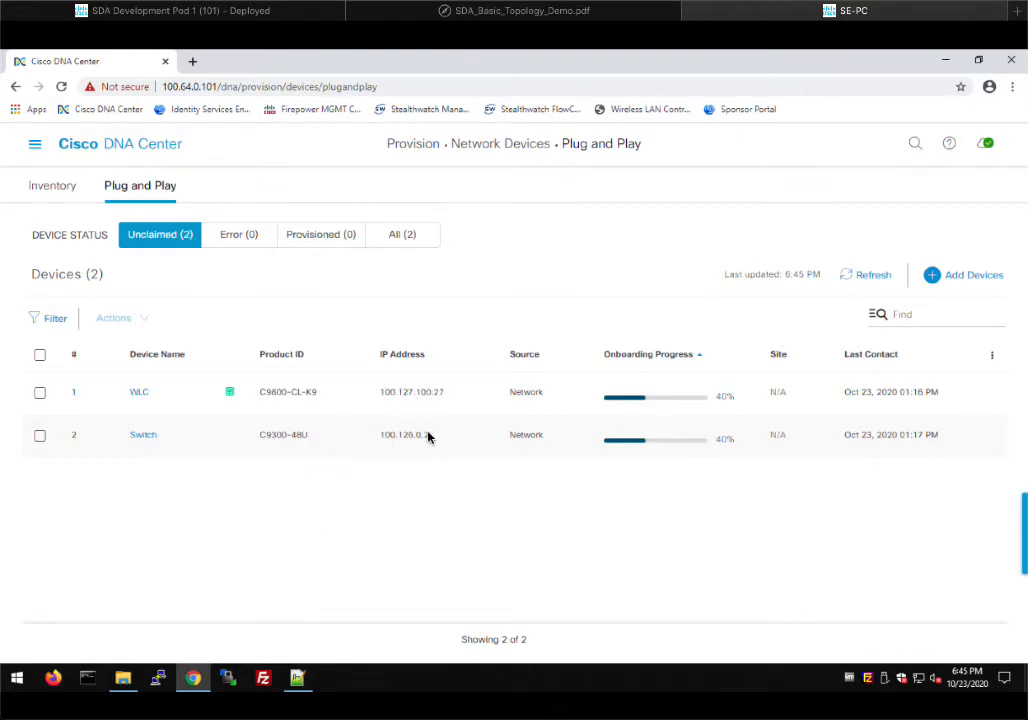
mouse_move(388, 434)
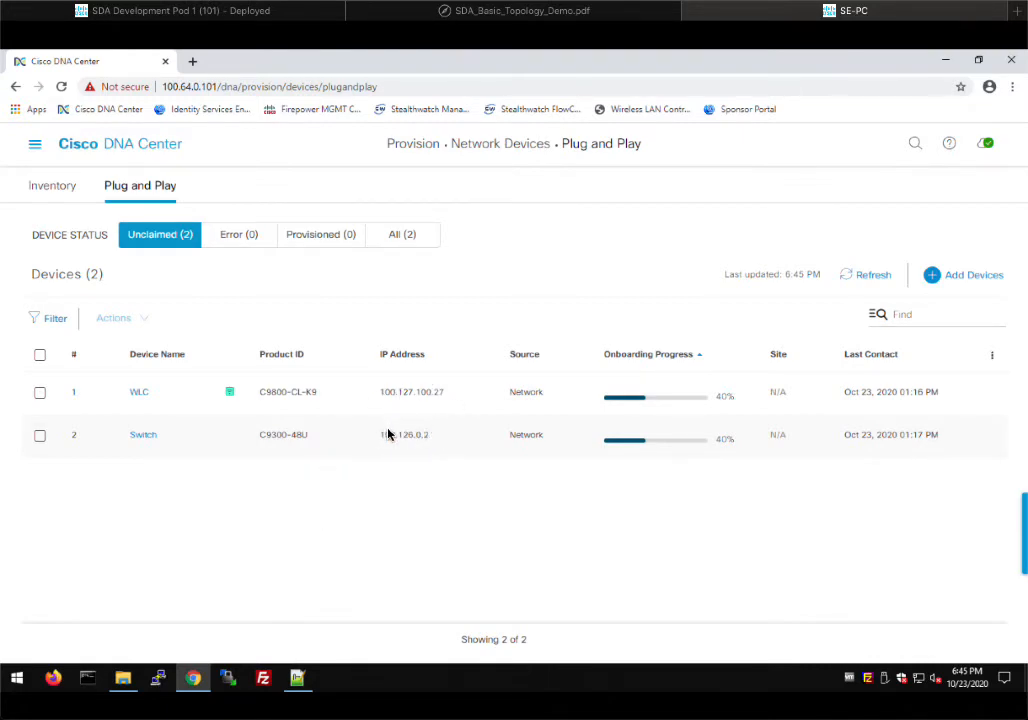
mouse_move(543, 375)
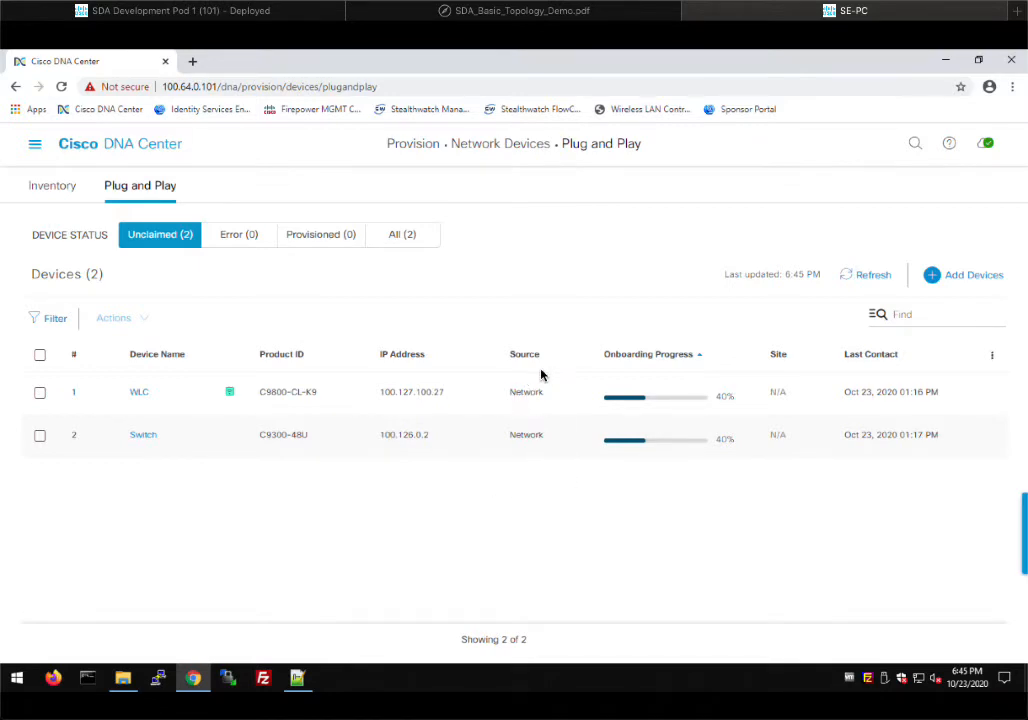
mouse_move(905, 441)
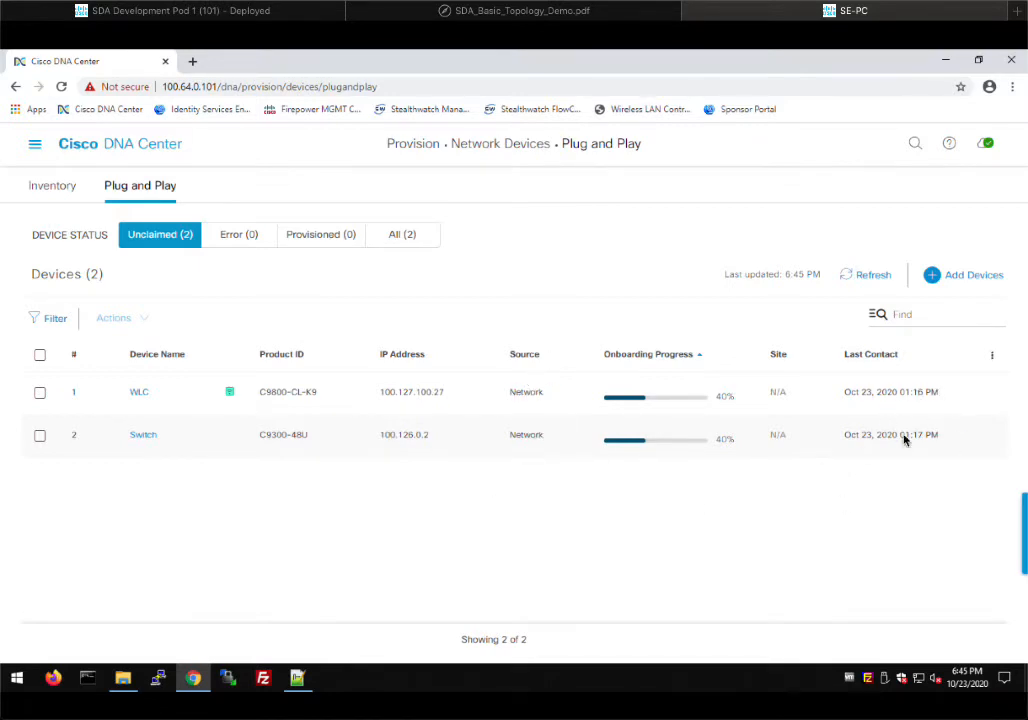
mouse_move(728, 383)
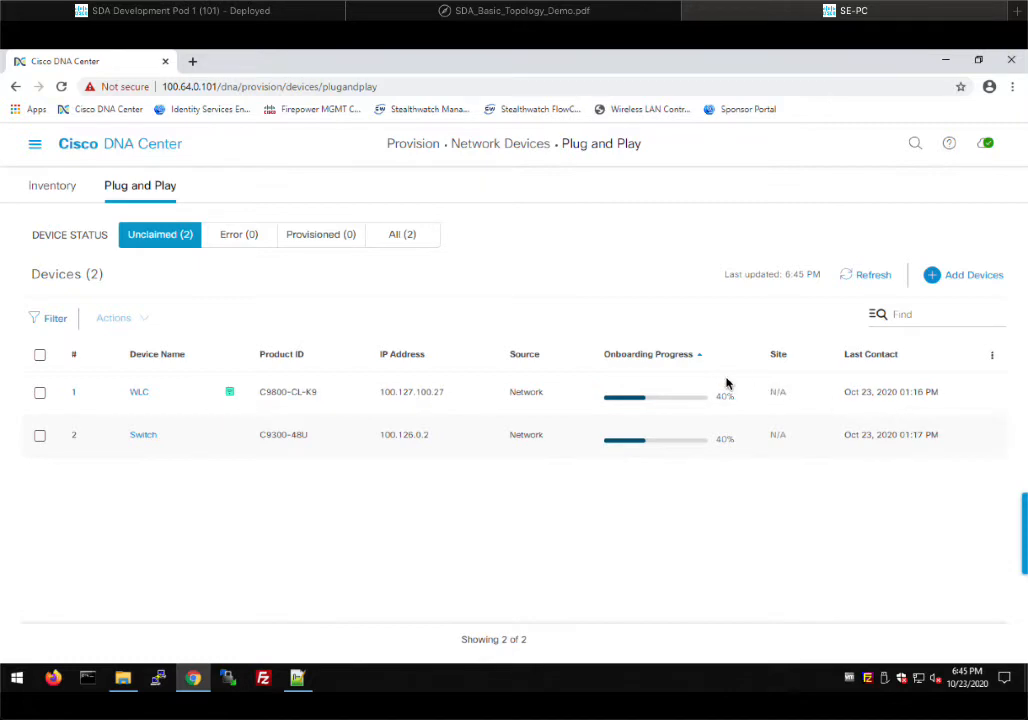
mouse_move(364, 532)
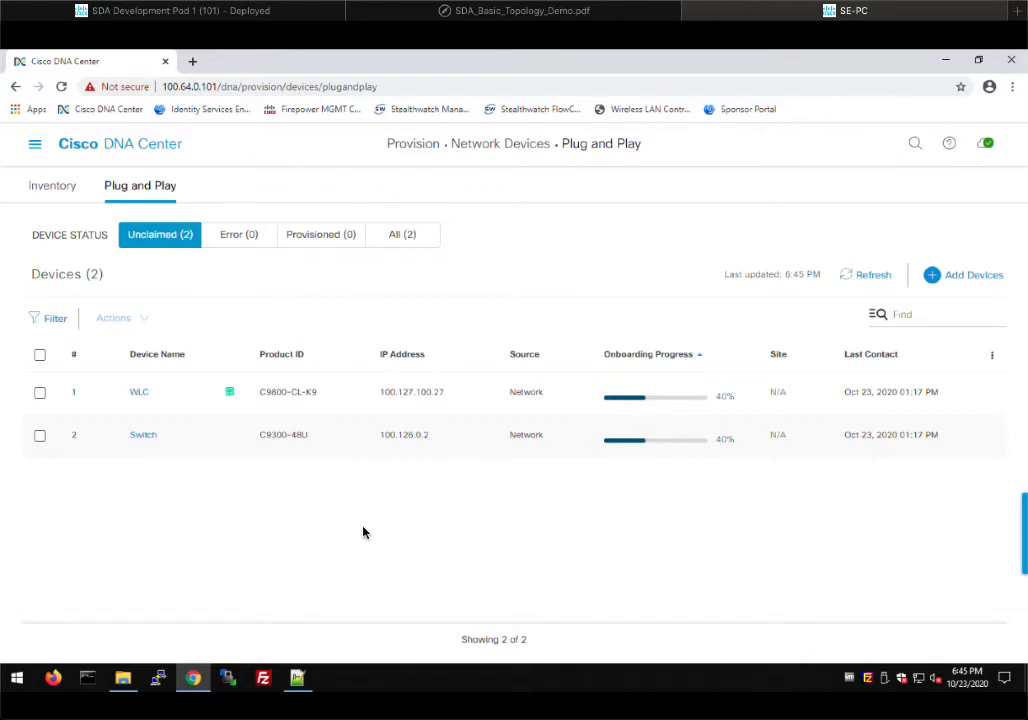
mouse_move(569, 378)
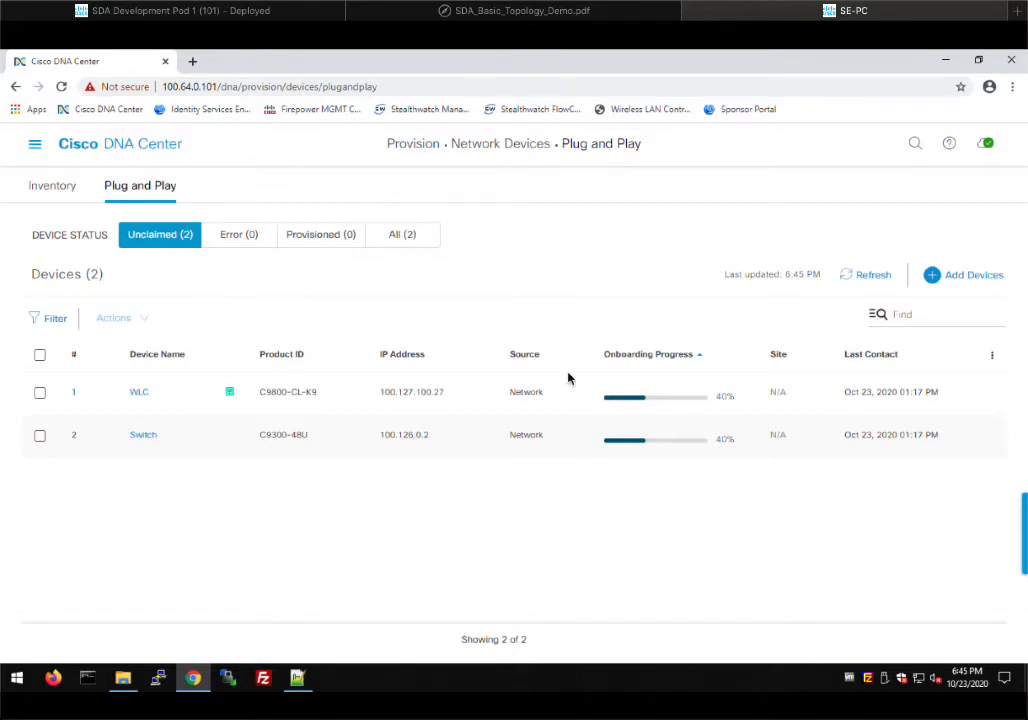
mouse_move(656, 571)
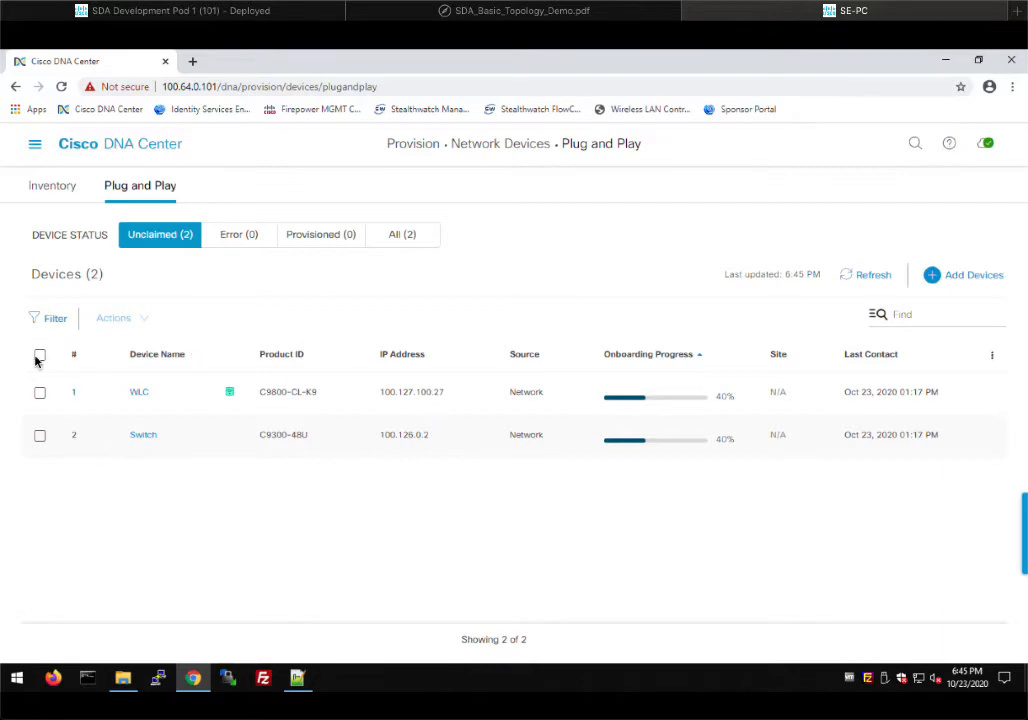
Select both unclaimed devices and start the Claim action
left_click(40, 356)
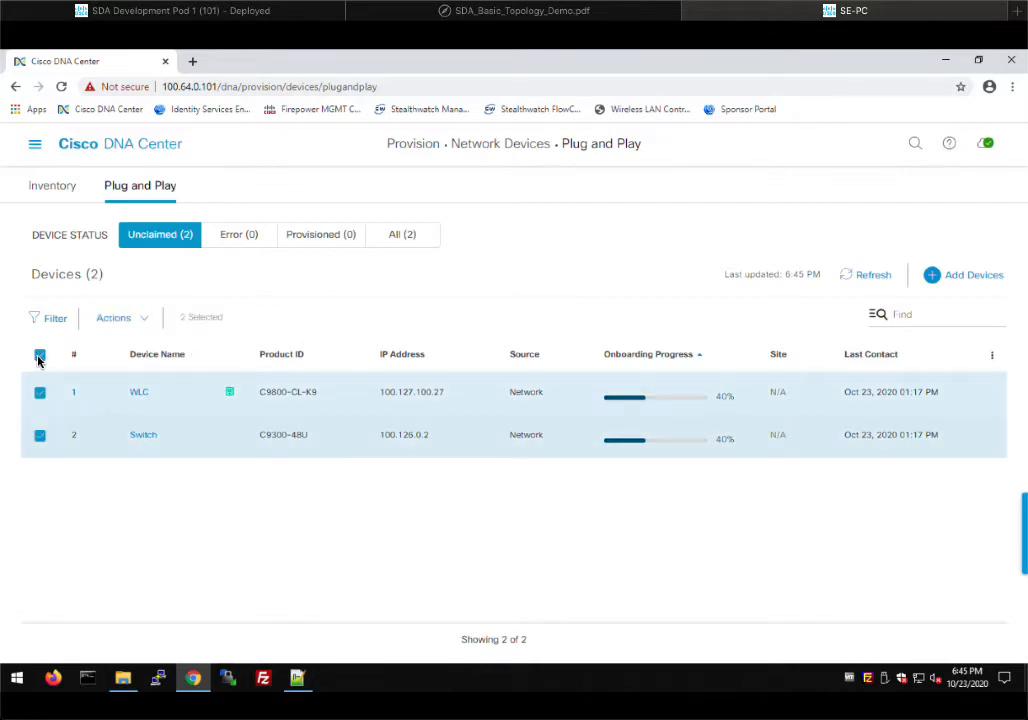
left_click(113, 317)
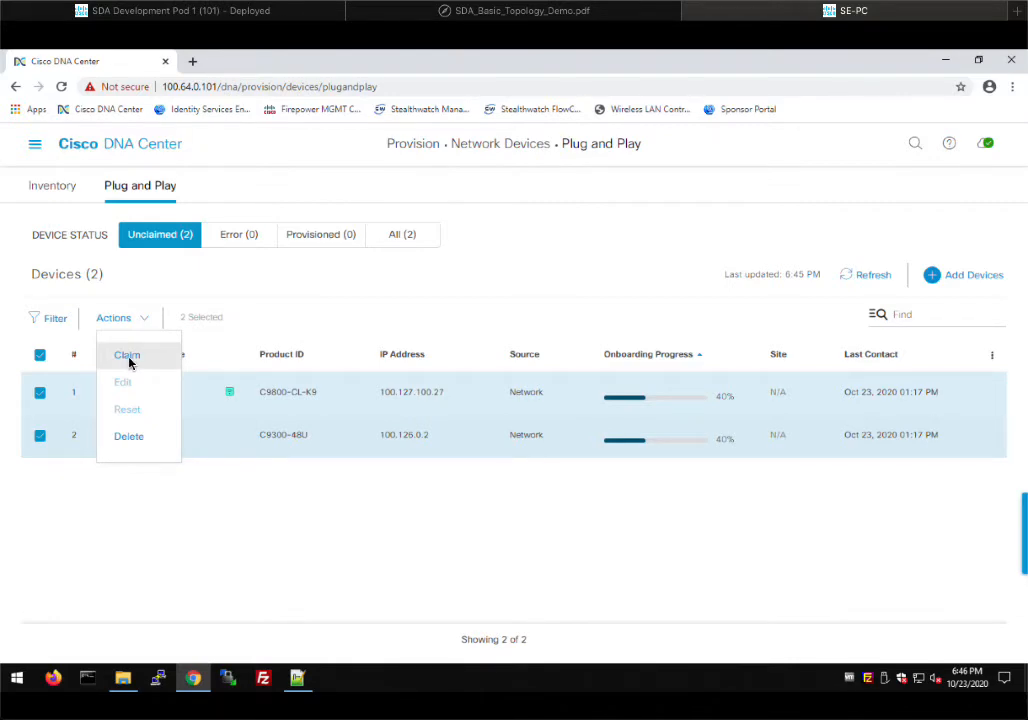
left_click(127, 355)
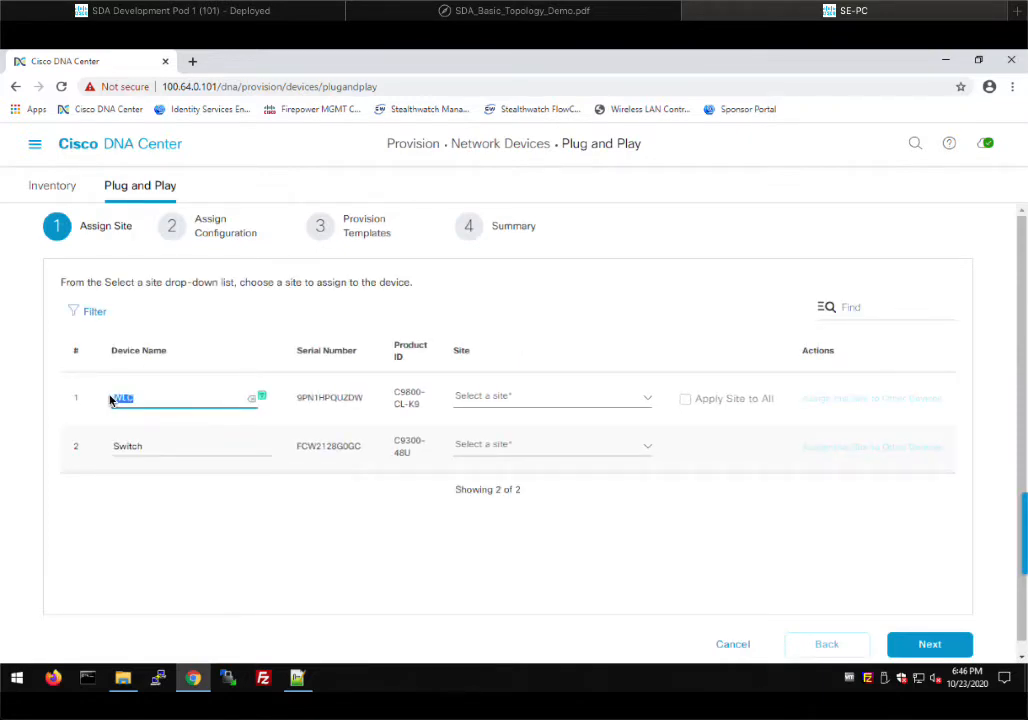
Rename the first device to c9800 in the Assign Site step
type("c")
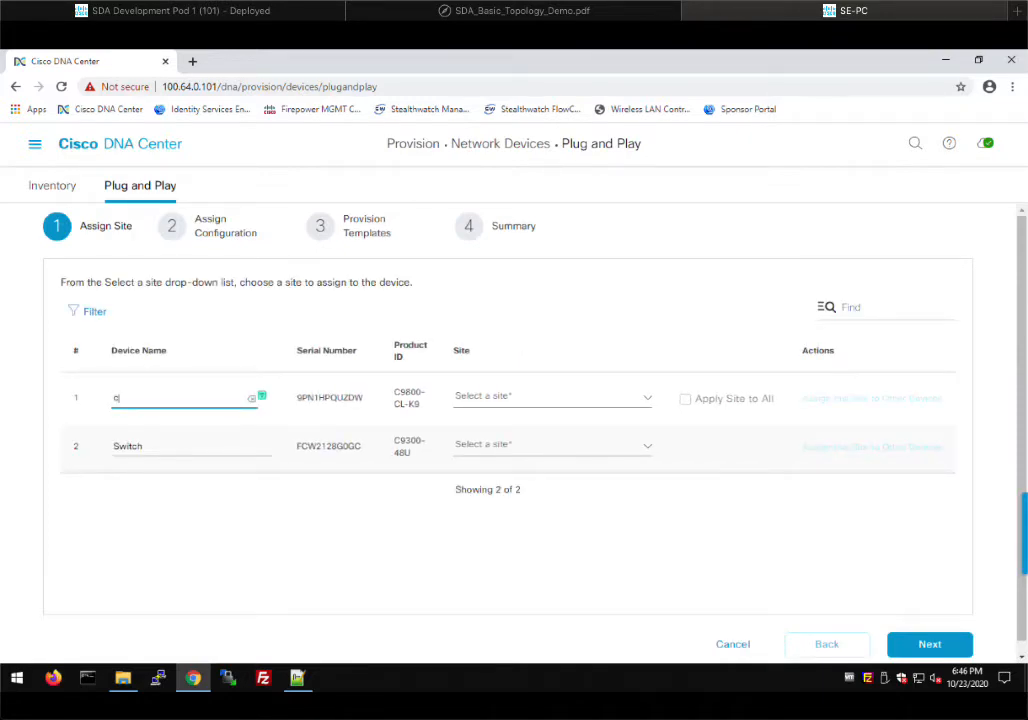
type("9800")
left_click(191, 446)
type("cp-border-1")
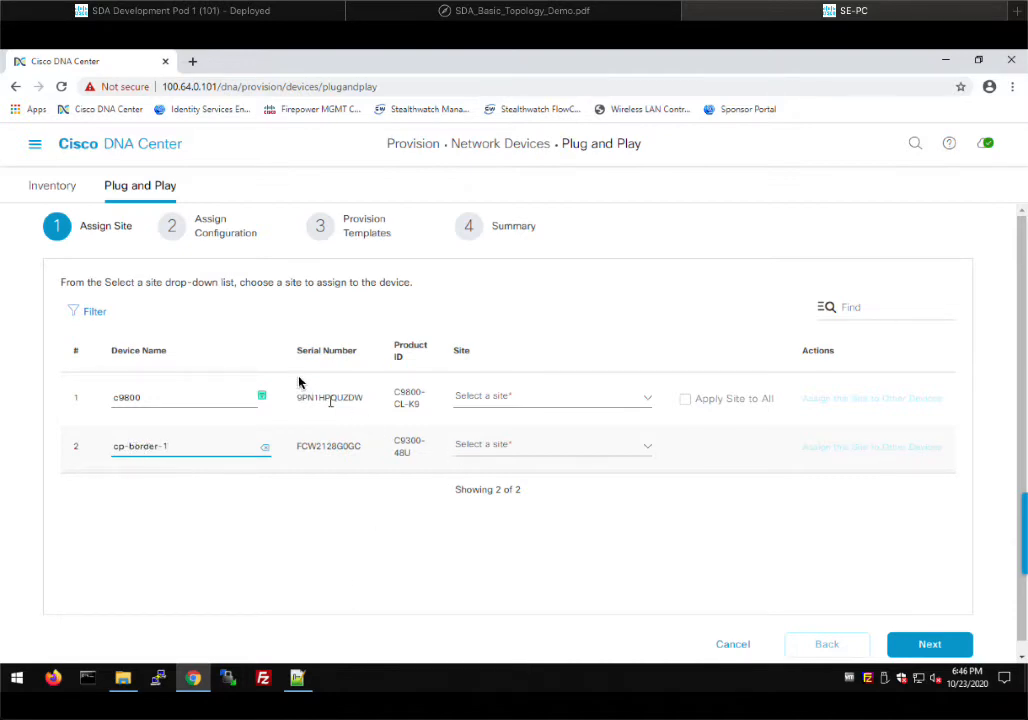
mouse_move(647, 412)
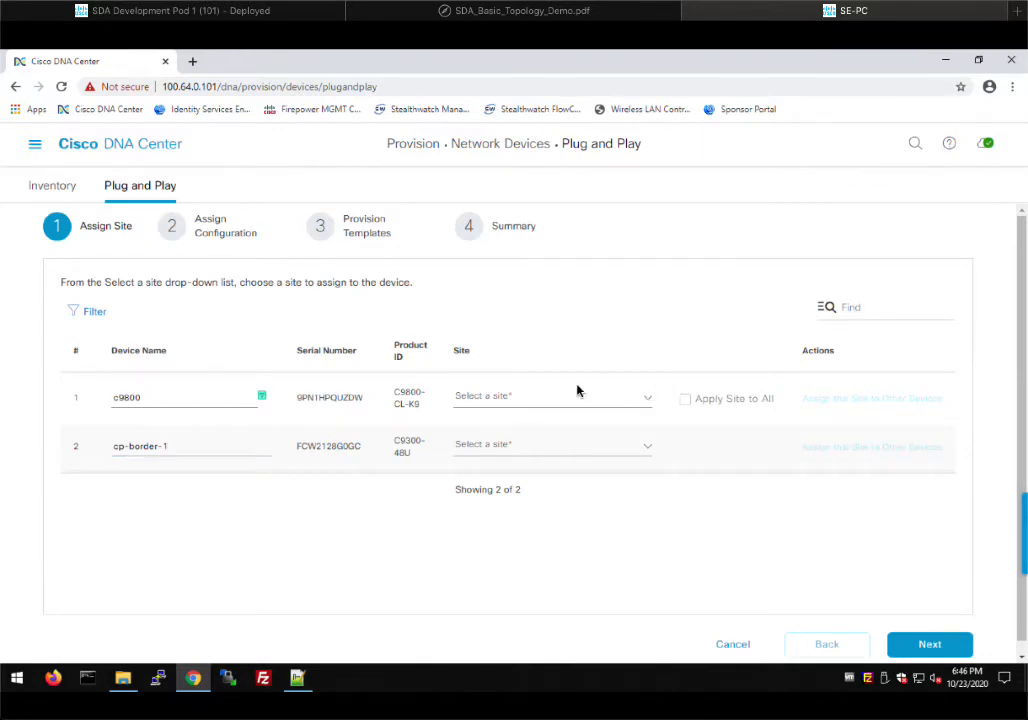
mouse_move(465, 463)
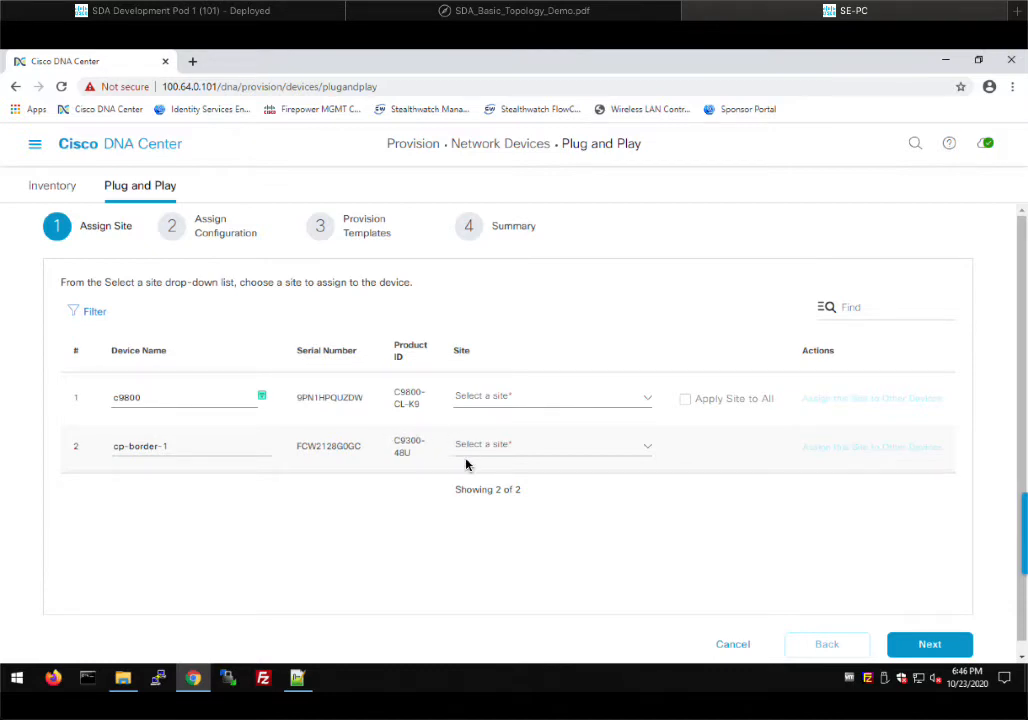
mouse_move(647, 405)
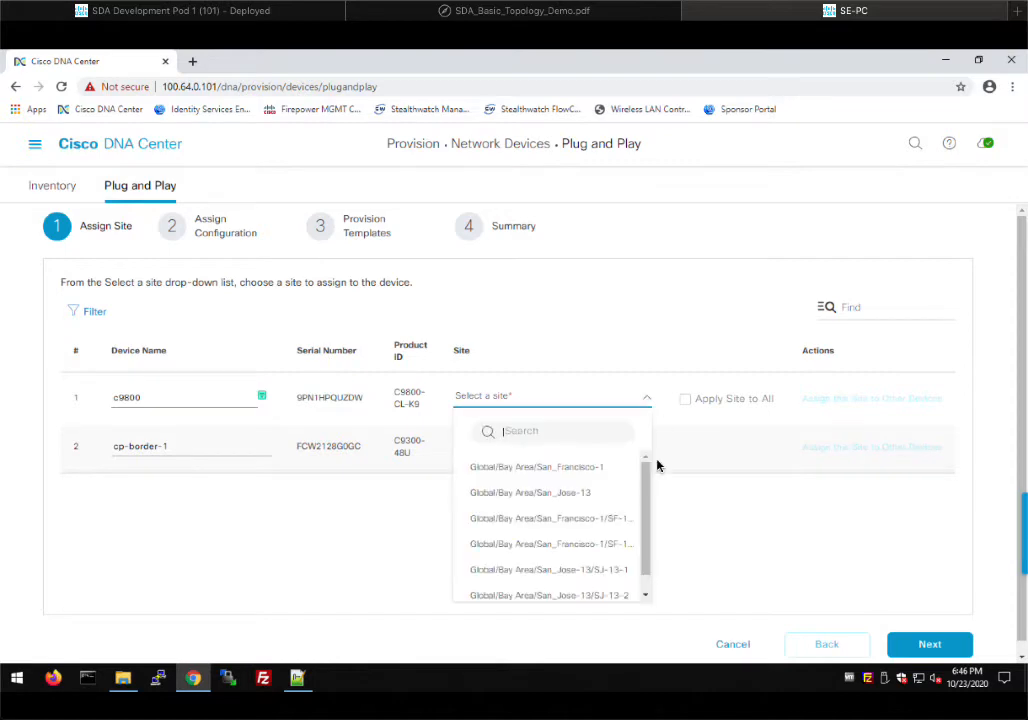
mouse_move(576, 569)
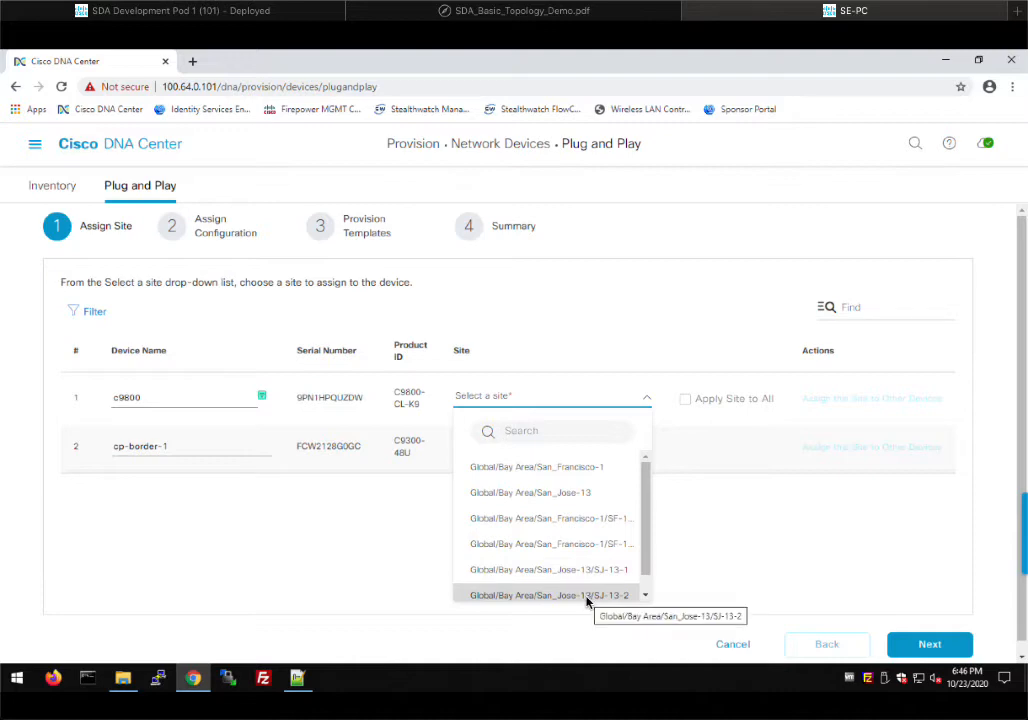
Assign c9800 and cp-border-1 to site Global/Bay Area/San_Jose-13/SJ-13-2
left_click(551, 595)
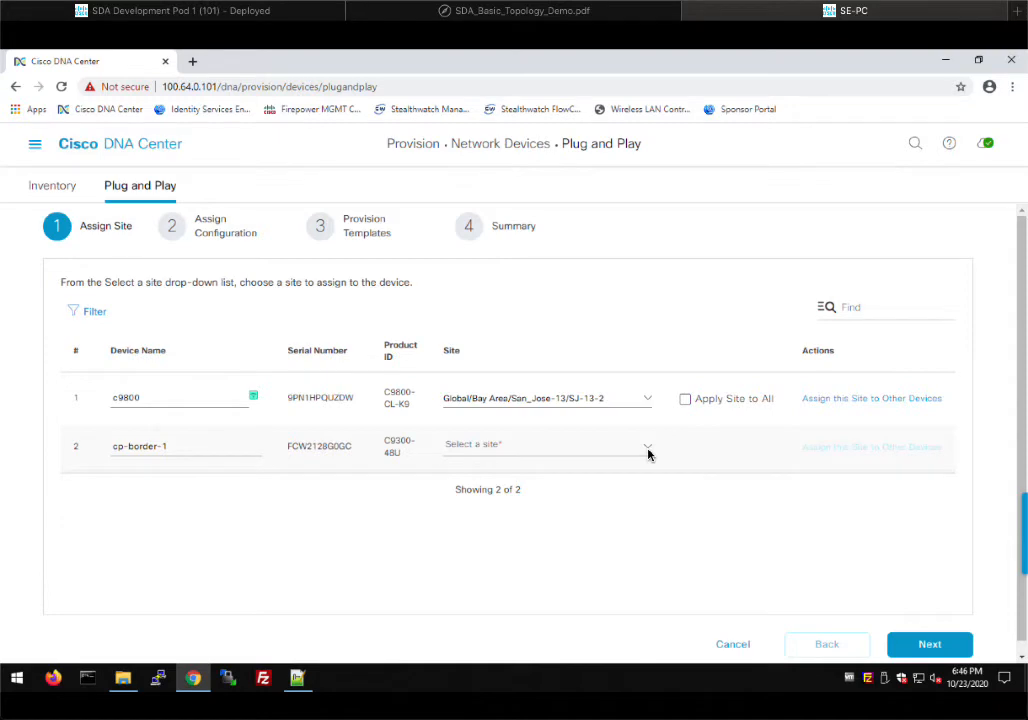
left_click(545, 444)
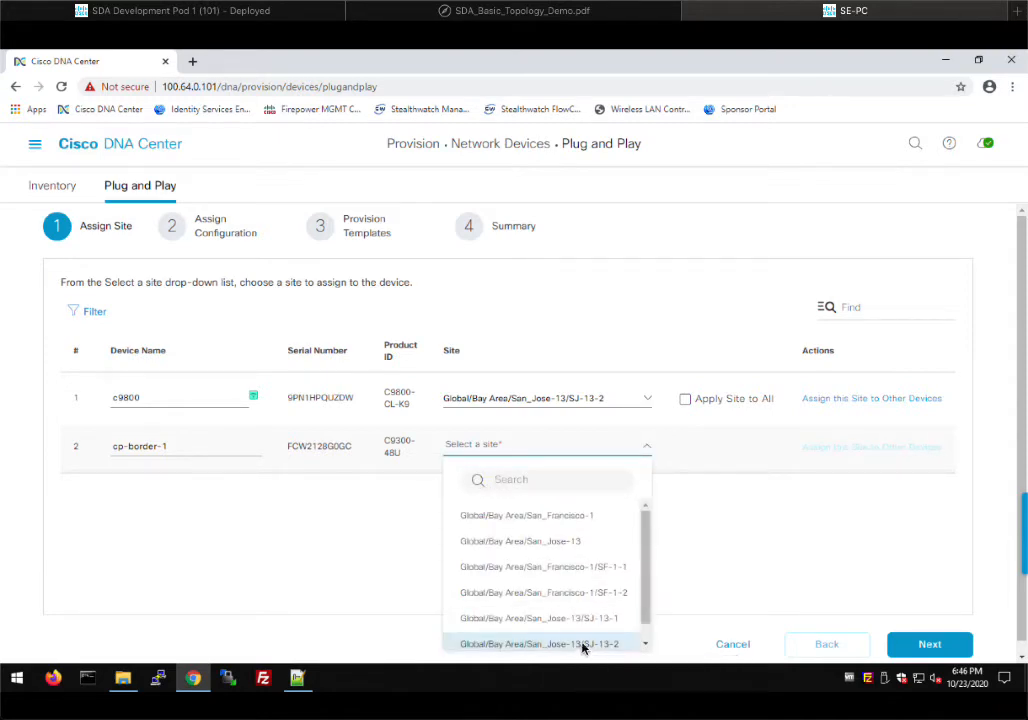
left_click(540, 643)
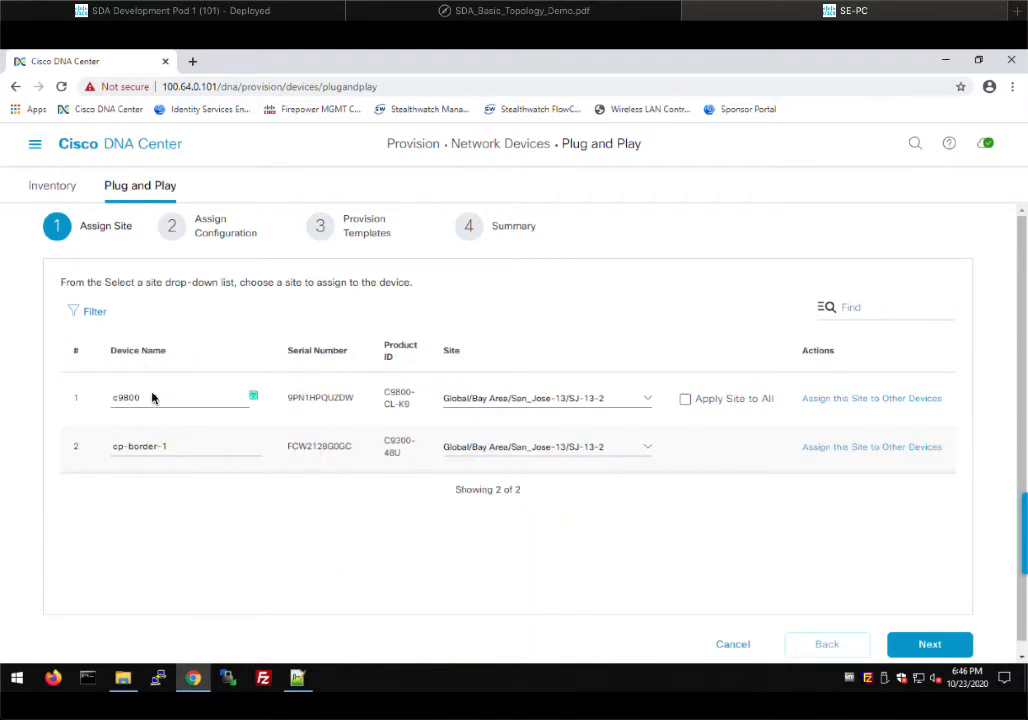
mouse_move(923, 595)
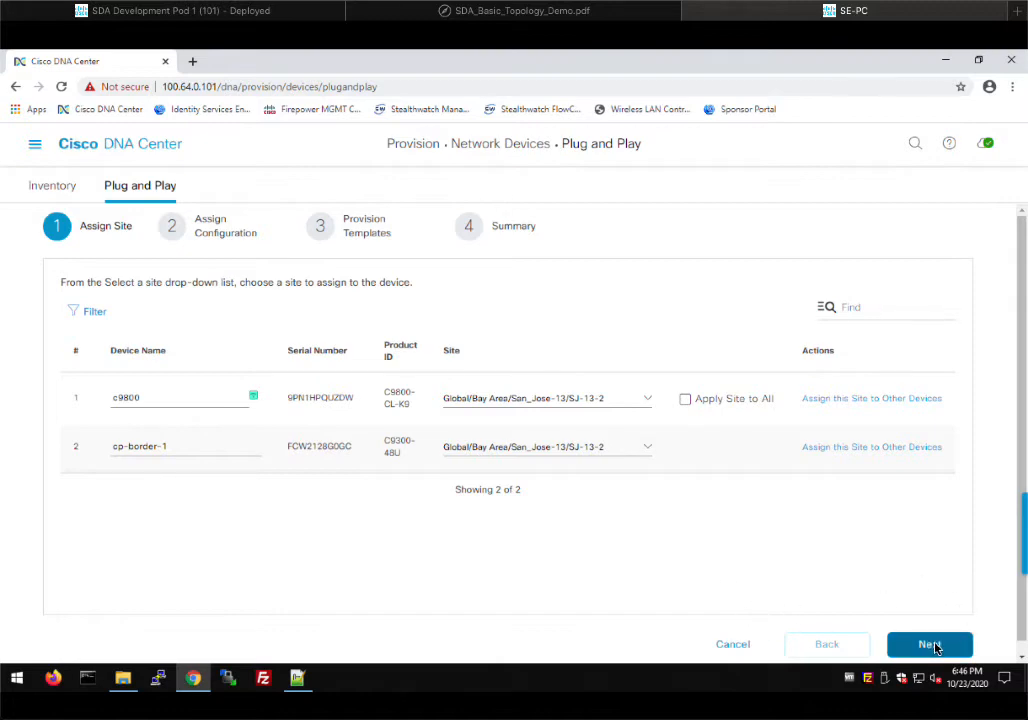
mouse_move(574, 561)
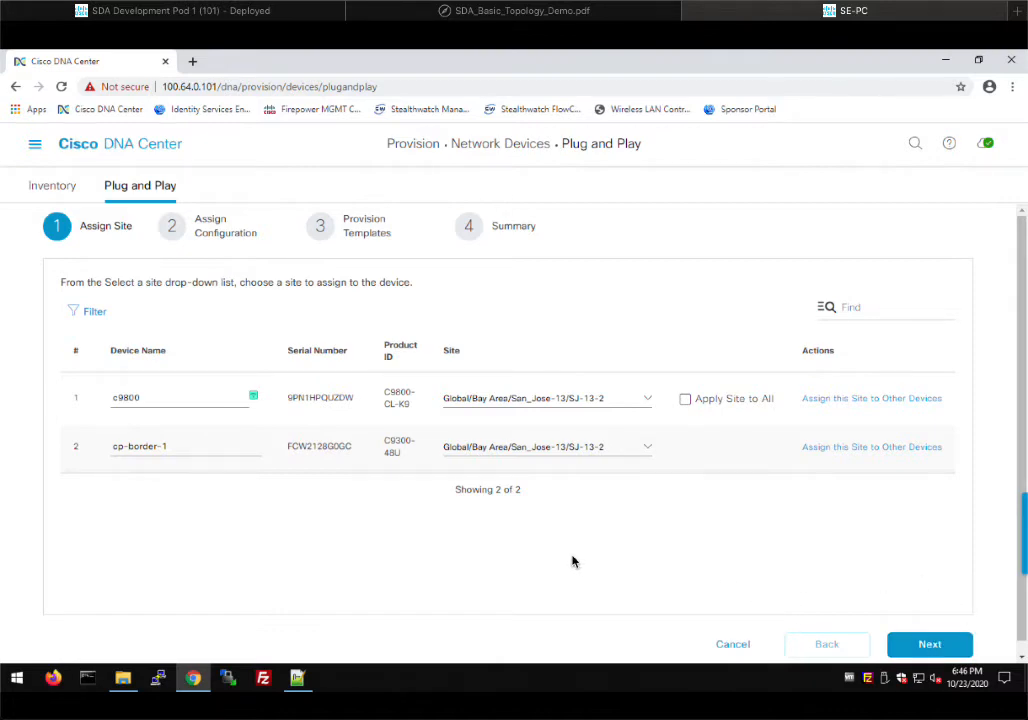
Advance the claim wizard to the Assign Configuration step for c9800 and cp-border-1
left_click(929, 643)
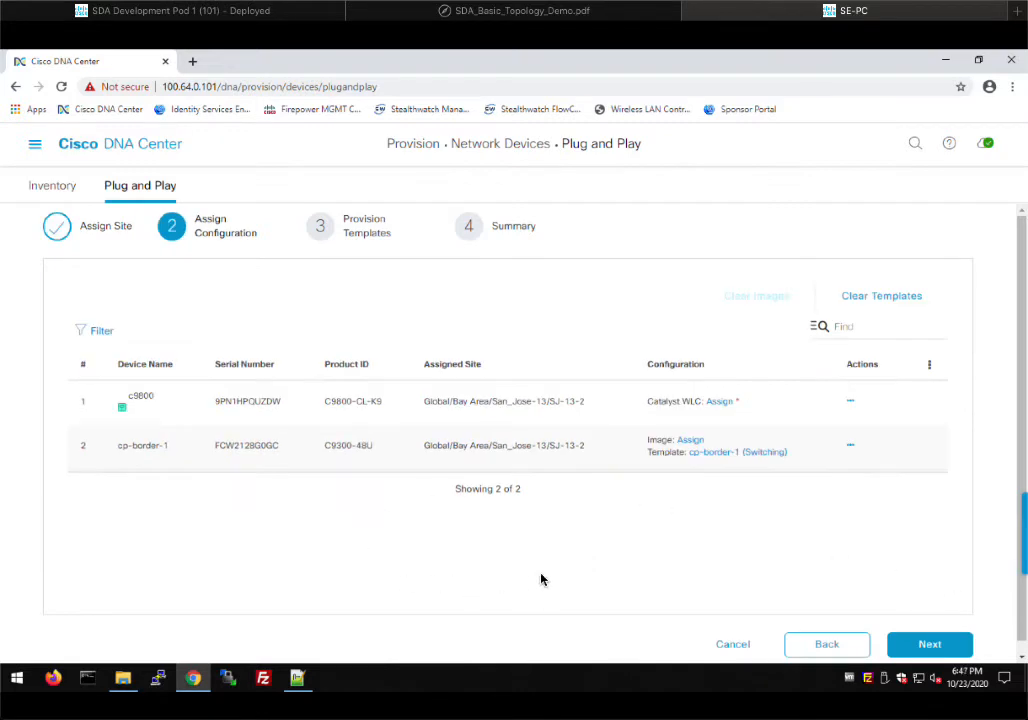
mouse_move(678, 405)
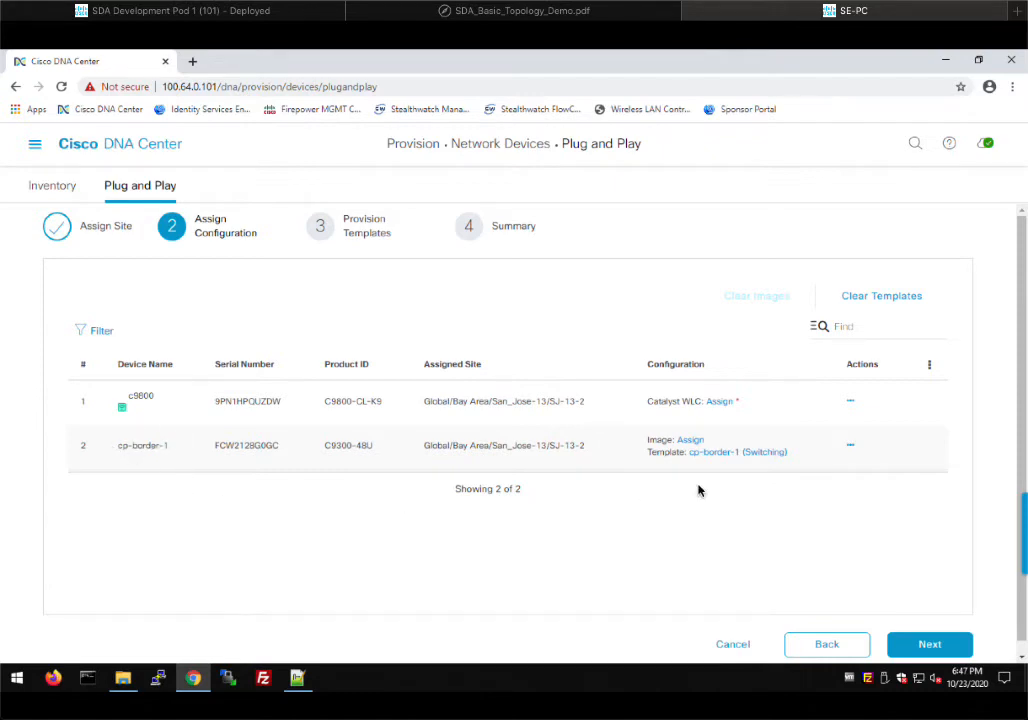
mouse_move(708, 485)
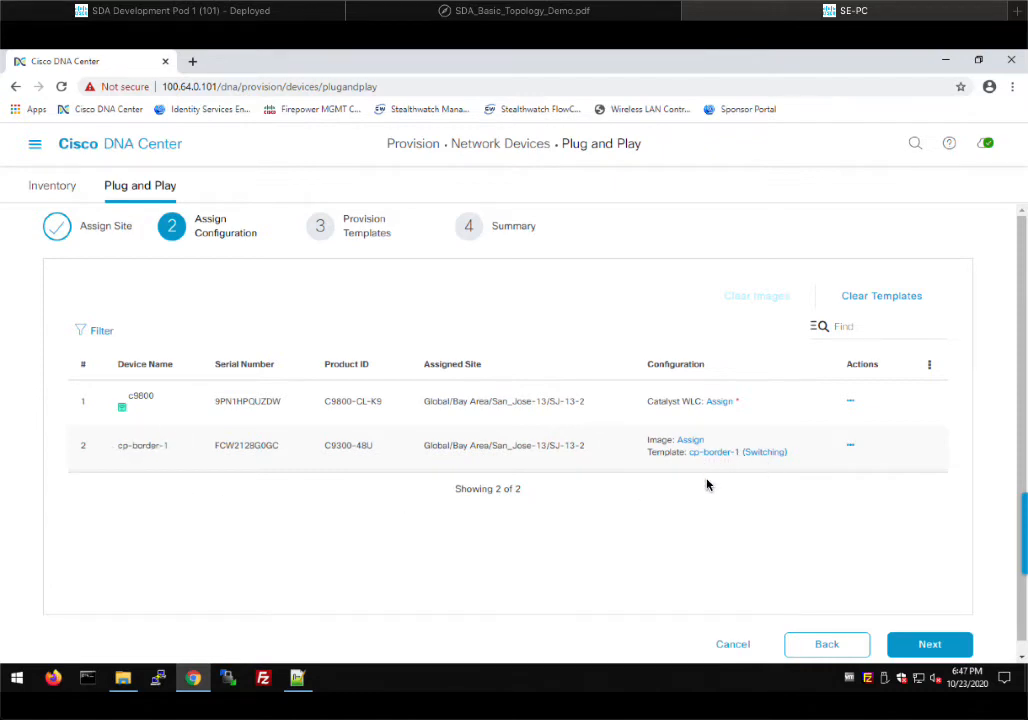
mouse_move(697, 483)
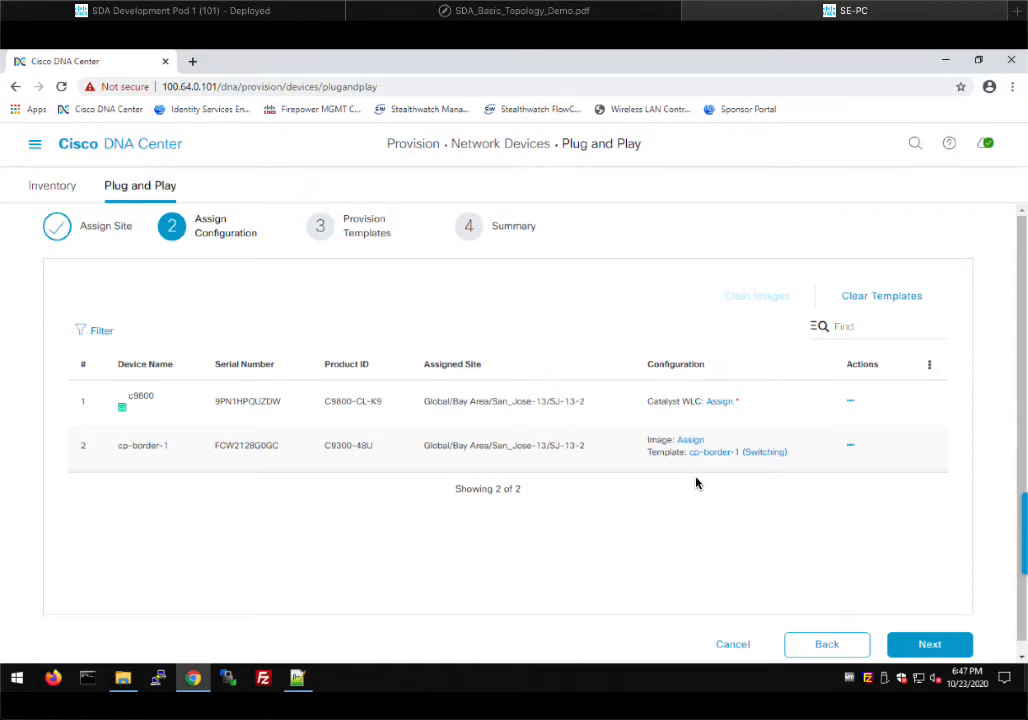
mouse_move(722, 401)
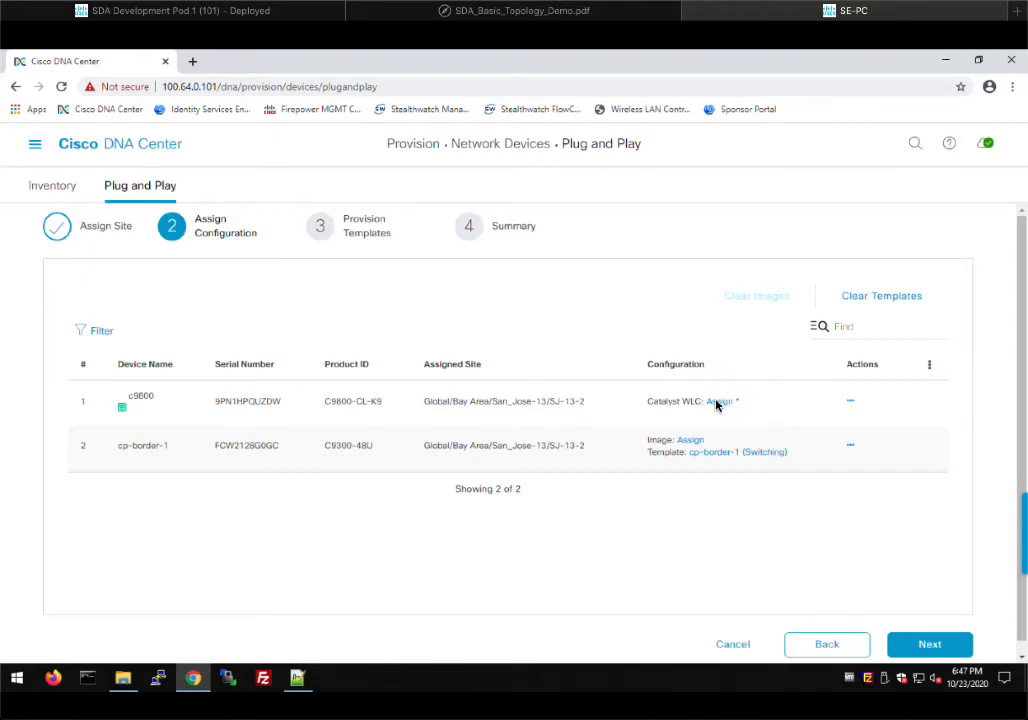
mouse_move(738, 540)
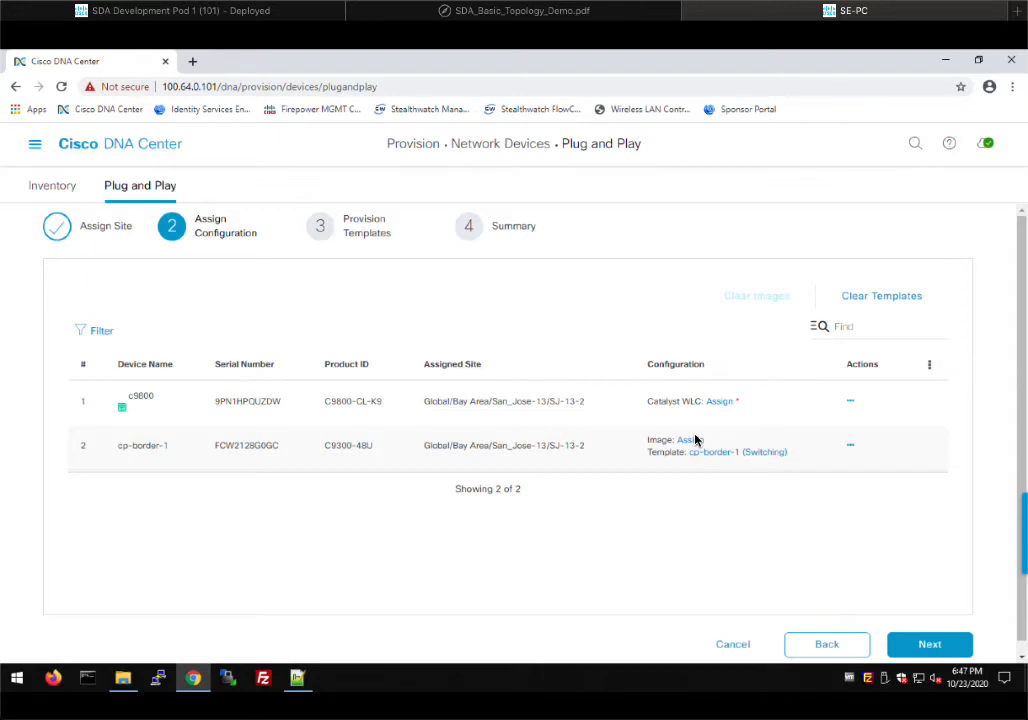
mouse_move(488, 490)
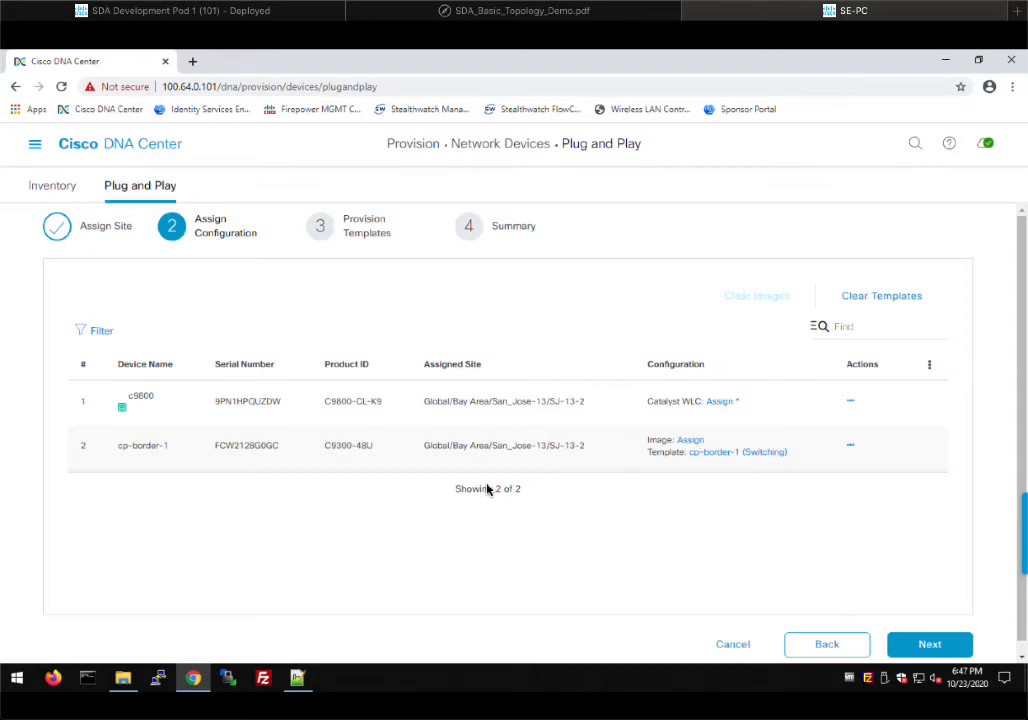
mouse_move(530, 515)
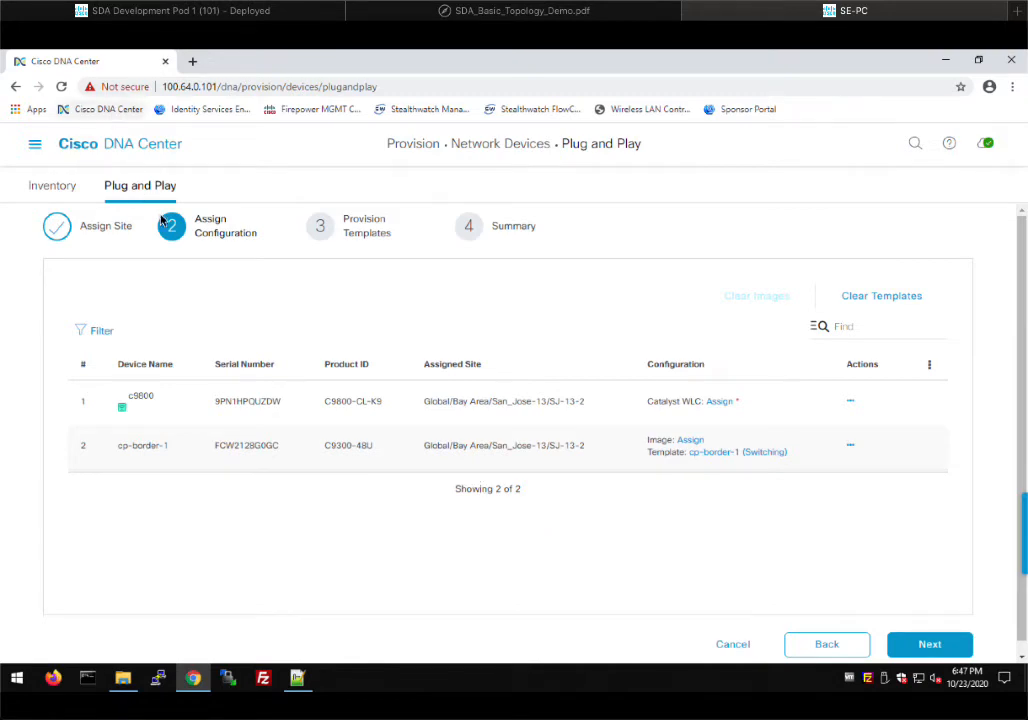
mouse_move(563, 534)
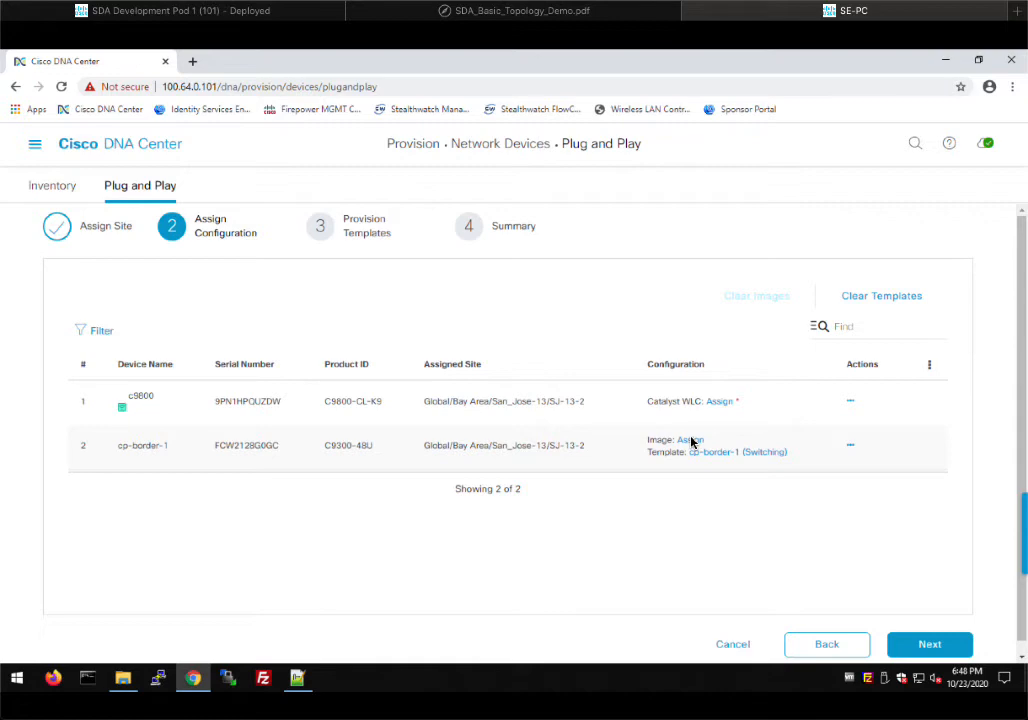
mouse_move(671, 520)
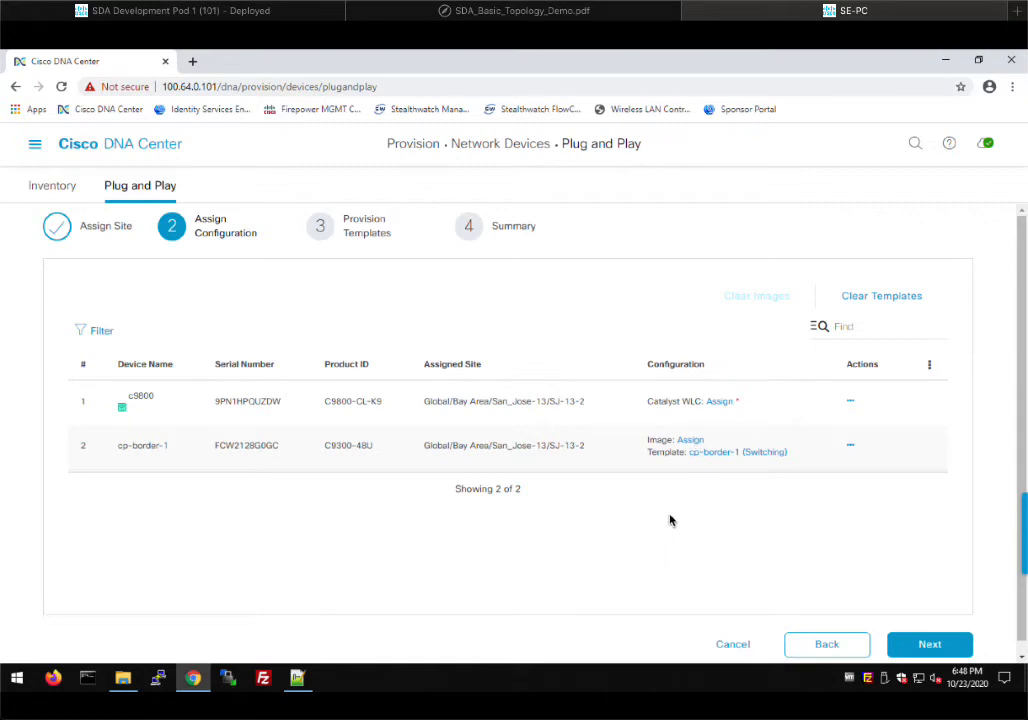
mouse_move(740, 462)
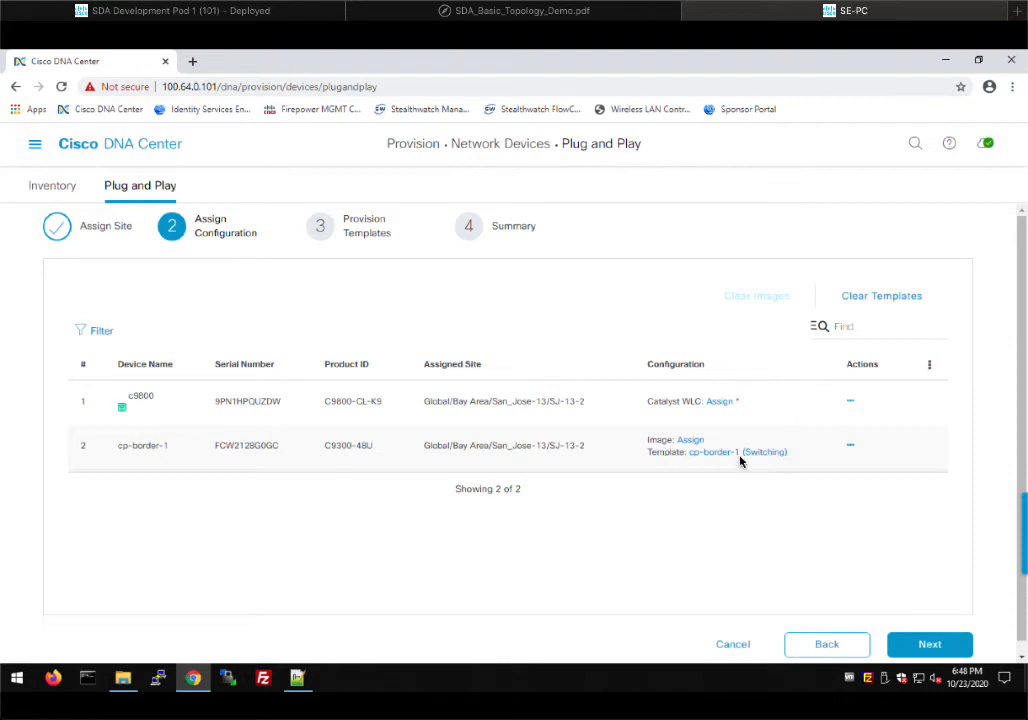
mouse_move(697, 543)
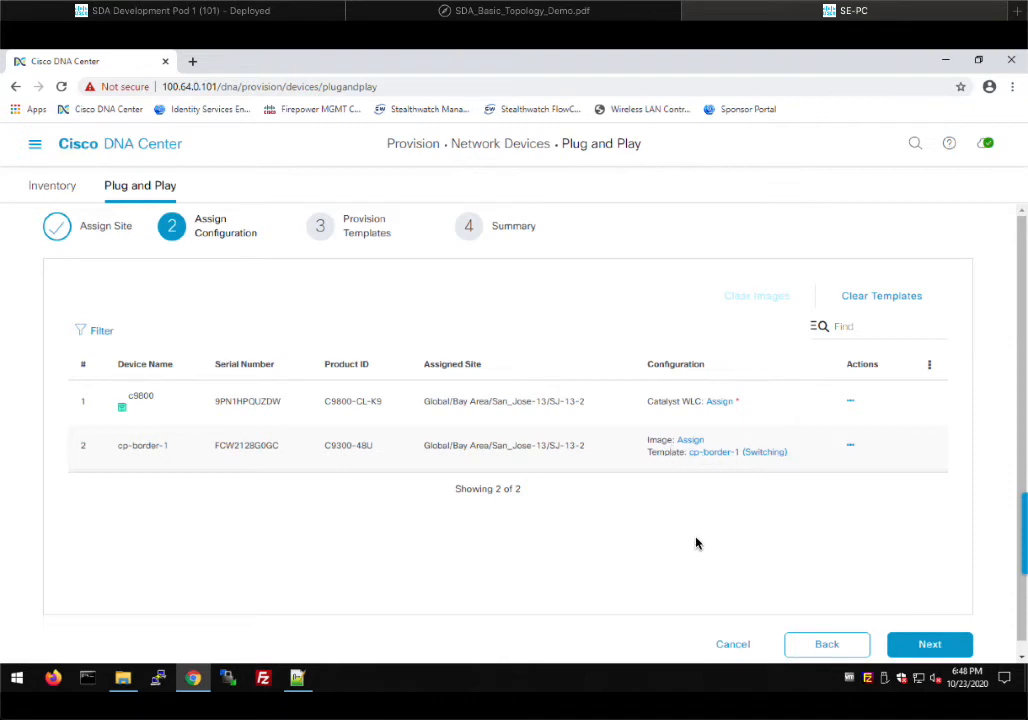
mouse_move(602, 481)
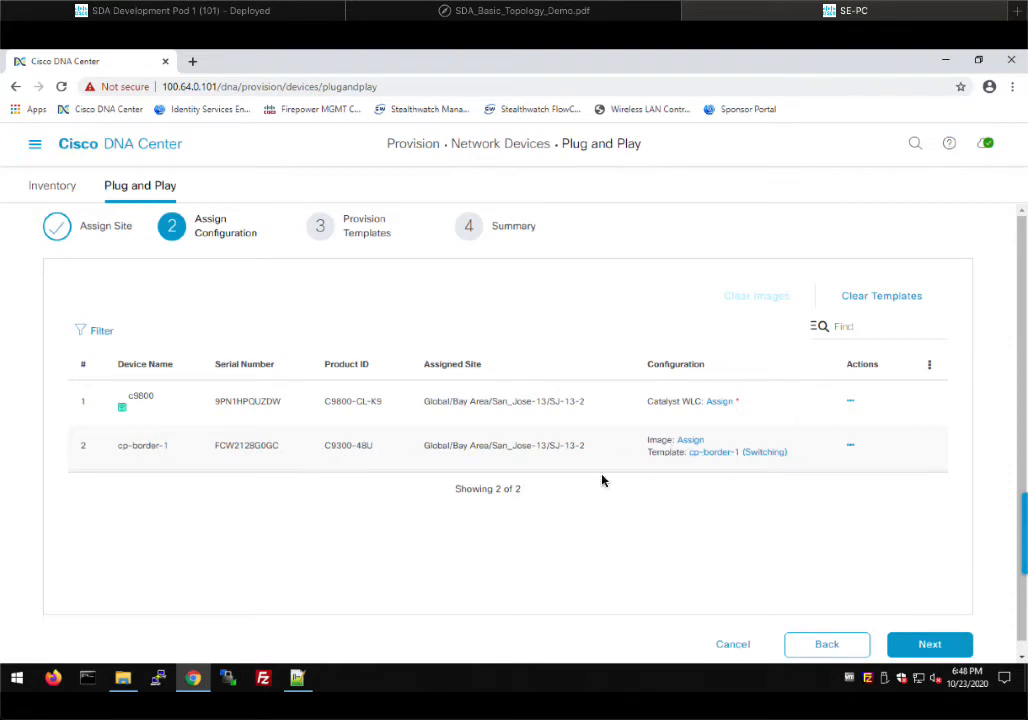
mouse_move(720, 407)
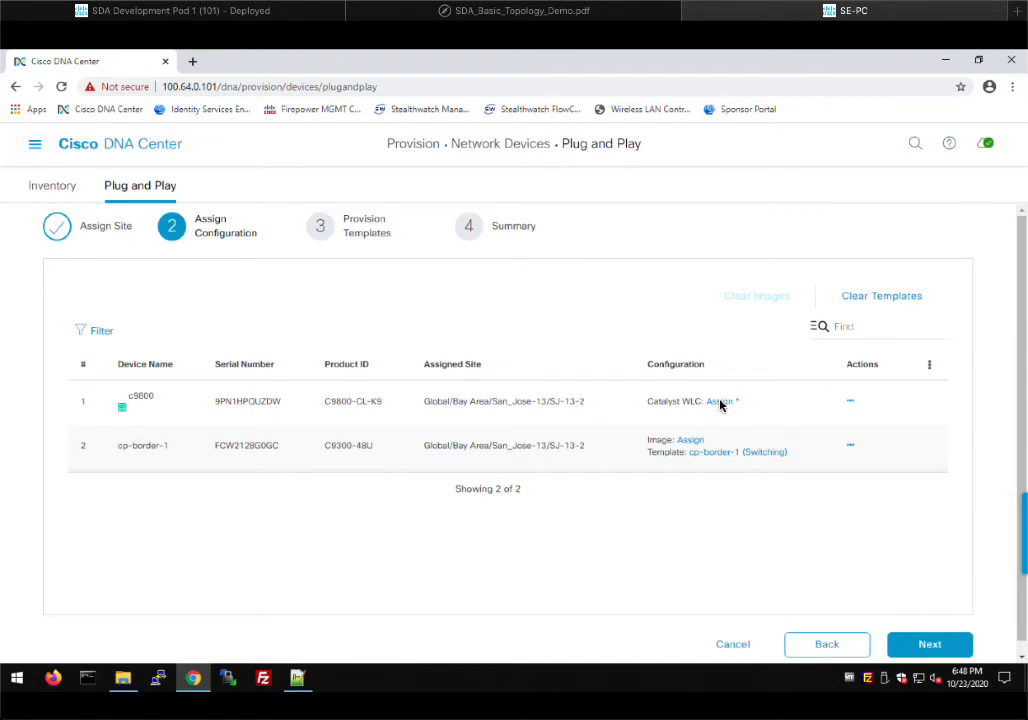
Enter c9800's management IP 100.64.0.103 and subnet mask starting 255 in its configuration panel
left_click(719, 401)
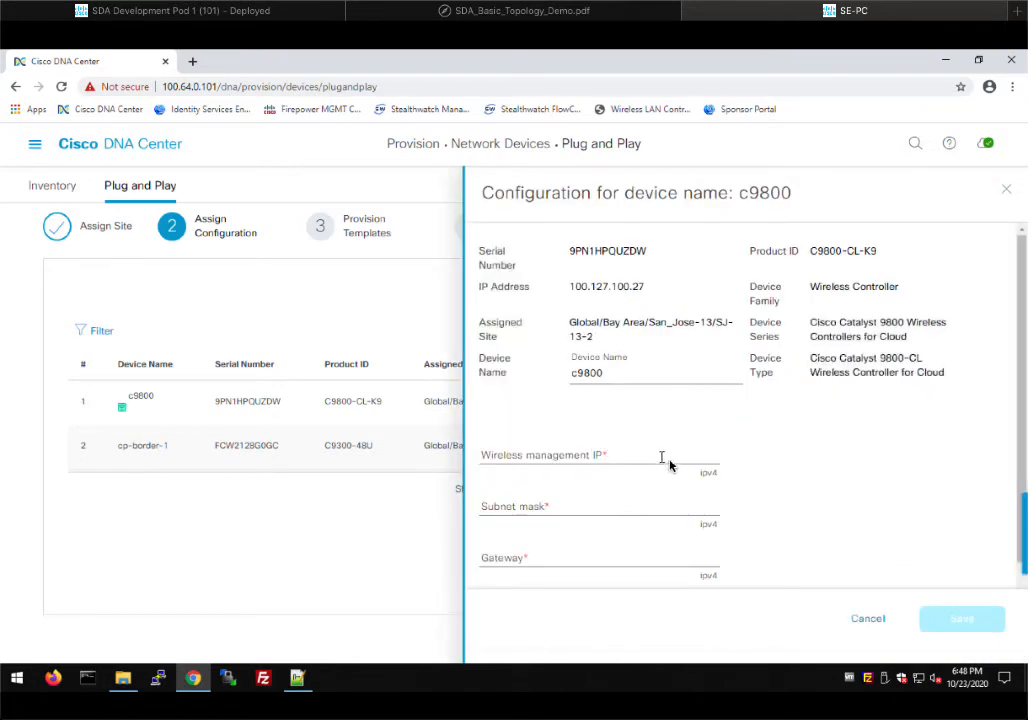
scroll("down", 3)
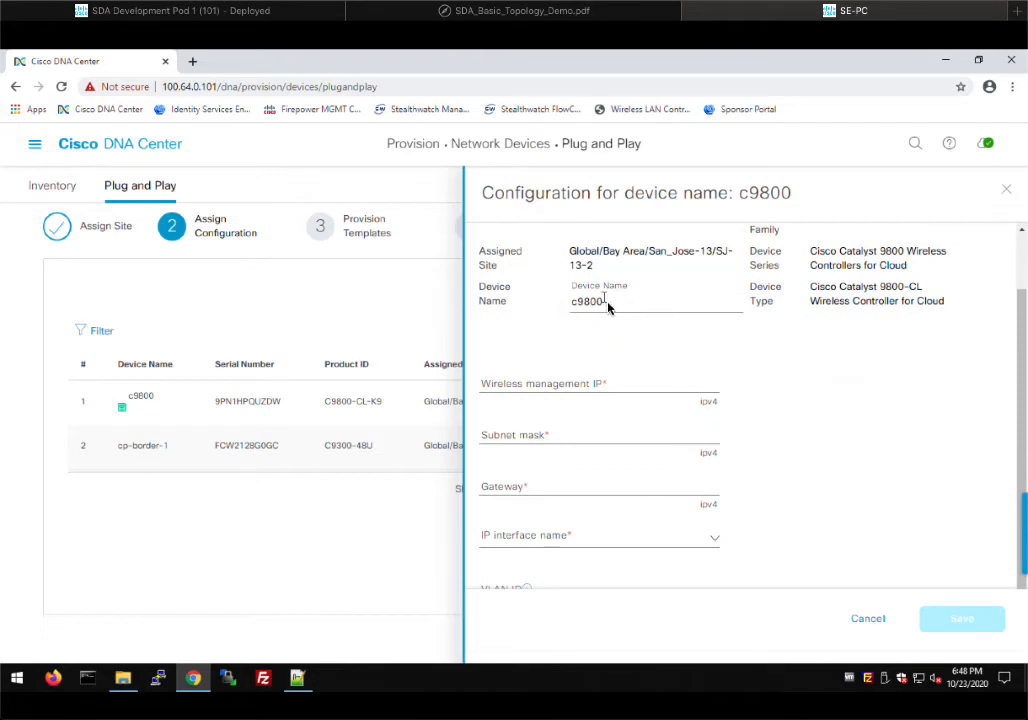
mouse_move(532, 388)
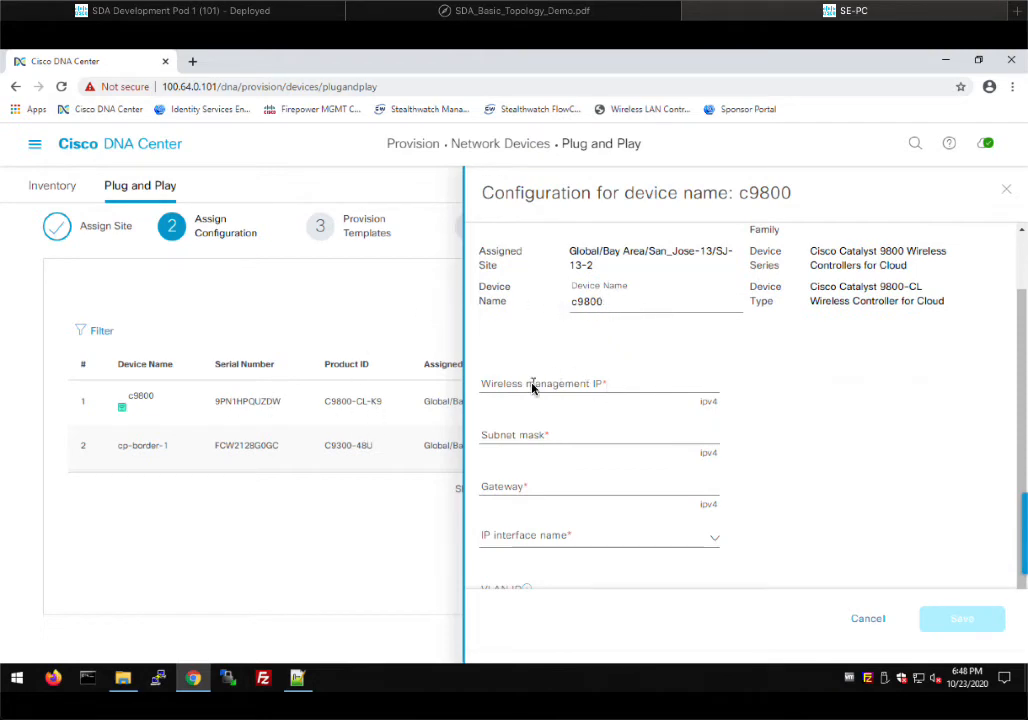
type("100.64.")
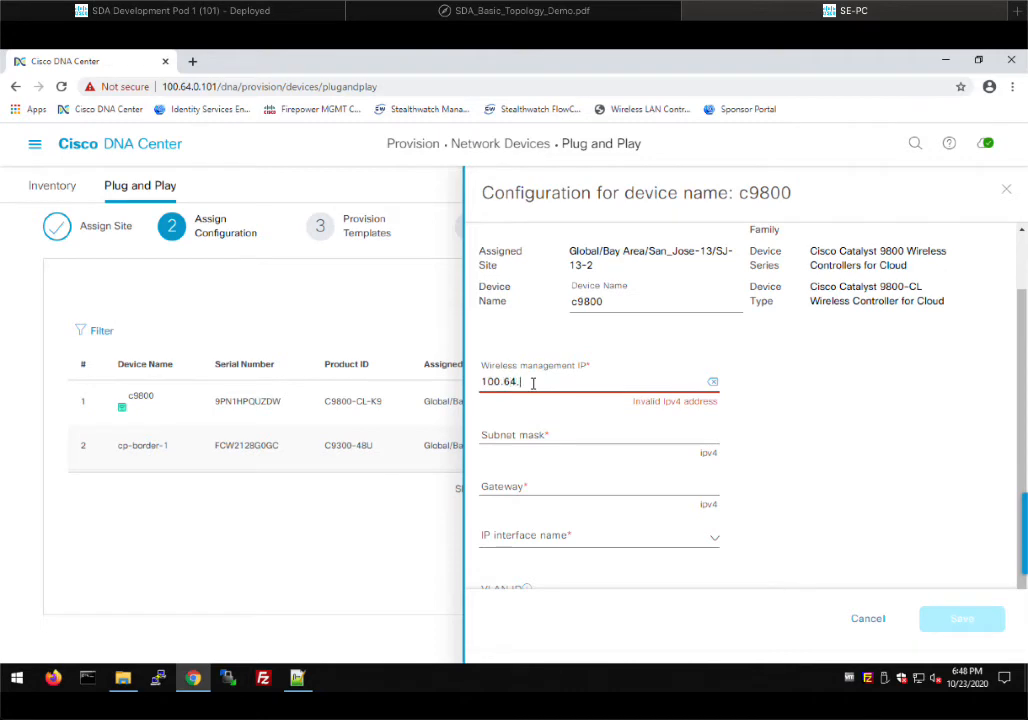
type("0.1")
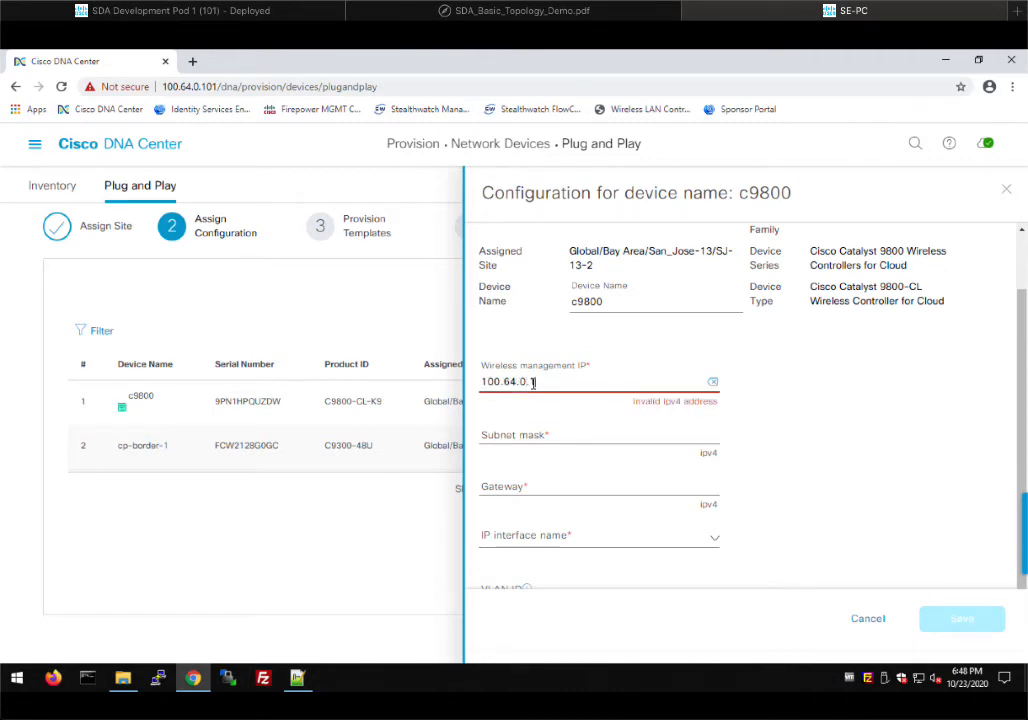
type("03")
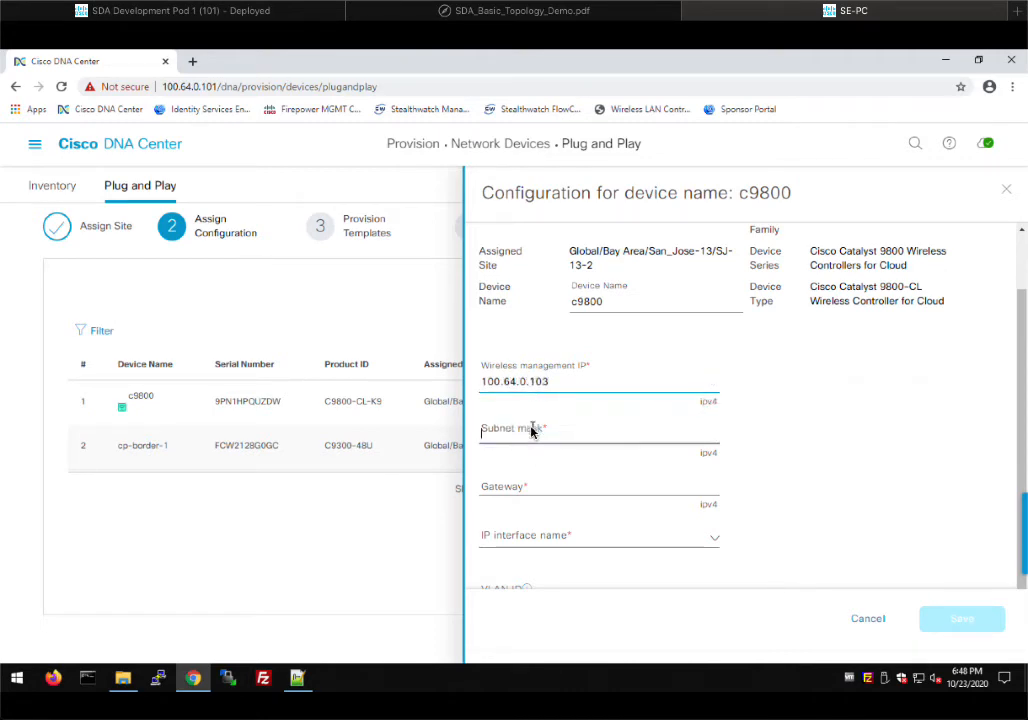
type("255.255.255.0")
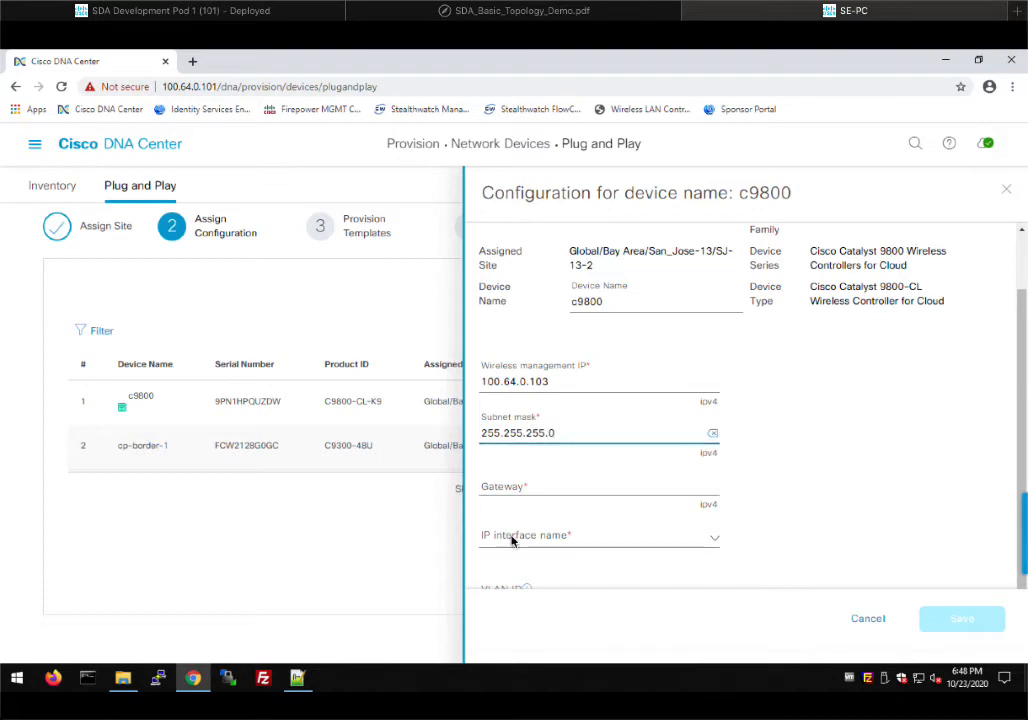
Set gateway 100.64.0.1, interface GigabitEthernet2 and VLAN ID 2000, and save the c9800 configuration
left_click(598, 485)
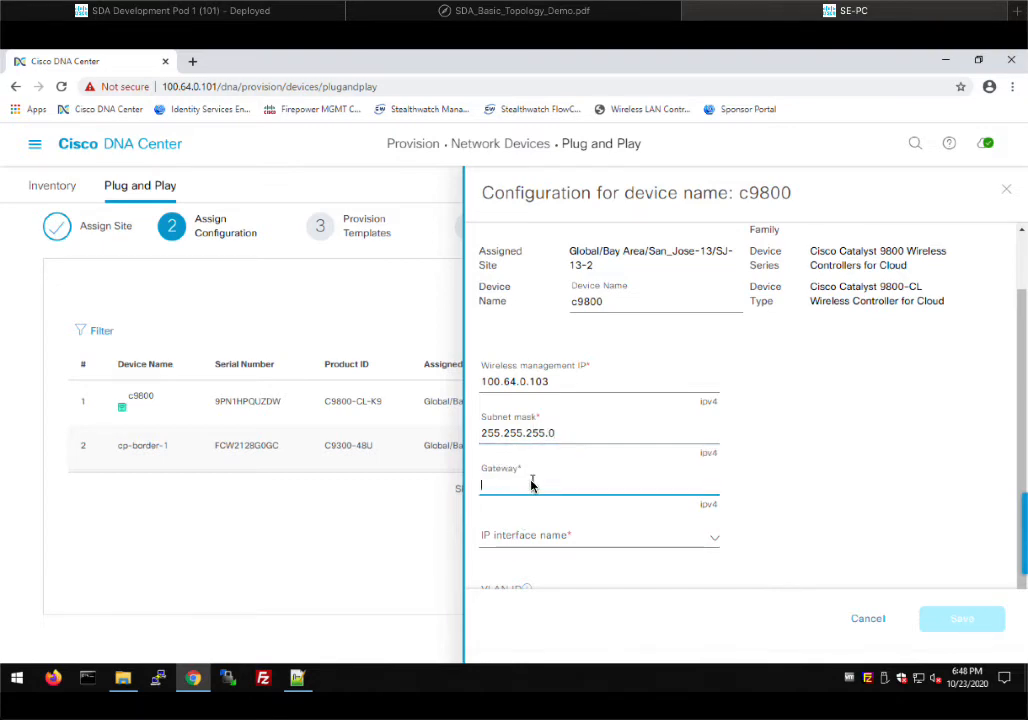
type("100.64")
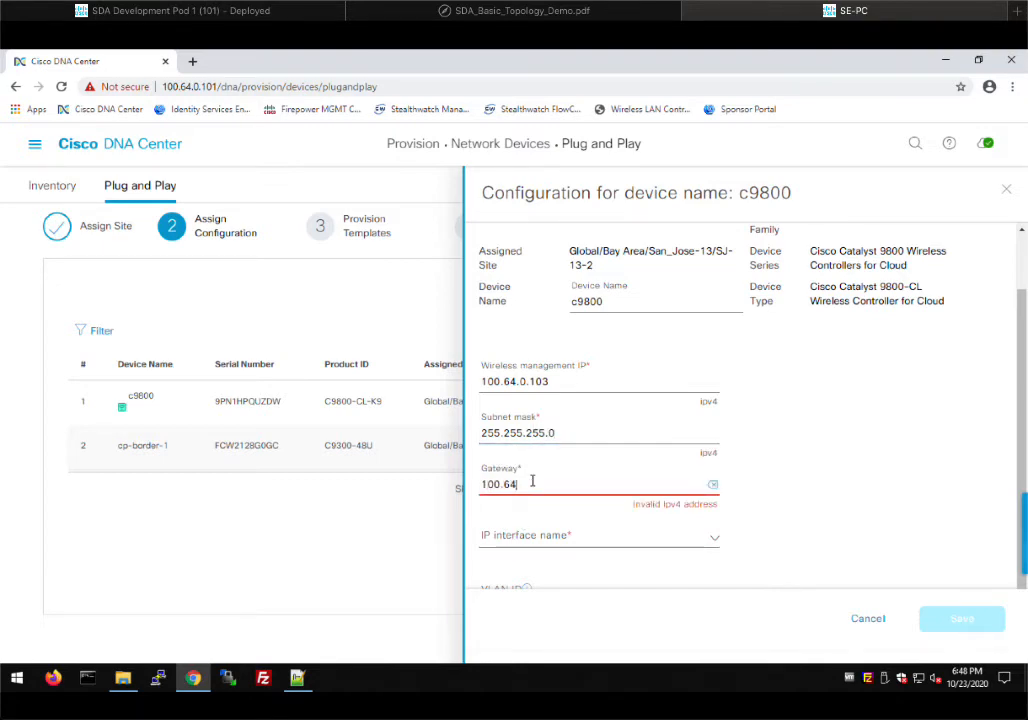
type(".01")
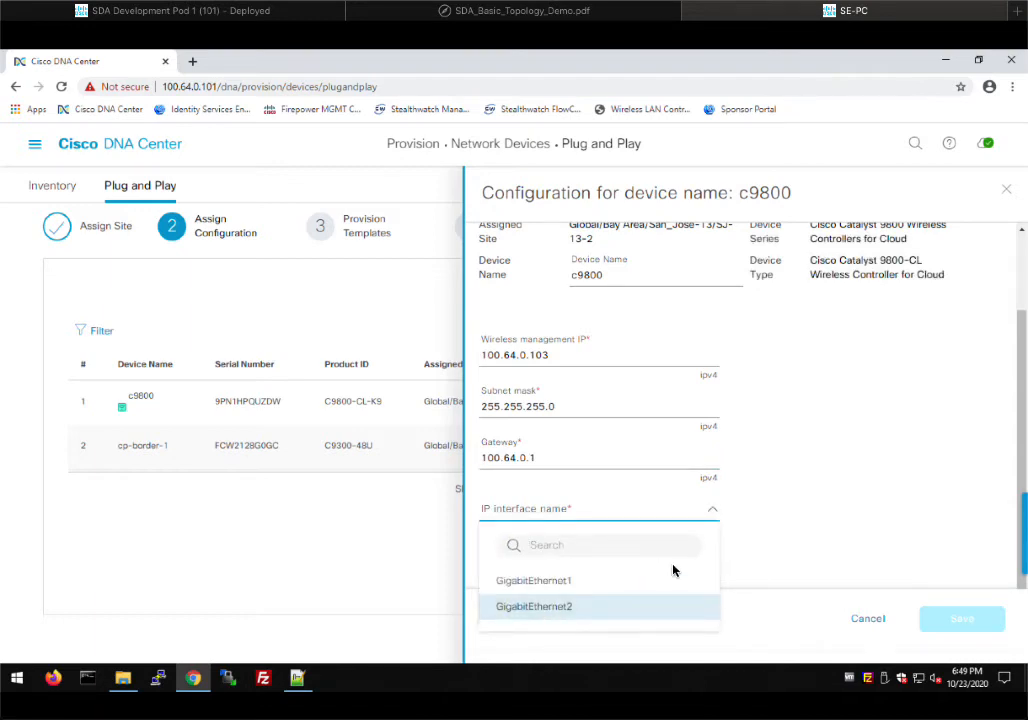
left_click(534, 606)
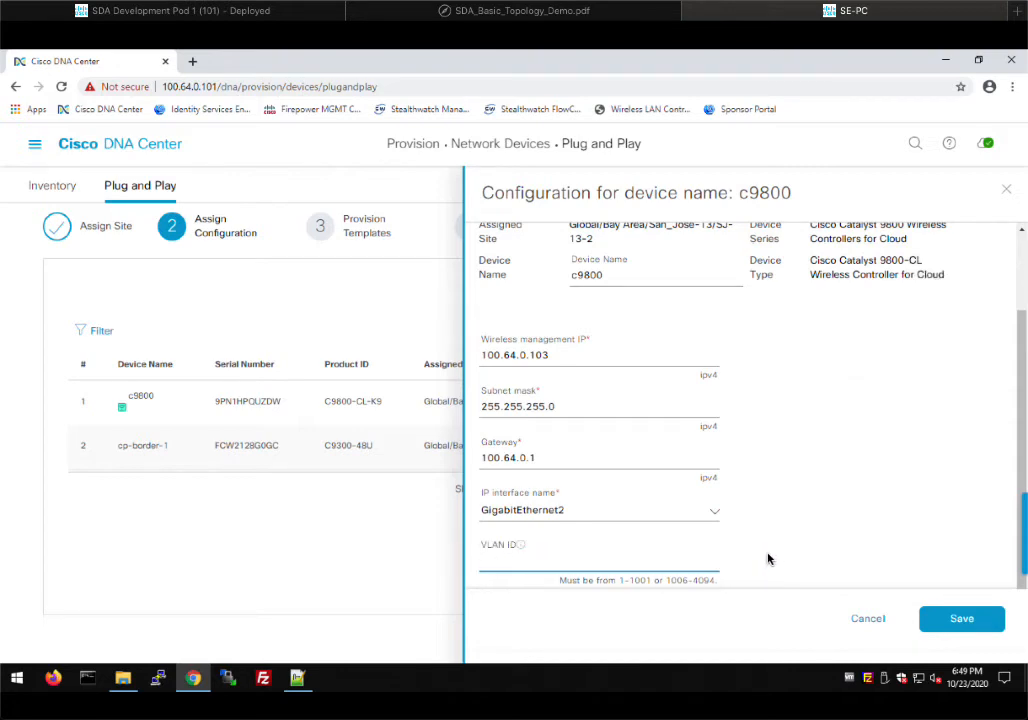
type("2000")
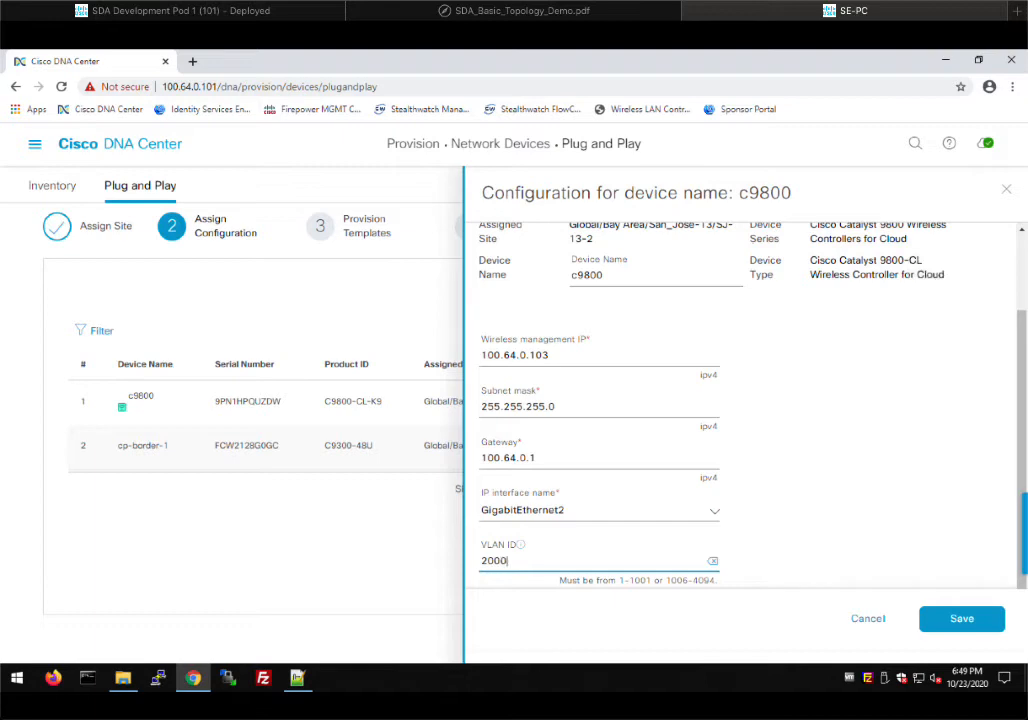
mouse_move(618, 446)
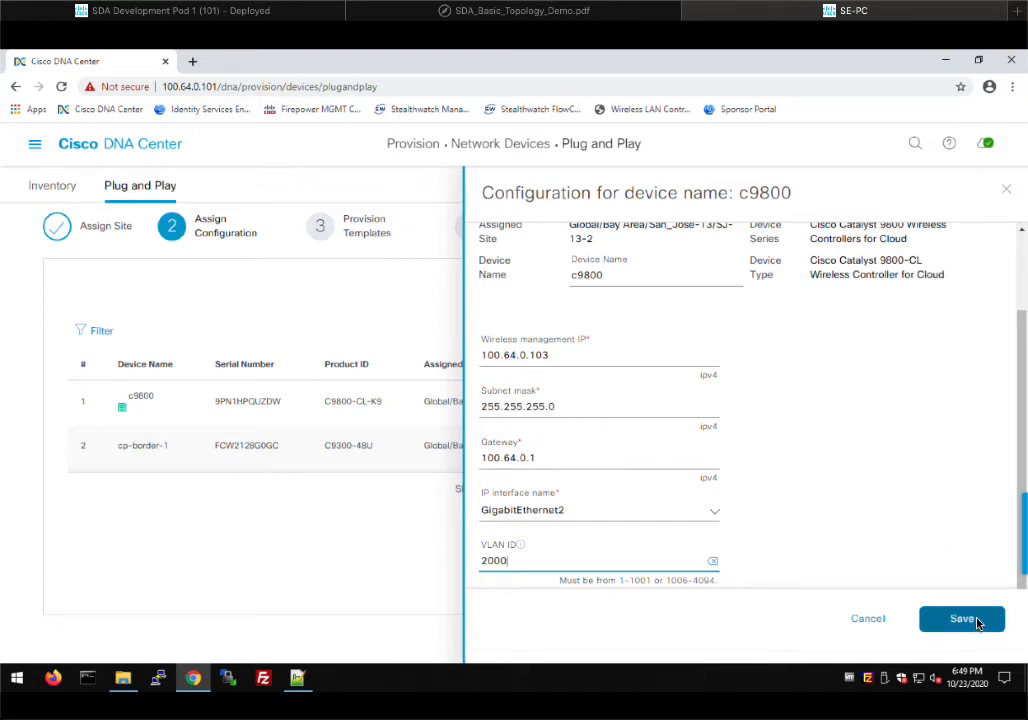
left_click(961, 618)
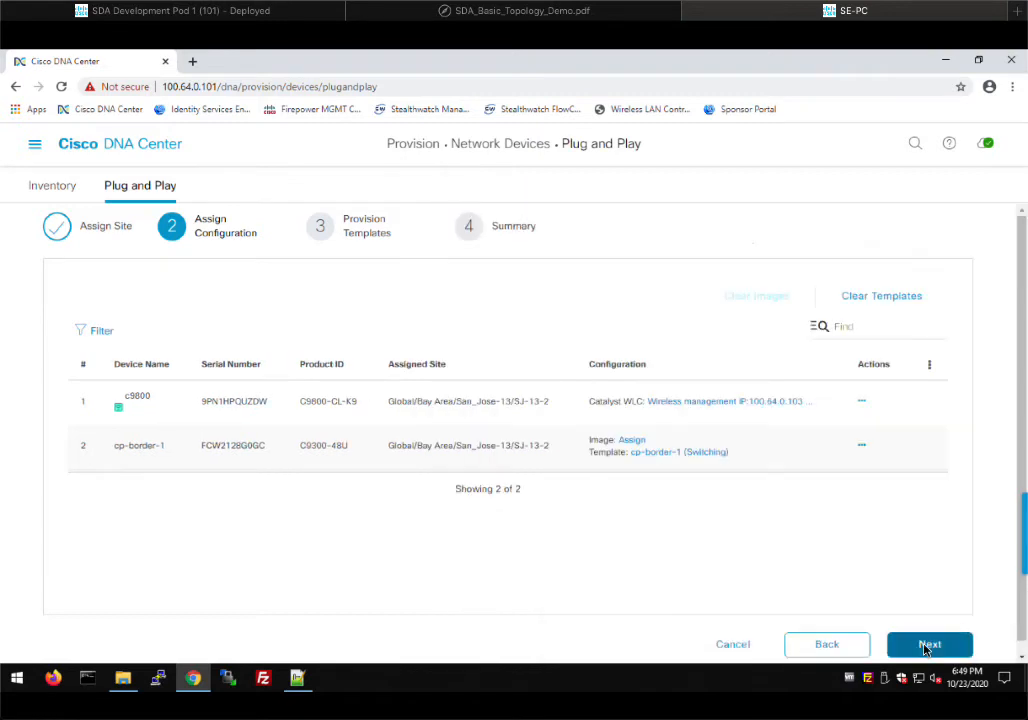
mouse_move(861, 401)
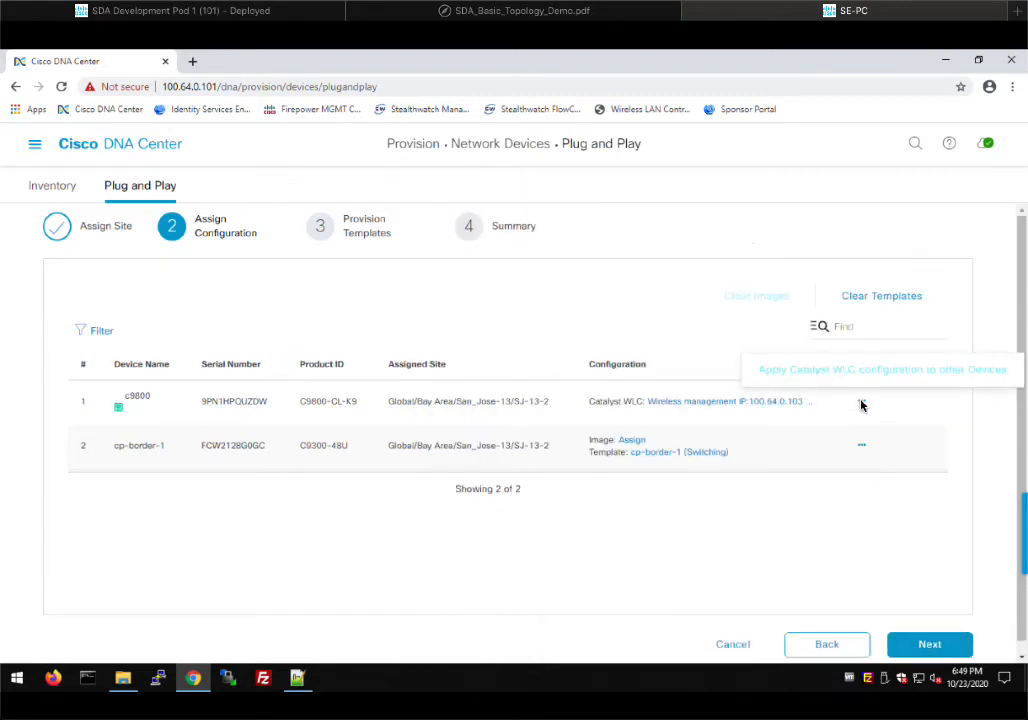
left_click(861, 445)
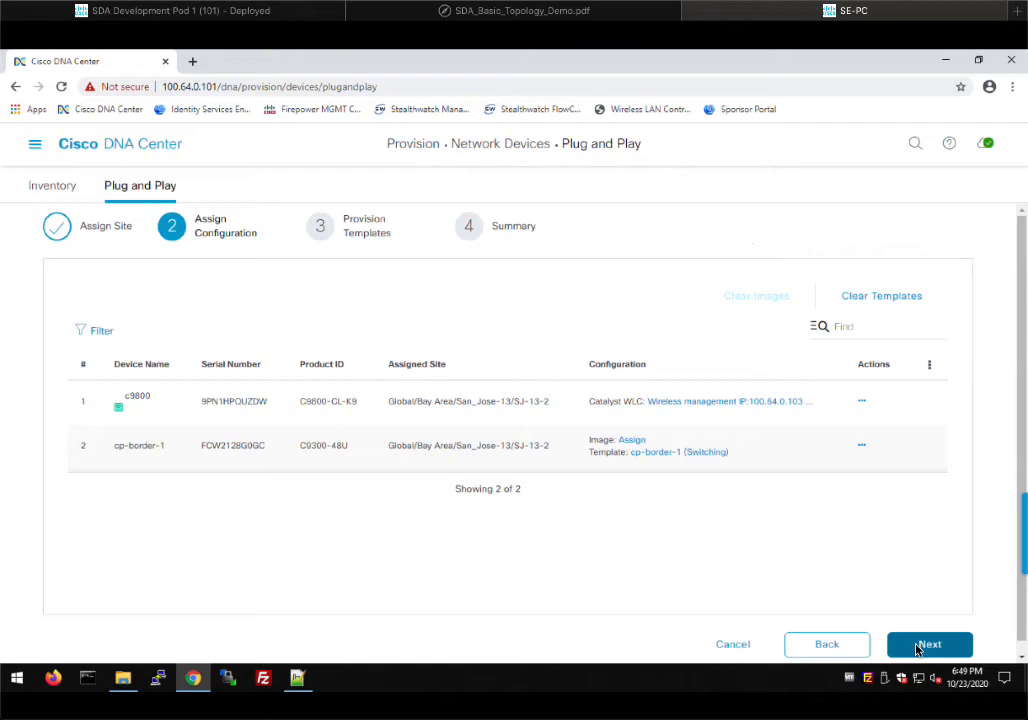
Move to Provision Templates and view cp-border-1's (FCW2128G0GC) template, which has no variables
left_click(929, 644)
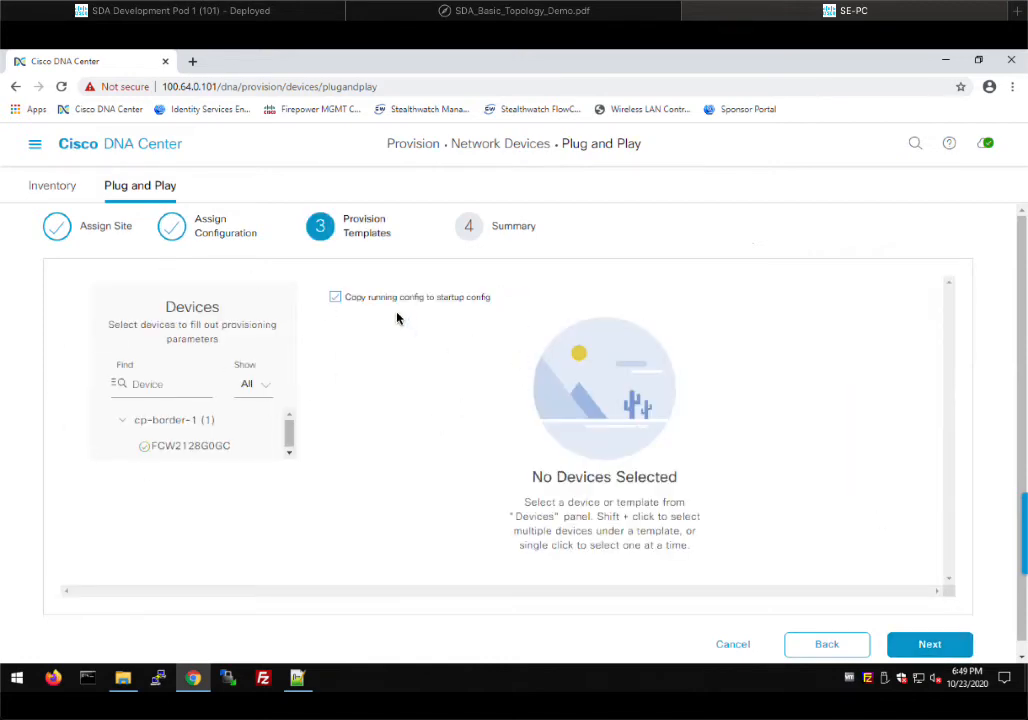
mouse_move(196, 453)
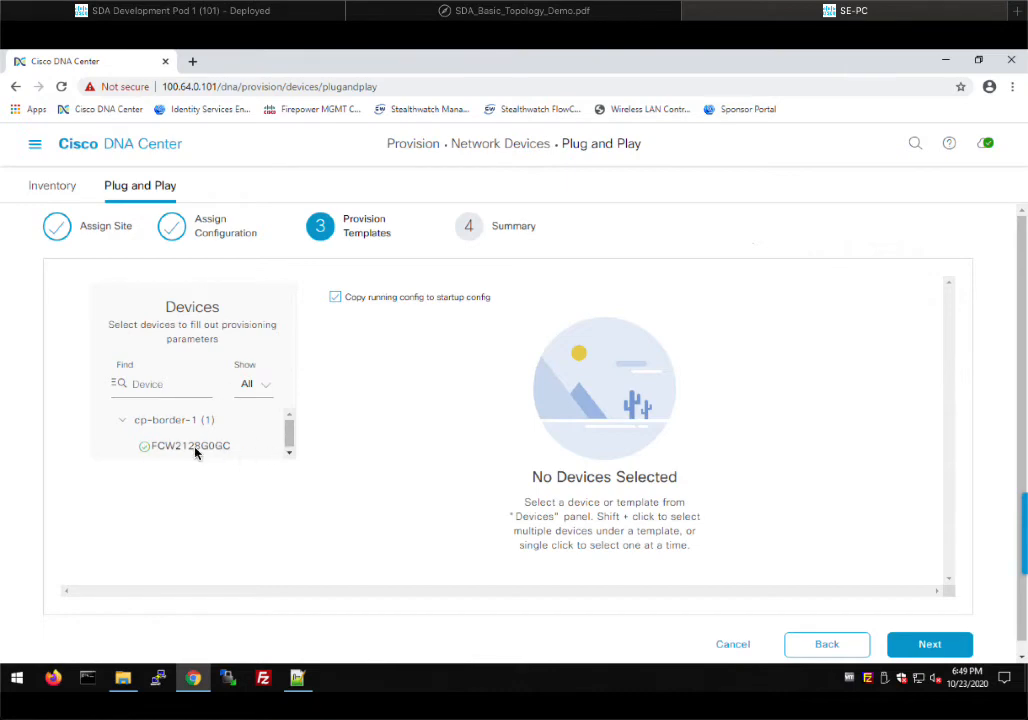
mouse_move(190, 445)
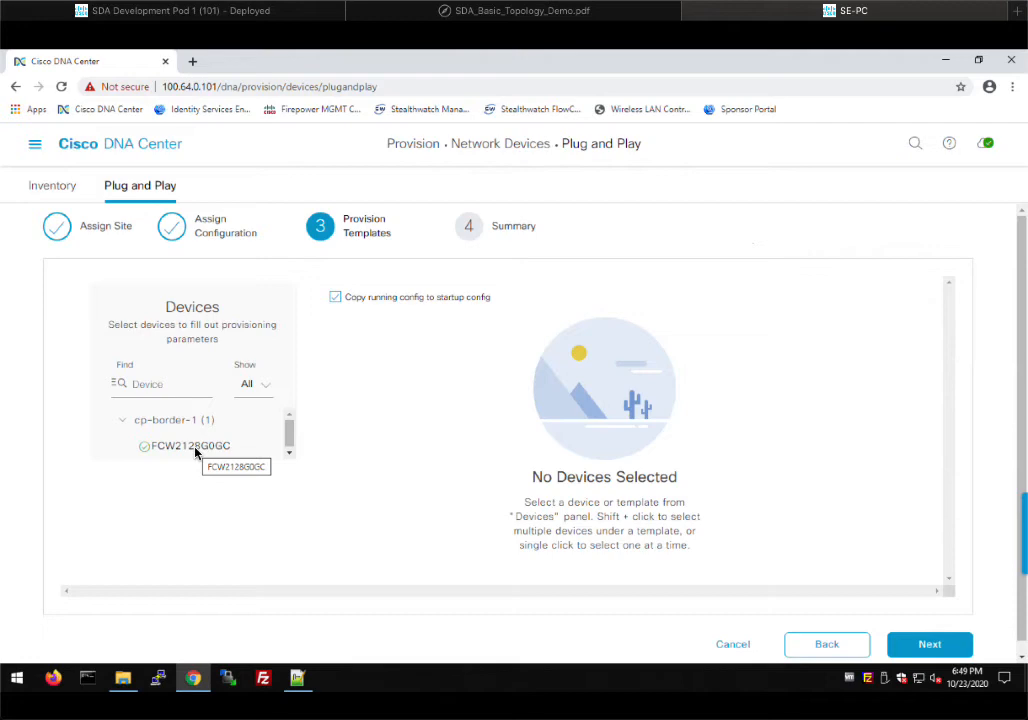
left_click(188, 445)
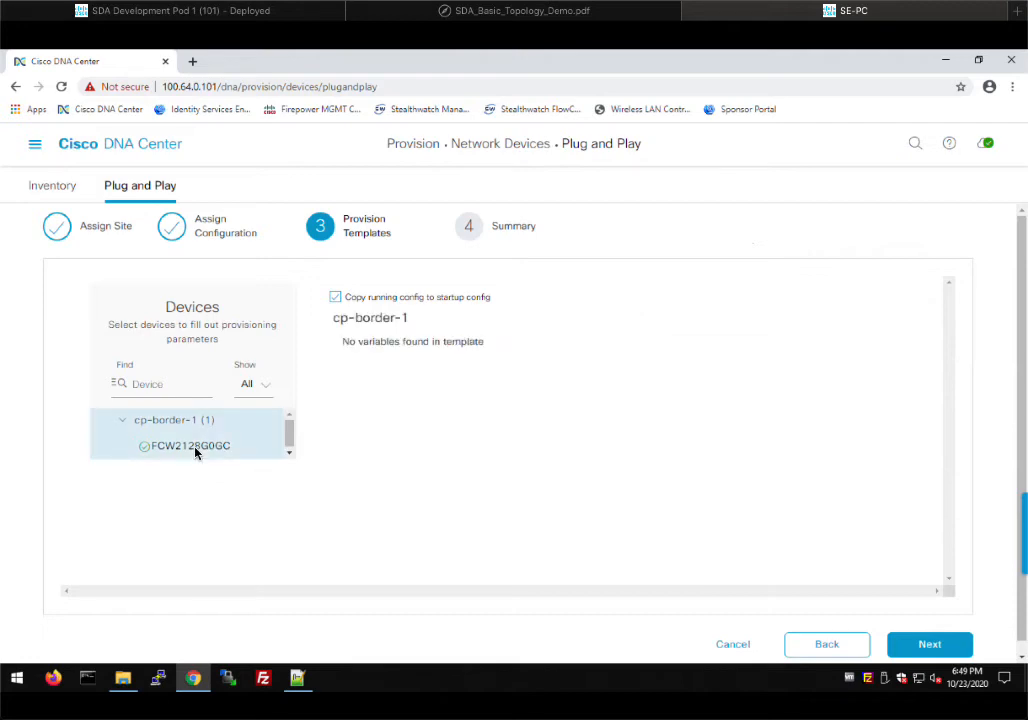
mouse_move(427, 348)
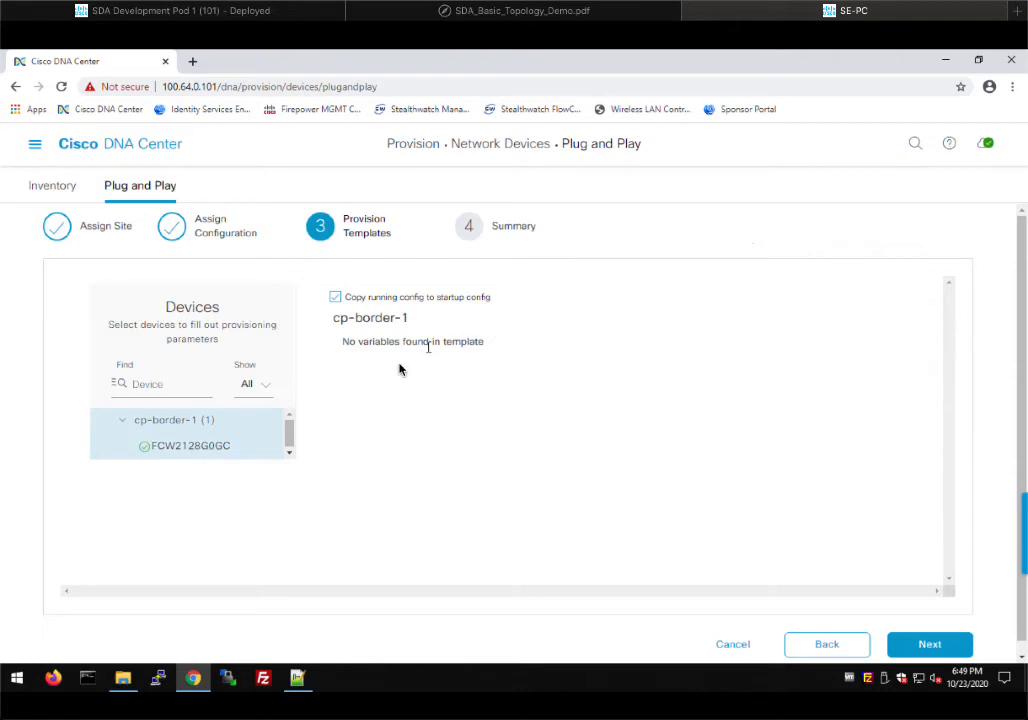
mouse_move(603, 497)
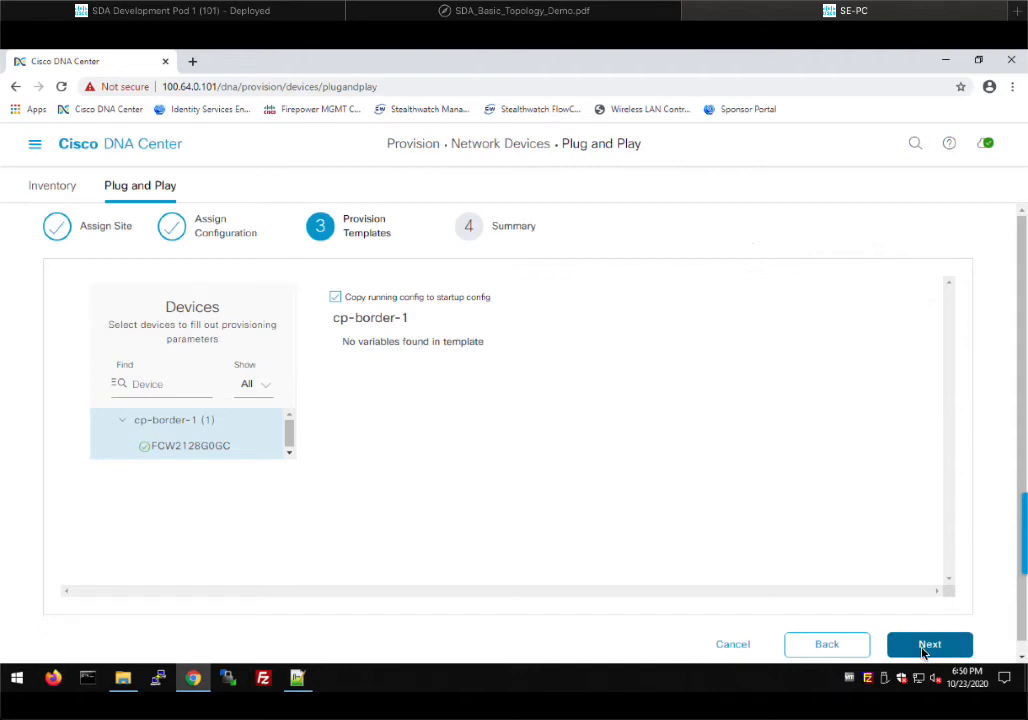
Advance the claim wizard to the Summary step listing both devices
left_click(929, 644)
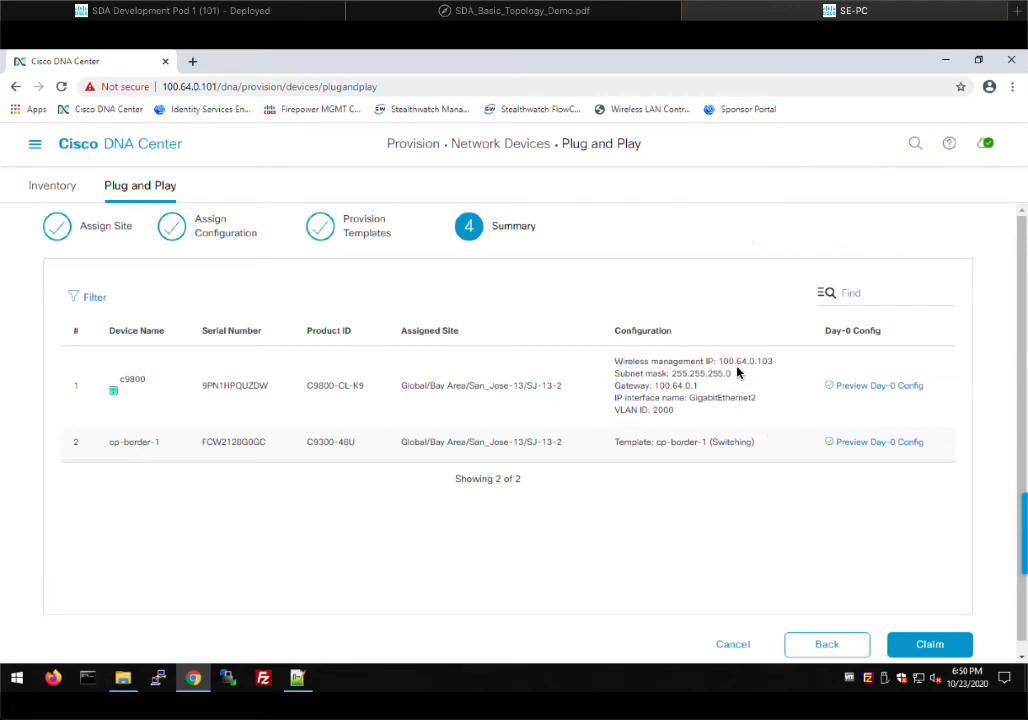
mouse_move(835, 519)
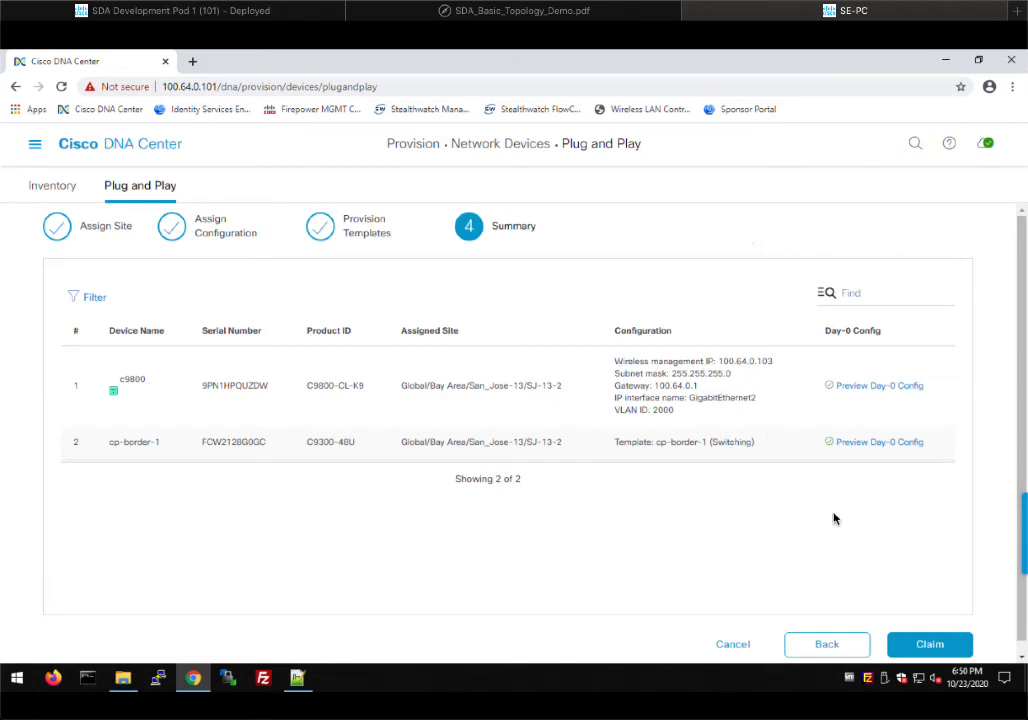
mouse_move(847, 448)
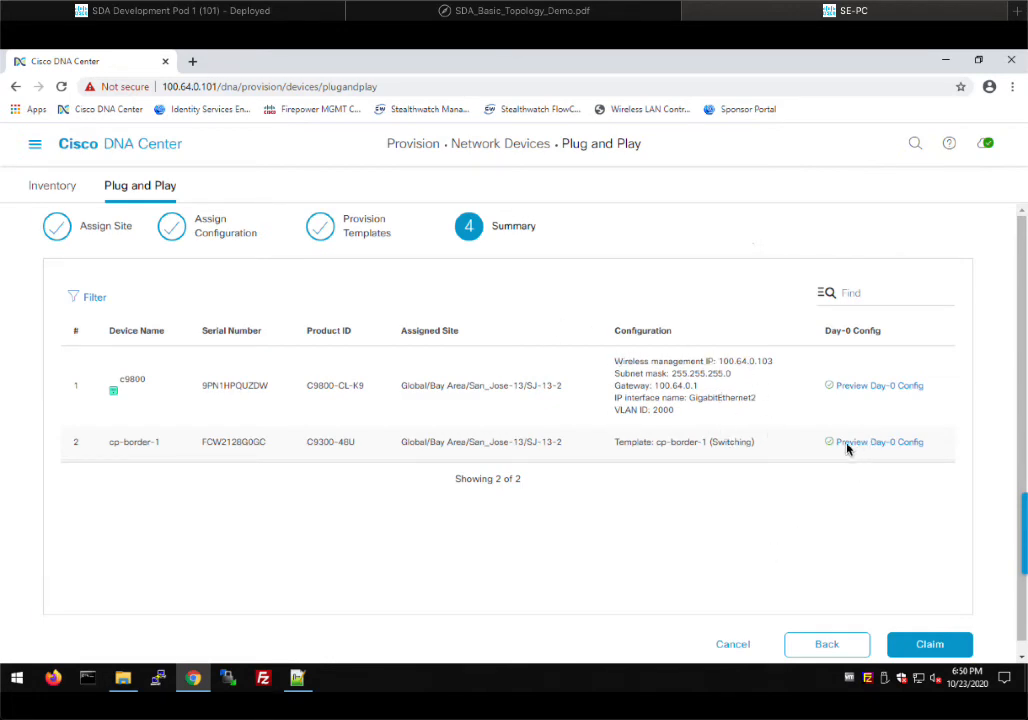
left_click(879, 442)
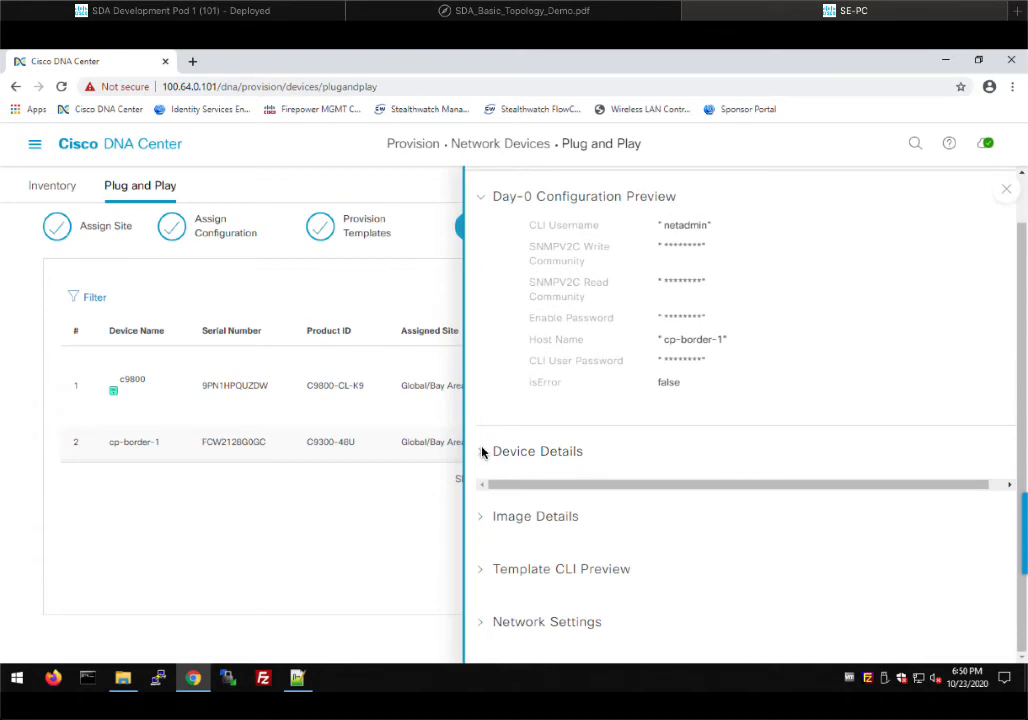
left_click(481, 451)
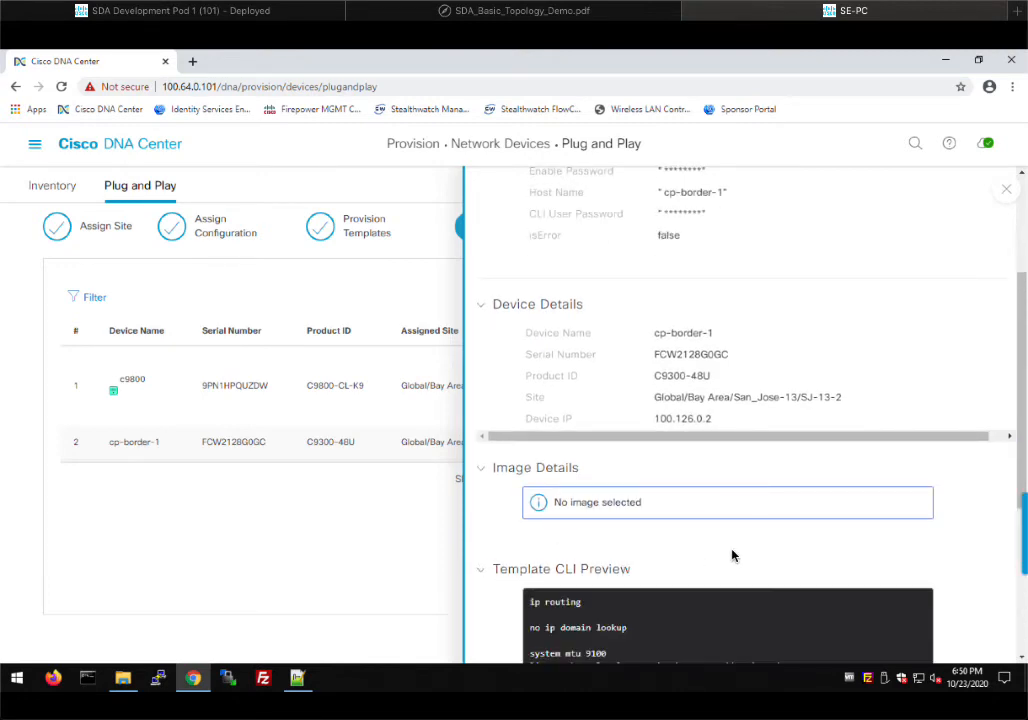
scroll("down", 3)
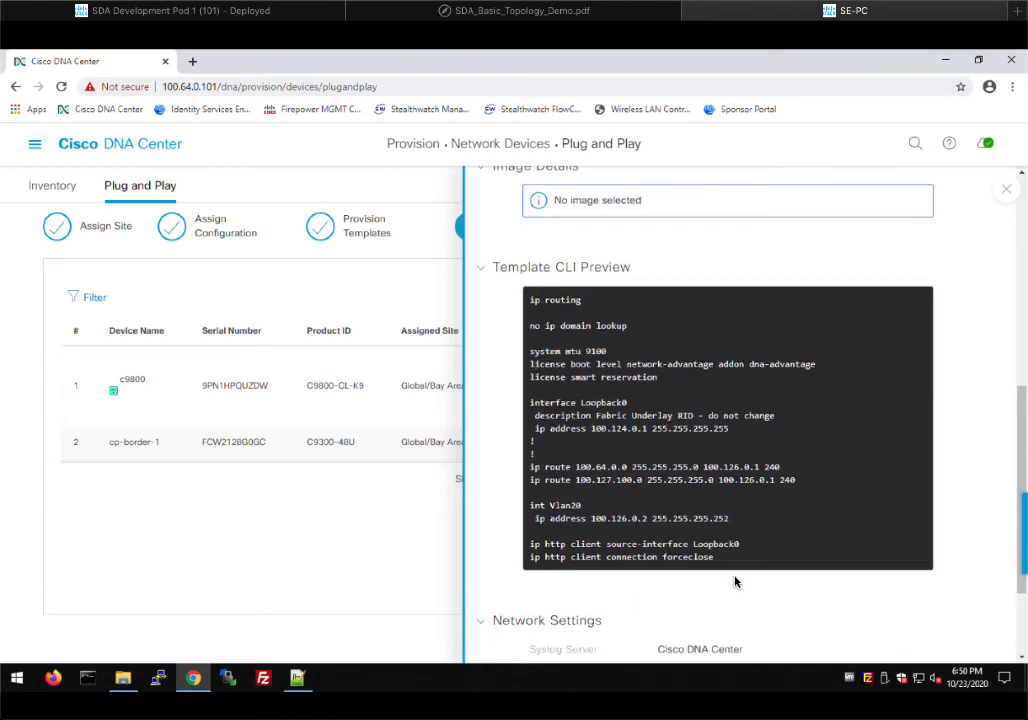
scroll("down", 3)
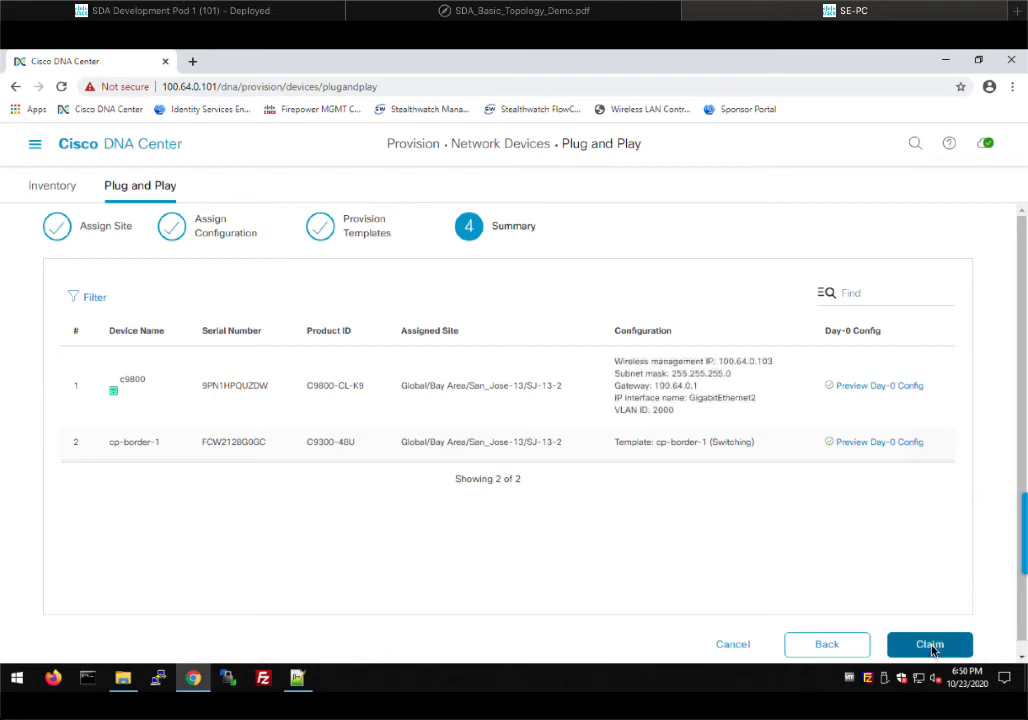
Claim both devices and confirm with Yes in the Information dialog
left_click(929, 644)
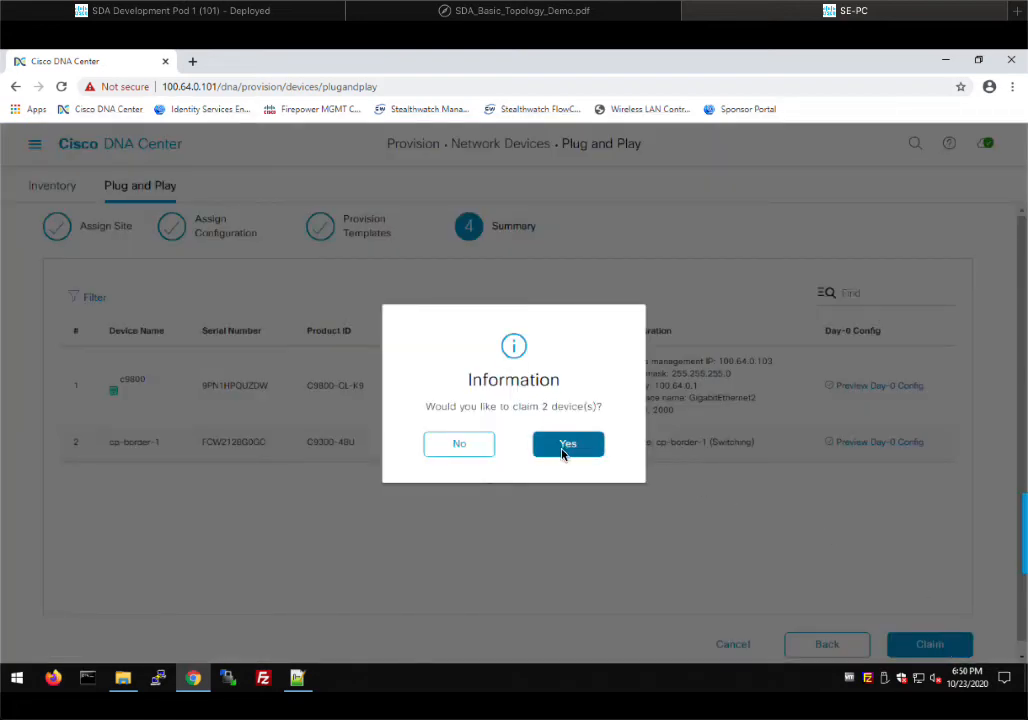
left_click(567, 443)
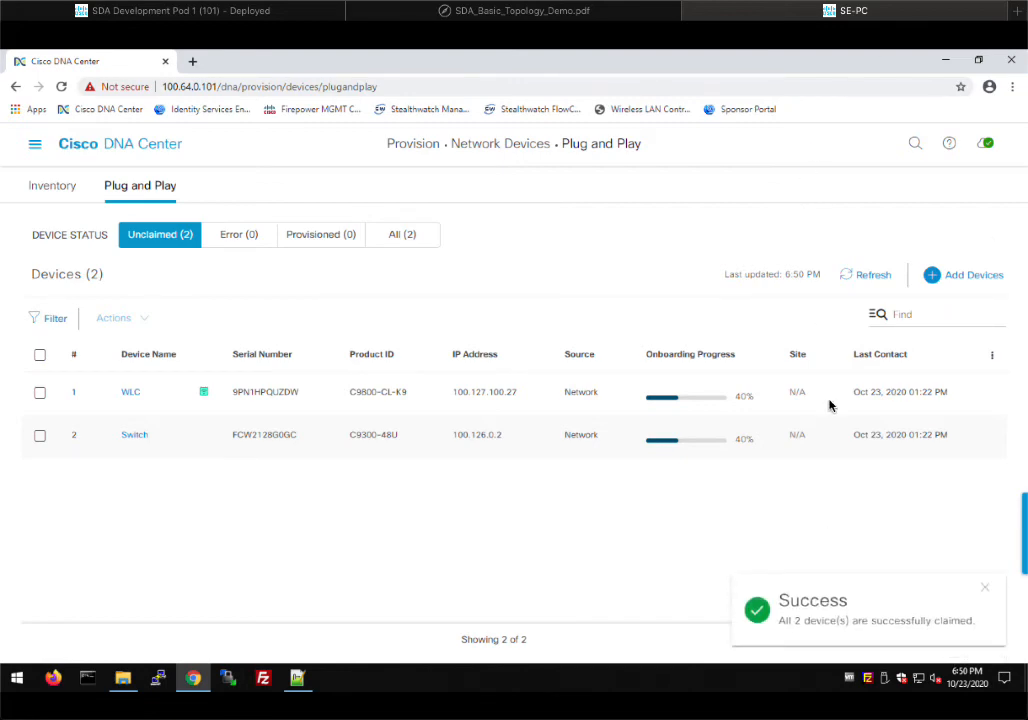
Filter Plug and Play to the Provisioned (2) devices, c9800 and cp-border-1
left_click(984, 587)
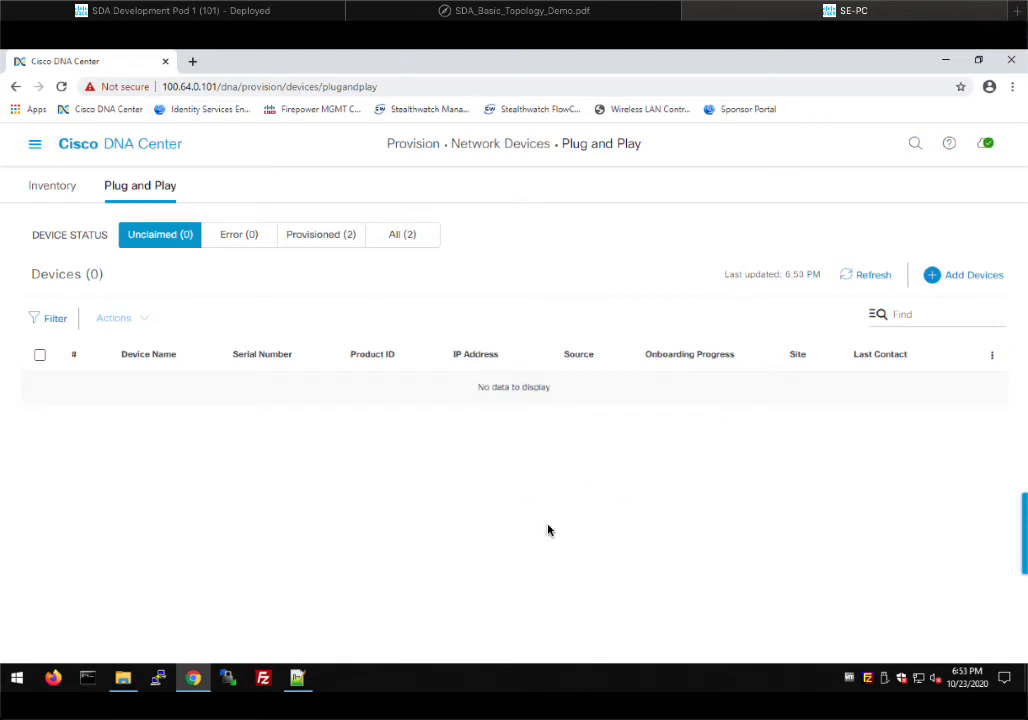
mouse_move(528, 547)
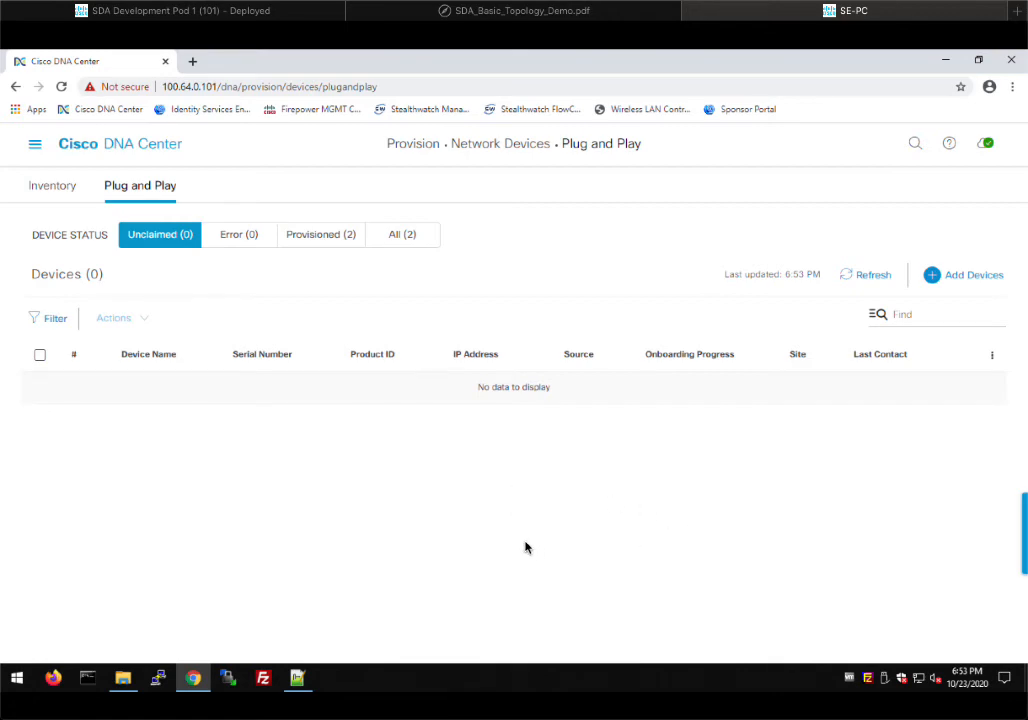
mouse_move(433, 544)
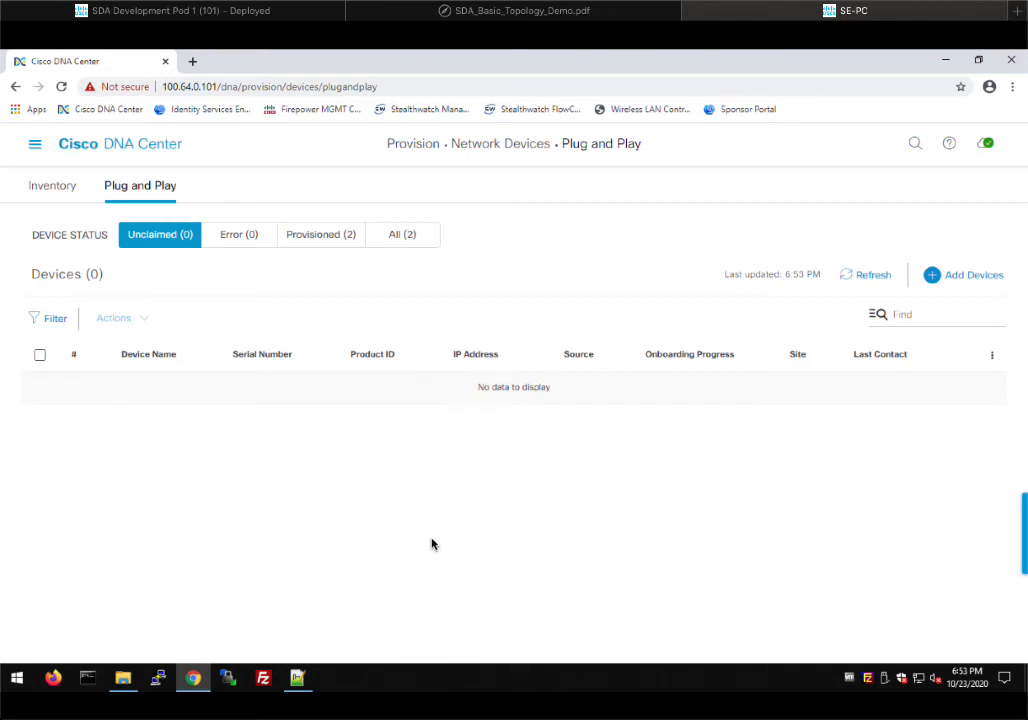
mouse_move(450, 442)
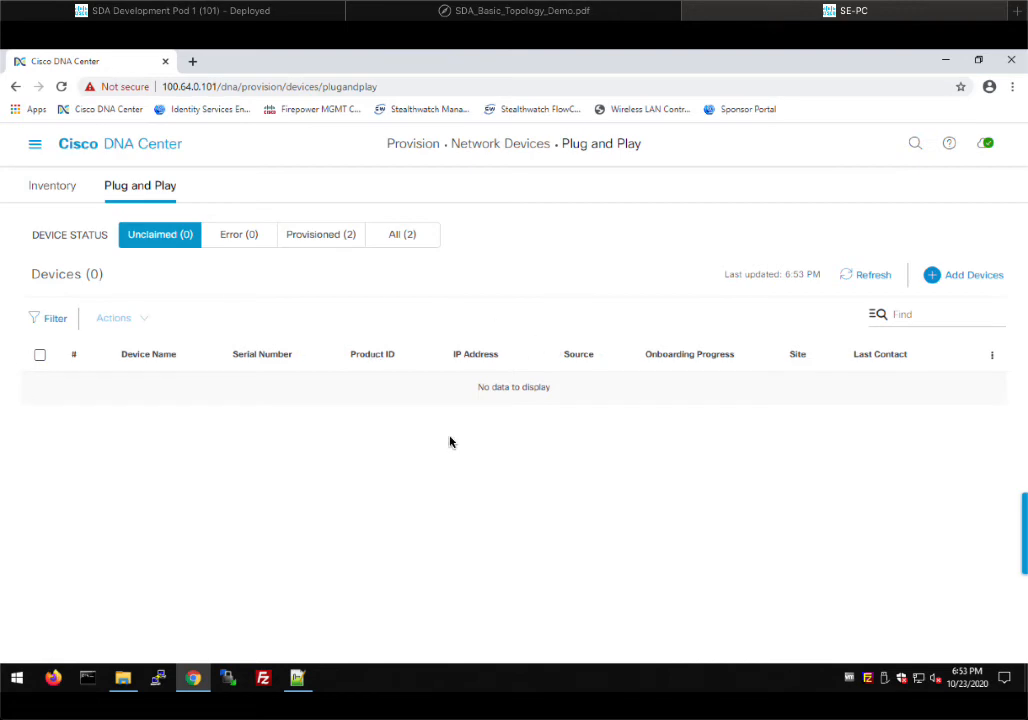
mouse_move(313, 240)
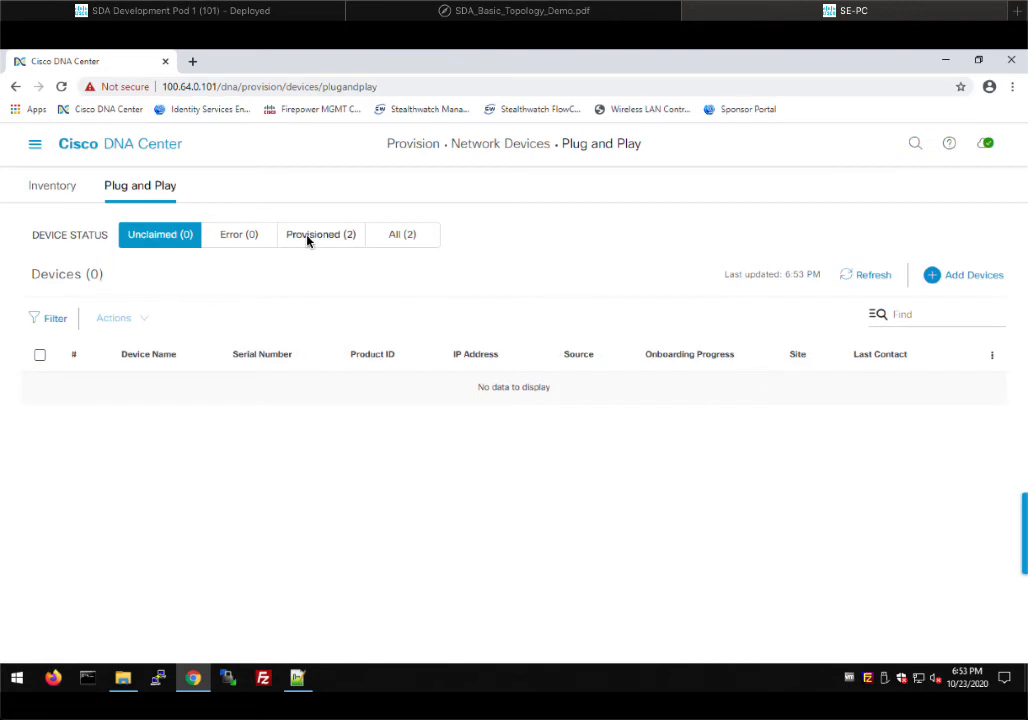
left_click(320, 234)
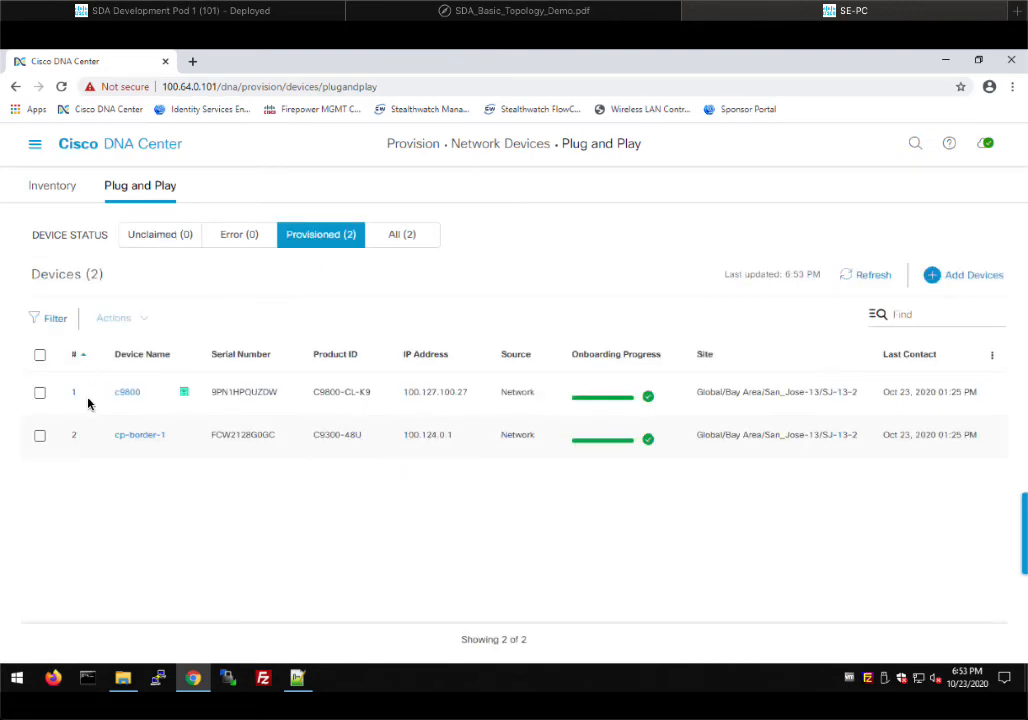
mouse_move(664, 480)
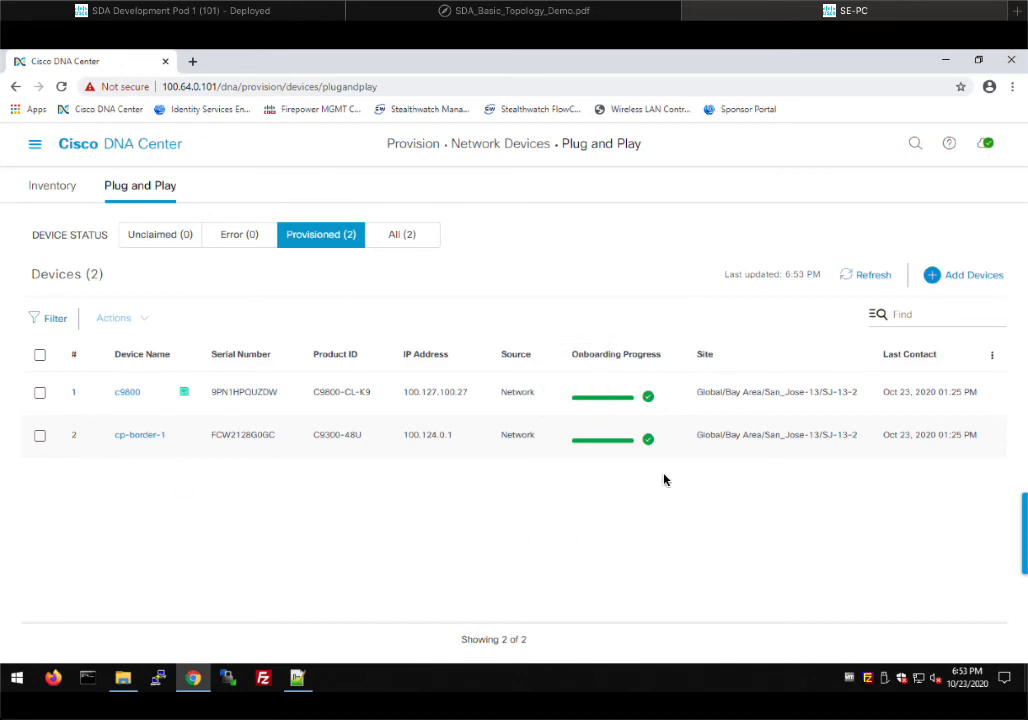
mouse_move(669, 480)
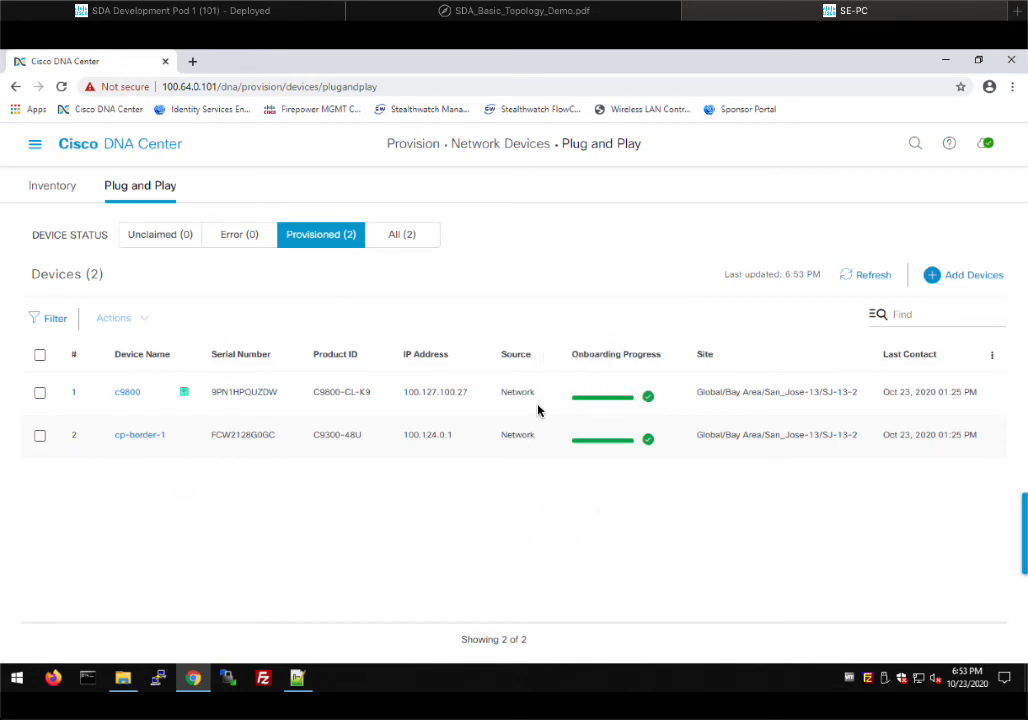
mouse_move(52, 185)
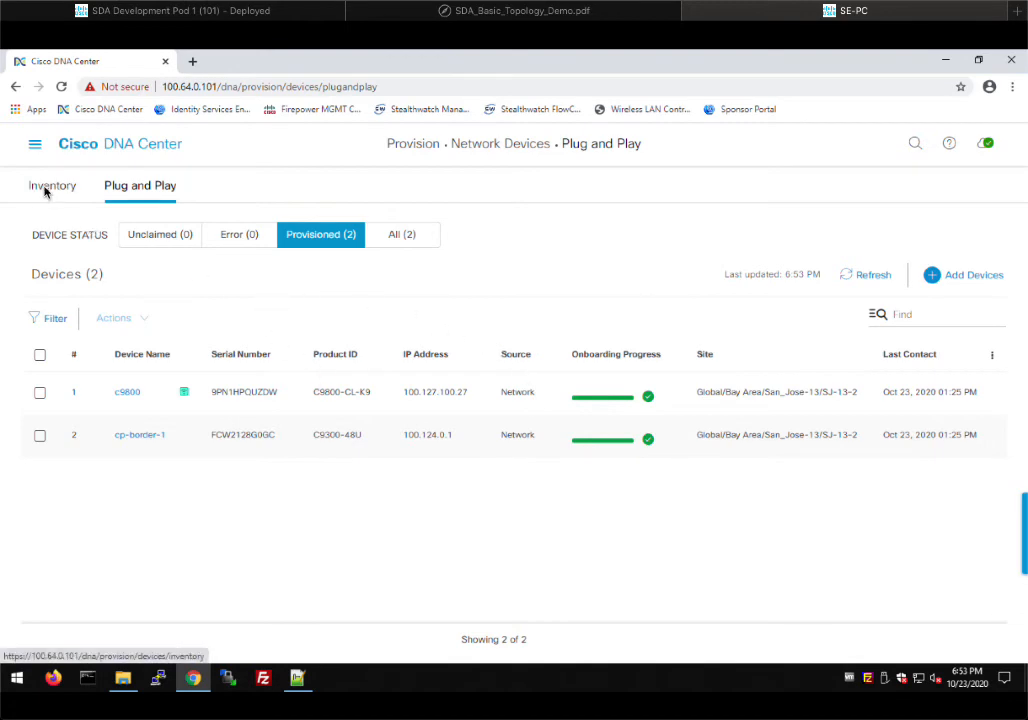
View the Inventory of all devices under the Global site
left_click(52, 185)
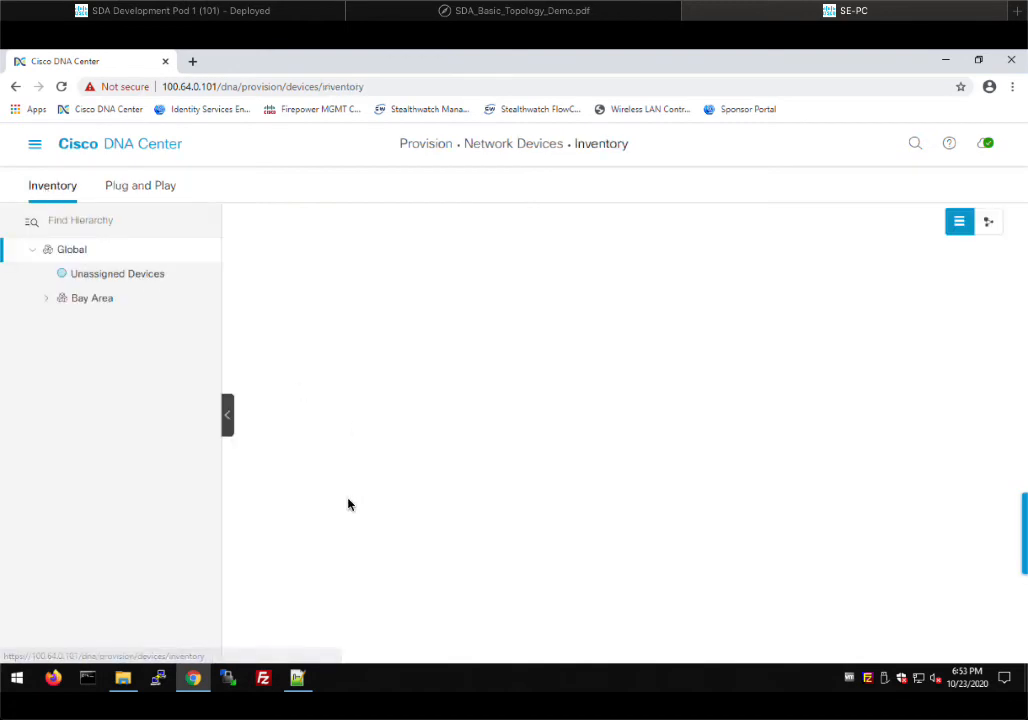
left_click(71, 249)
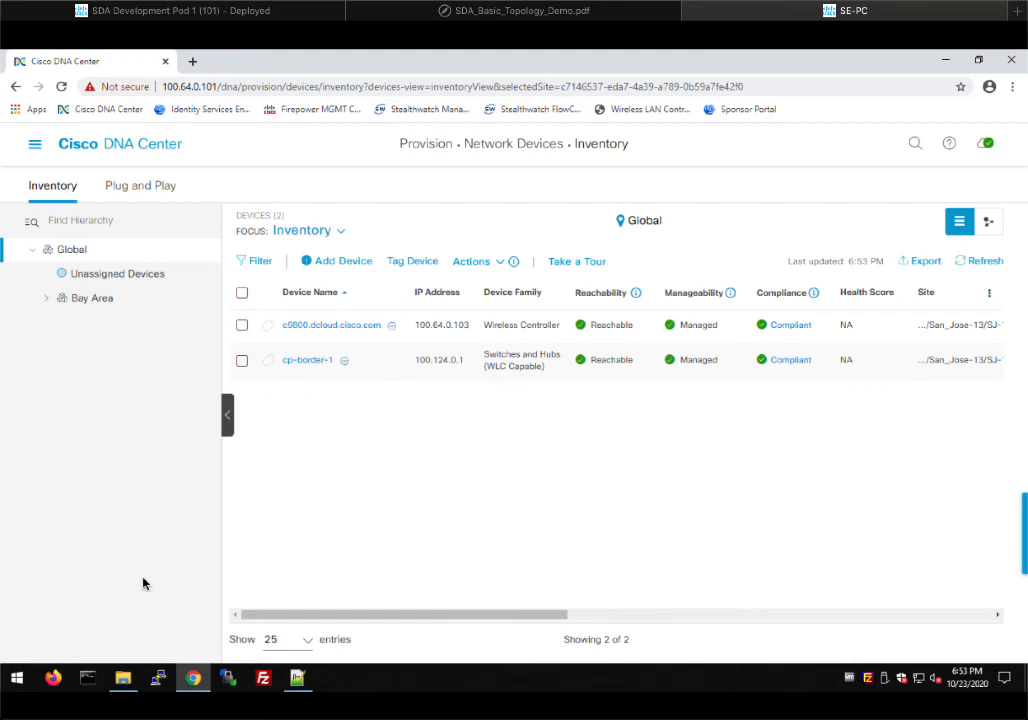
mouse_move(588, 321)
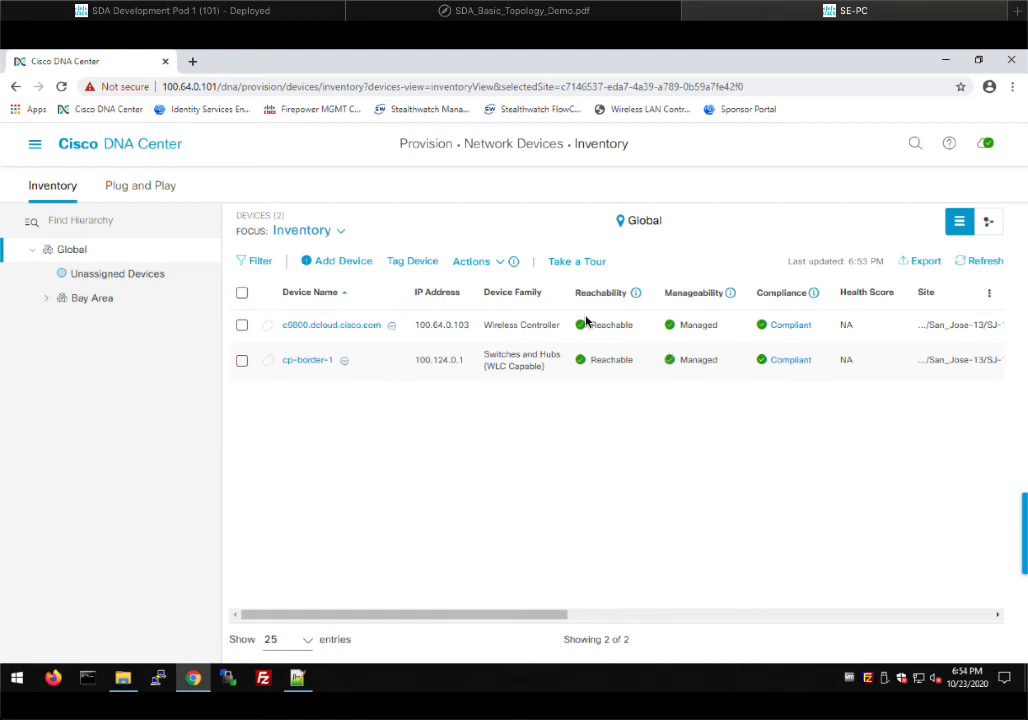
mouse_move(758, 342)
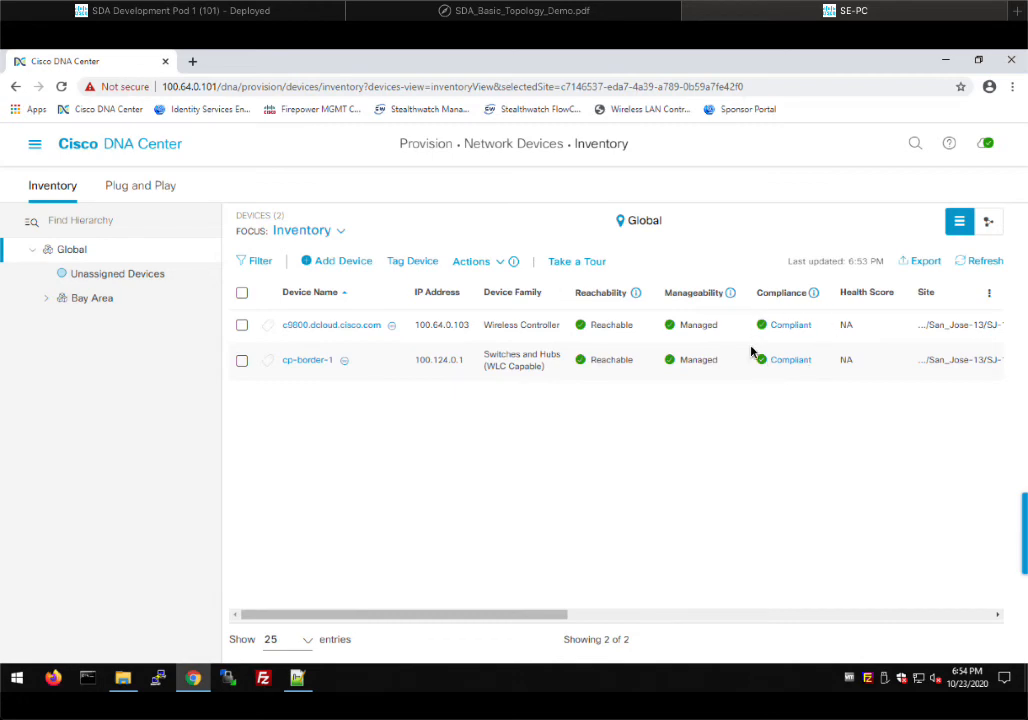
mouse_move(687, 473)
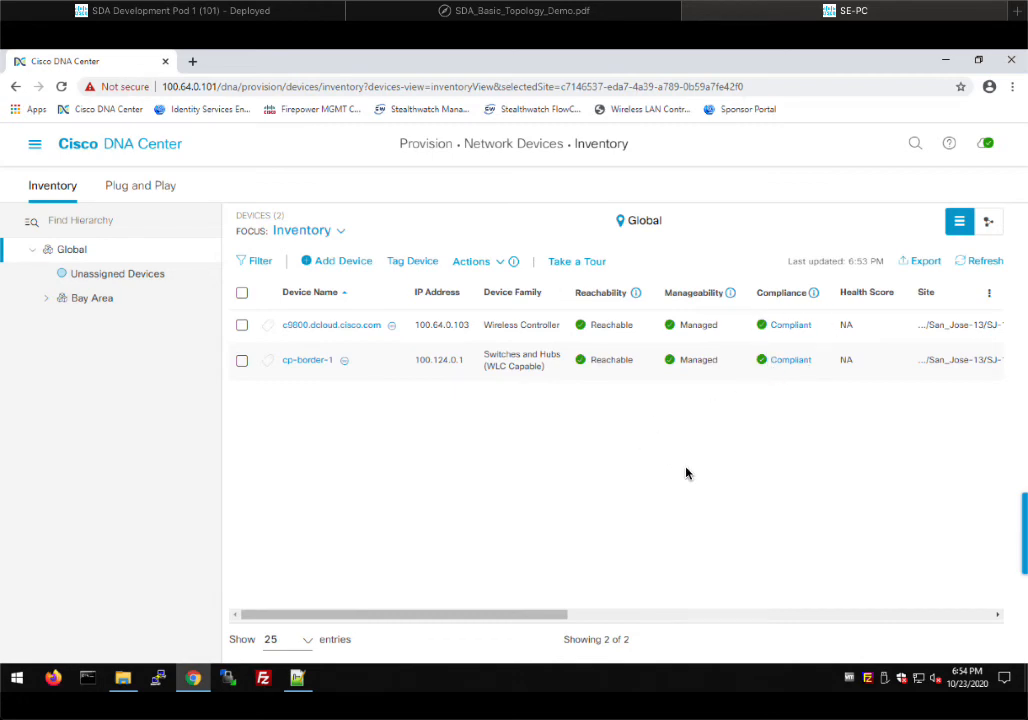
mouse_move(286, 340)
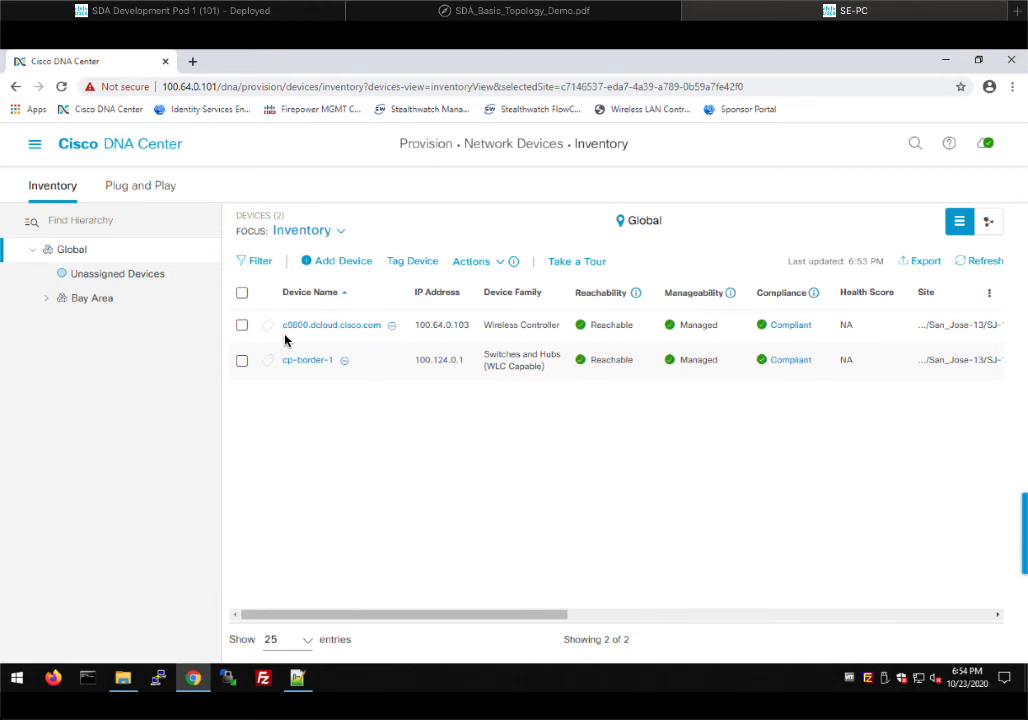
mouse_move(428, 362)
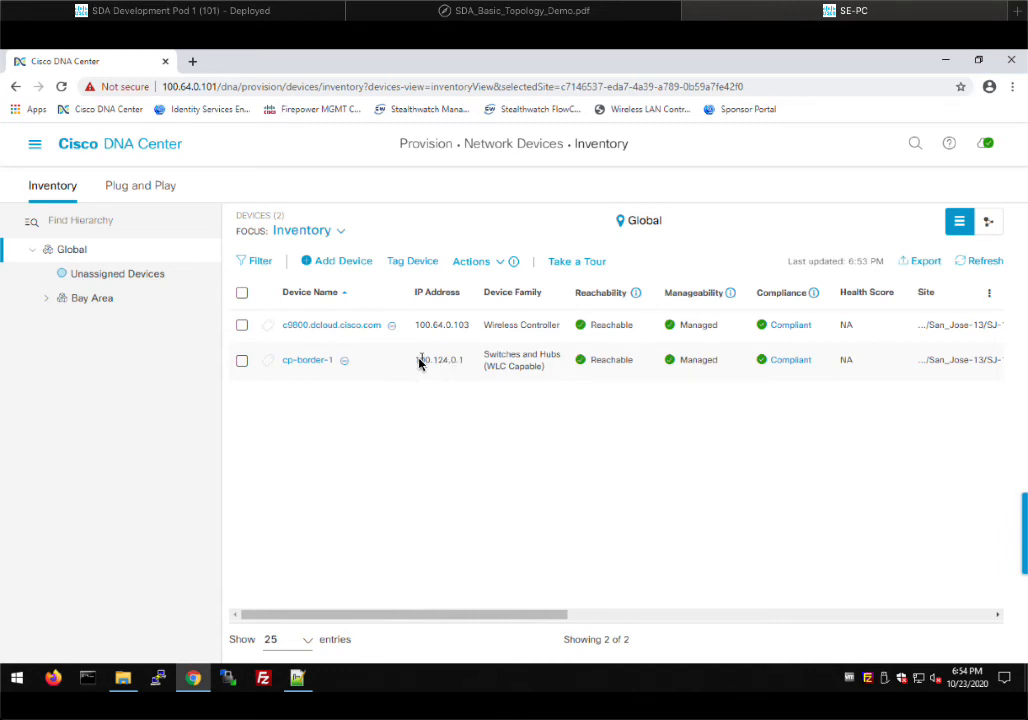
mouse_move(410, 360)
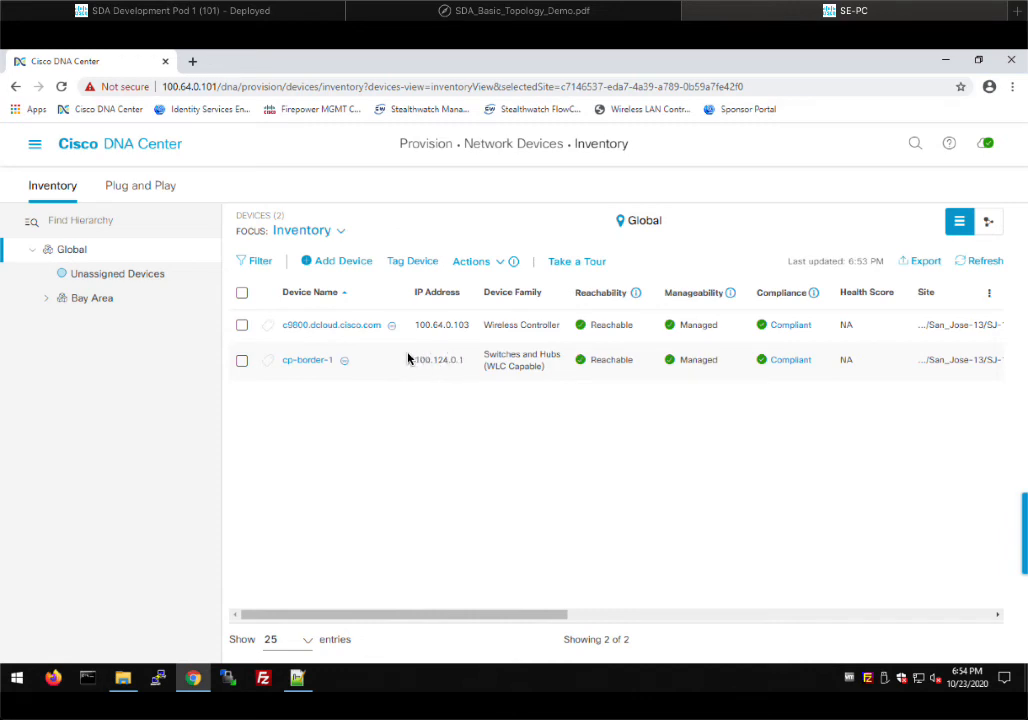
mouse_move(418, 362)
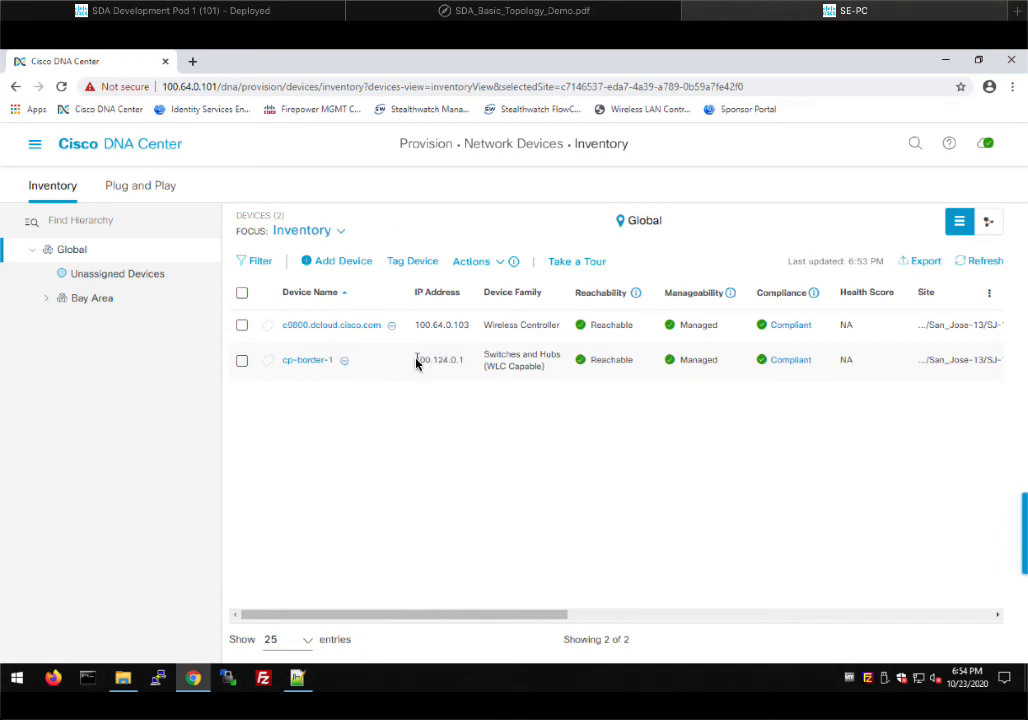
mouse_move(472, 331)
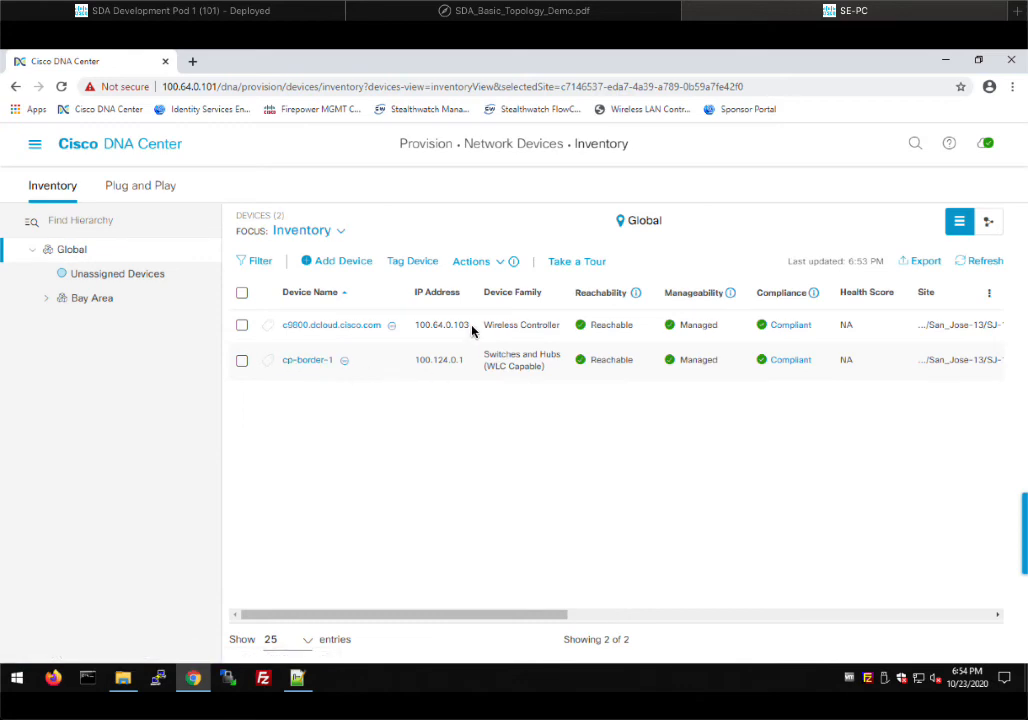
mouse_move(425, 323)
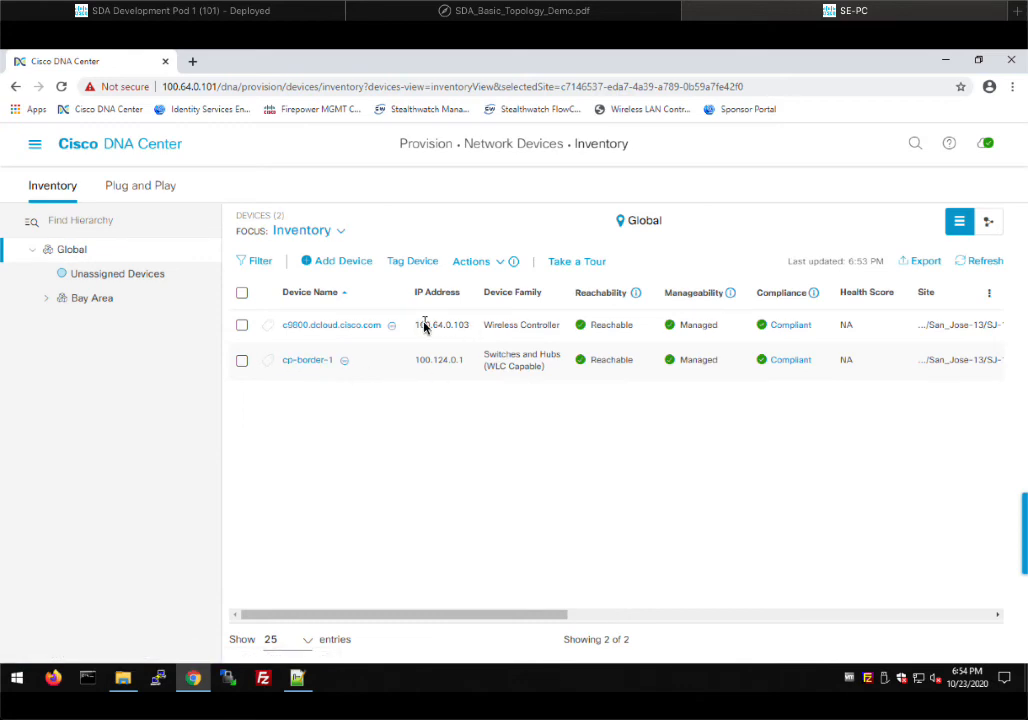
mouse_move(485, 340)
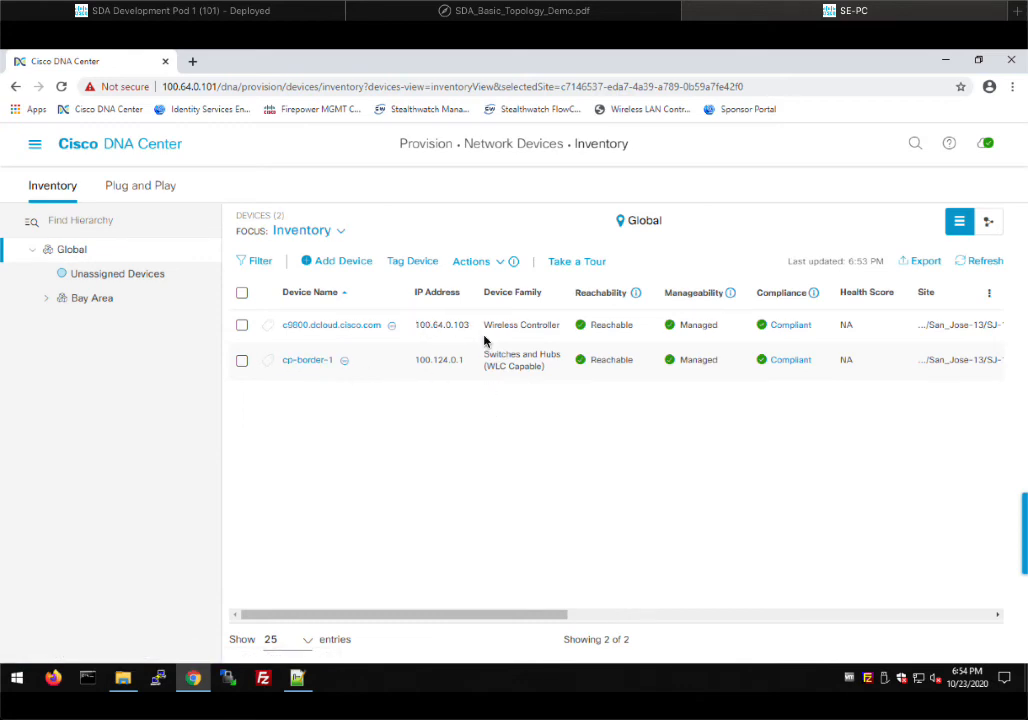
mouse_move(436, 434)
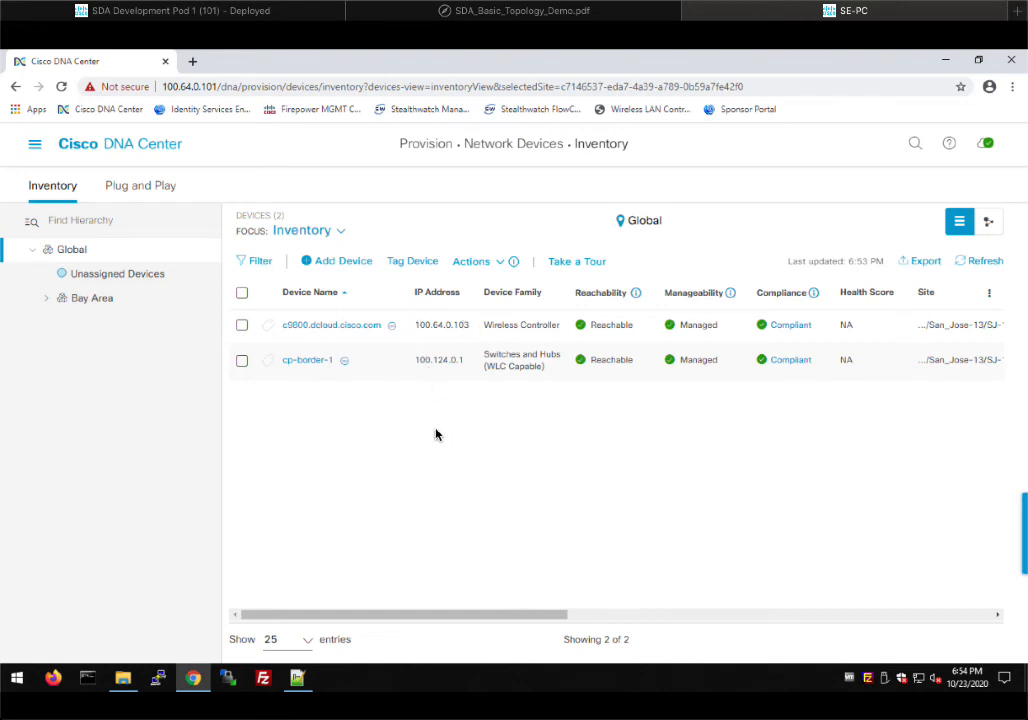
mouse_move(540, 433)
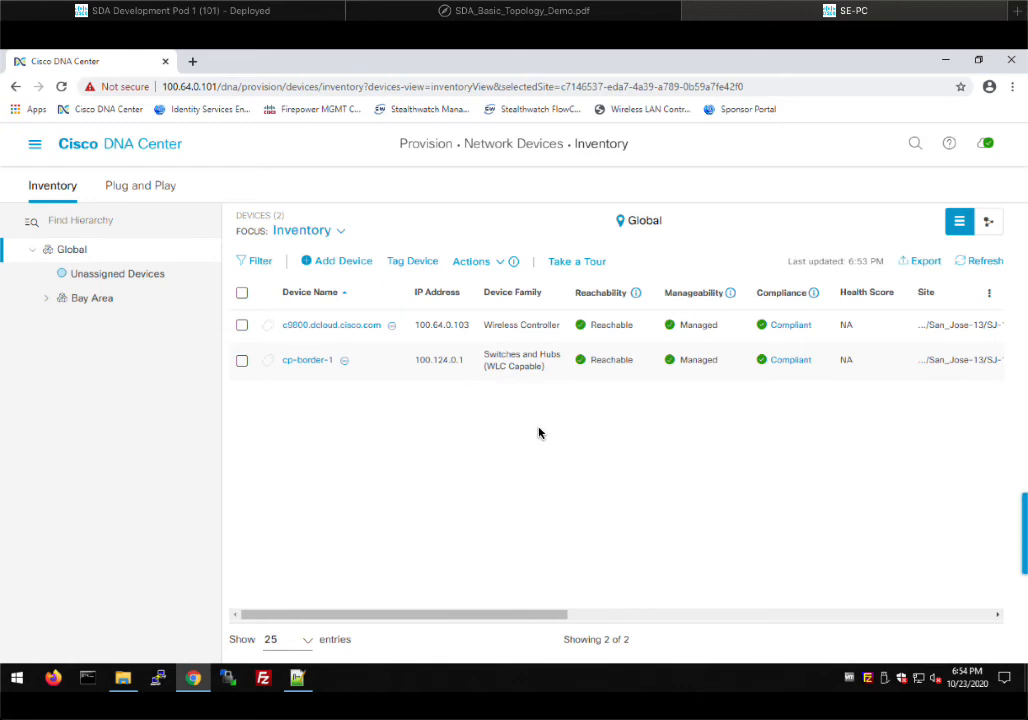
mouse_move(552, 535)
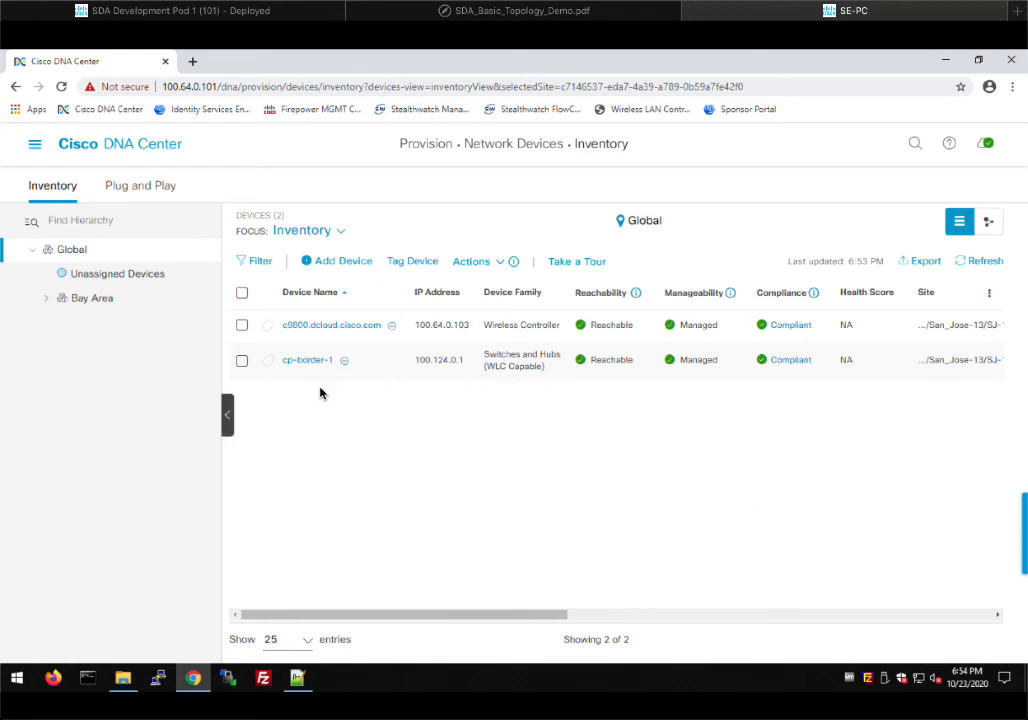
mouse_move(490, 467)
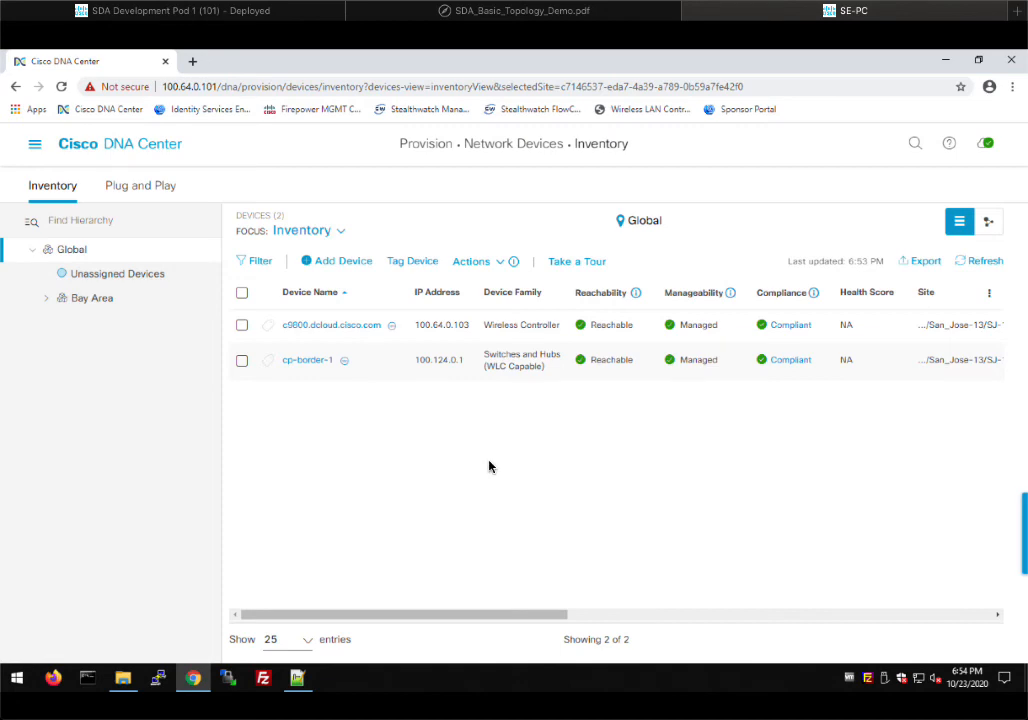
mouse_move(436, 451)
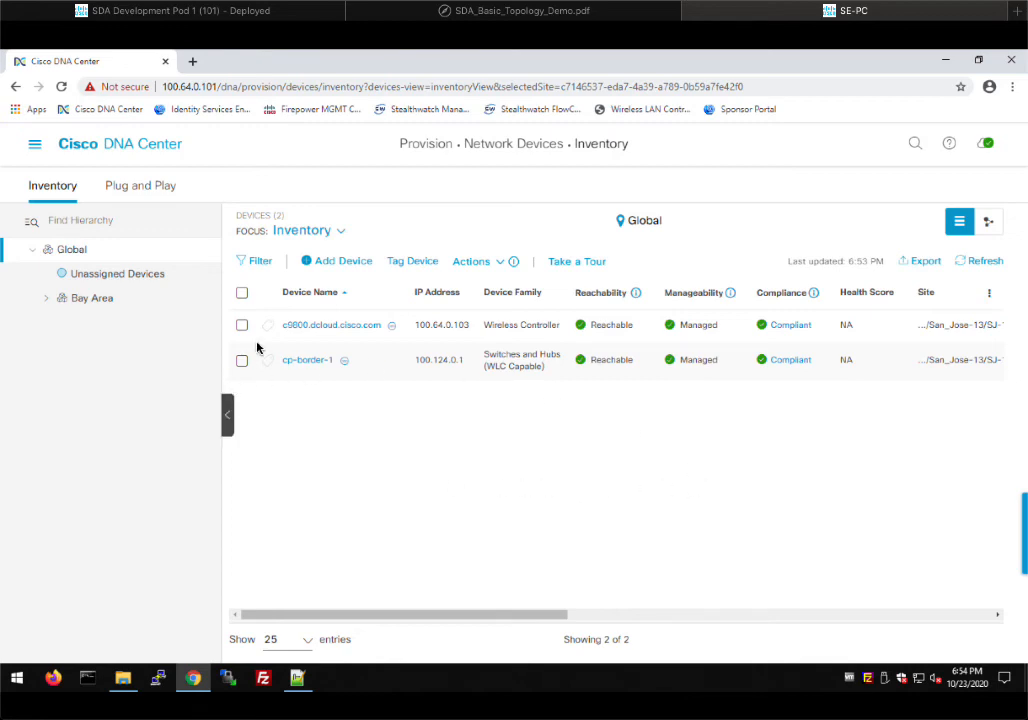
mouse_move(404, 413)
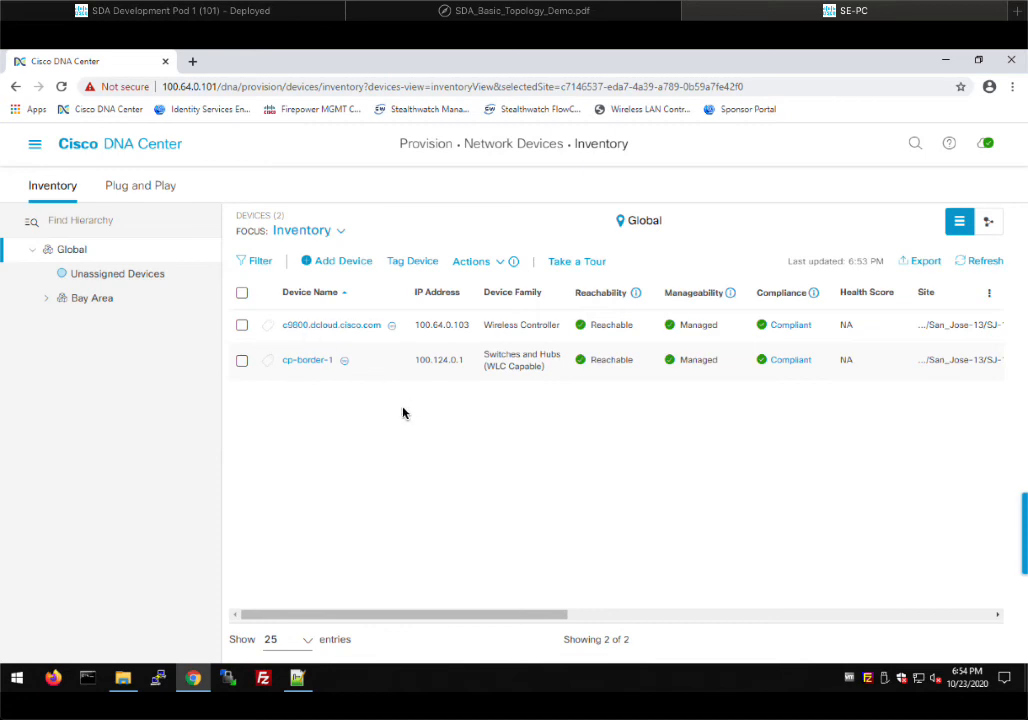
mouse_move(415, 427)
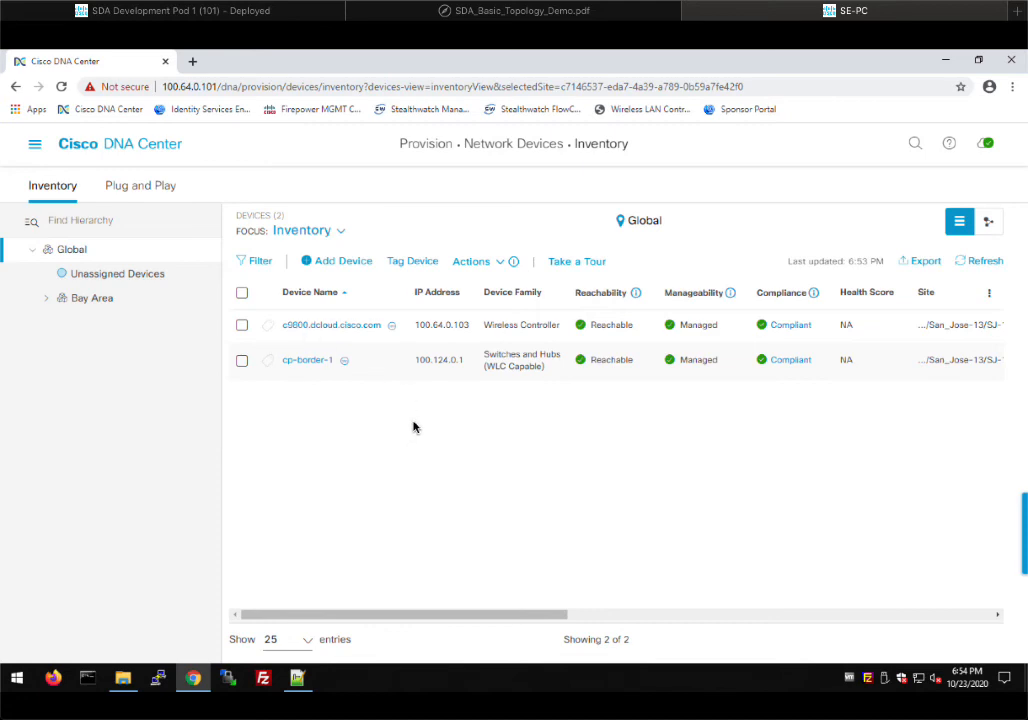
mouse_move(390, 439)
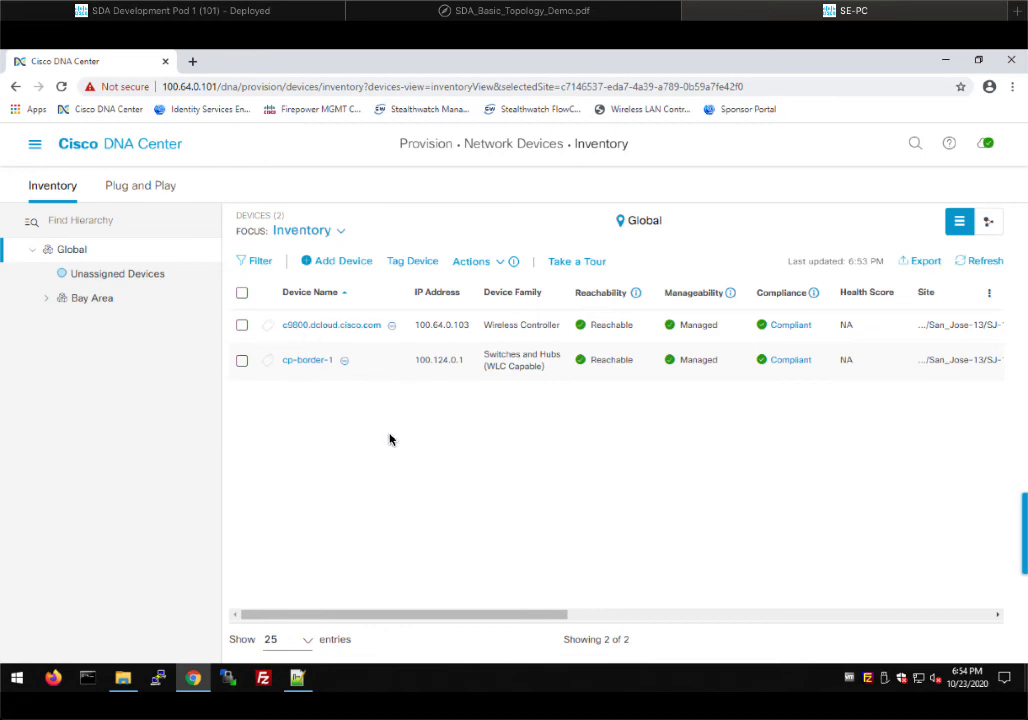
mouse_move(547, 332)
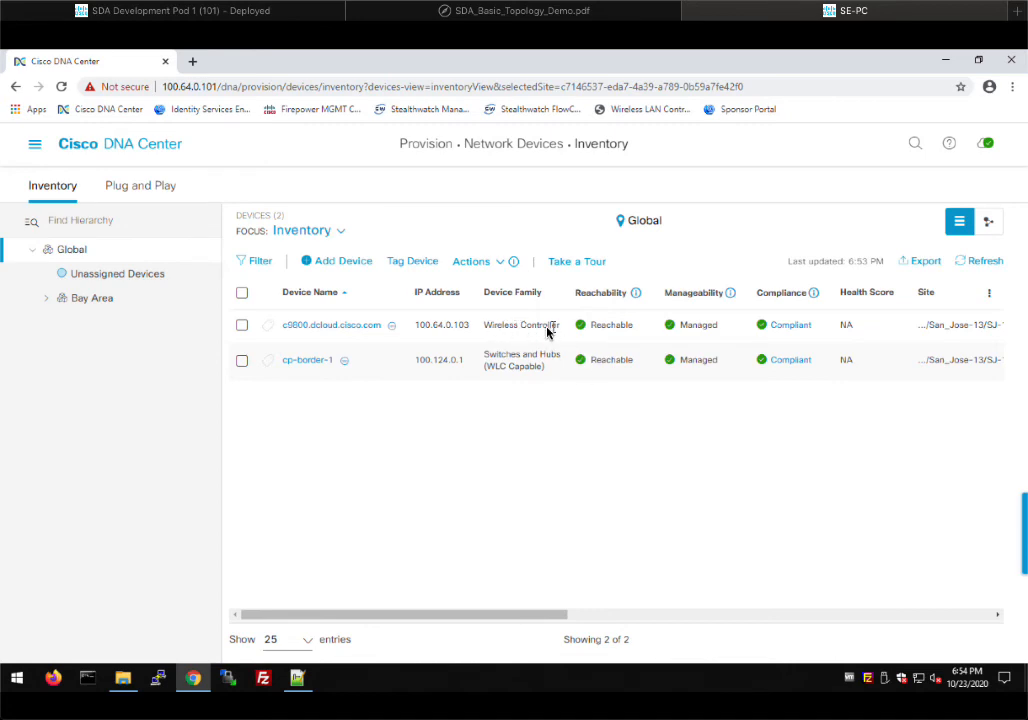
mouse_move(505, 367)
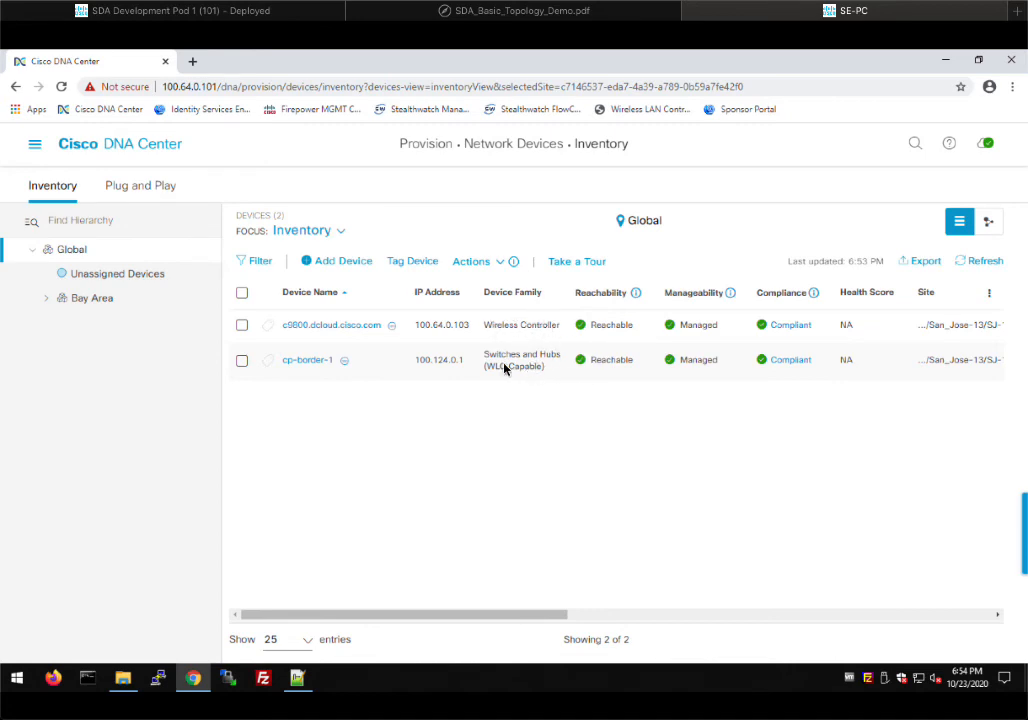
mouse_move(260, 410)
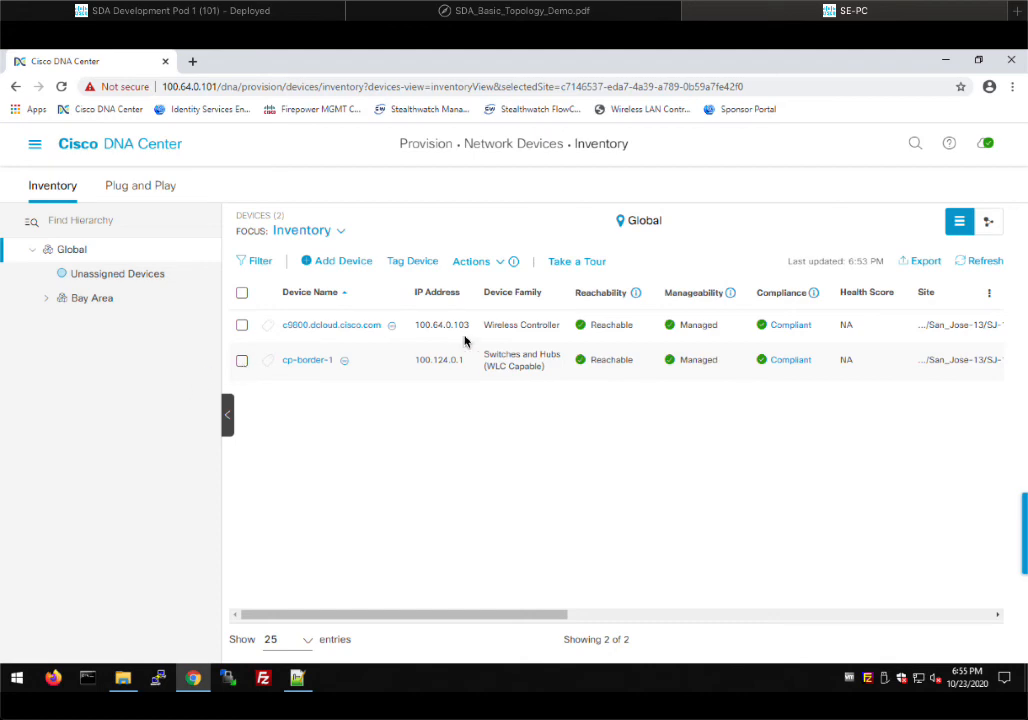
mouse_move(242, 361)
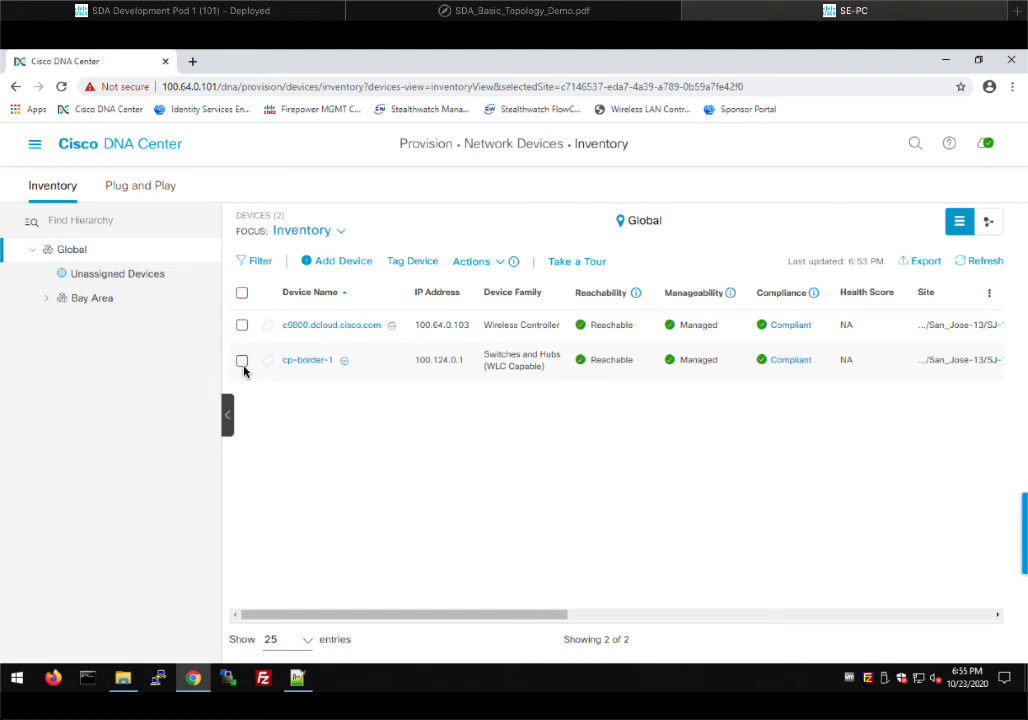
Select cp-border-1 and bring up its Actions menu to start Provision Device
left_click(242, 360)
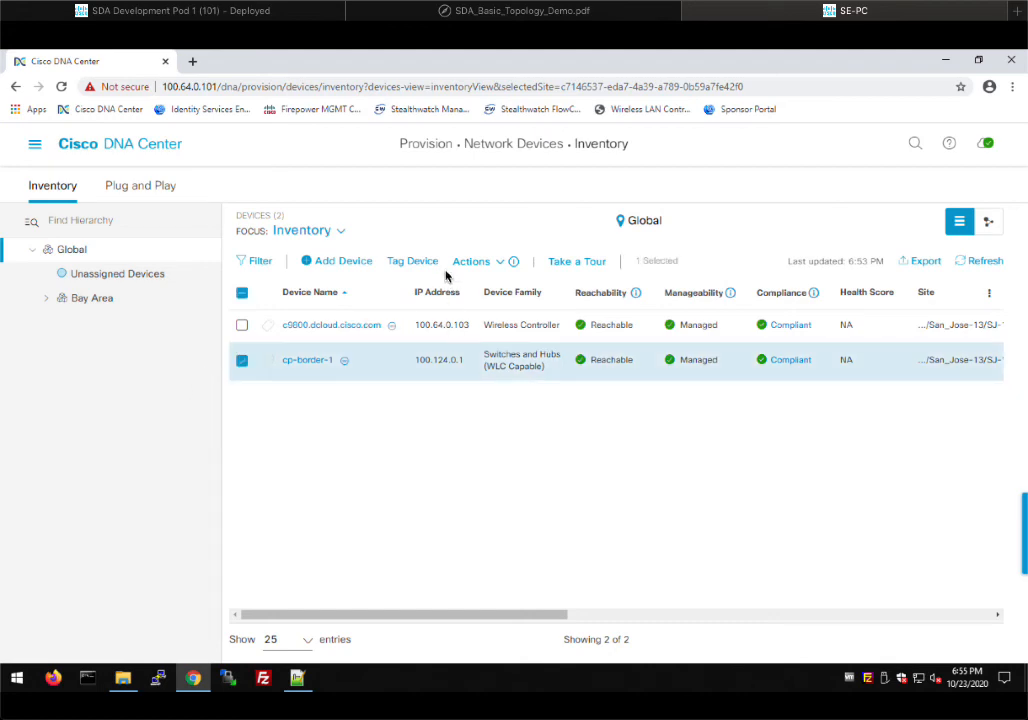
left_click(471, 261)
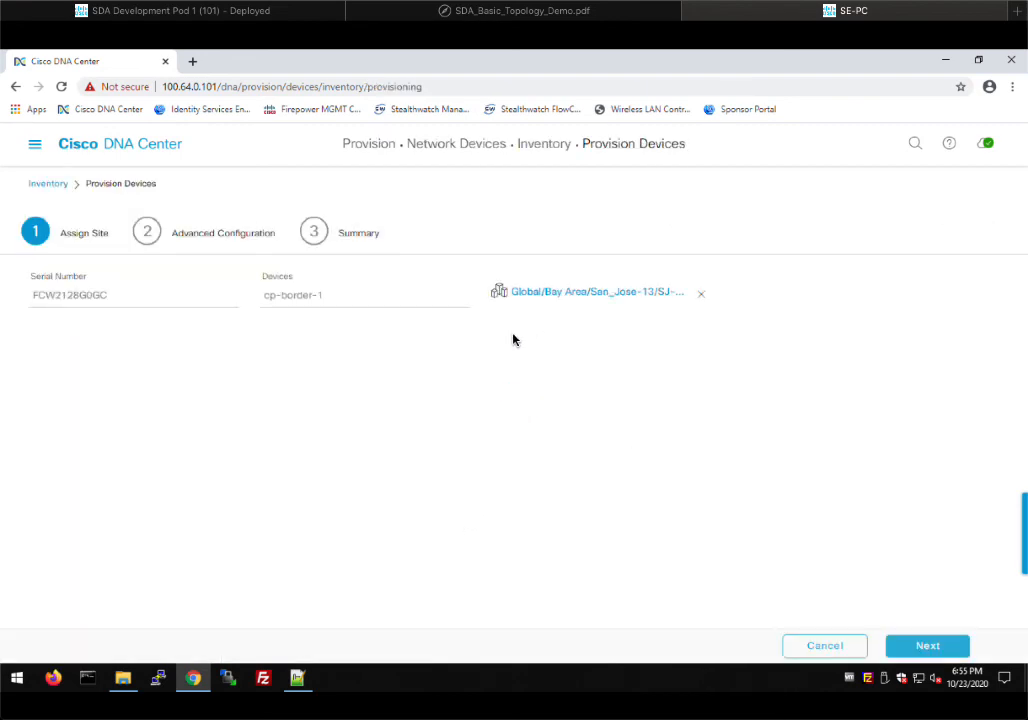
mouse_move(428, 401)
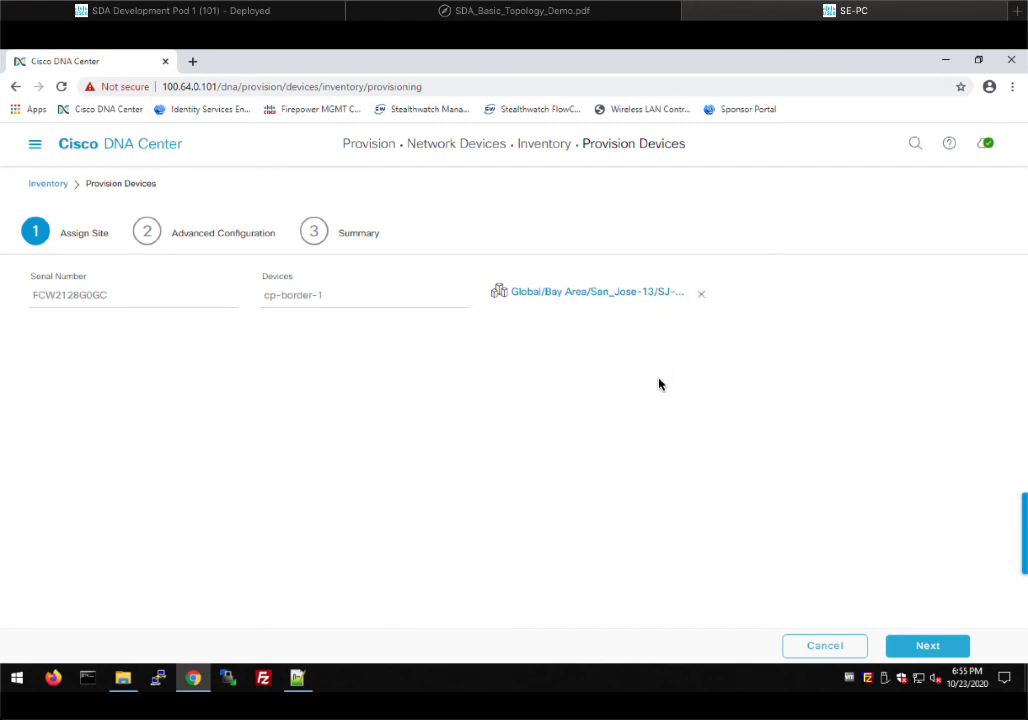
mouse_move(693, 365)
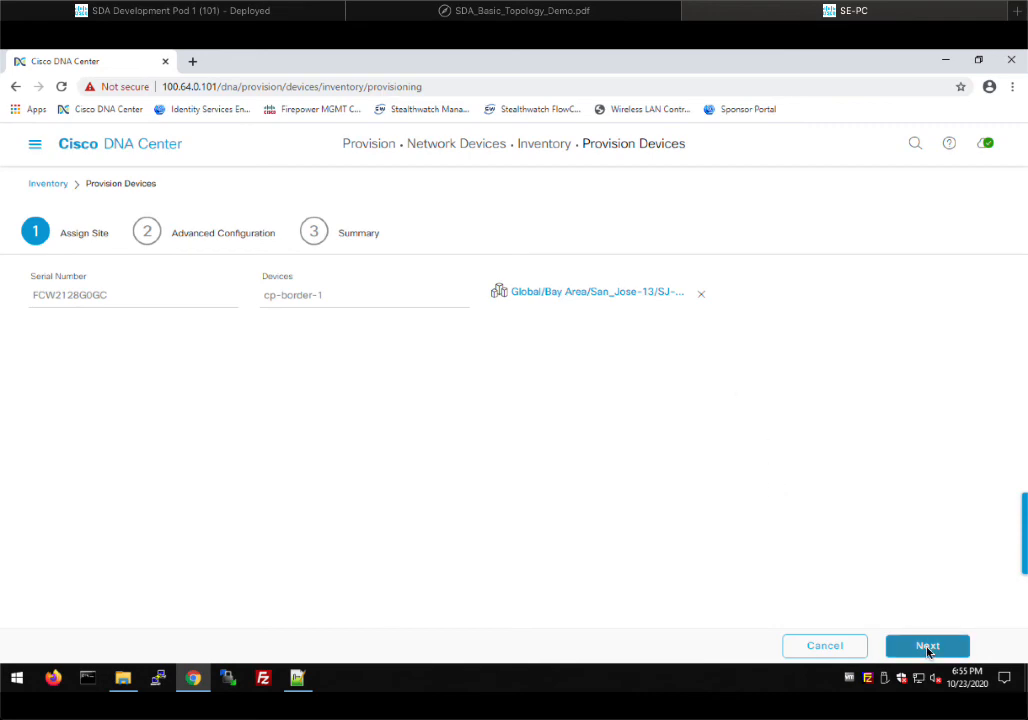
Continue to Advanced Configuration, listing cp-border-1 under the prep4da template
left_click(926, 645)
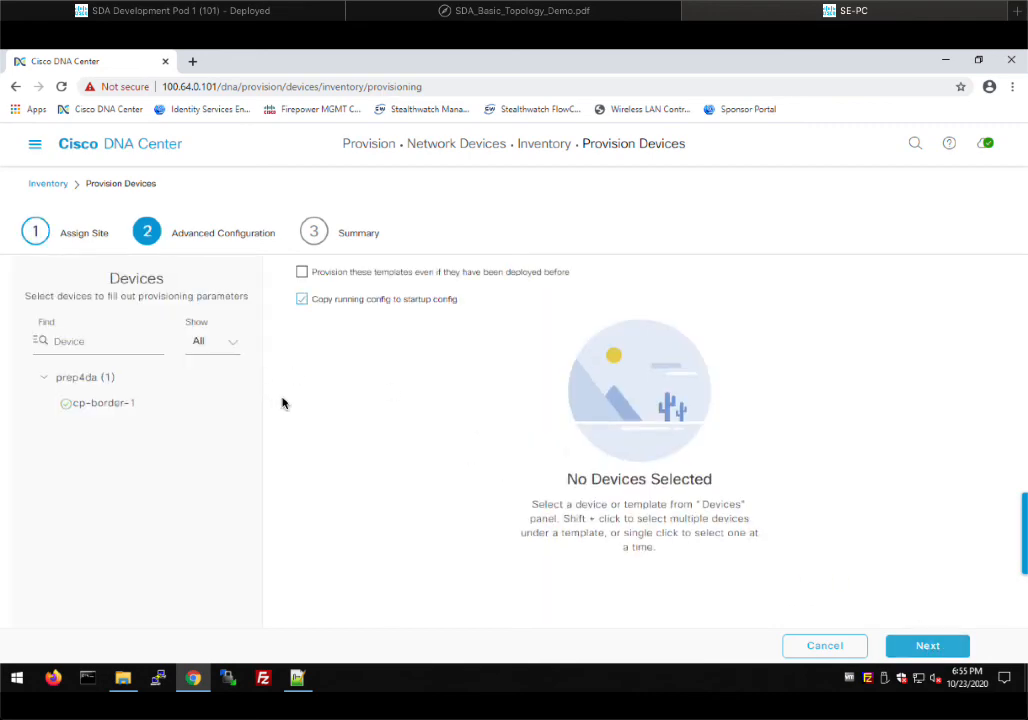
mouse_move(127, 423)
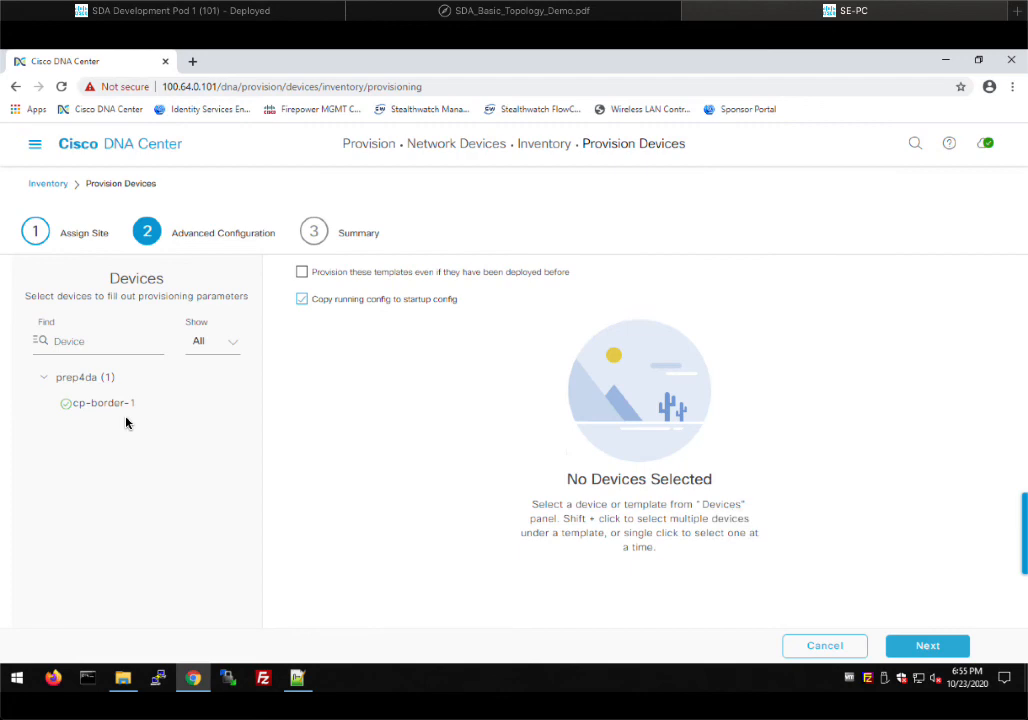
mouse_move(101, 403)
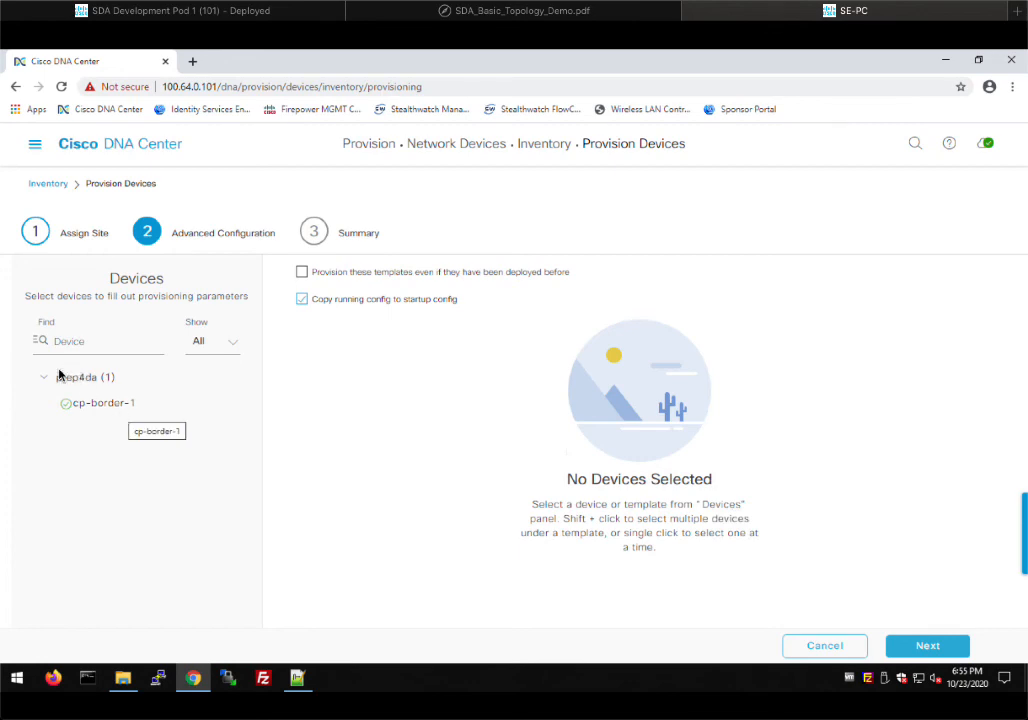
mouse_move(119, 411)
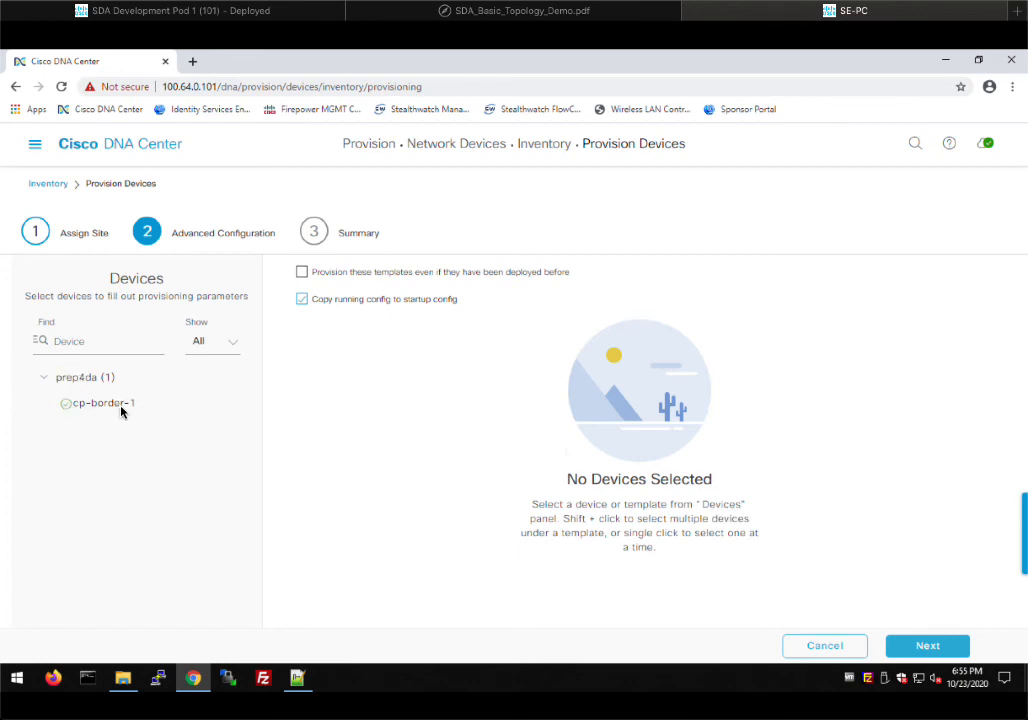
mouse_move(103, 403)
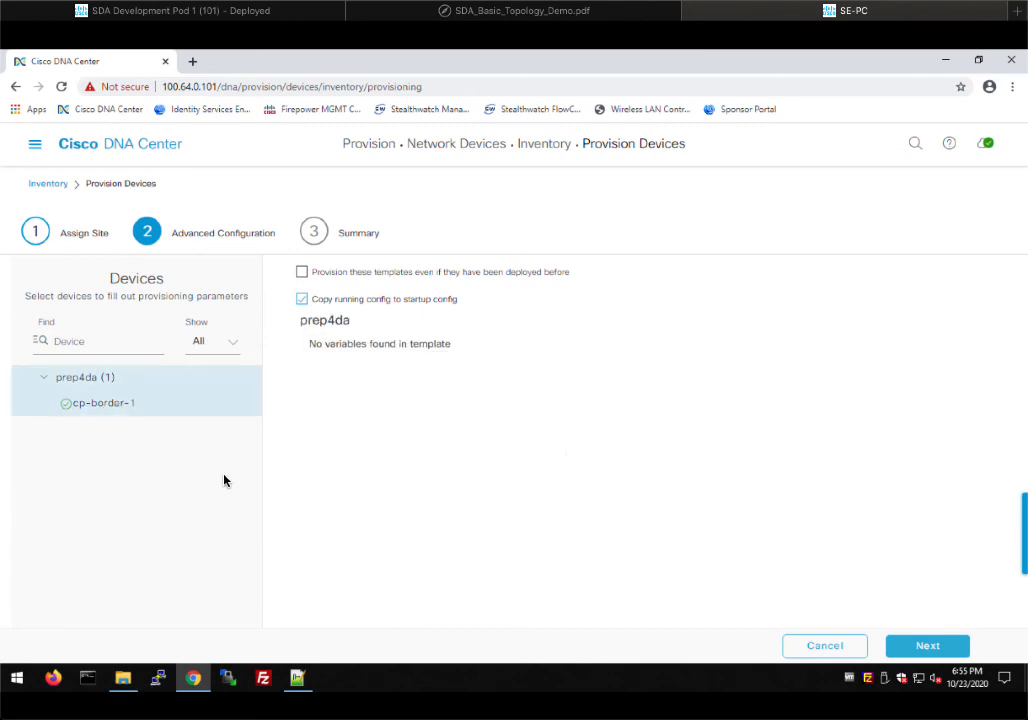
mouse_move(305, 355)
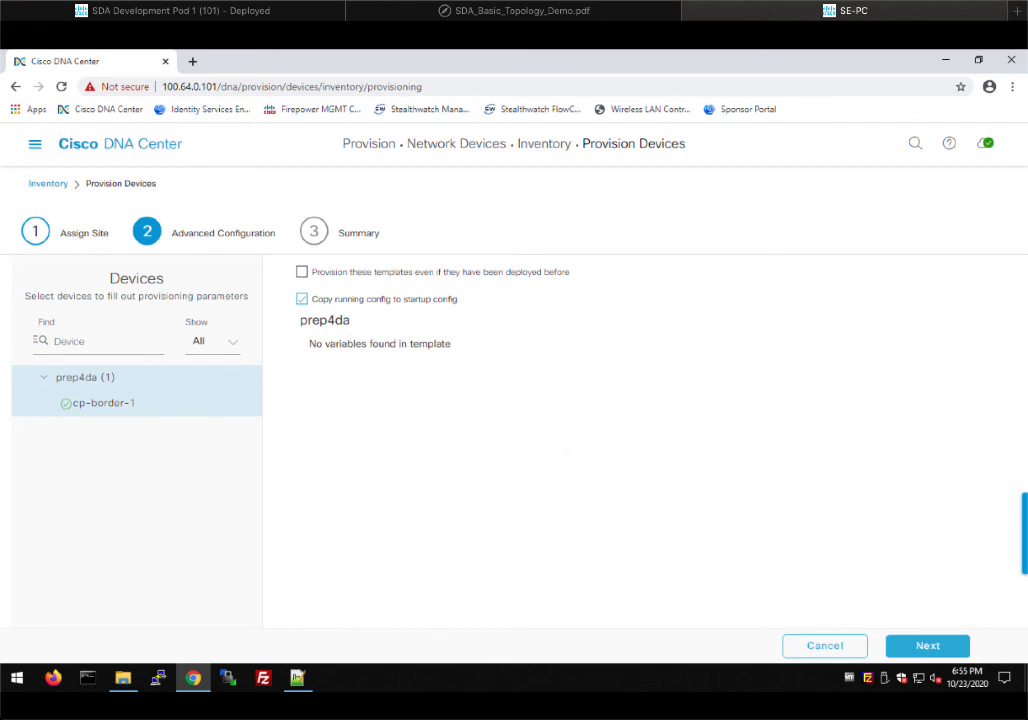
Reach the Summary step and review cp-border-1's device details and network settings
left_click(927, 645)
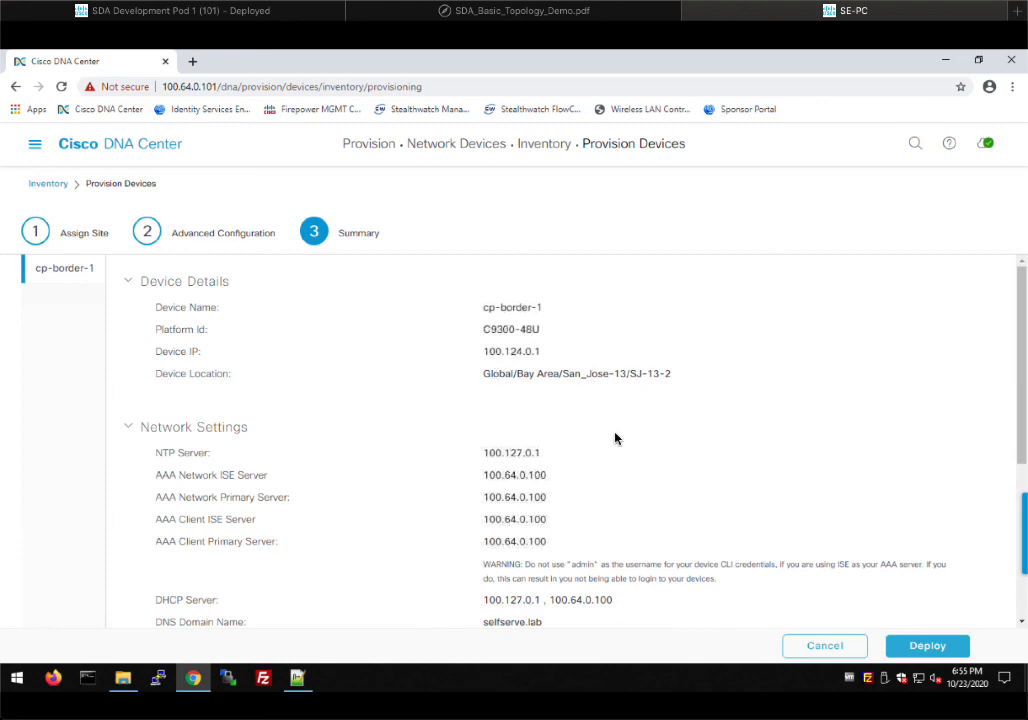
mouse_move(745, 457)
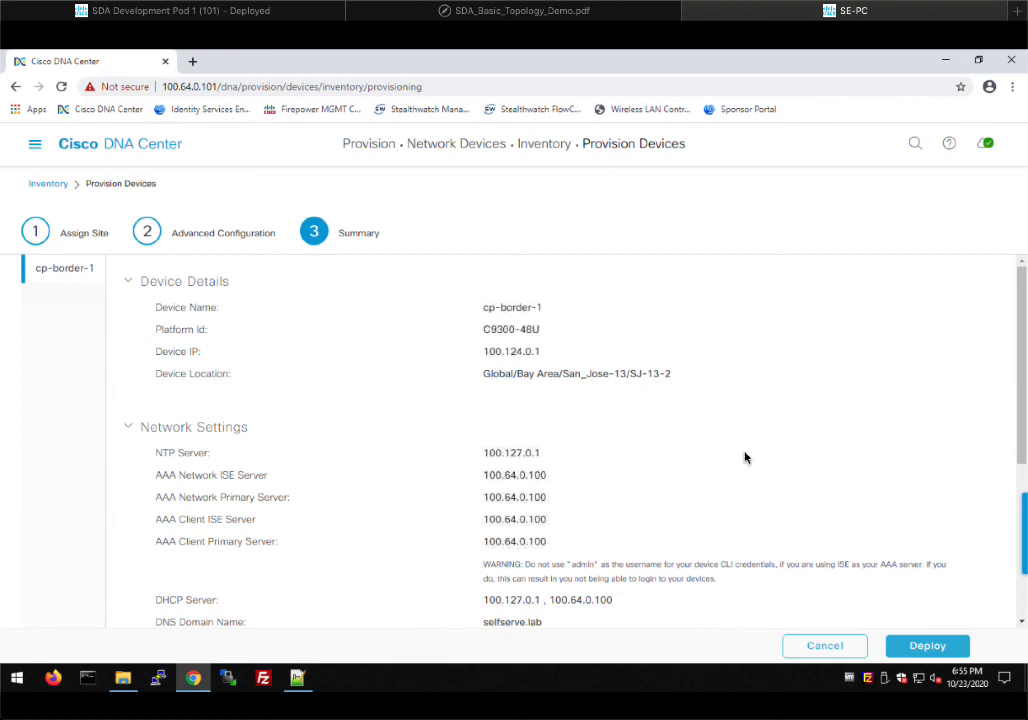
mouse_move(685, 431)
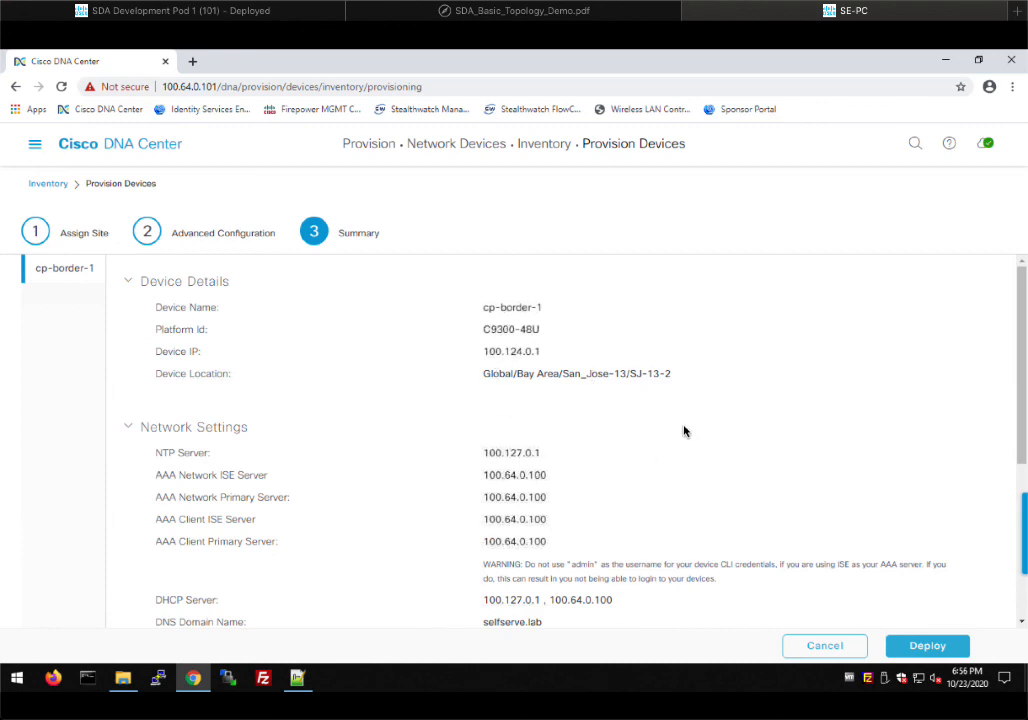
mouse_move(681, 458)
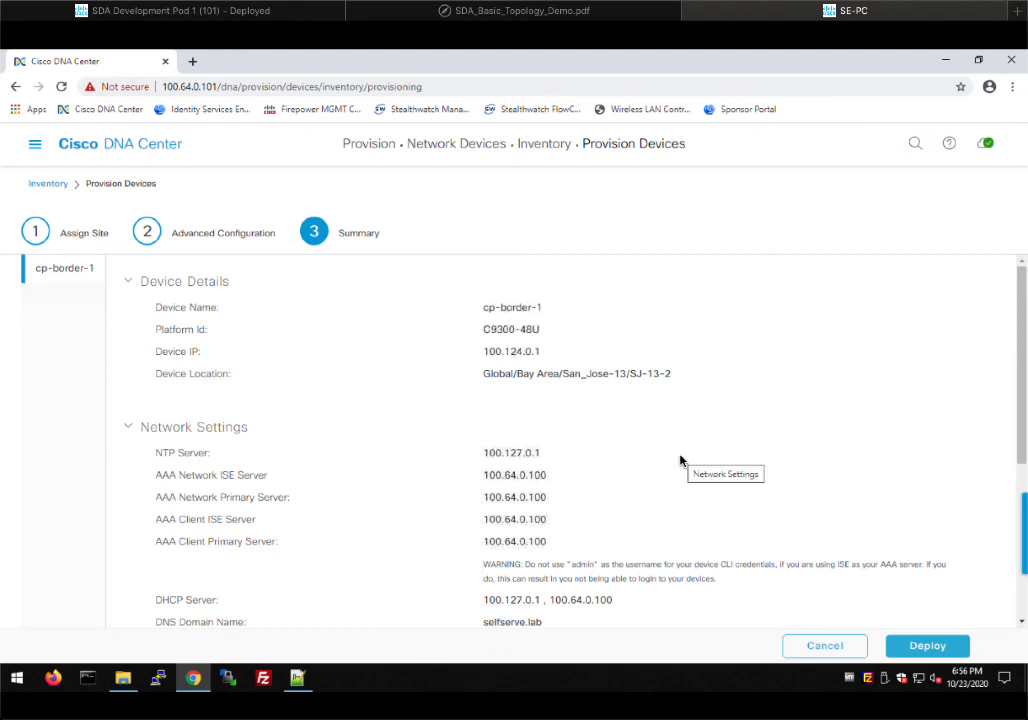
mouse_move(713, 427)
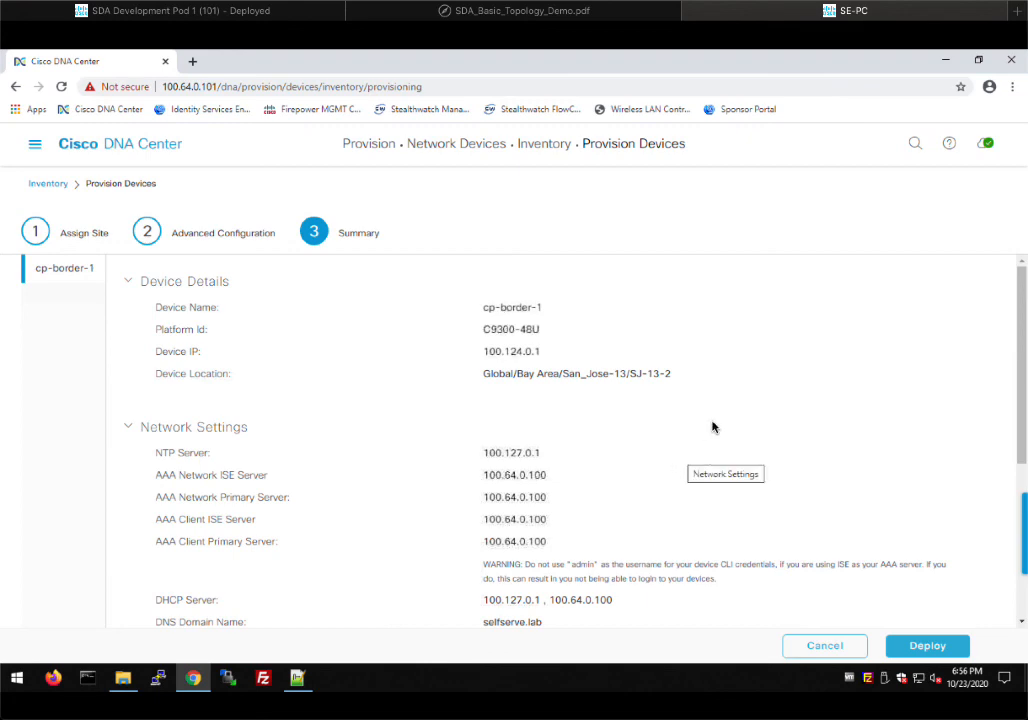
mouse_move(575, 519)
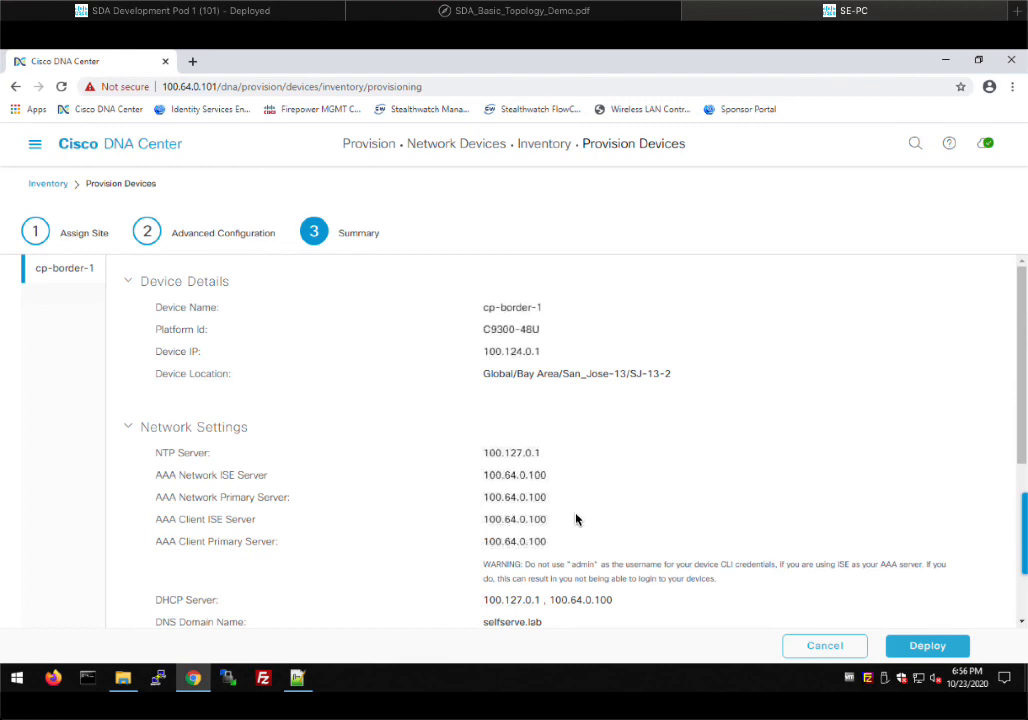
mouse_move(285, 483)
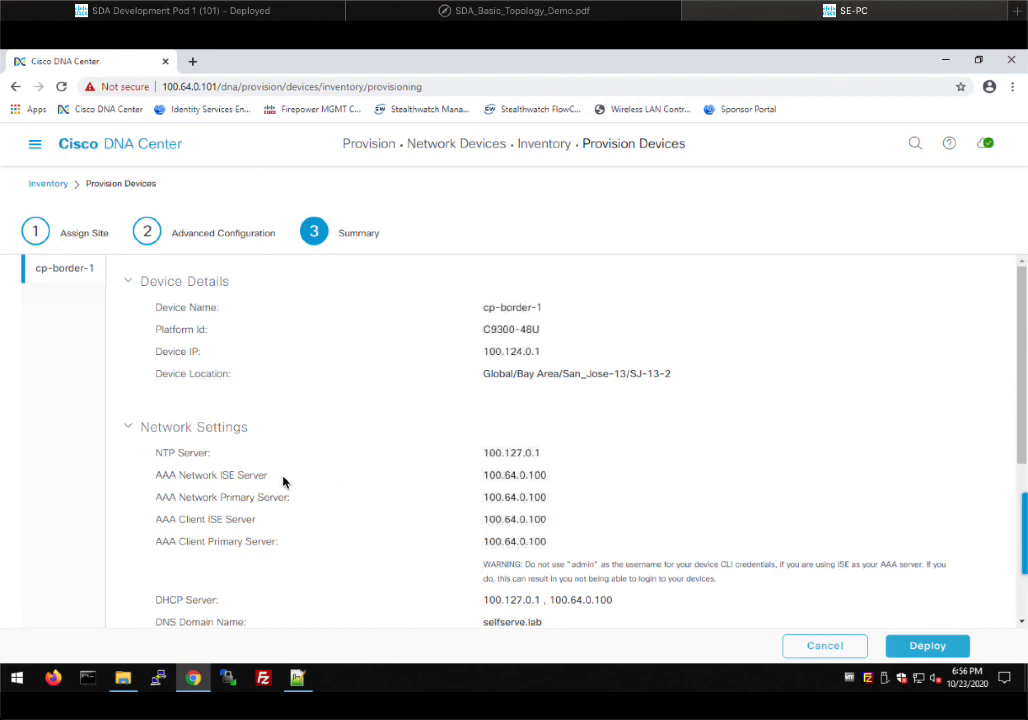
mouse_move(681, 485)
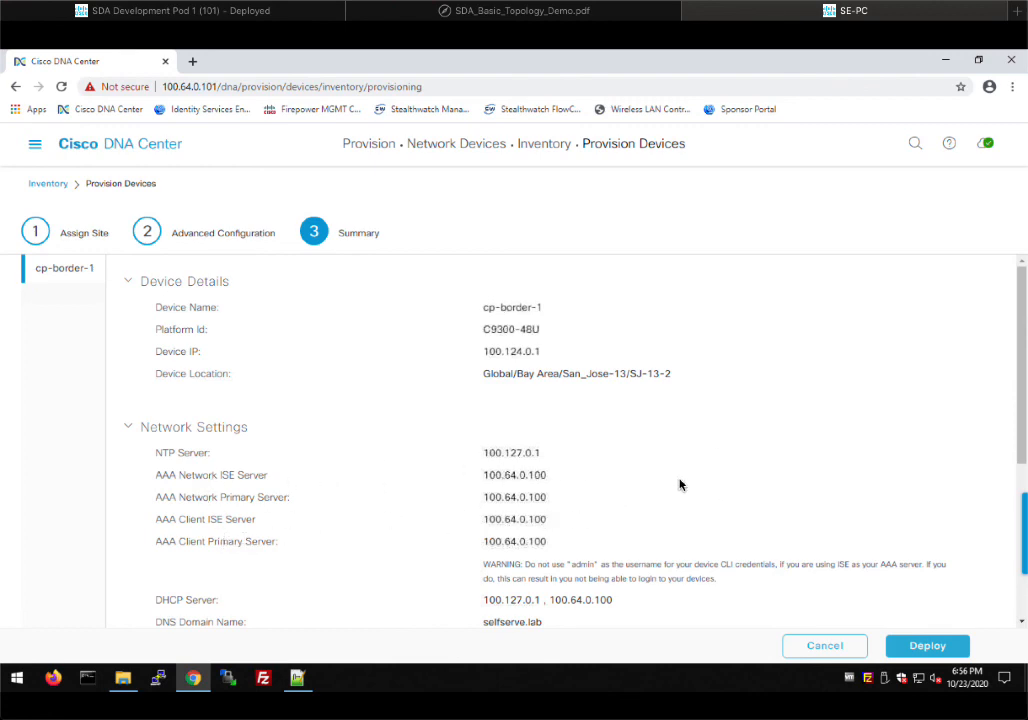
scroll("down", 3)
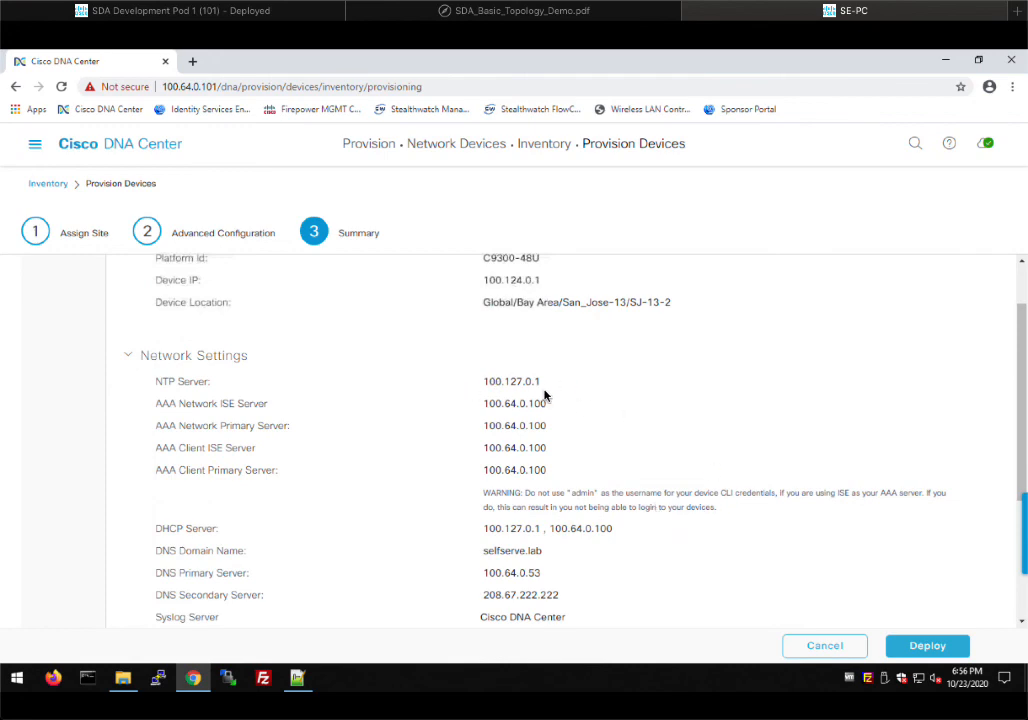
scroll("down", 3)
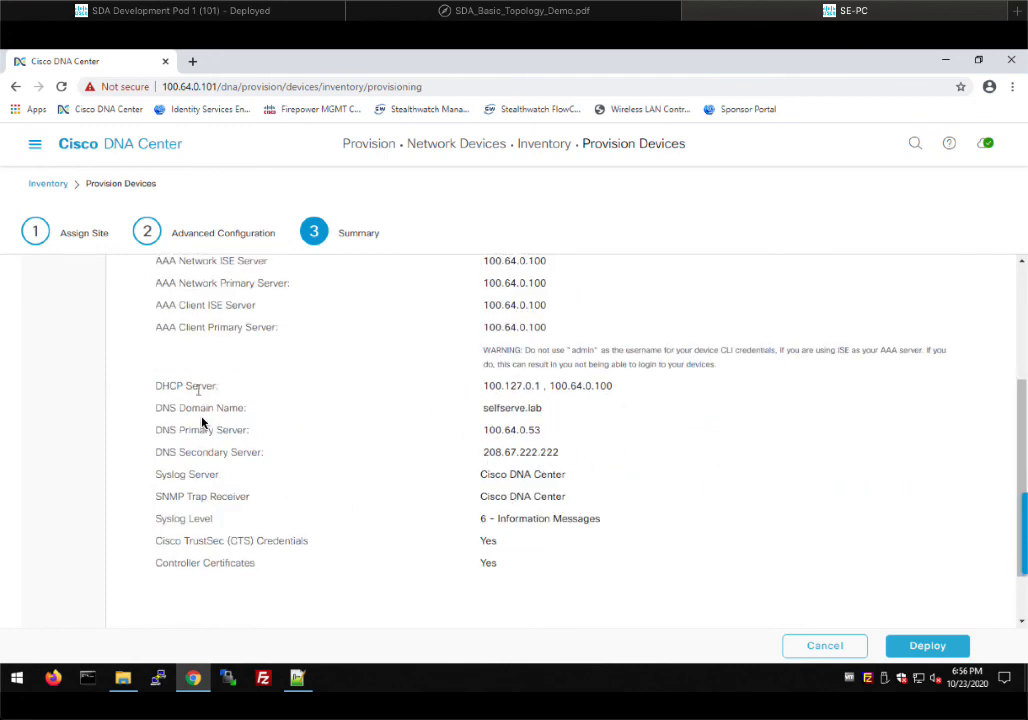
mouse_move(663, 446)
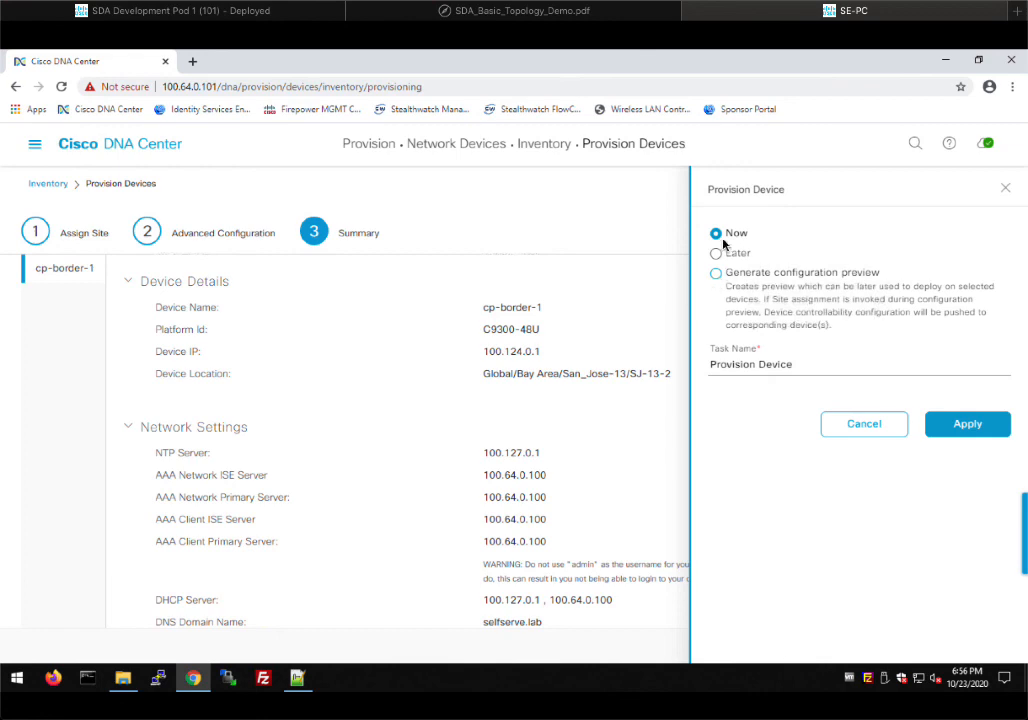
mouse_move(795, 270)
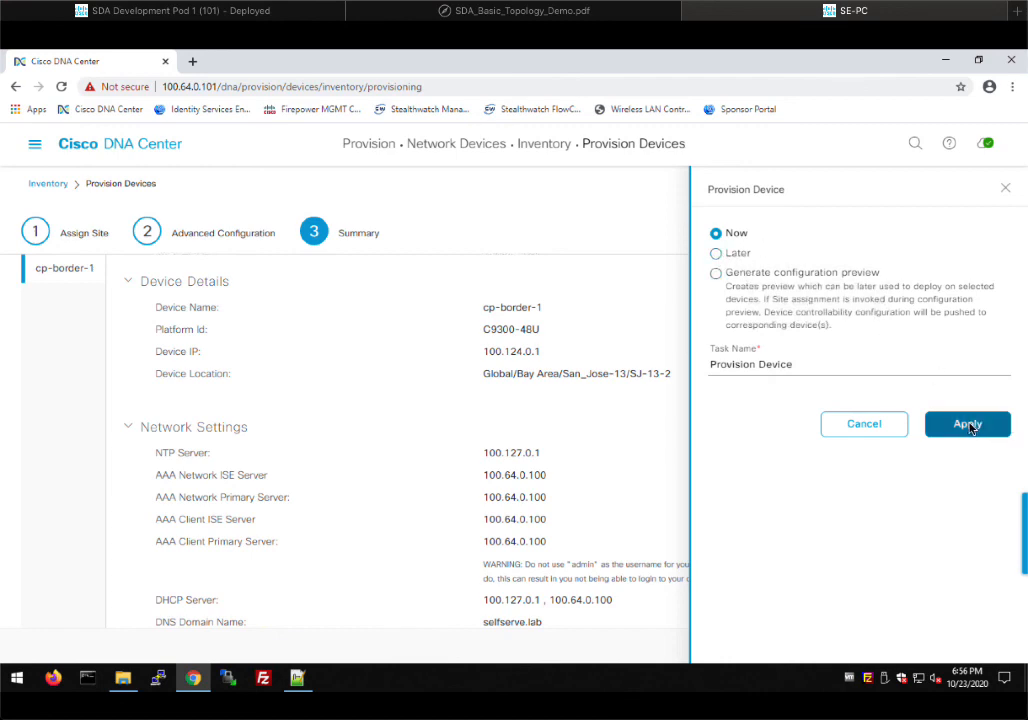
Submit the Provision Device task for cp-border-1 to run now
left_click(966, 424)
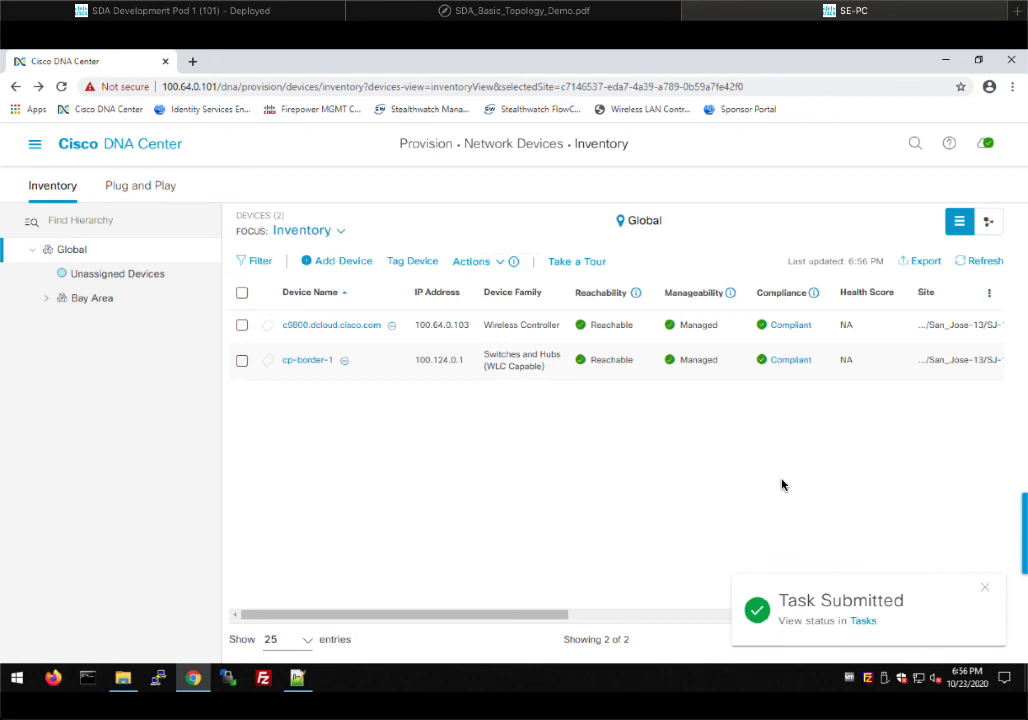
mouse_move(940, 603)
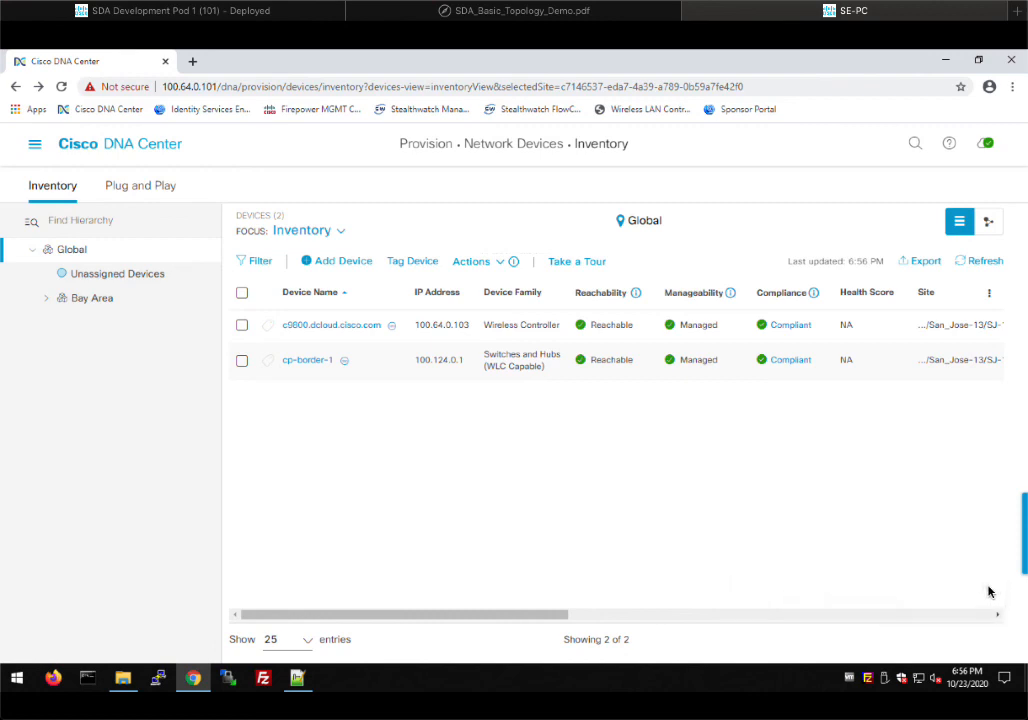
mouse_move(771, 611)
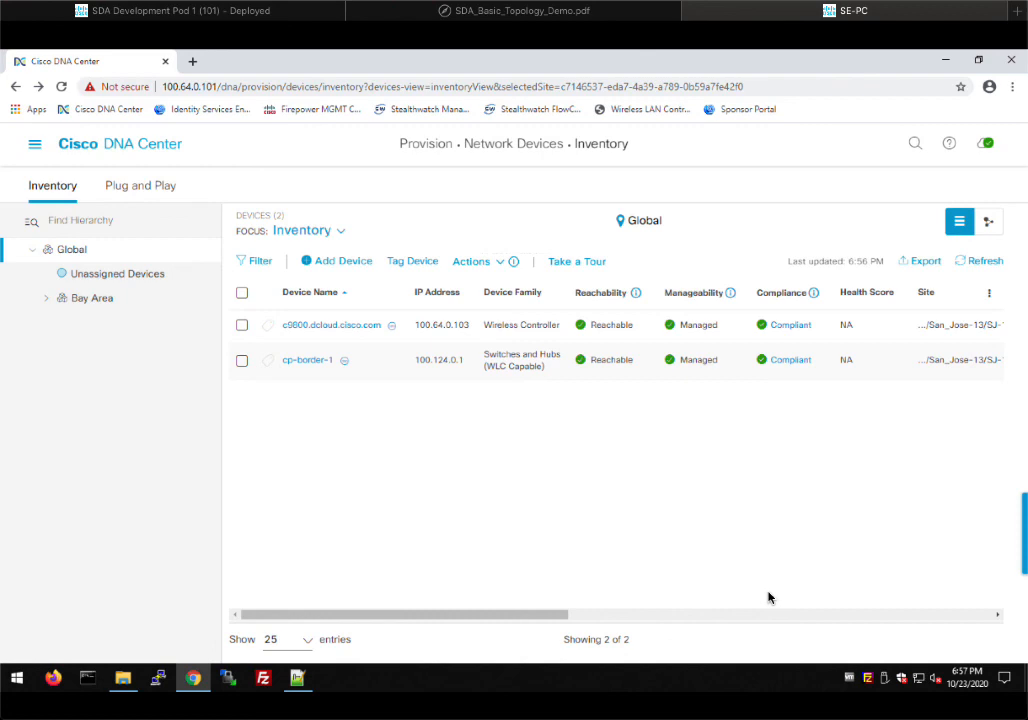
mouse_move(585, 486)
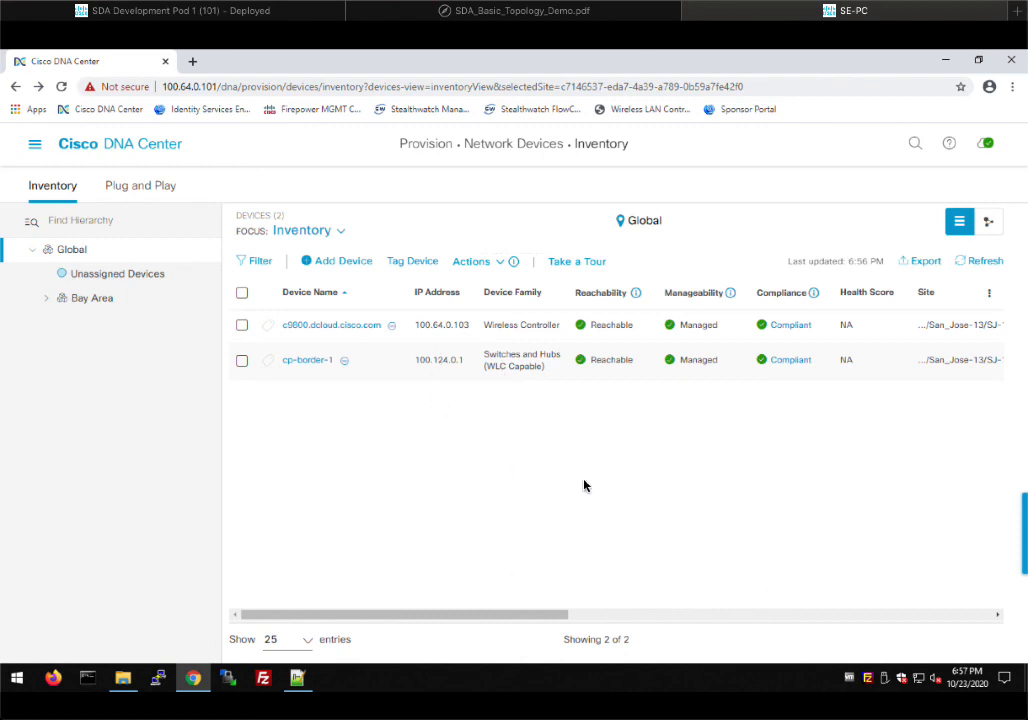
mouse_move(560, 479)
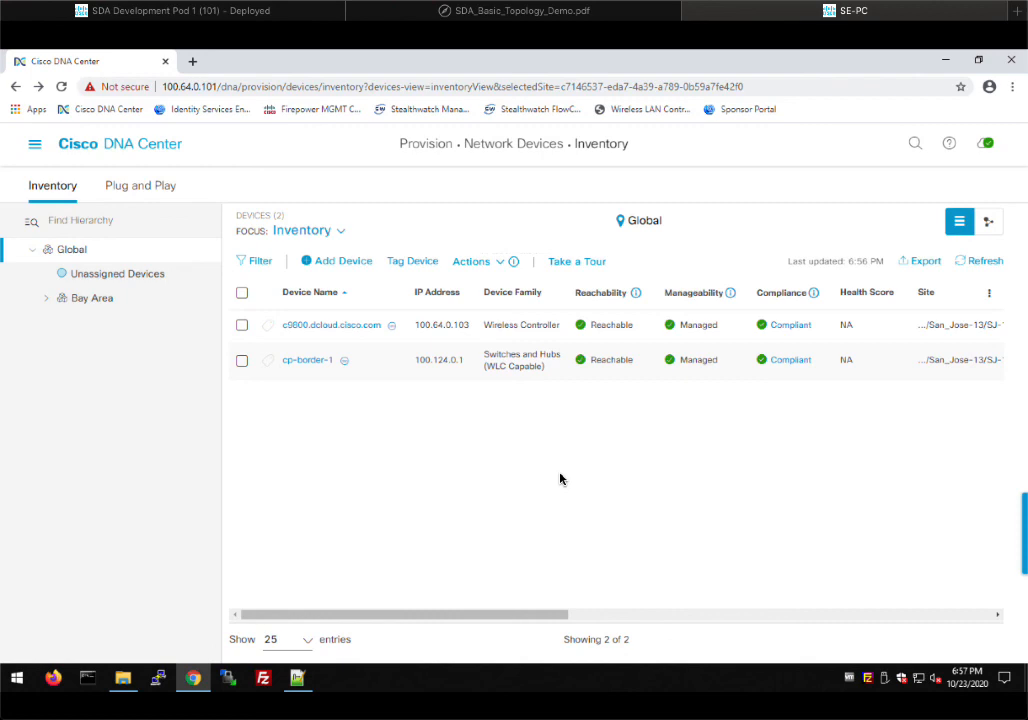
mouse_move(967, 282)
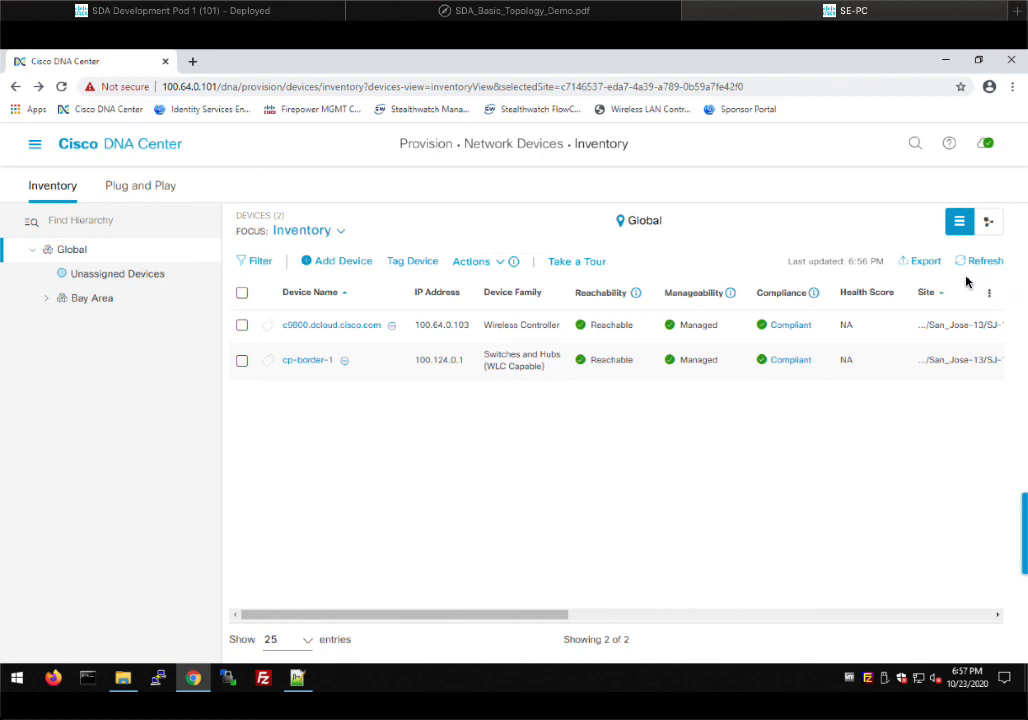